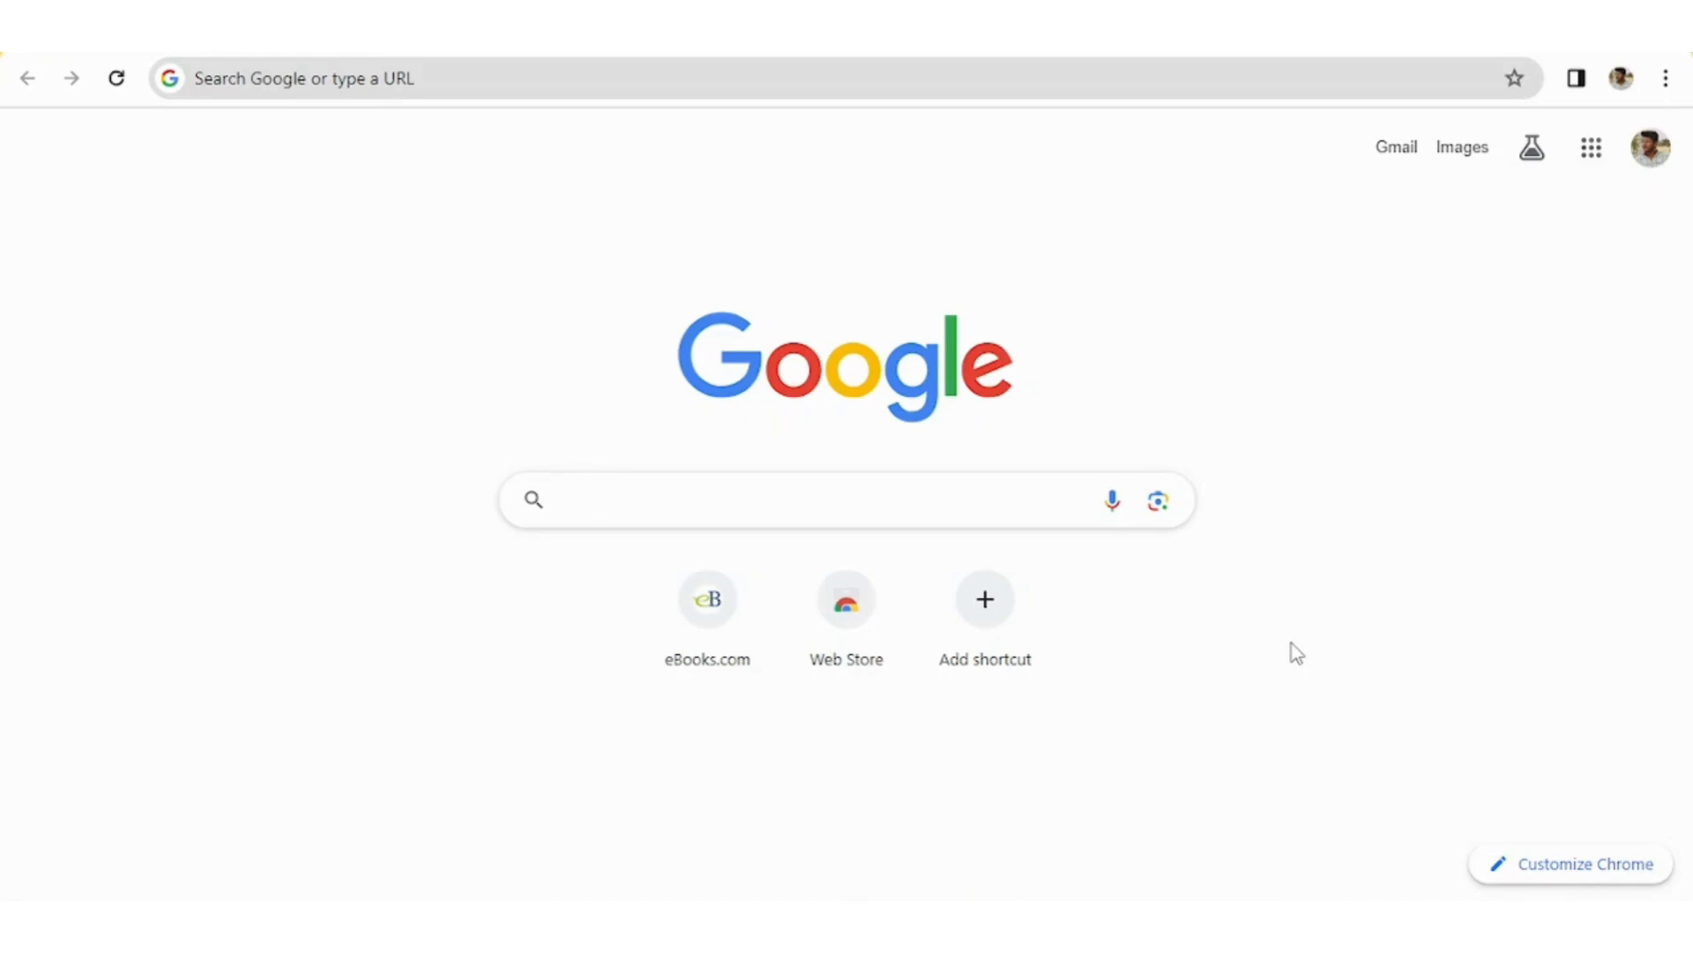
# From the taskade.com homepage, reach the free-account sign-up page
pyautogui.click(756, 500)
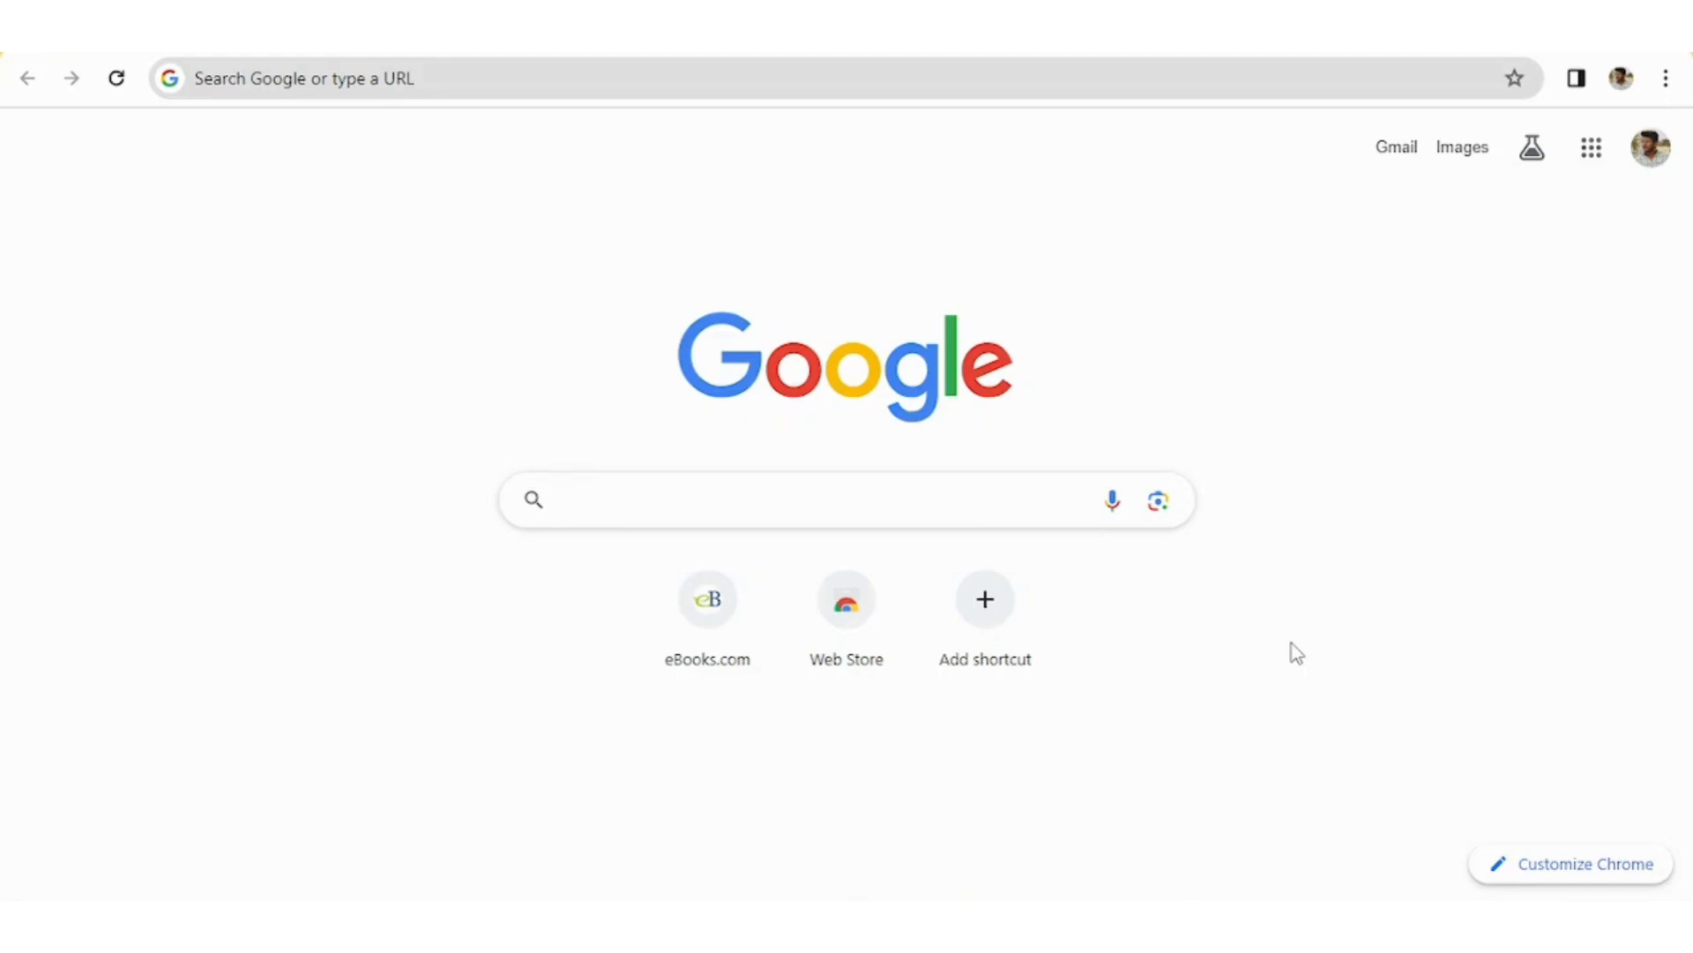
pyautogui.click(810, 499)
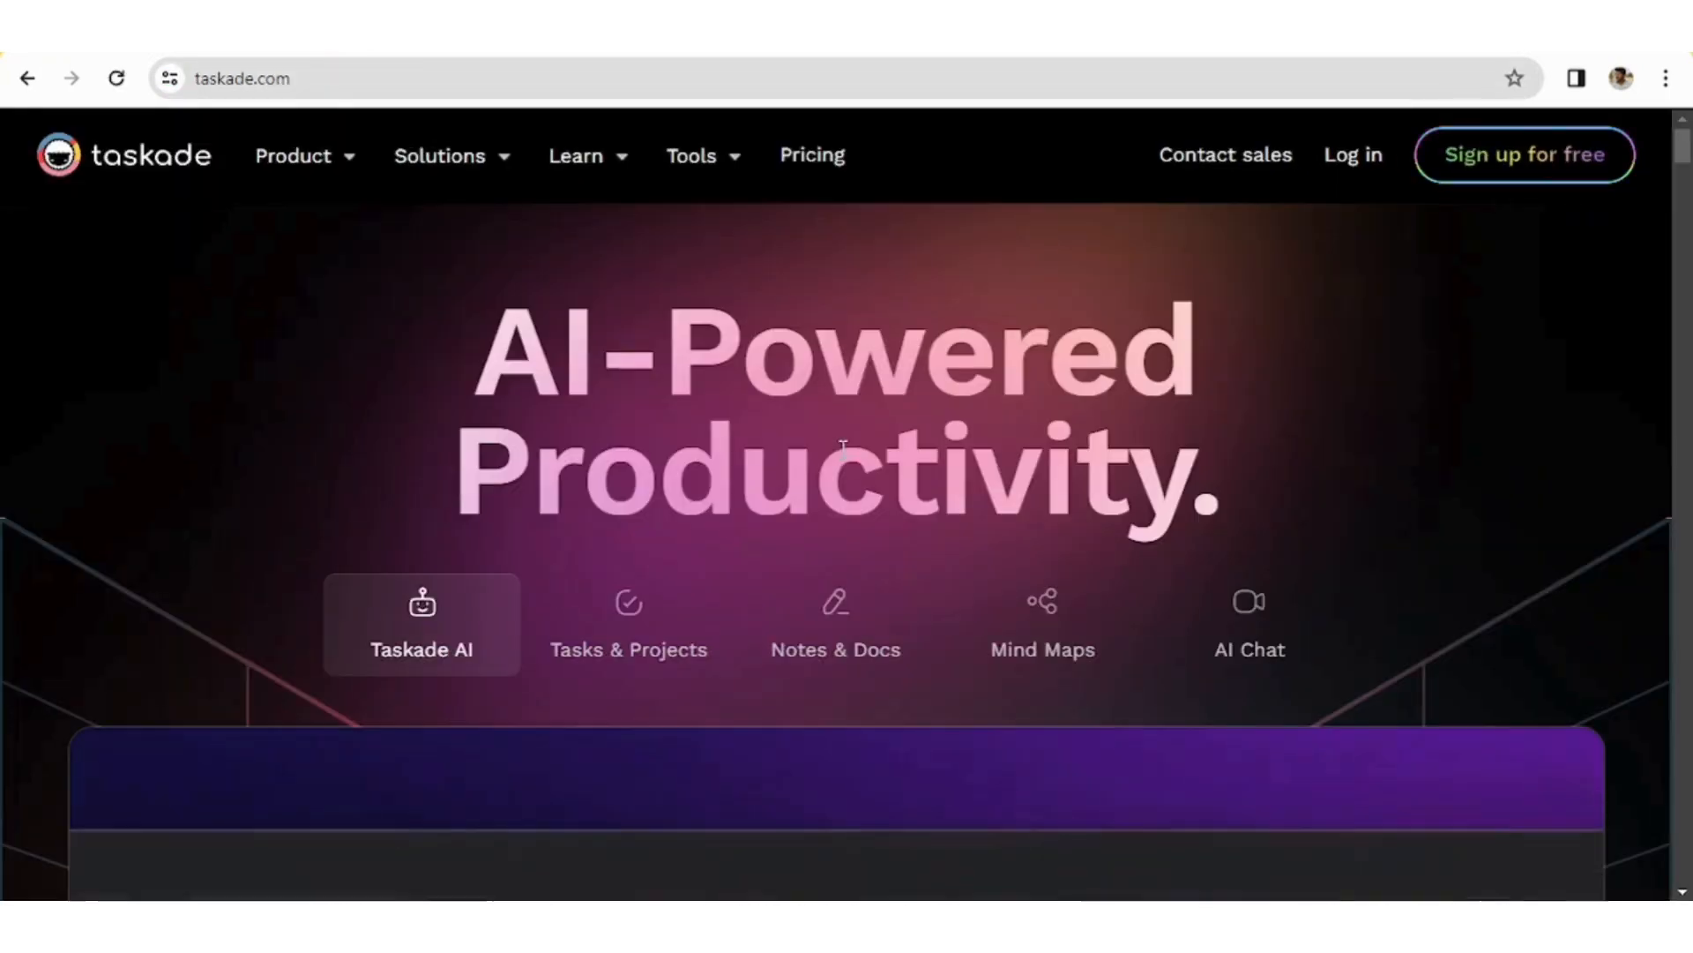
pyautogui.scroll(-3)
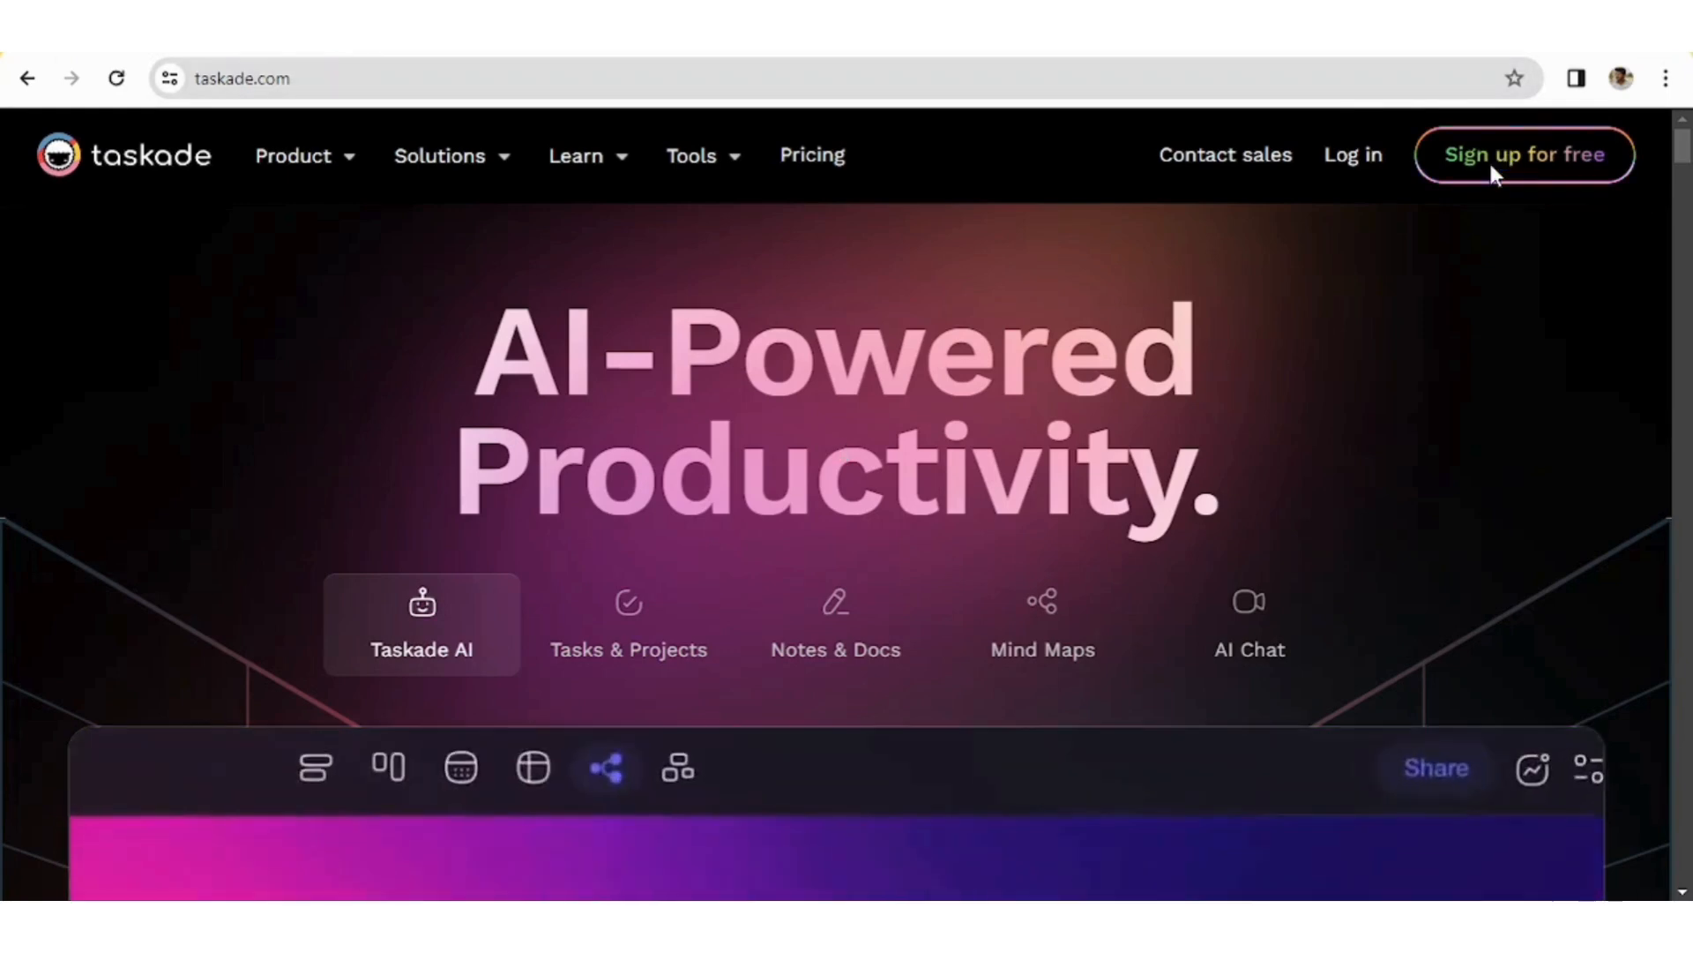
pyautogui.click(1524, 155)
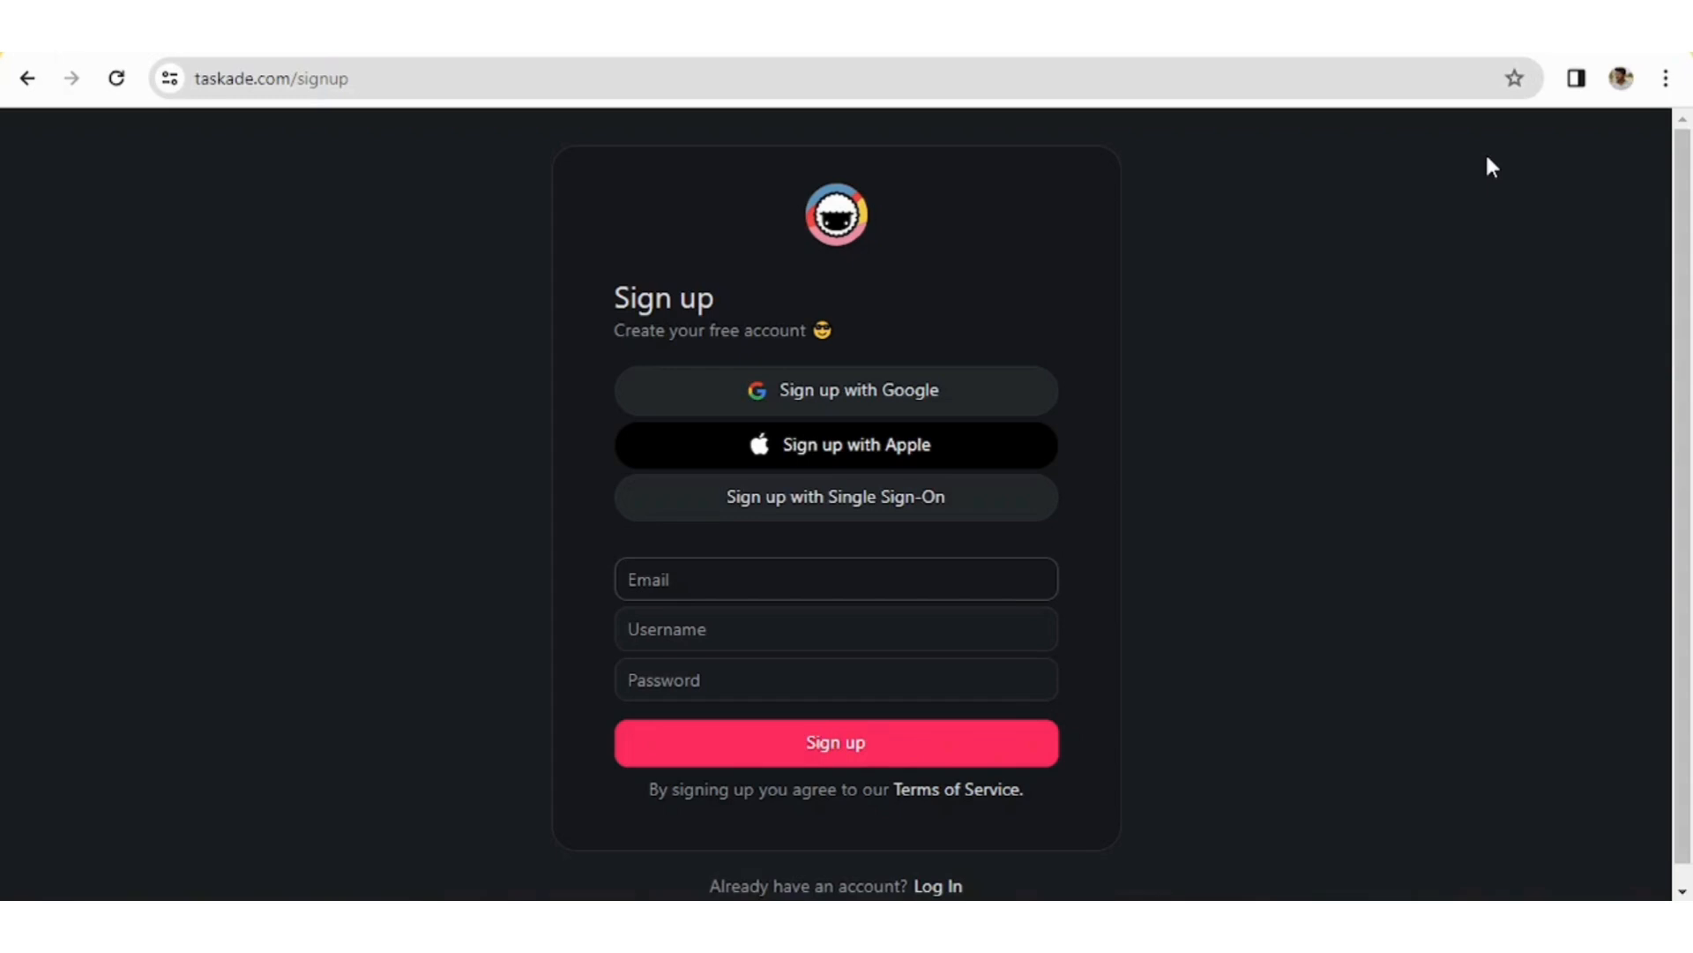
pyautogui.moveTo(1157, 363)
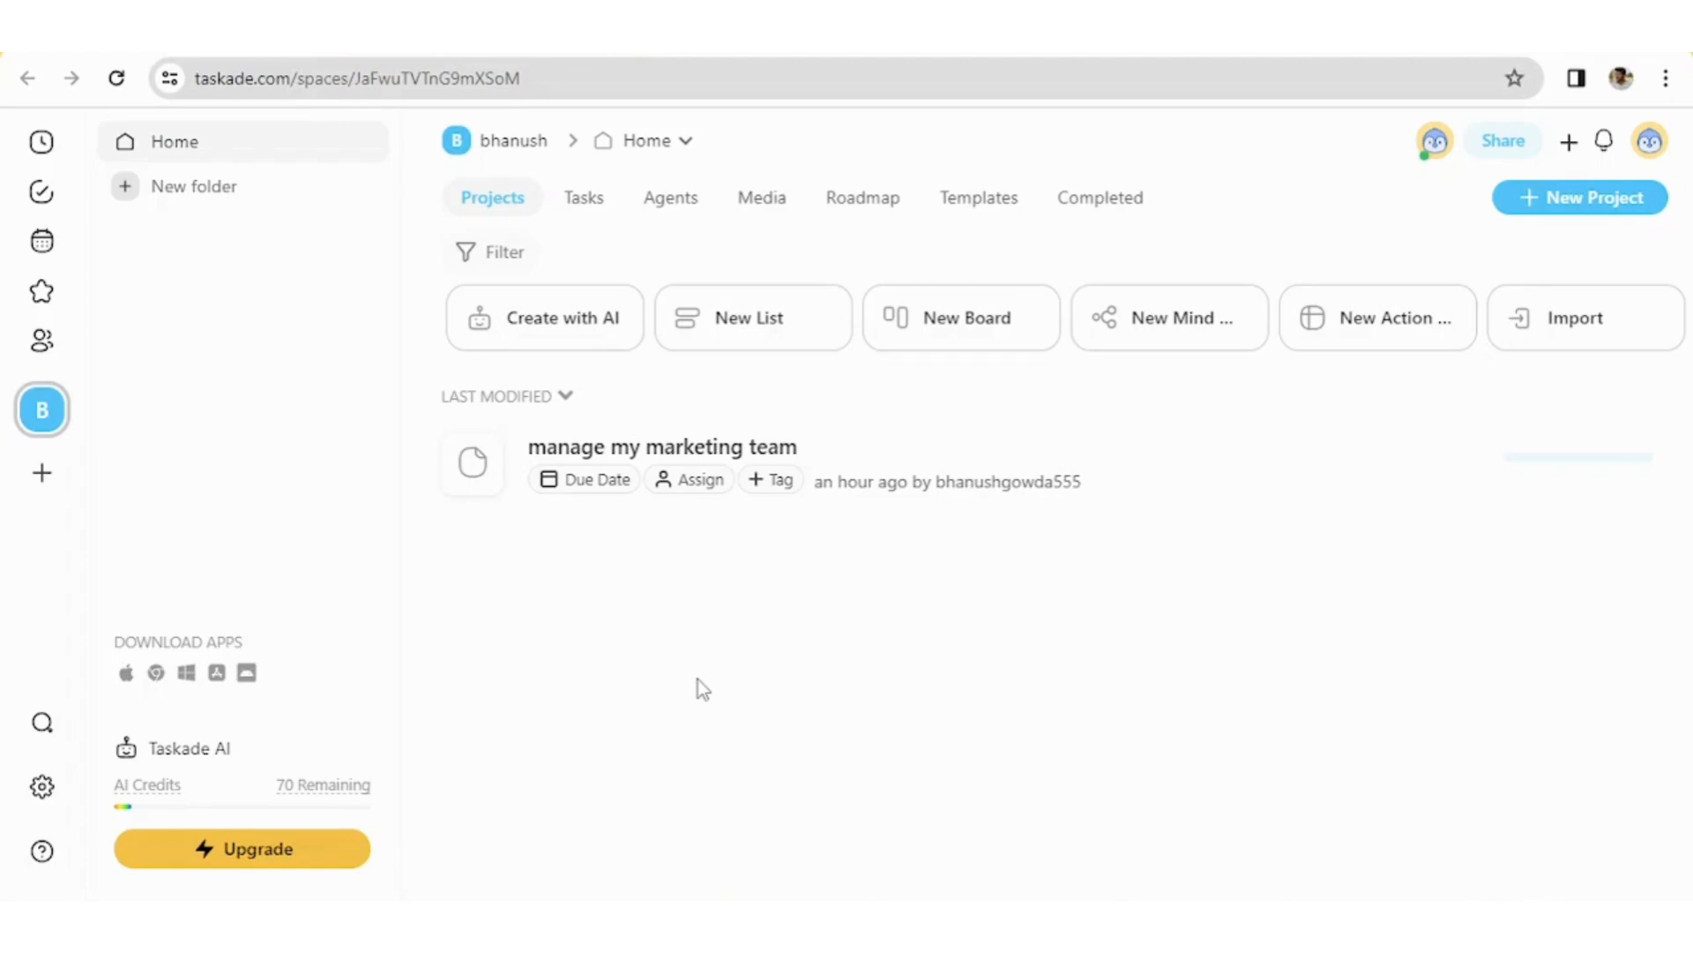
pyautogui.moveTo(764, 314)
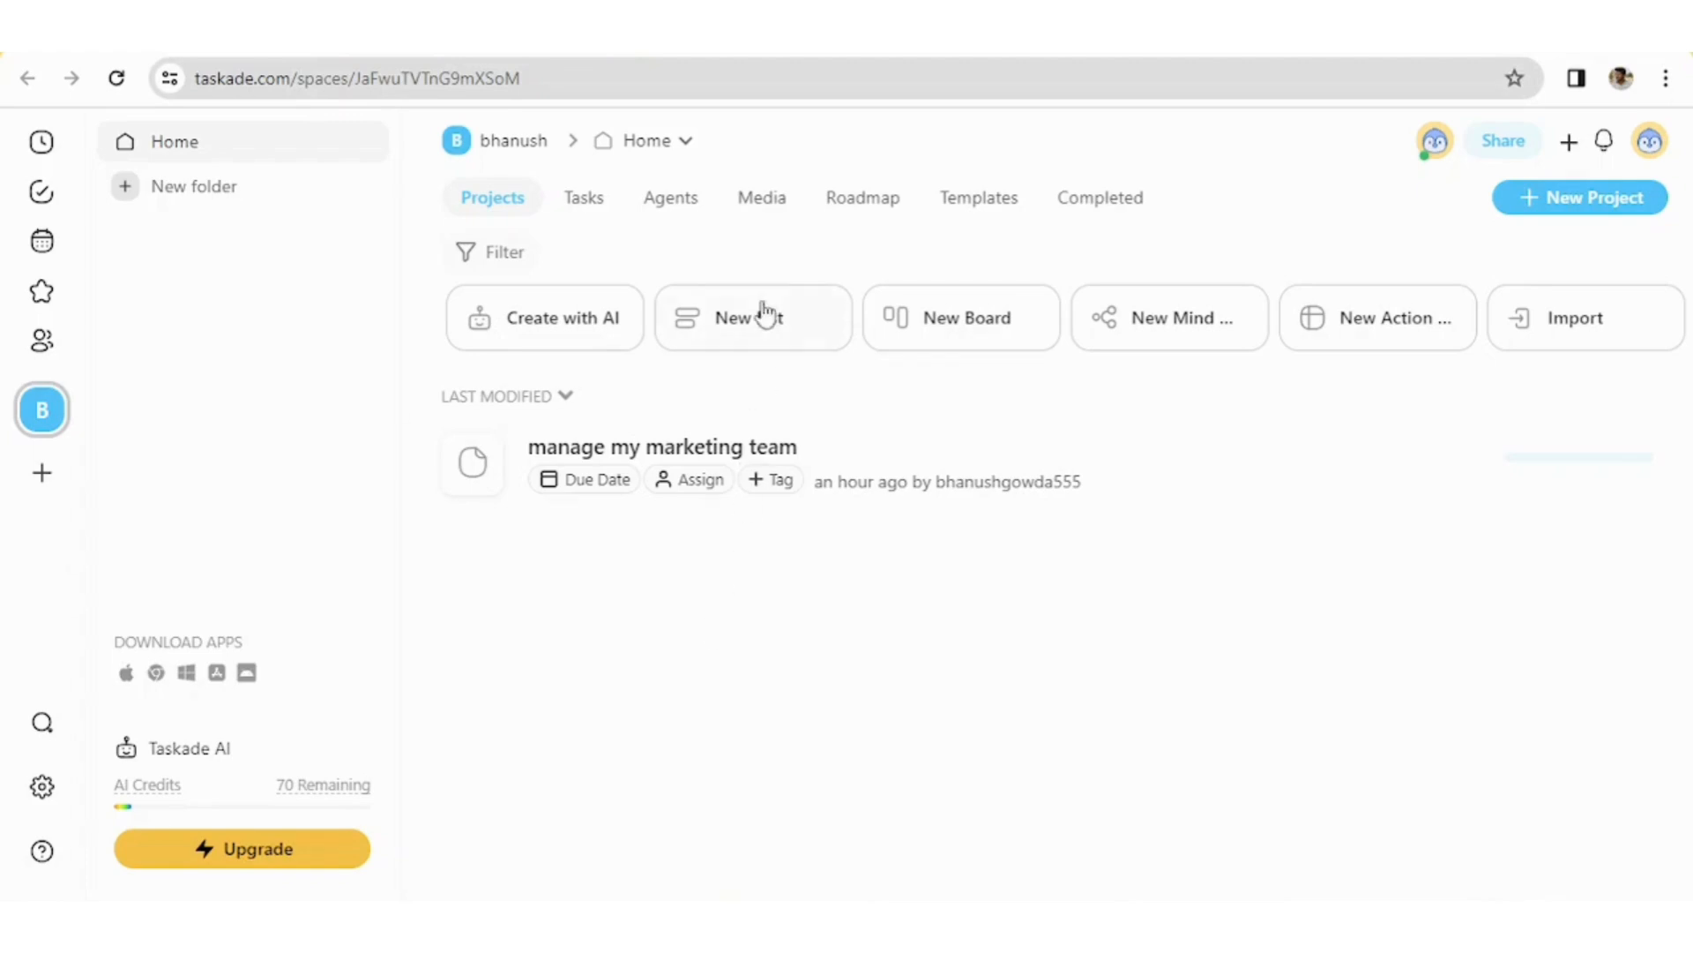
pyautogui.moveTo(725, 282)
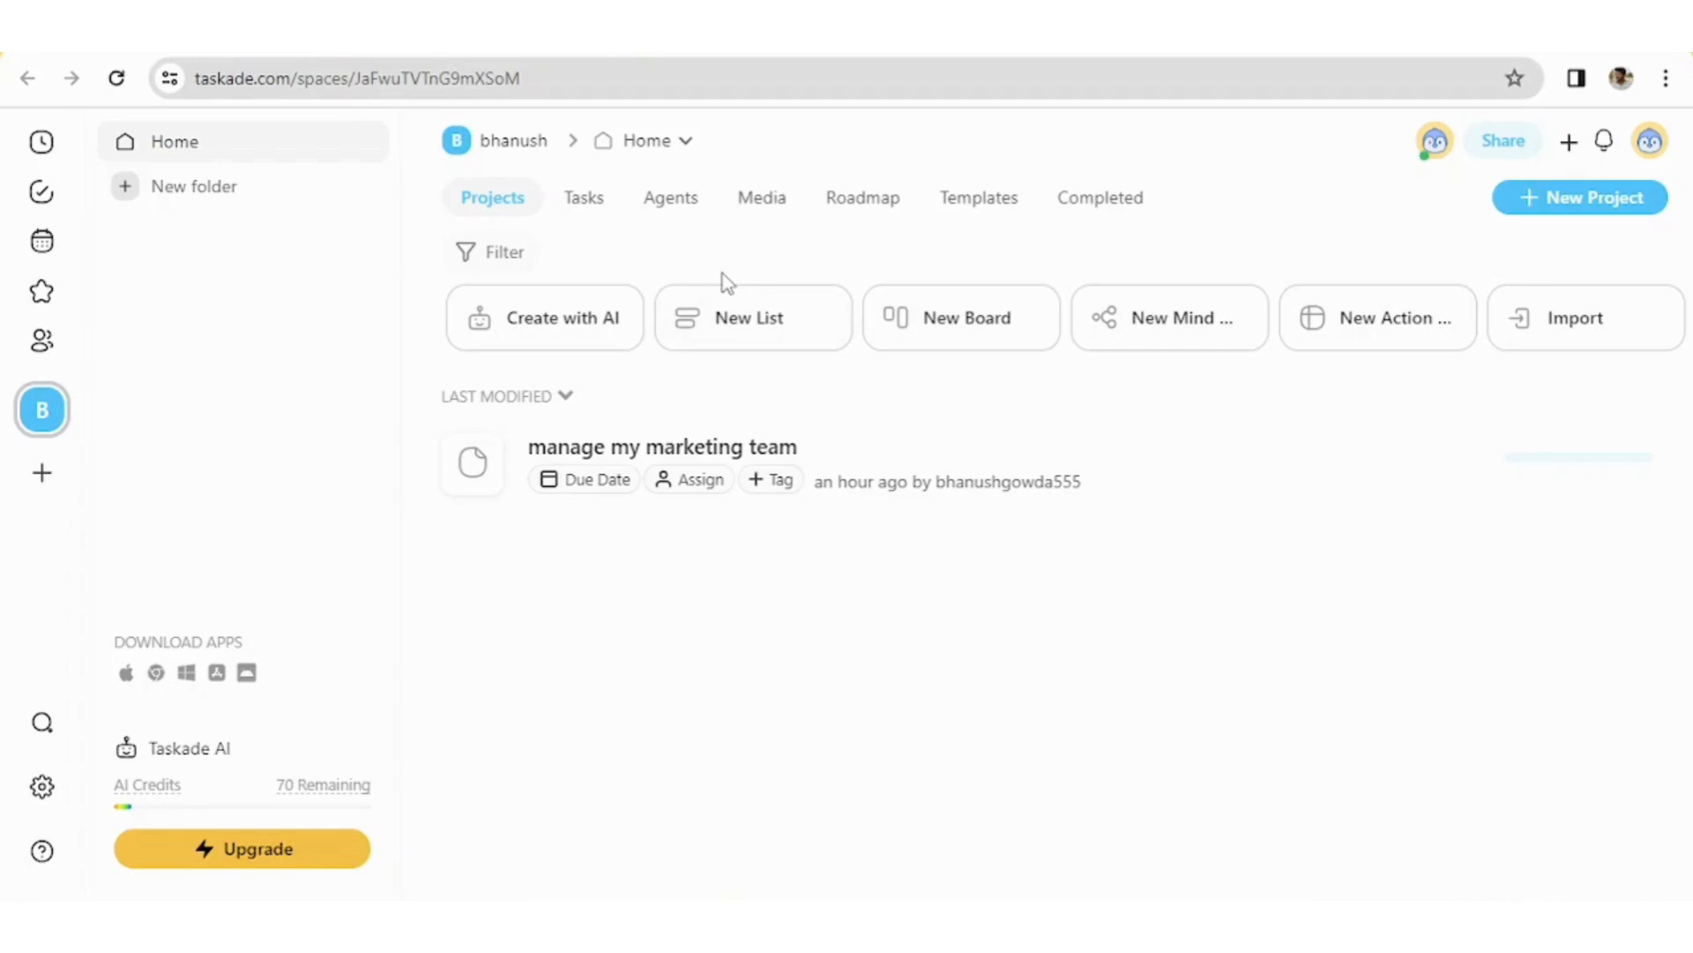
pyautogui.moveTo(559, 600)
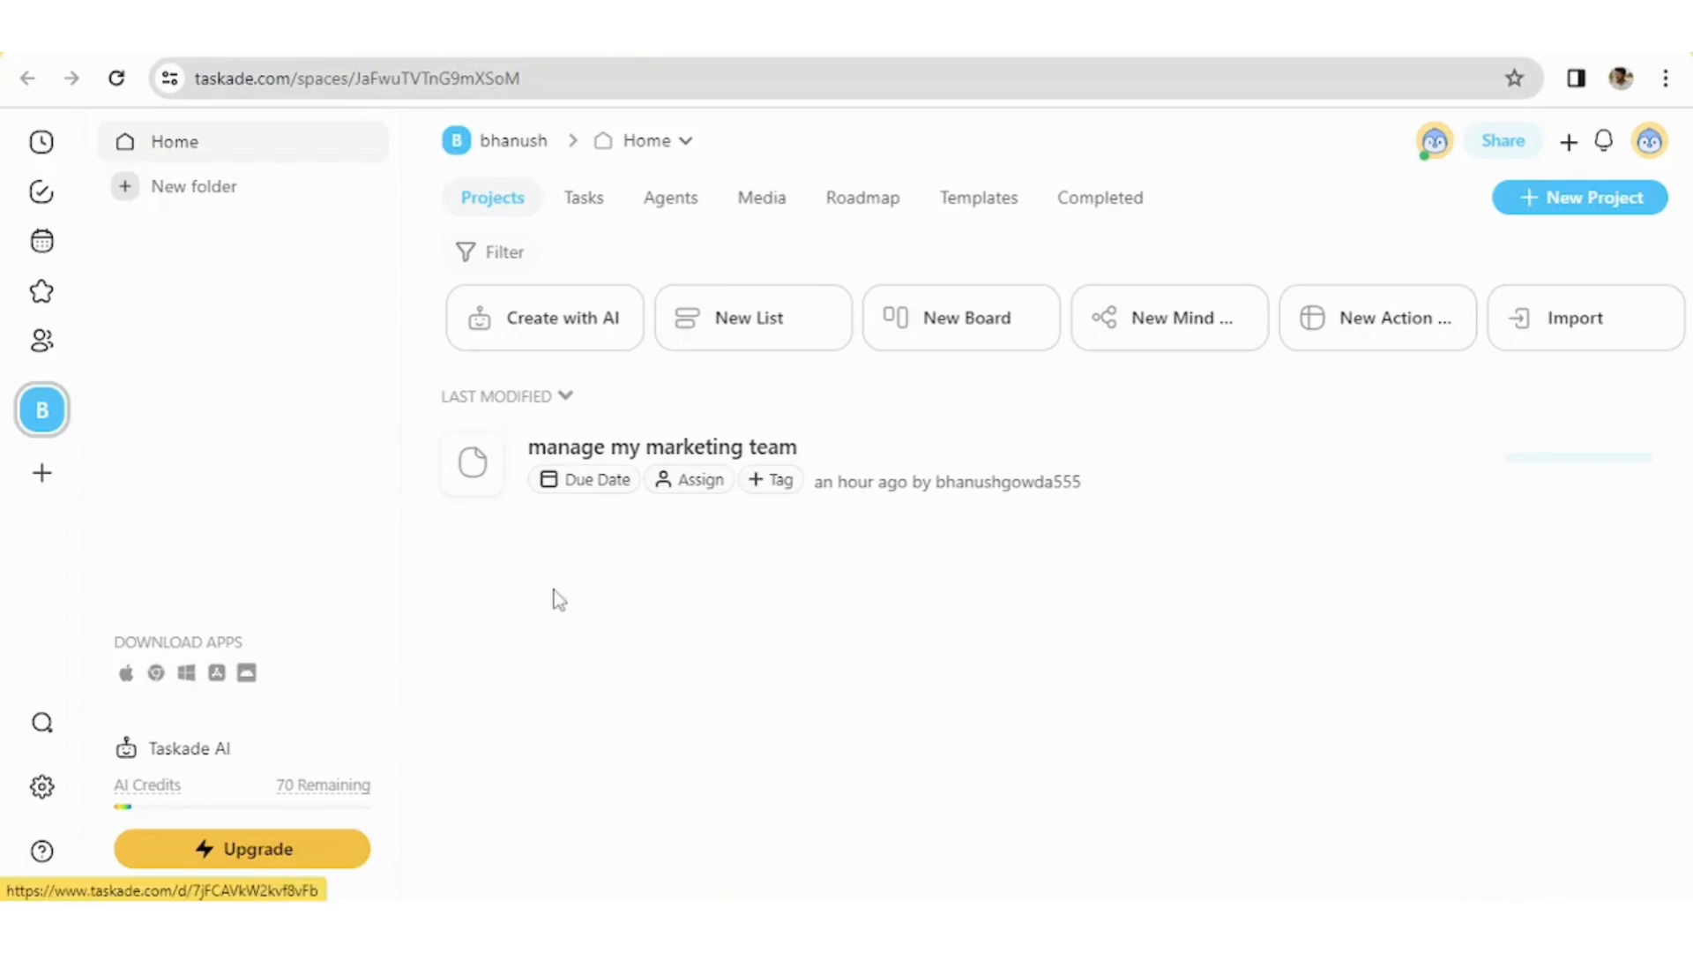
pyautogui.moveTo(42, 409)
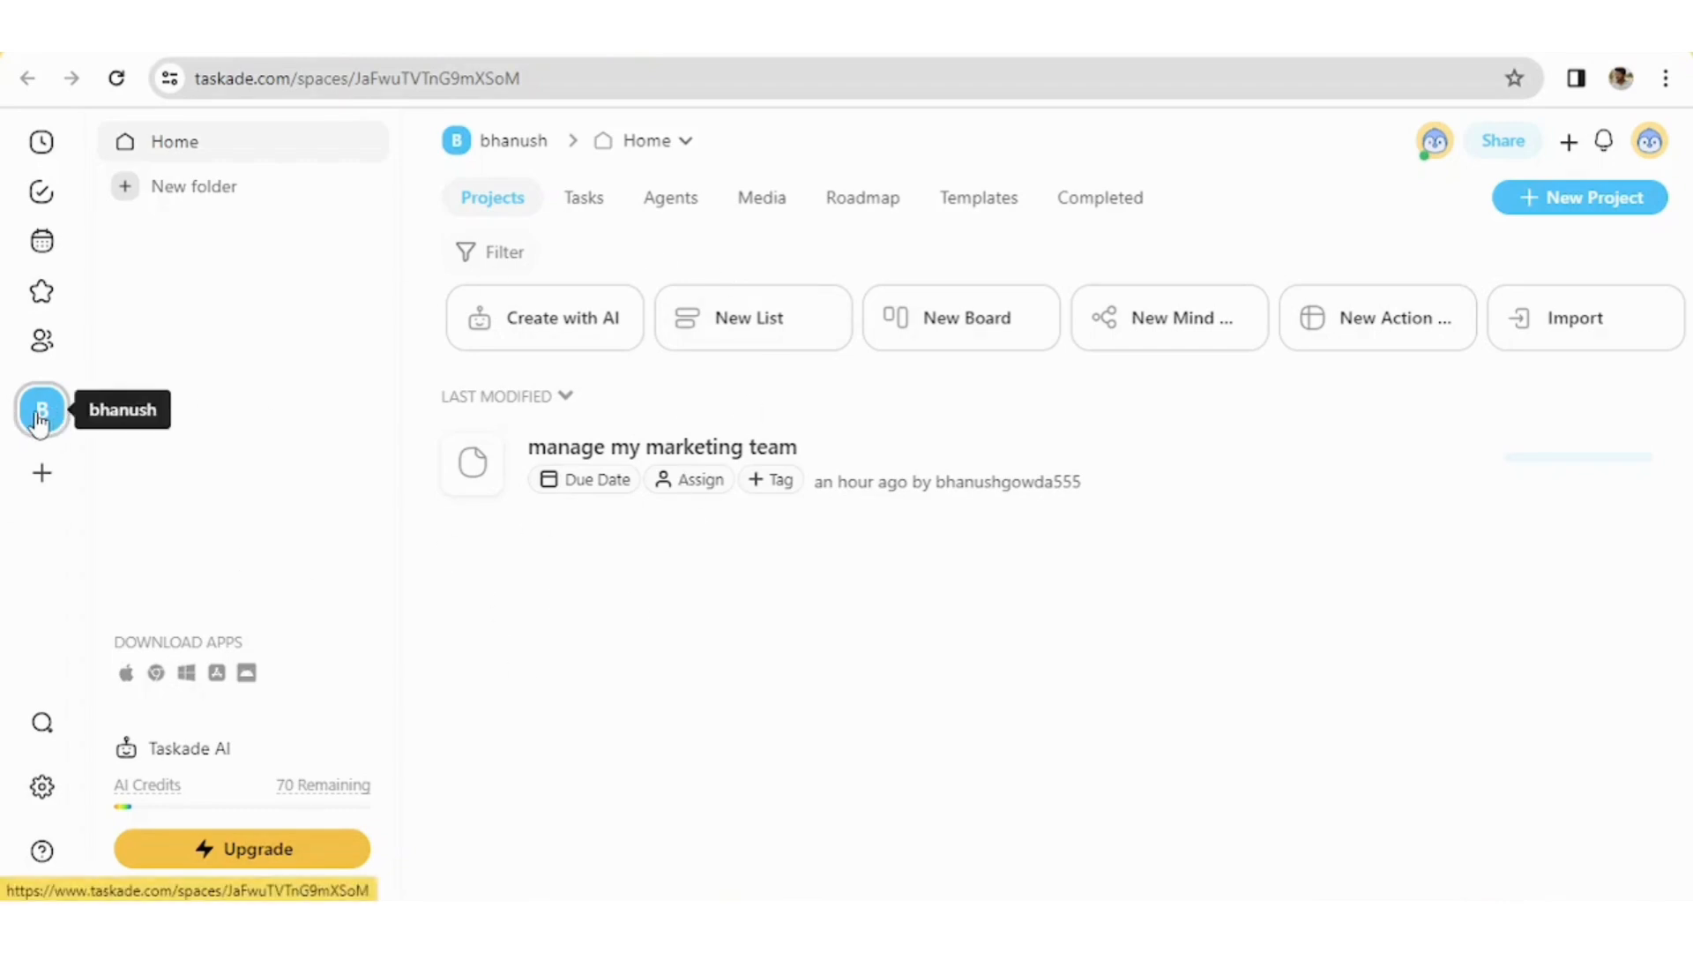
pyautogui.moveTo(545, 566)
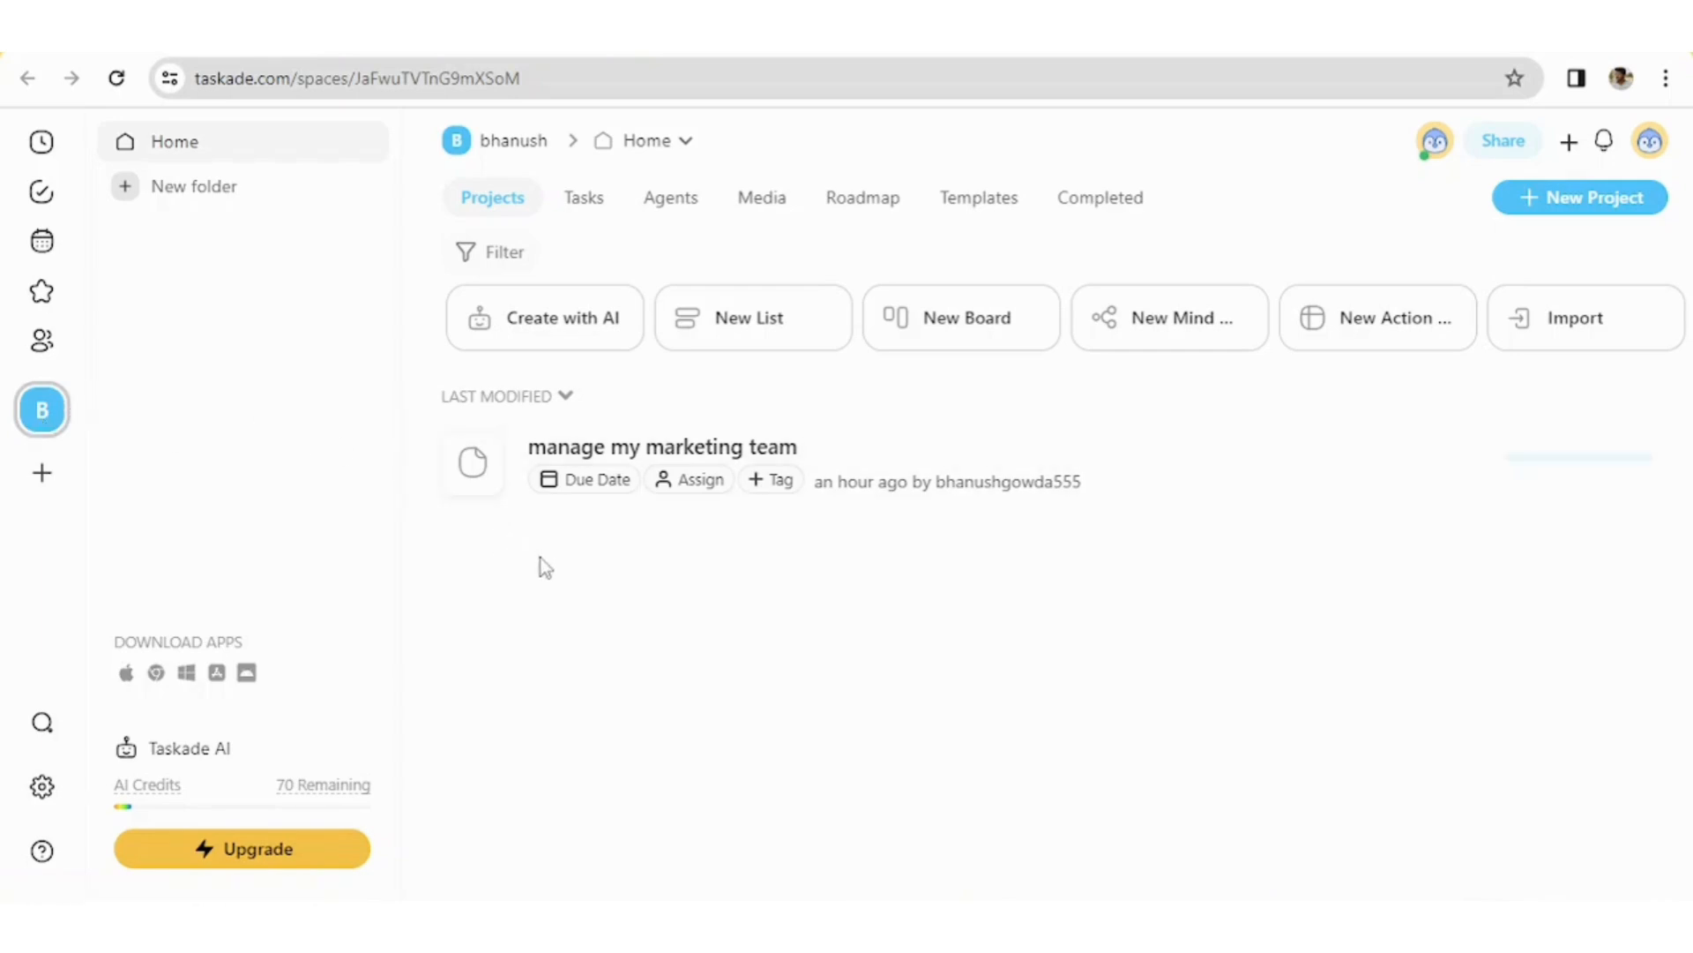
pyautogui.moveTo(547, 616)
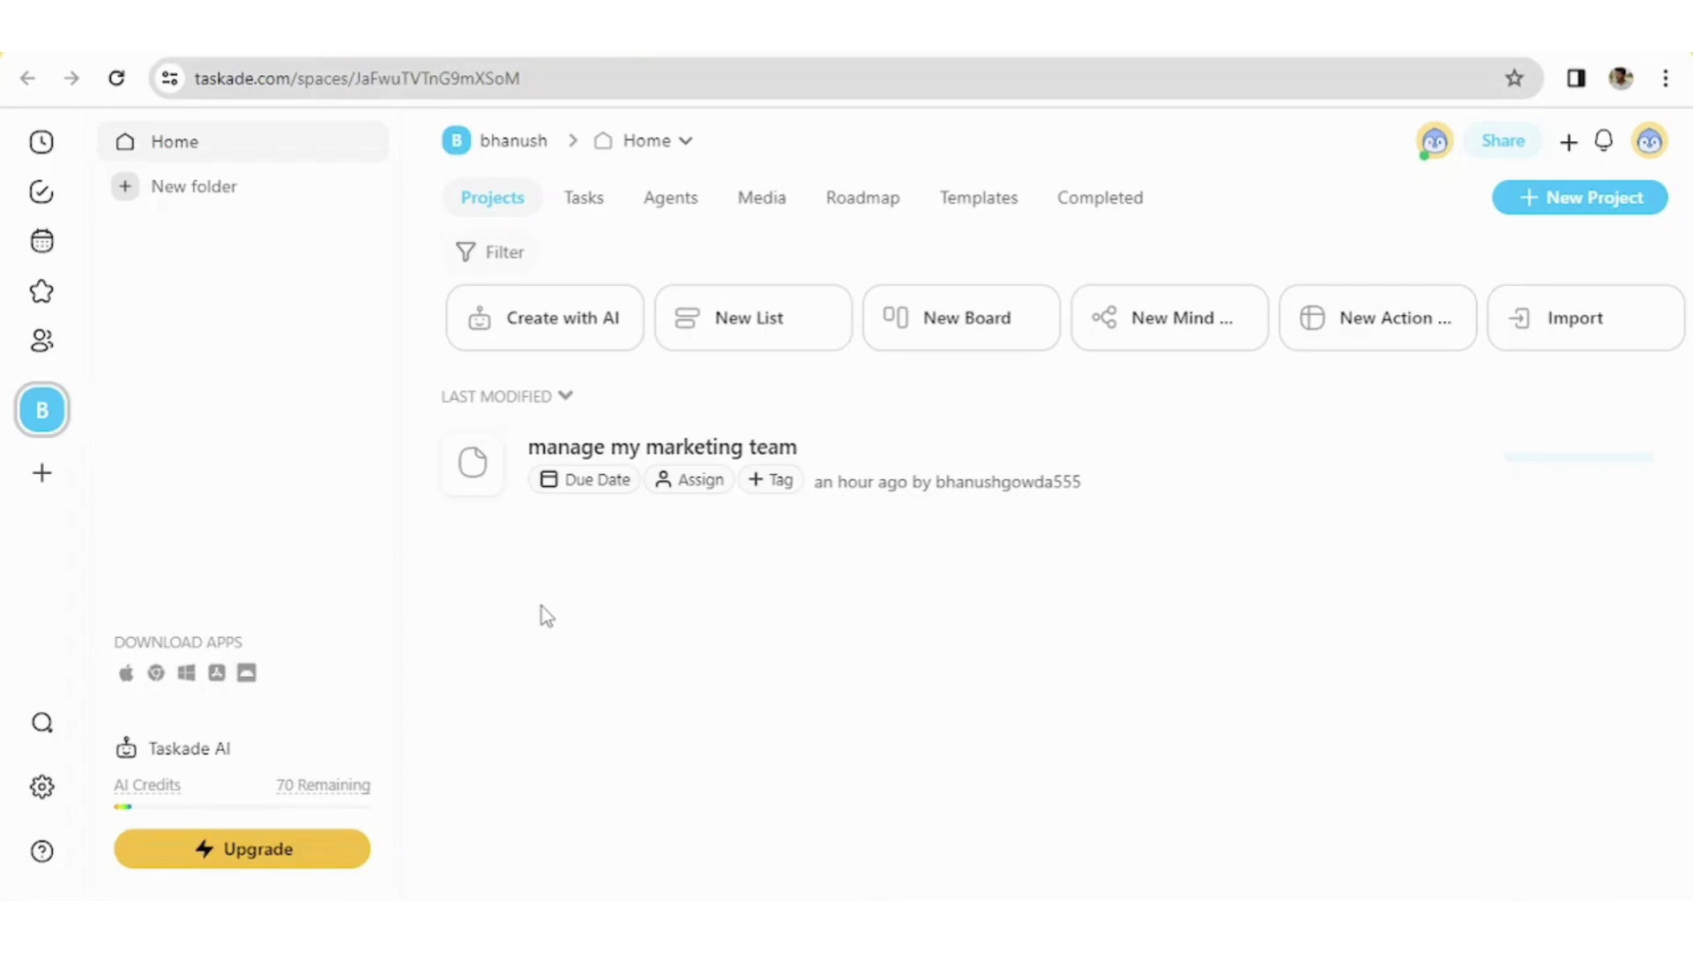
pyautogui.moveTo(606, 372)
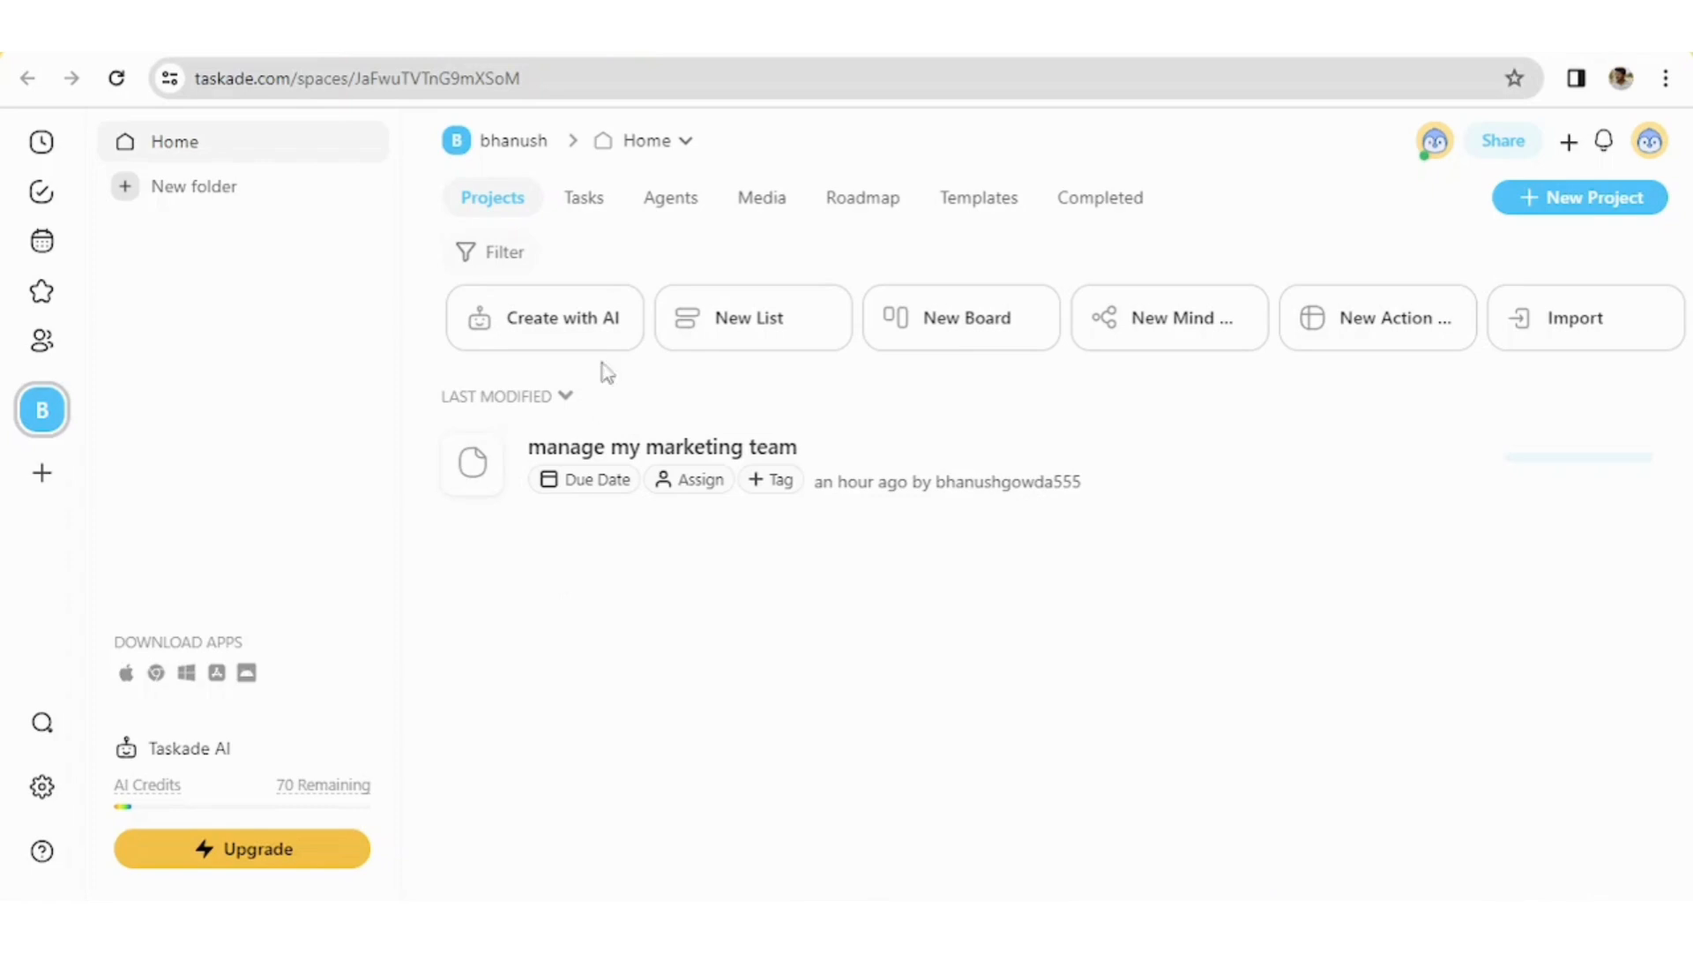
pyautogui.moveTo(549, 351)
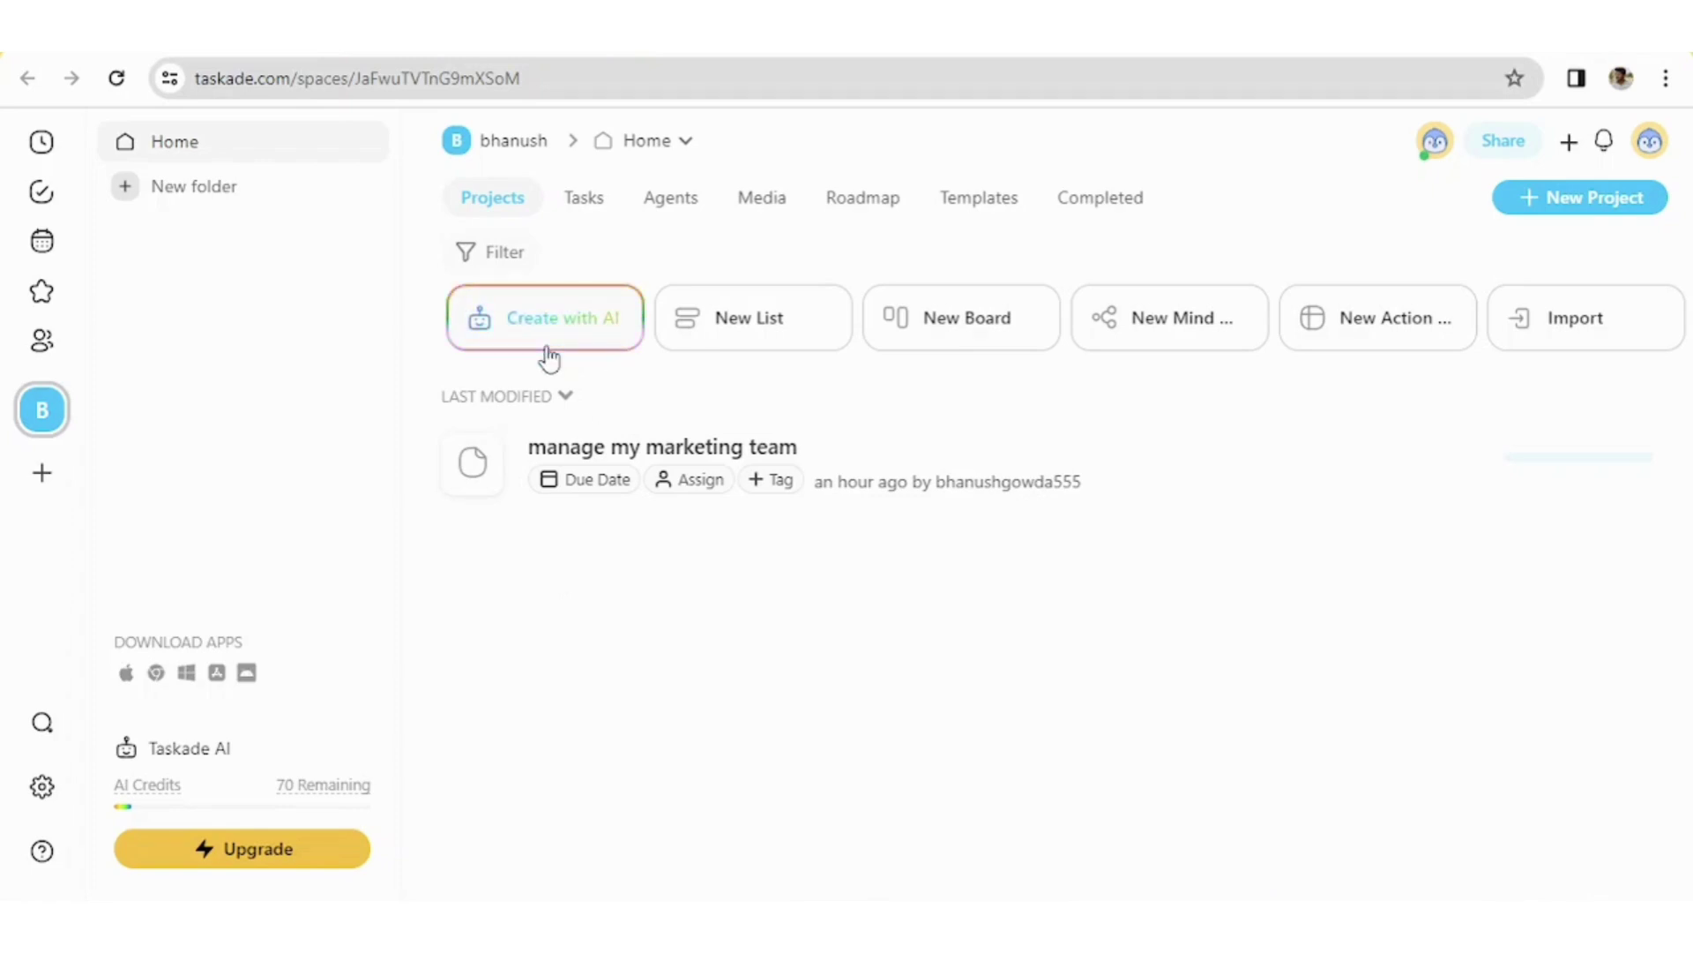
pyautogui.moveTo(549, 347)
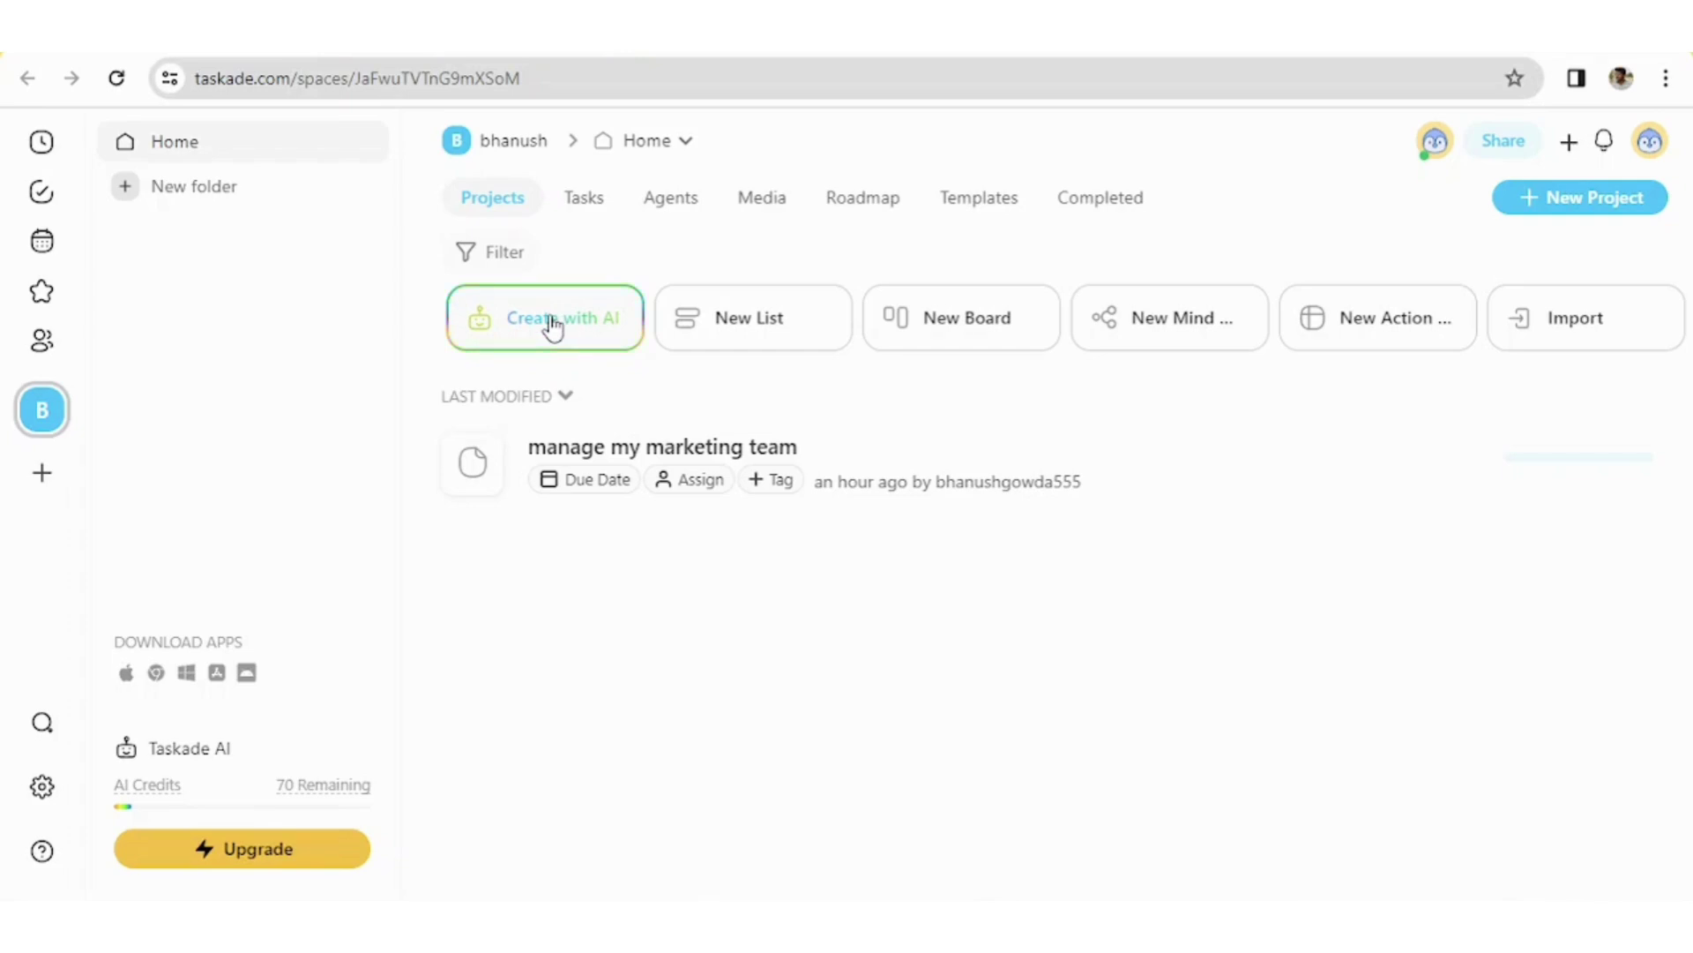
# Start a new AI project using the 'Build a client intake flow for my marketing service' prompt suggestion
pyautogui.click(545, 317)
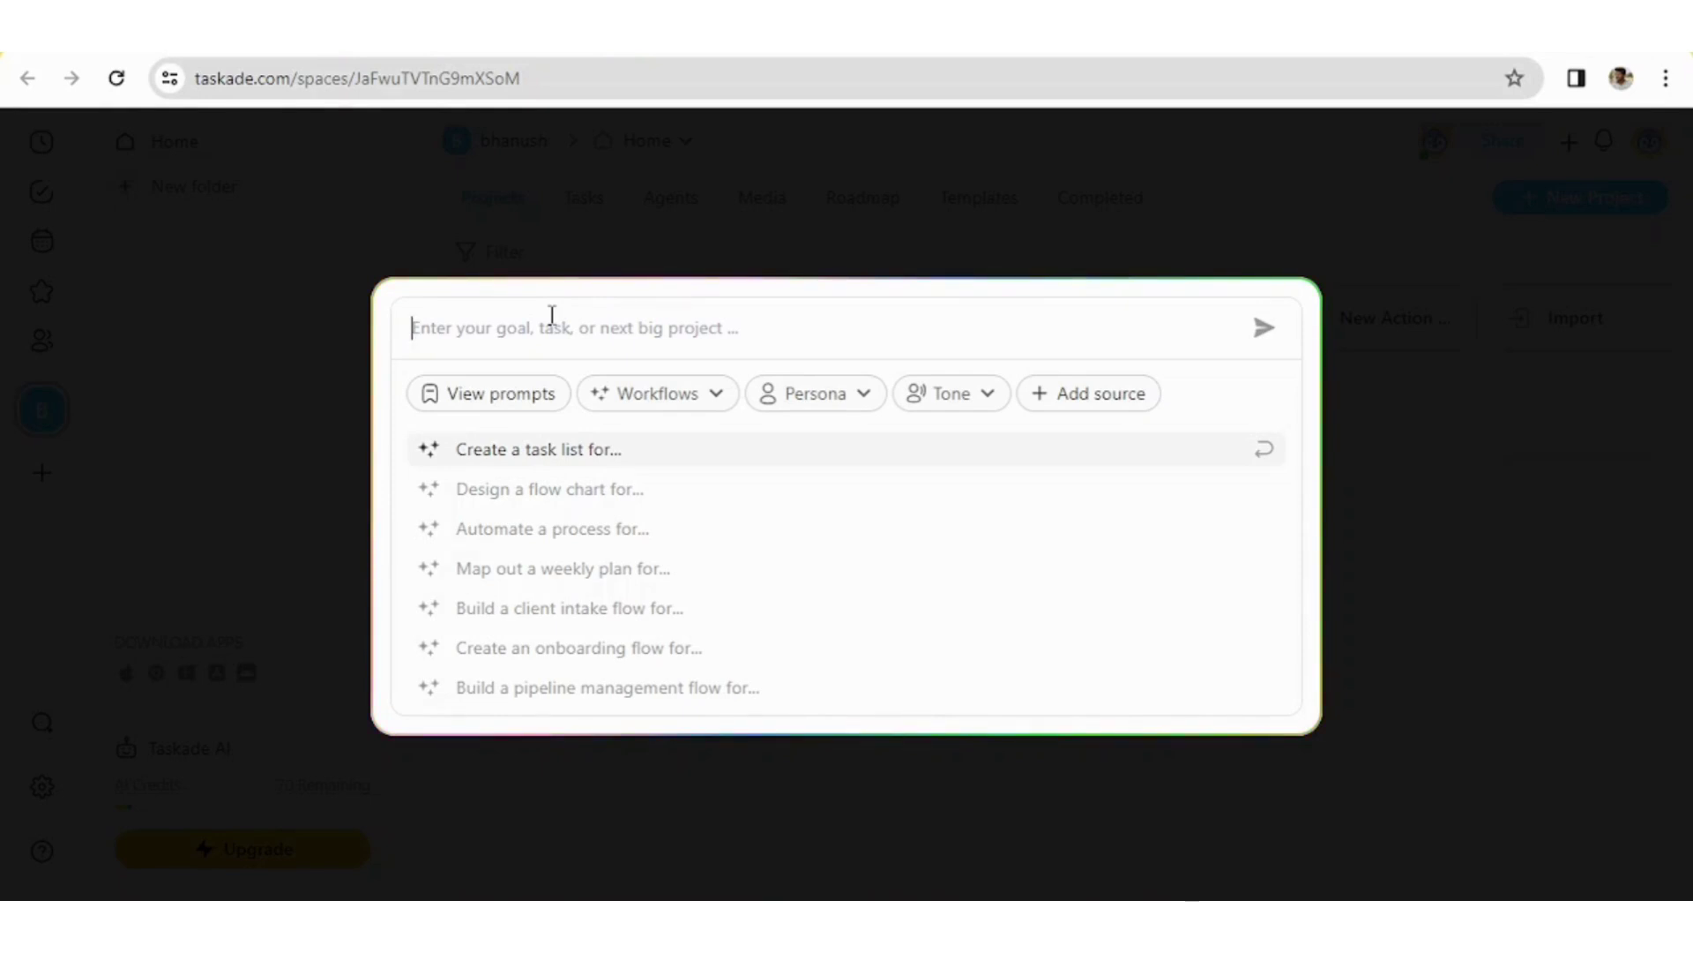
pyautogui.moveTo(545, 606)
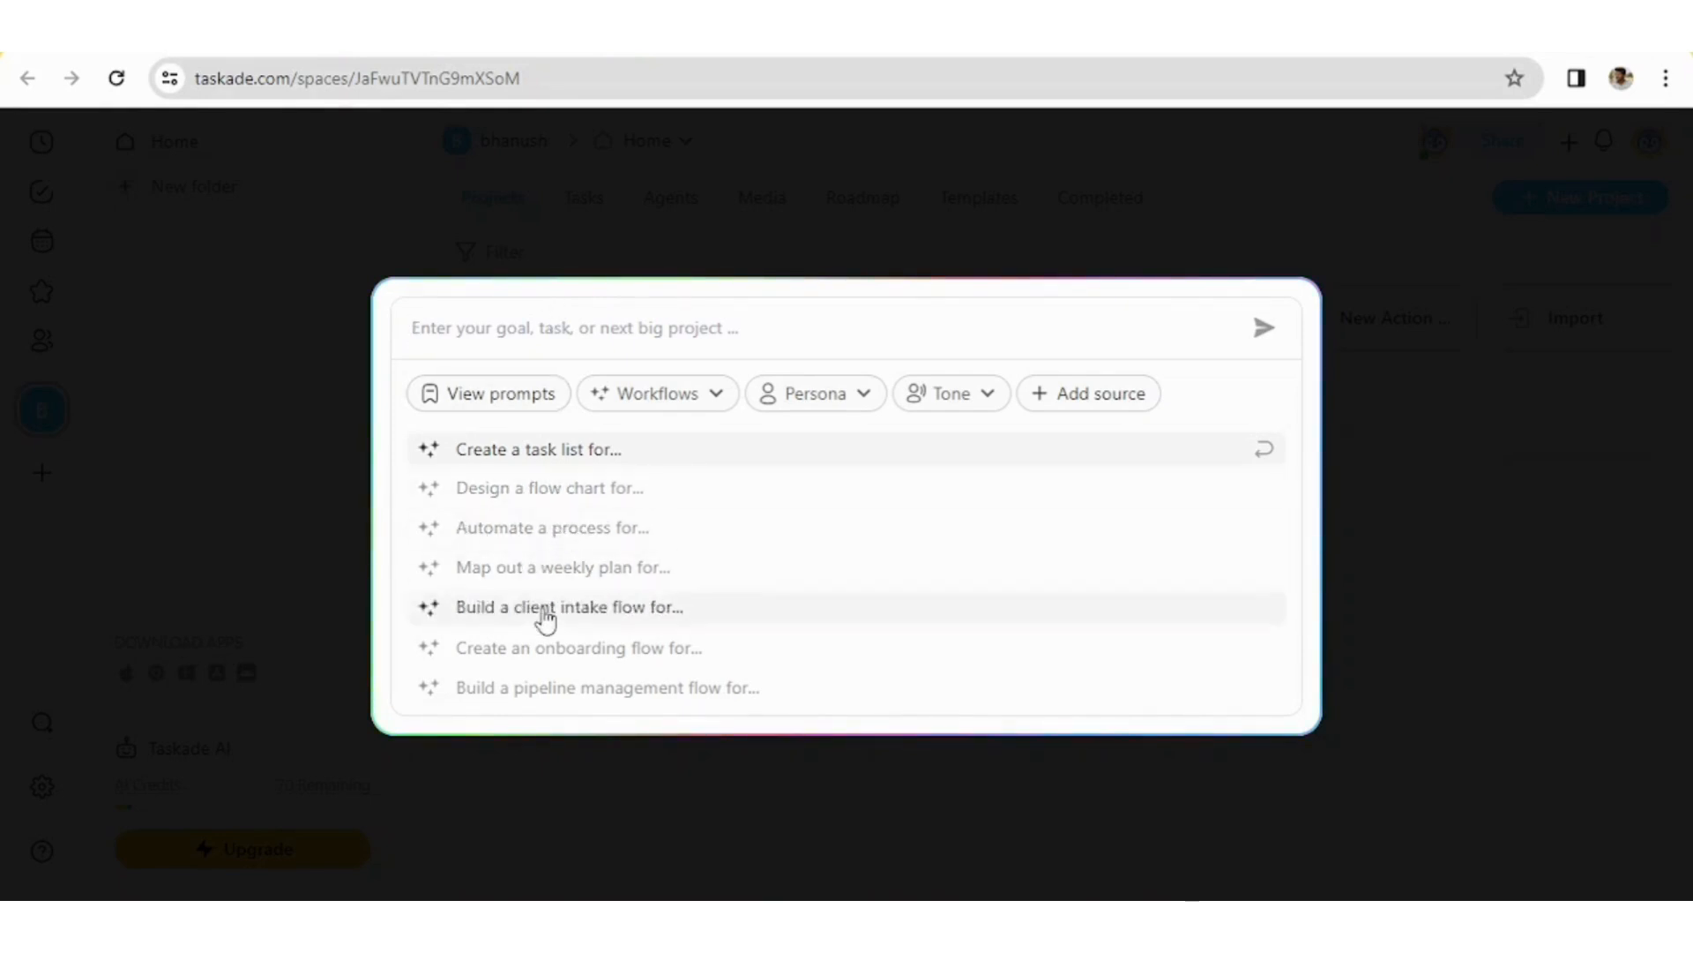
pyautogui.click(568, 605)
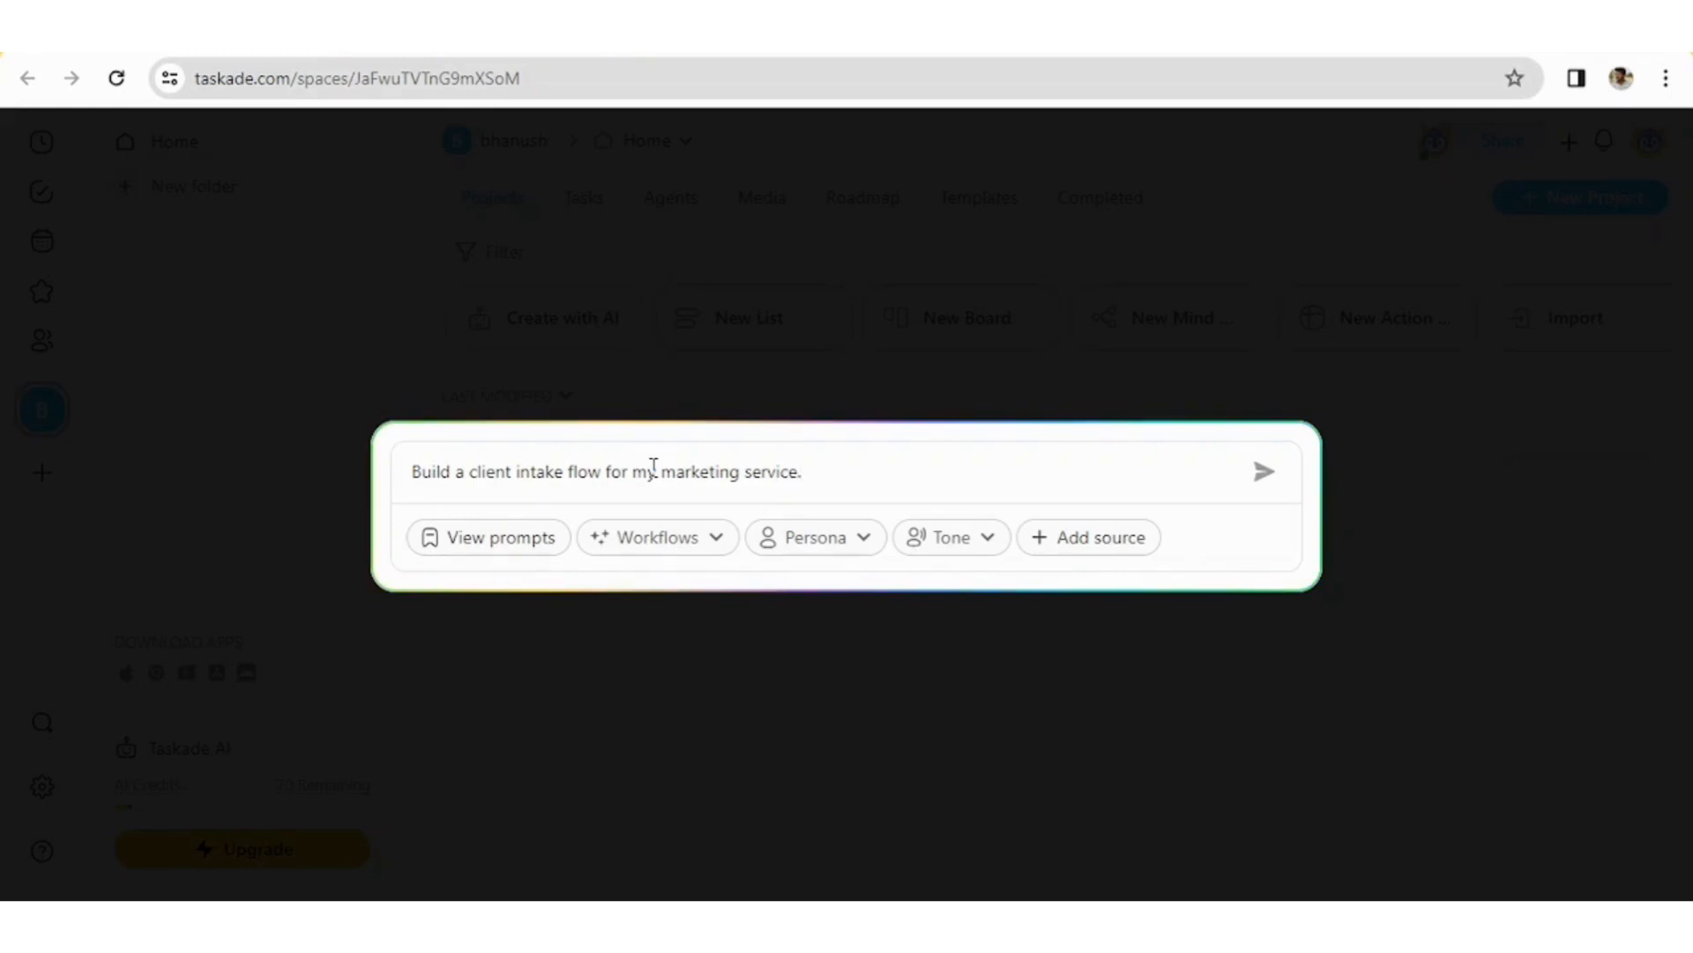
pyautogui.click(656, 536)
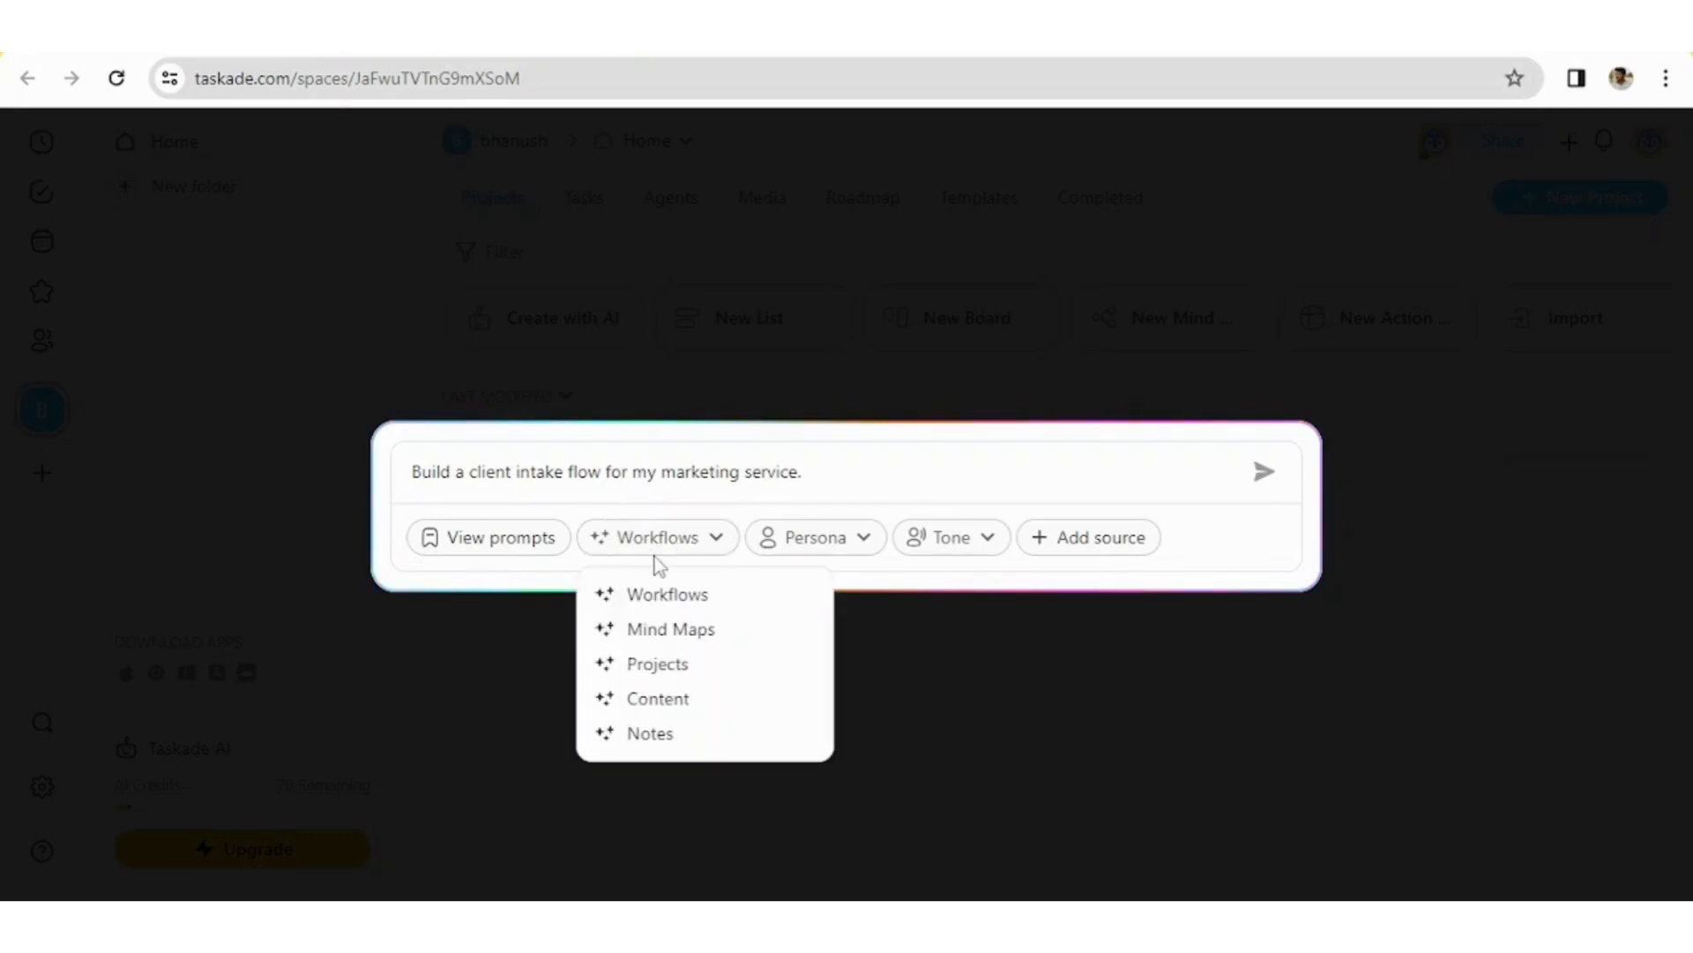
pyautogui.moveTo(671, 628)
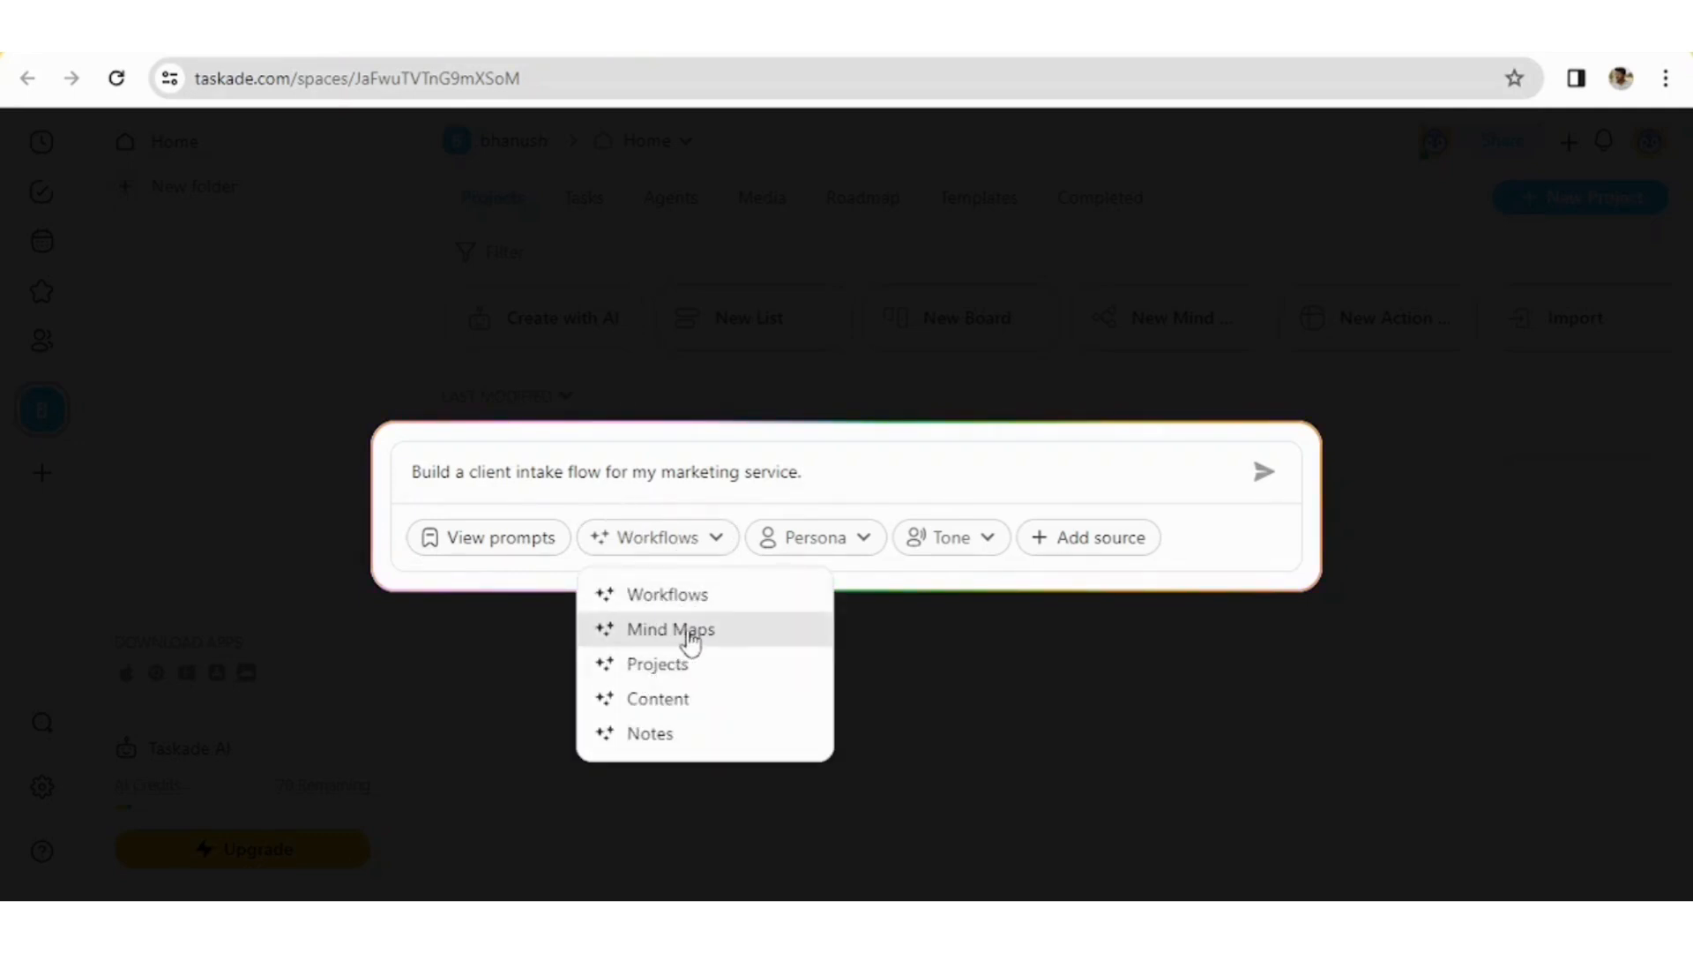
pyautogui.moveTo(702, 594)
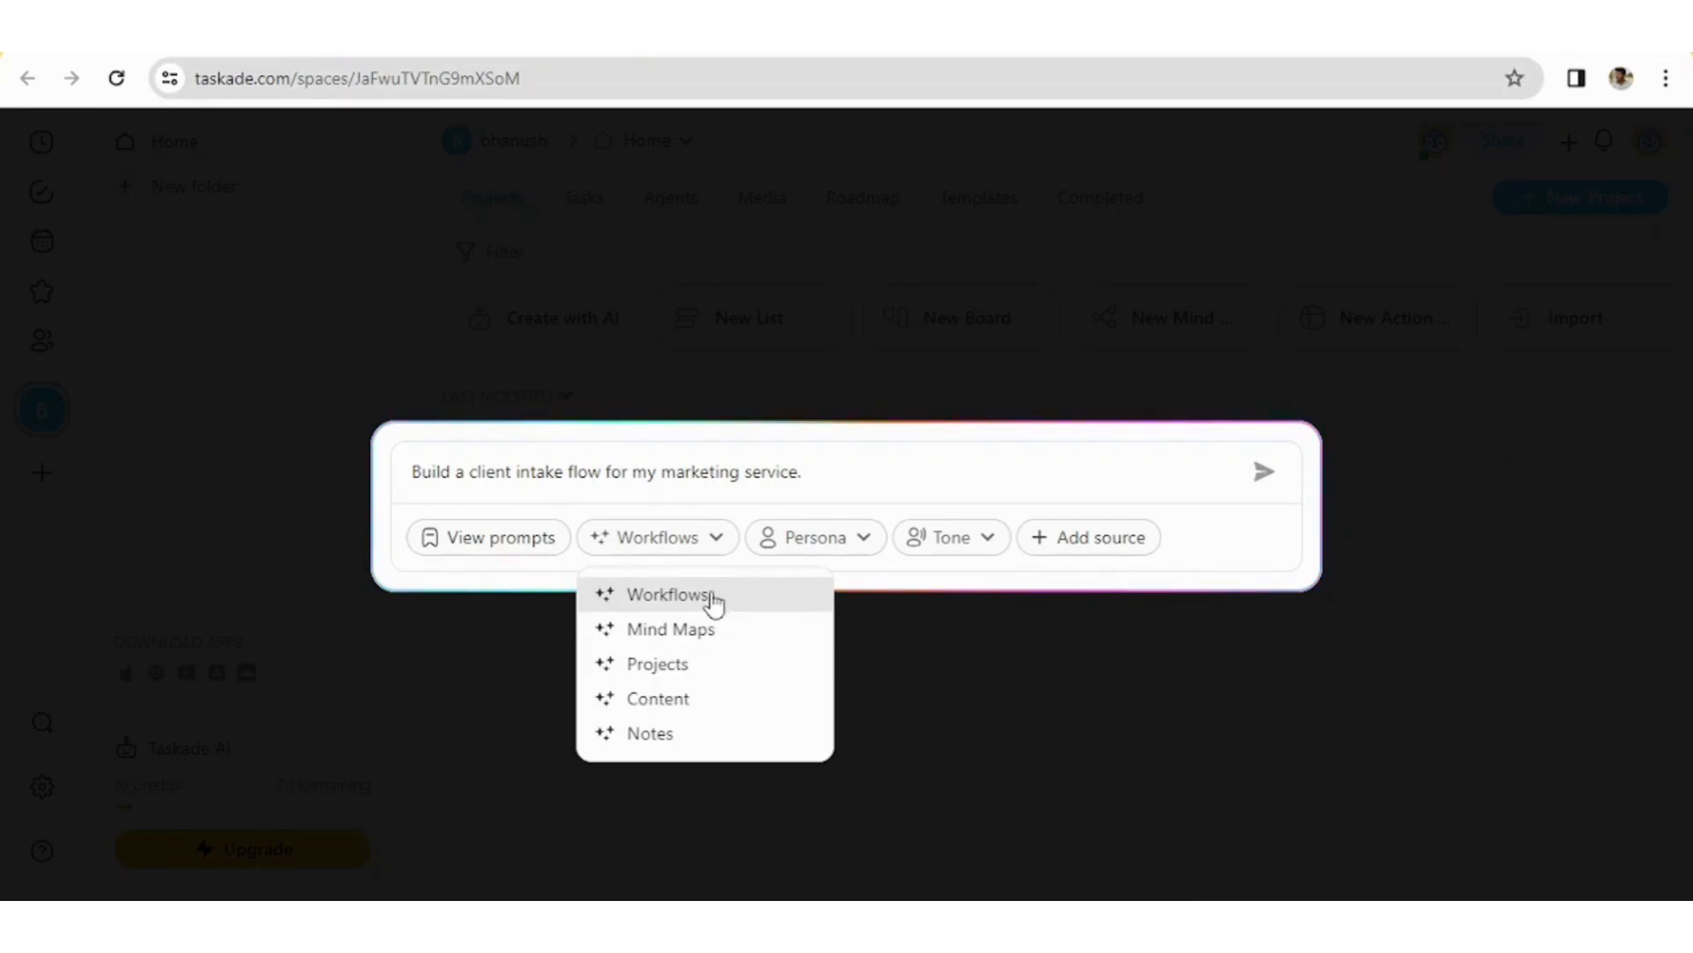
pyautogui.moveTo(649, 732)
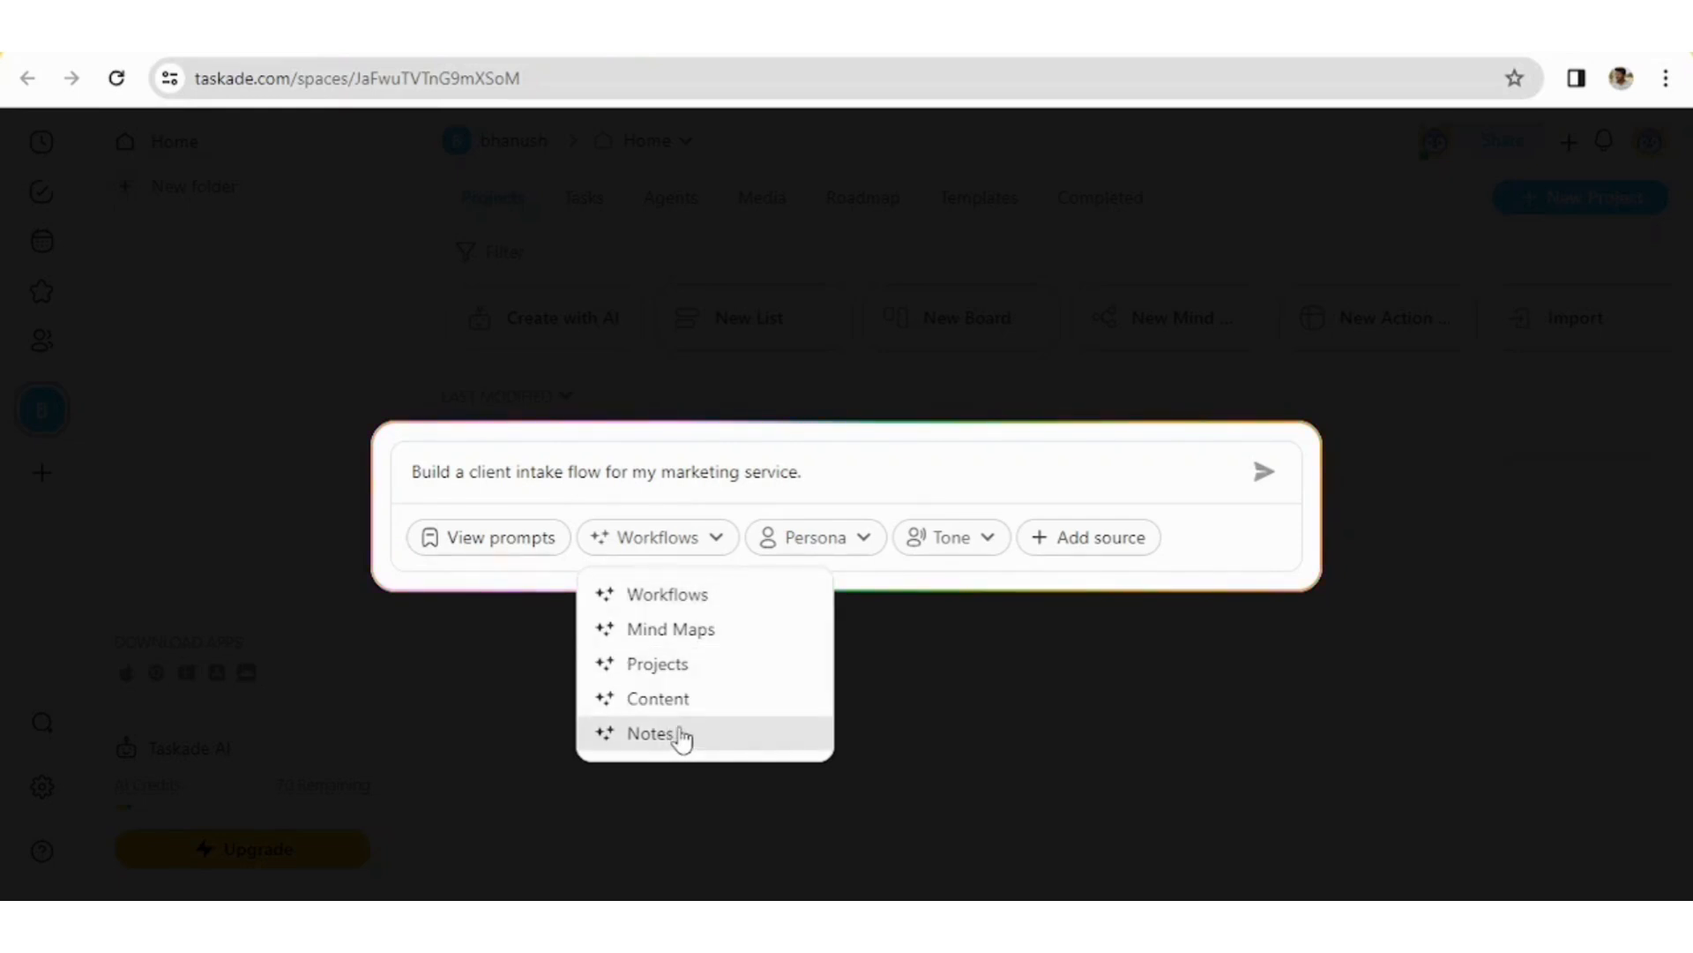
pyautogui.moveTo(657, 698)
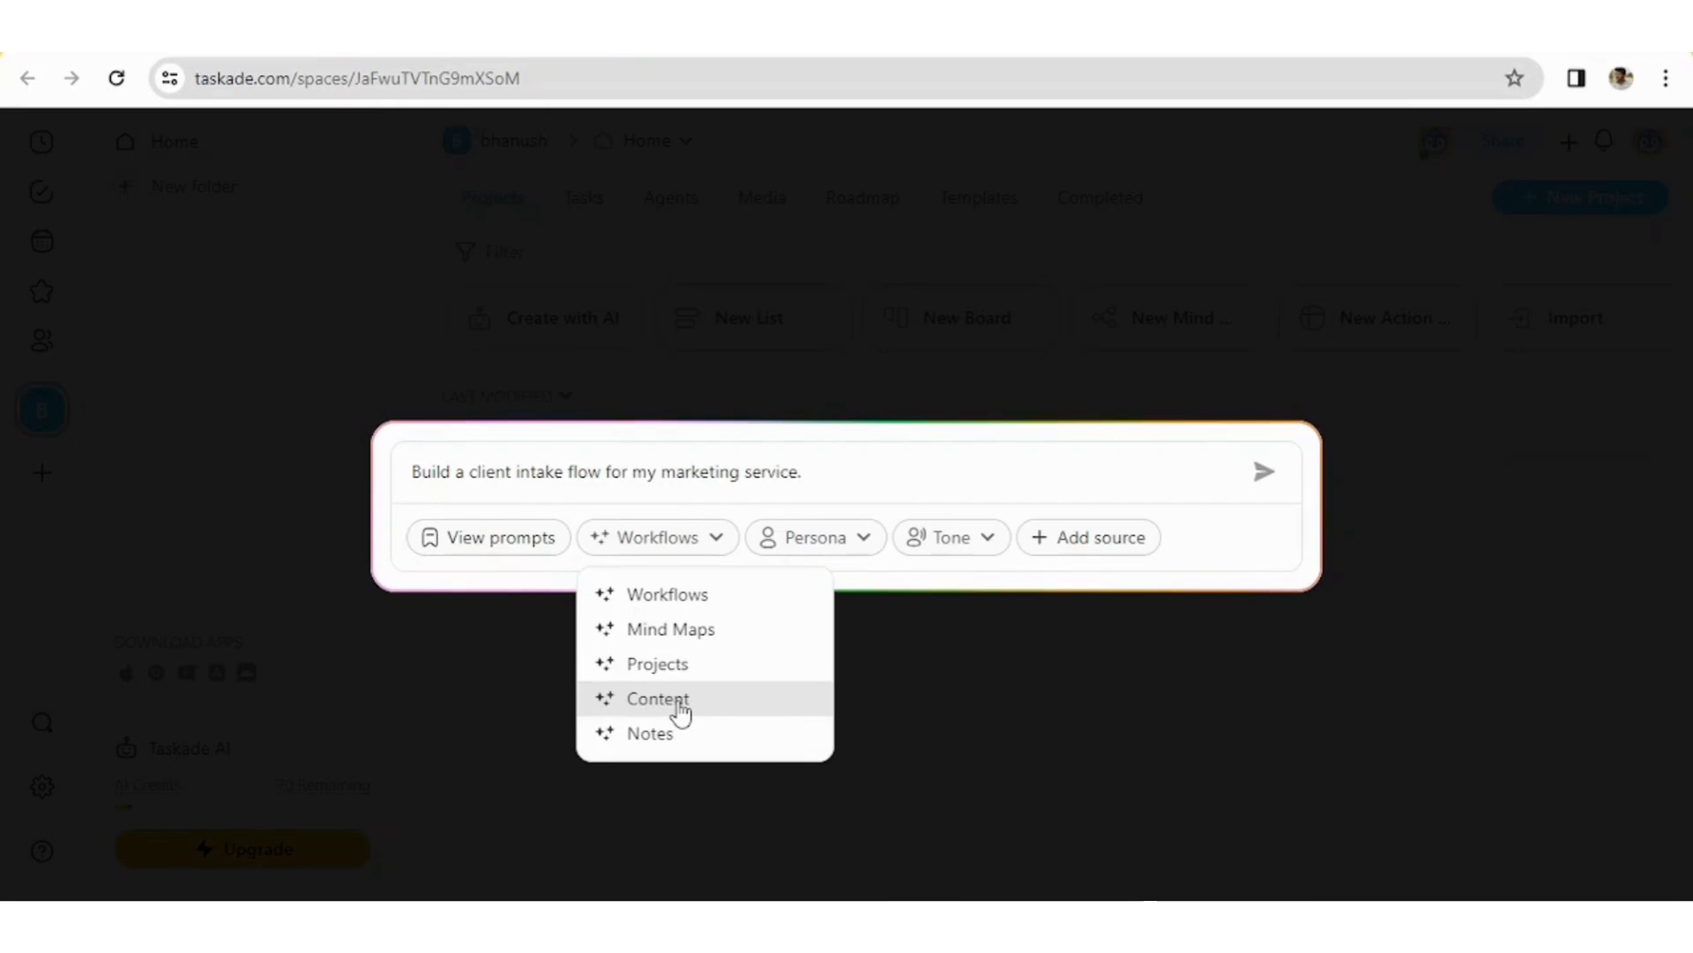
pyautogui.moveTo(667, 595)
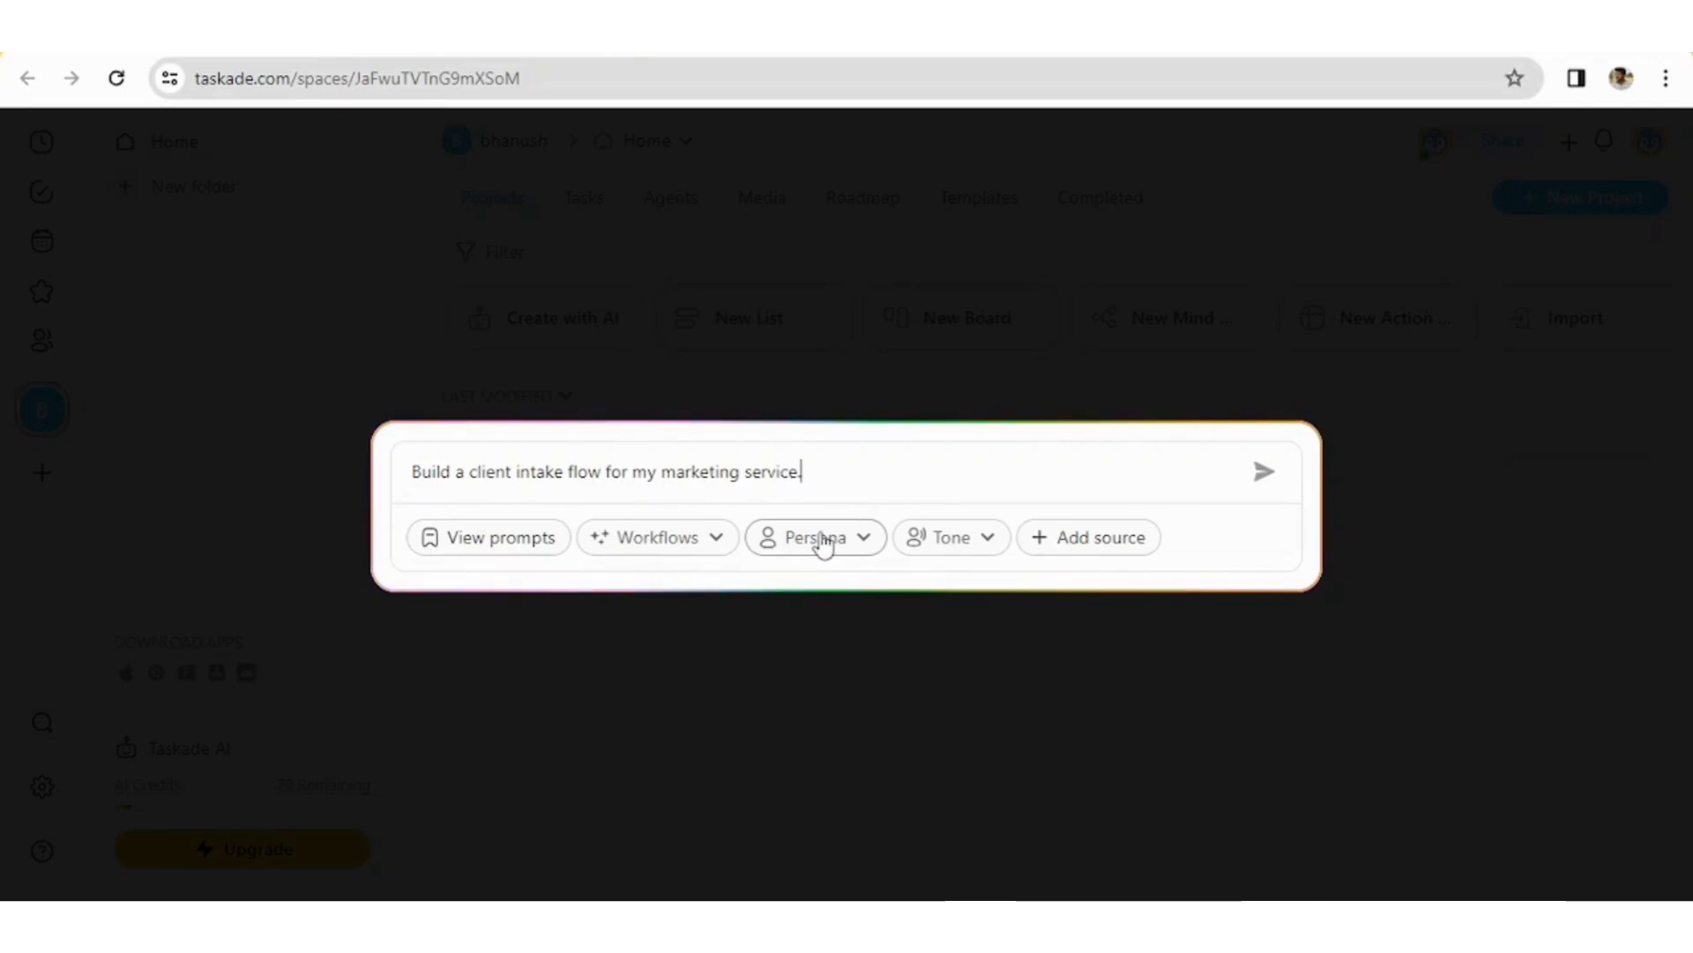
# Set the AI persona to Marketing Expert and the tone to Creative, then view the Add source options
pyautogui.click(815, 537)
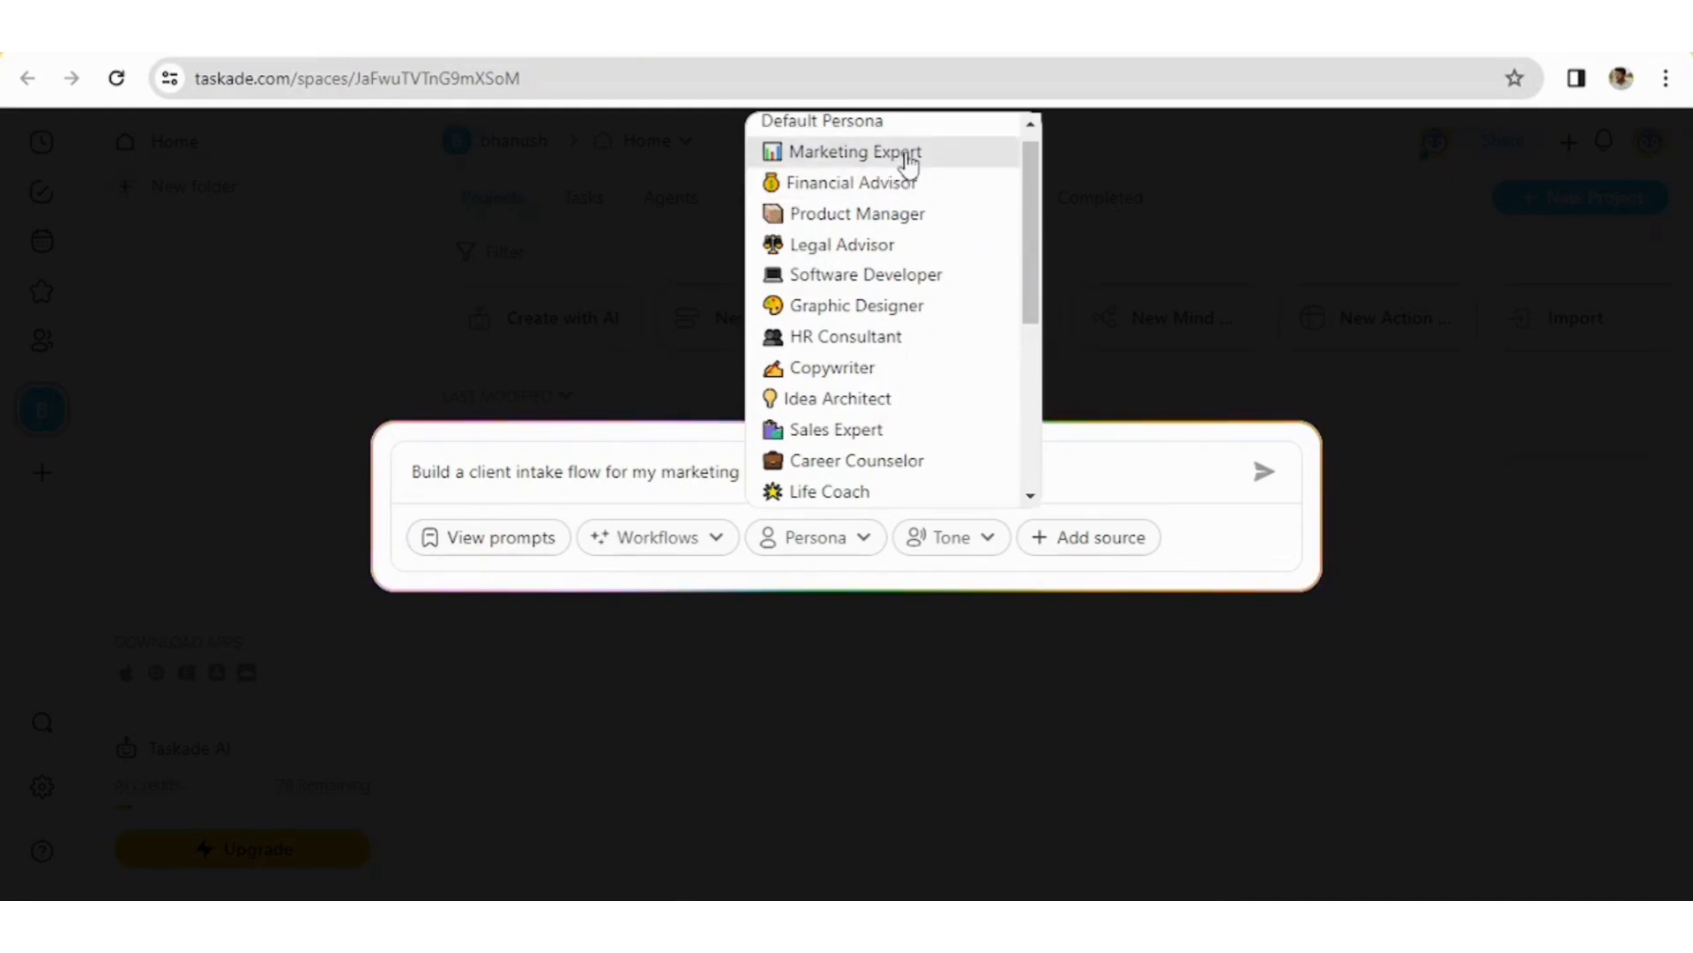
pyautogui.click(852, 152)
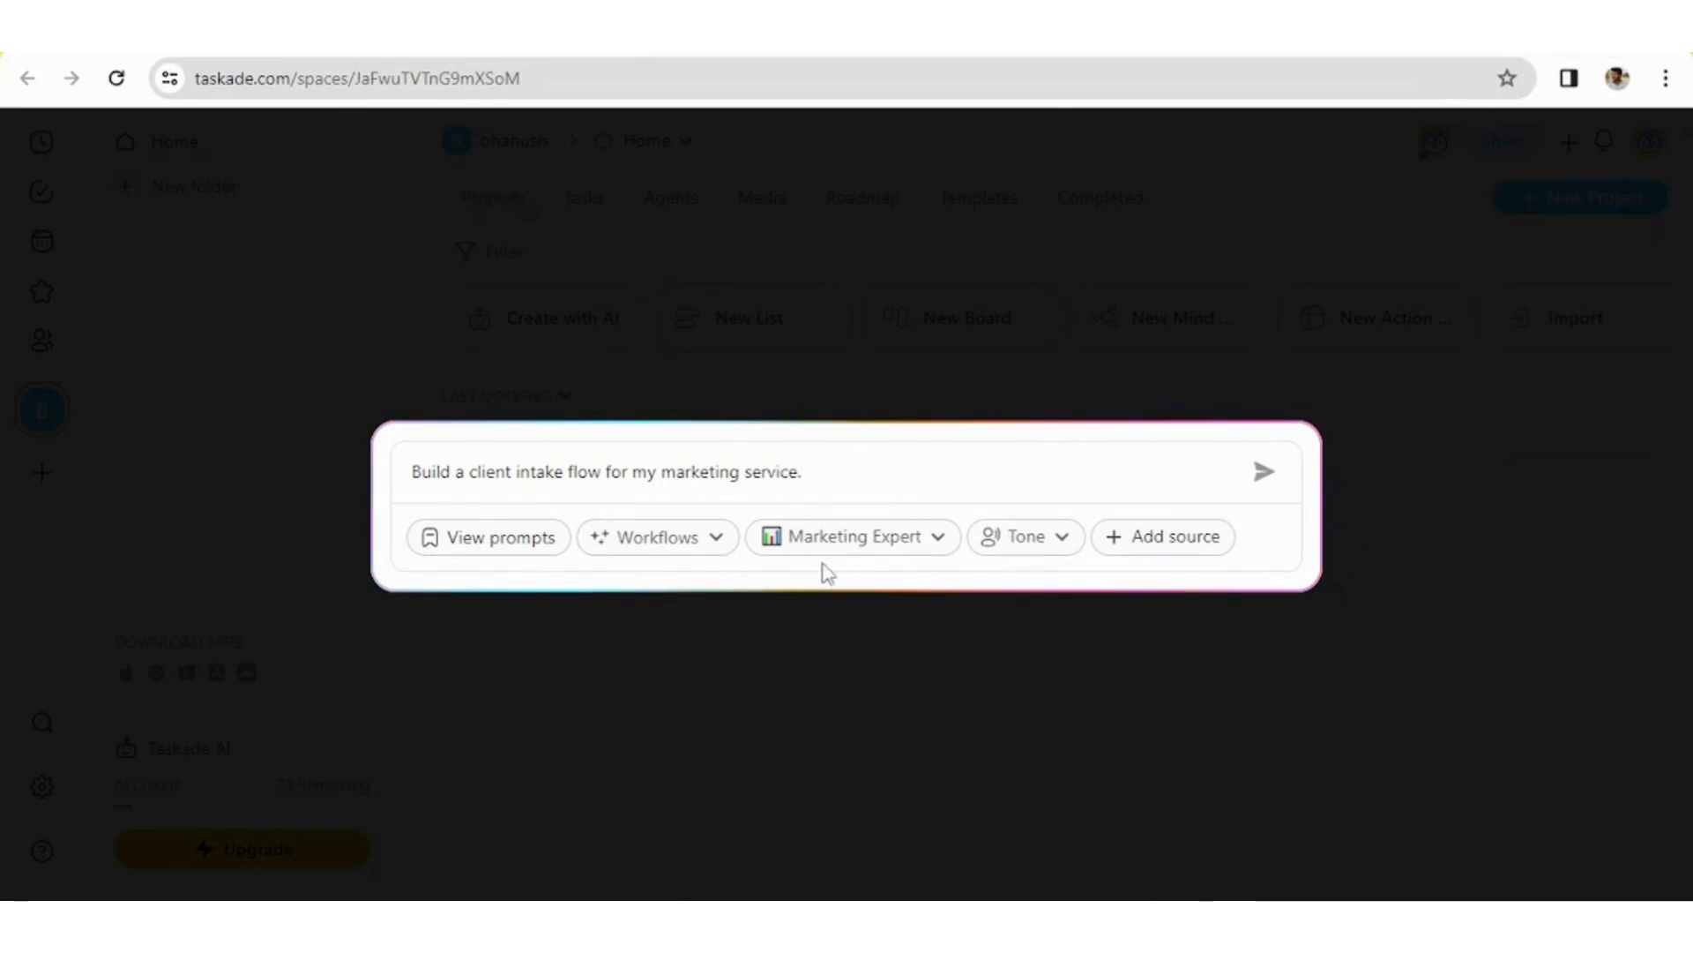
pyautogui.click(1023, 536)
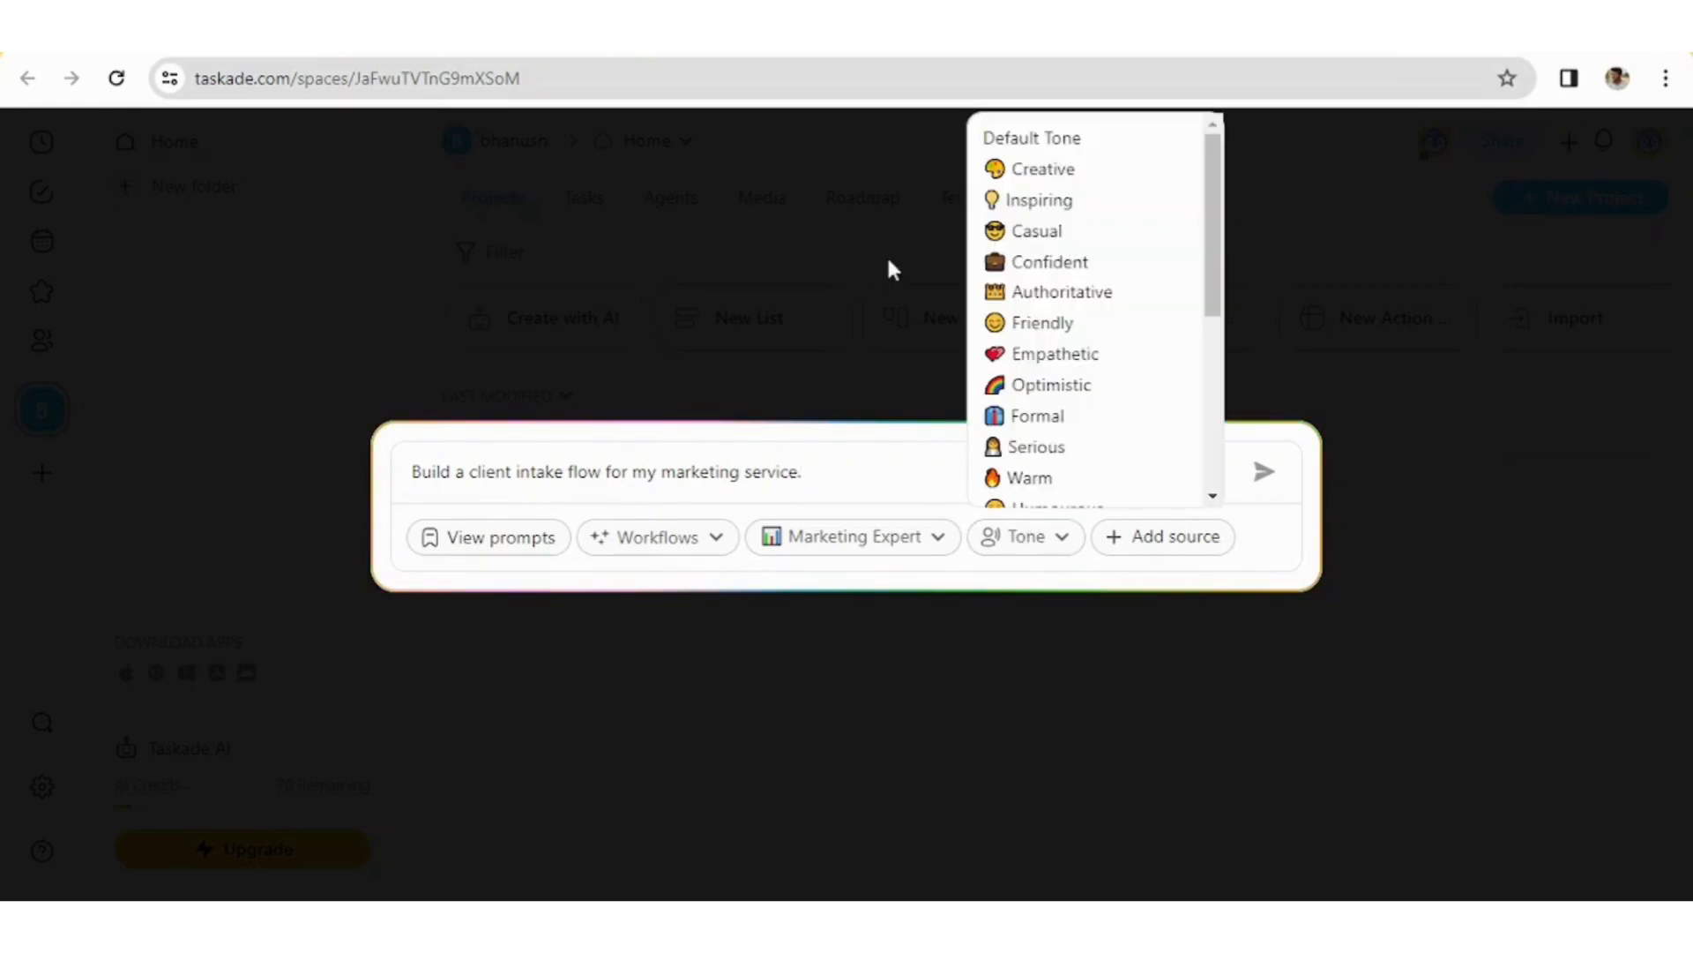
pyautogui.moveTo(1036, 200)
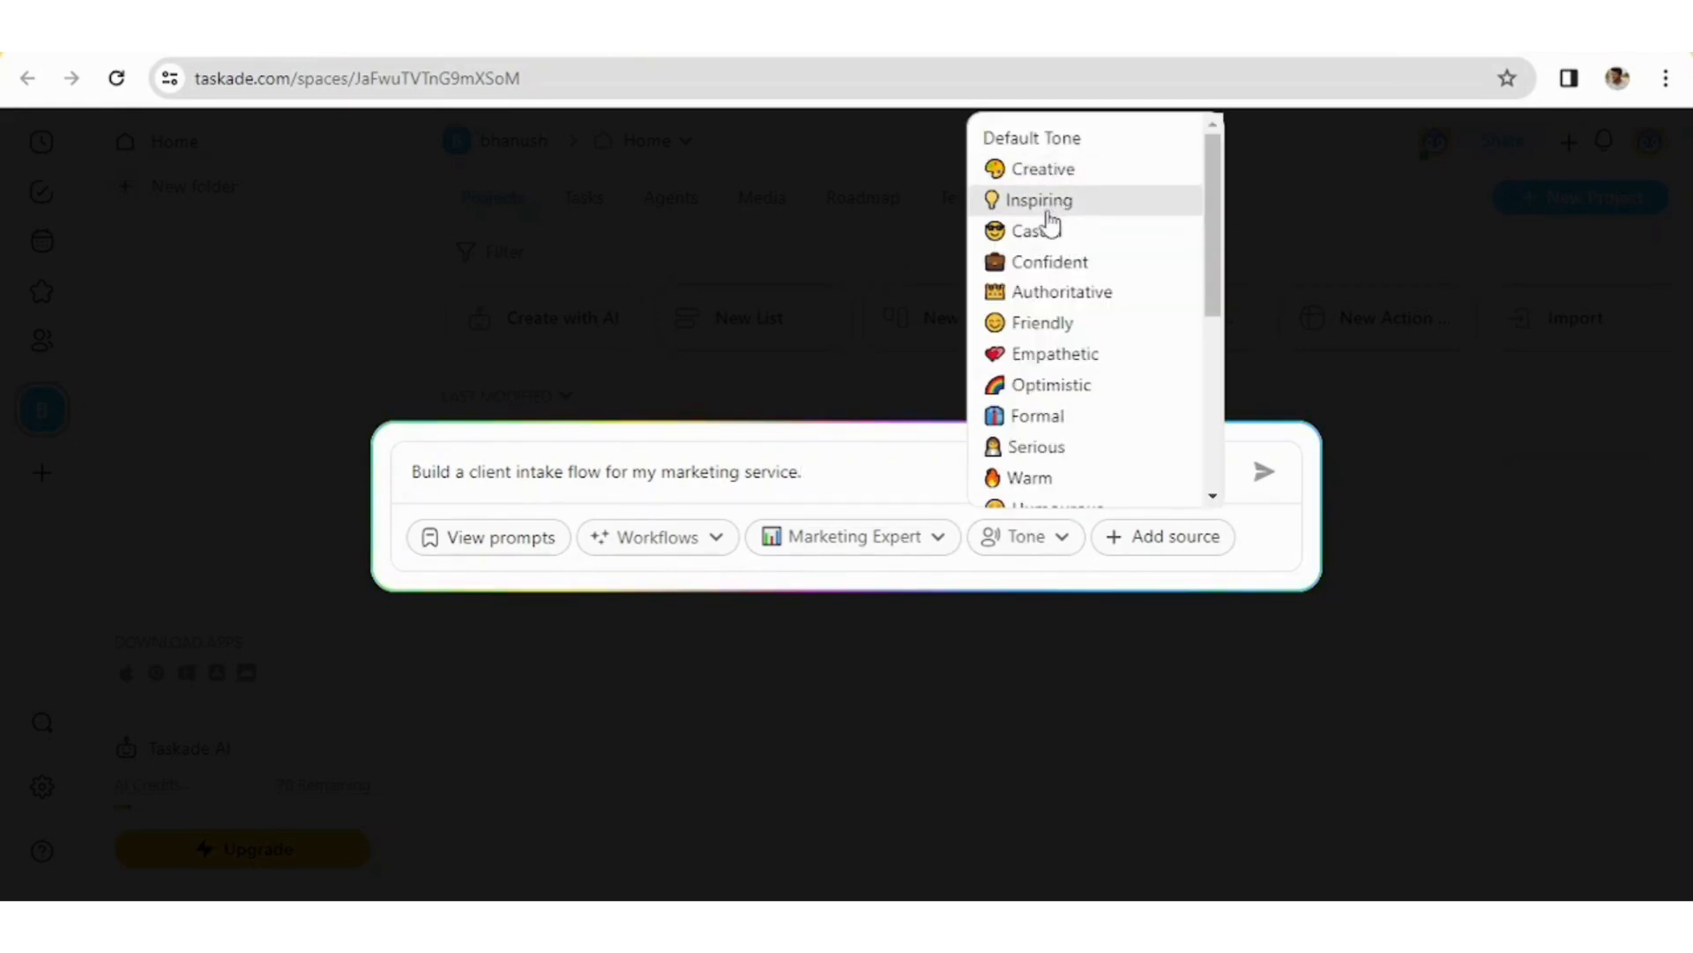
pyautogui.moveTo(1043, 170)
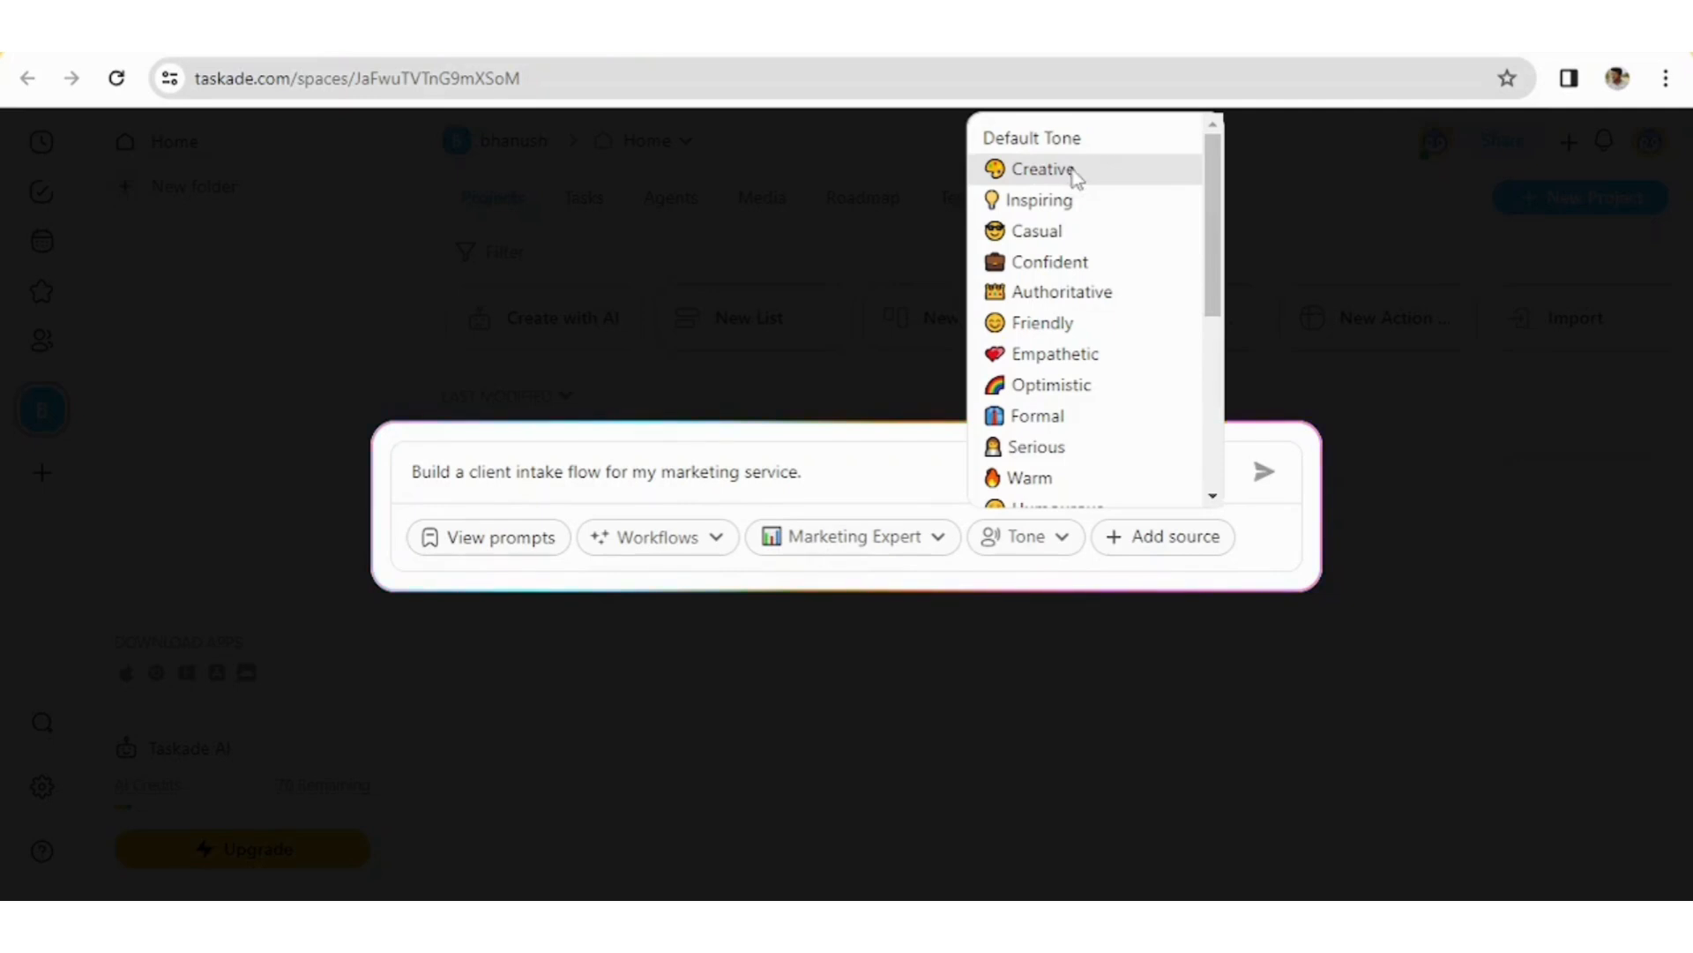
pyautogui.click(1043, 169)
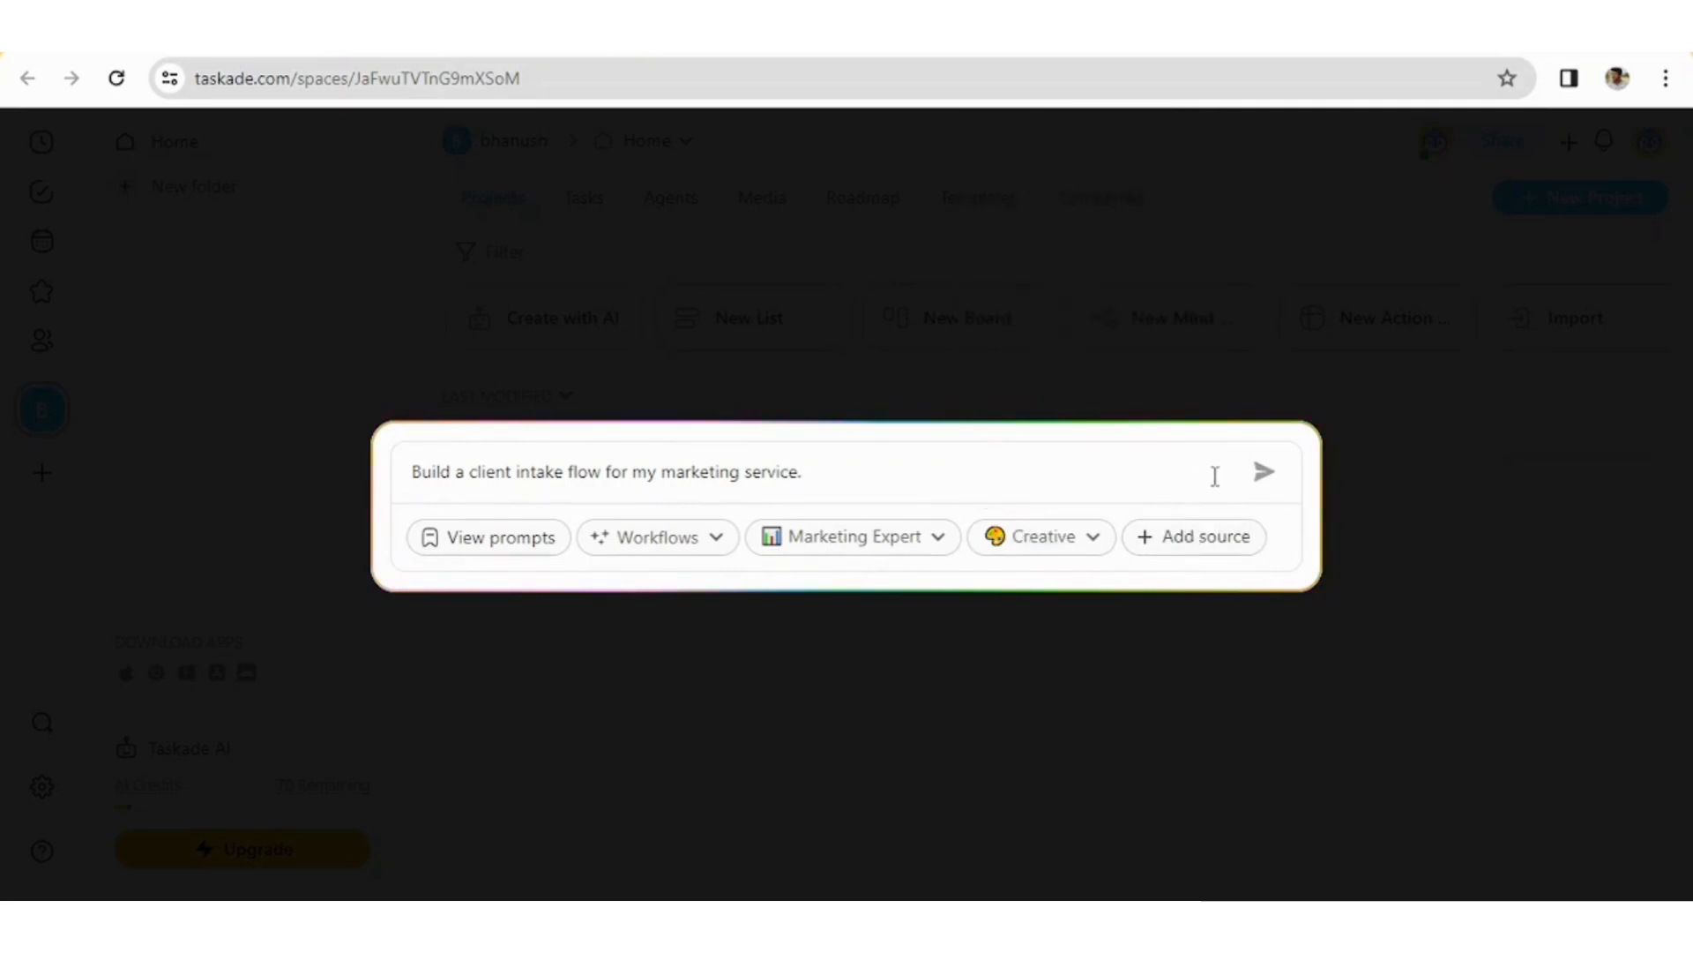
pyautogui.click(1194, 536)
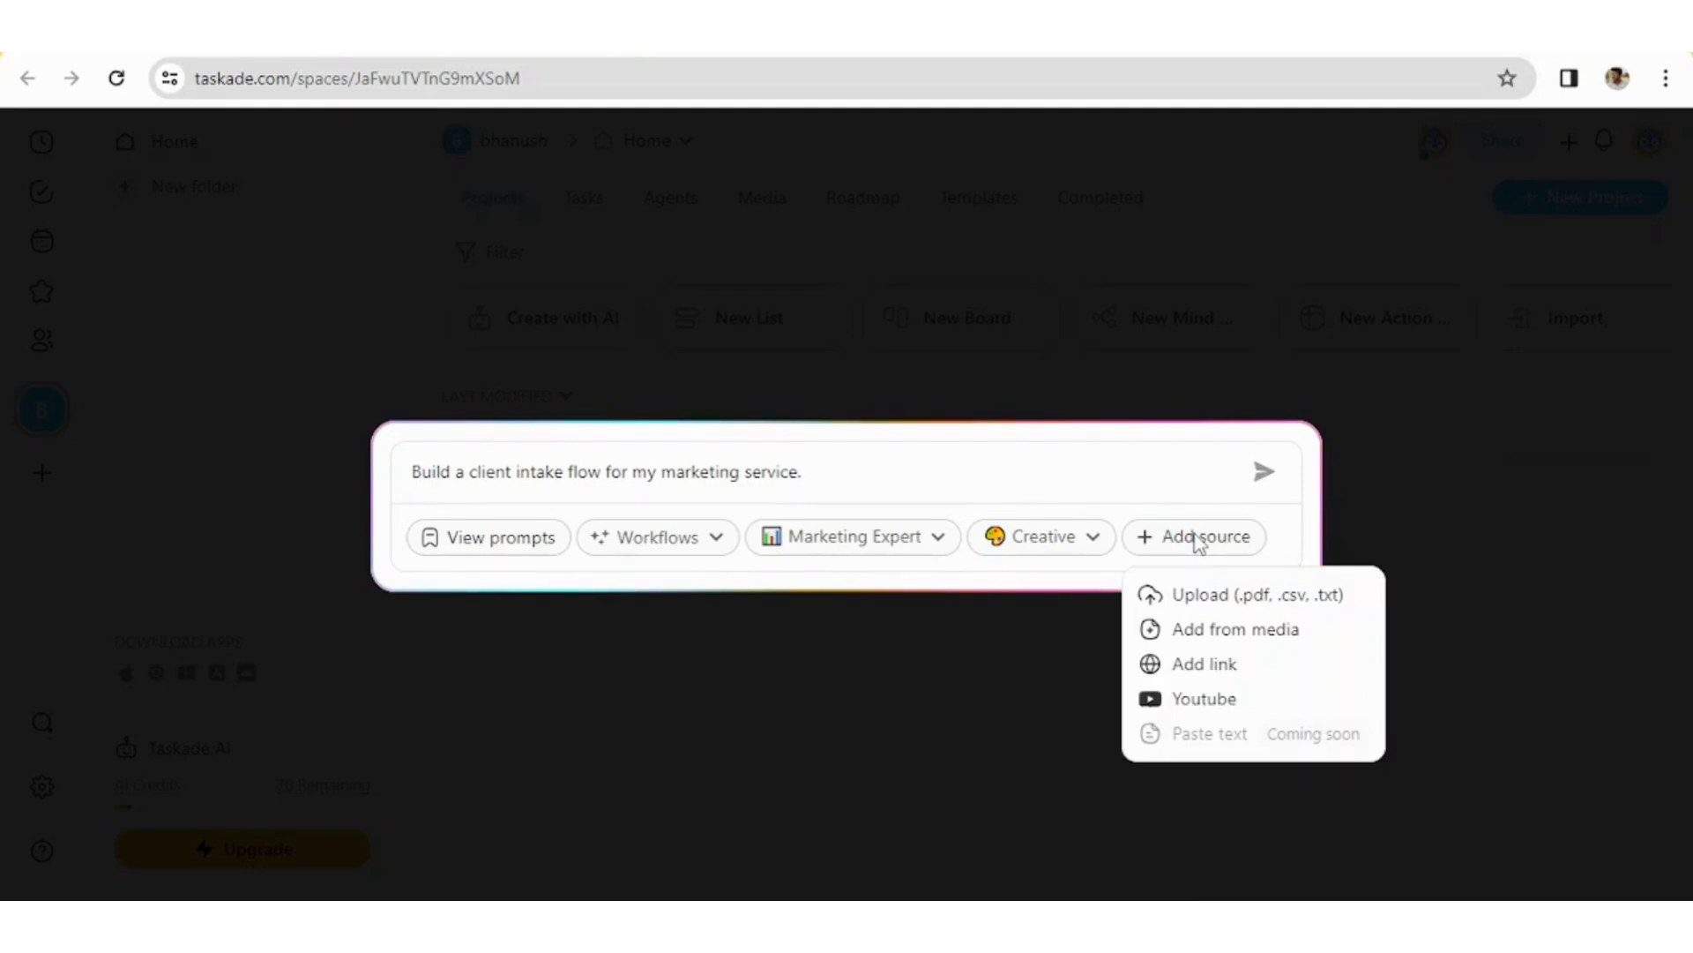
pyautogui.moveTo(1246, 504)
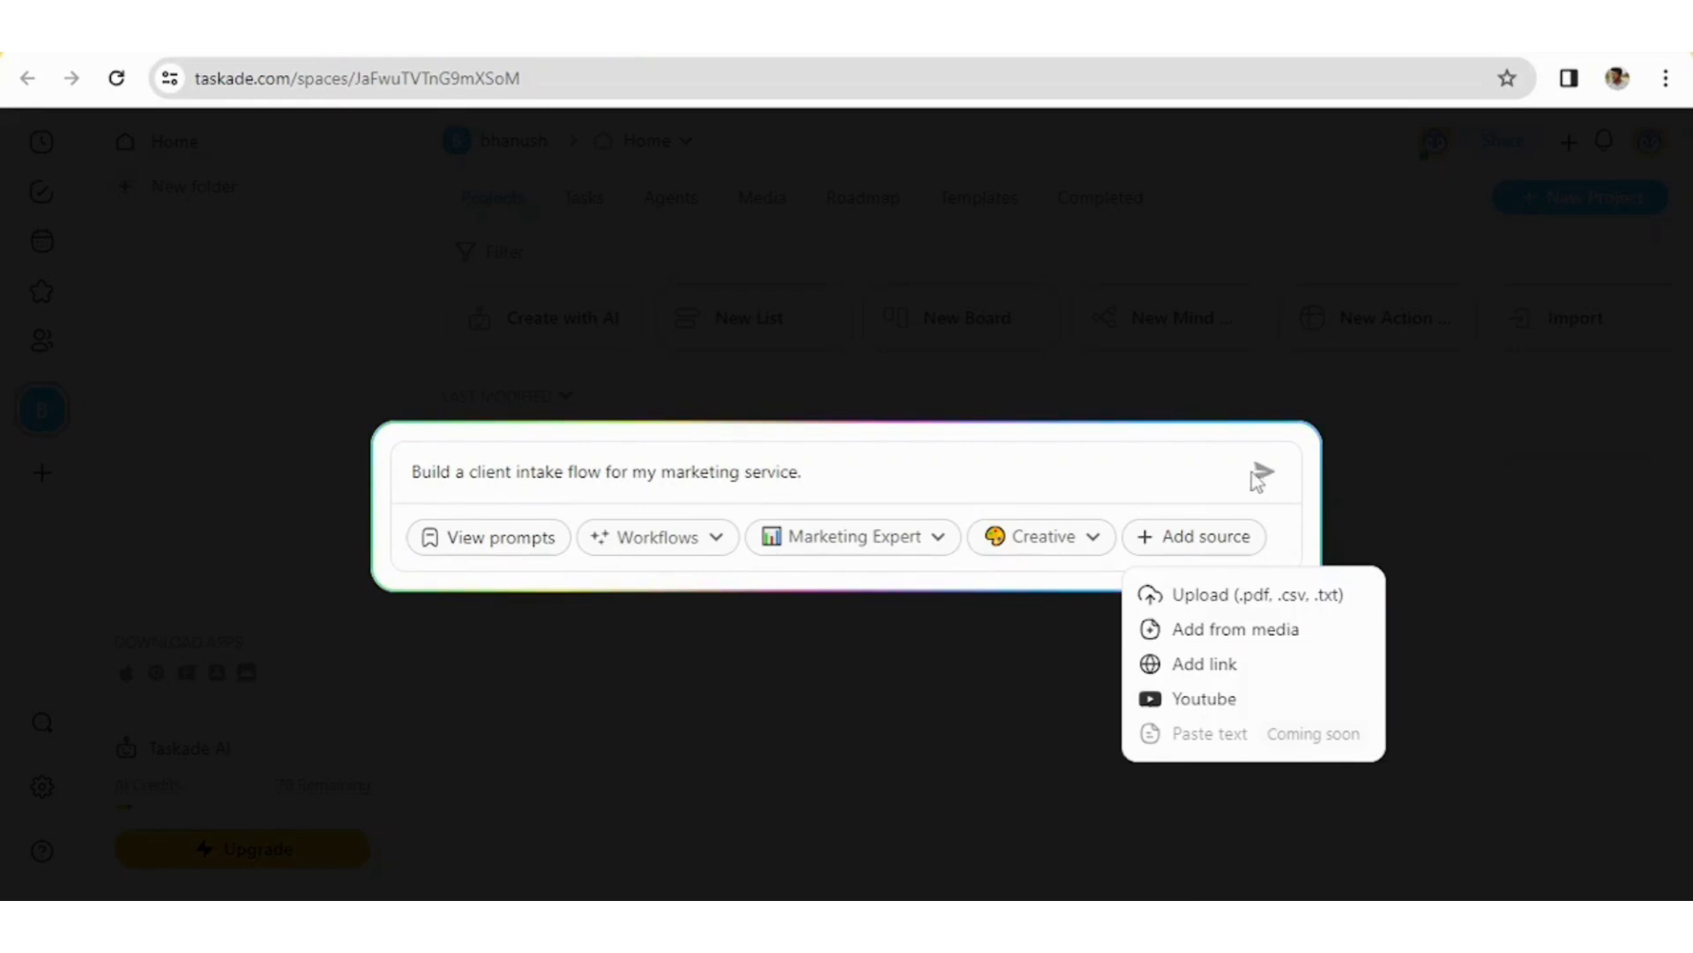
# Generate the ten-stage client intake outline, review it, and create a project from it
pyautogui.click(1260, 474)
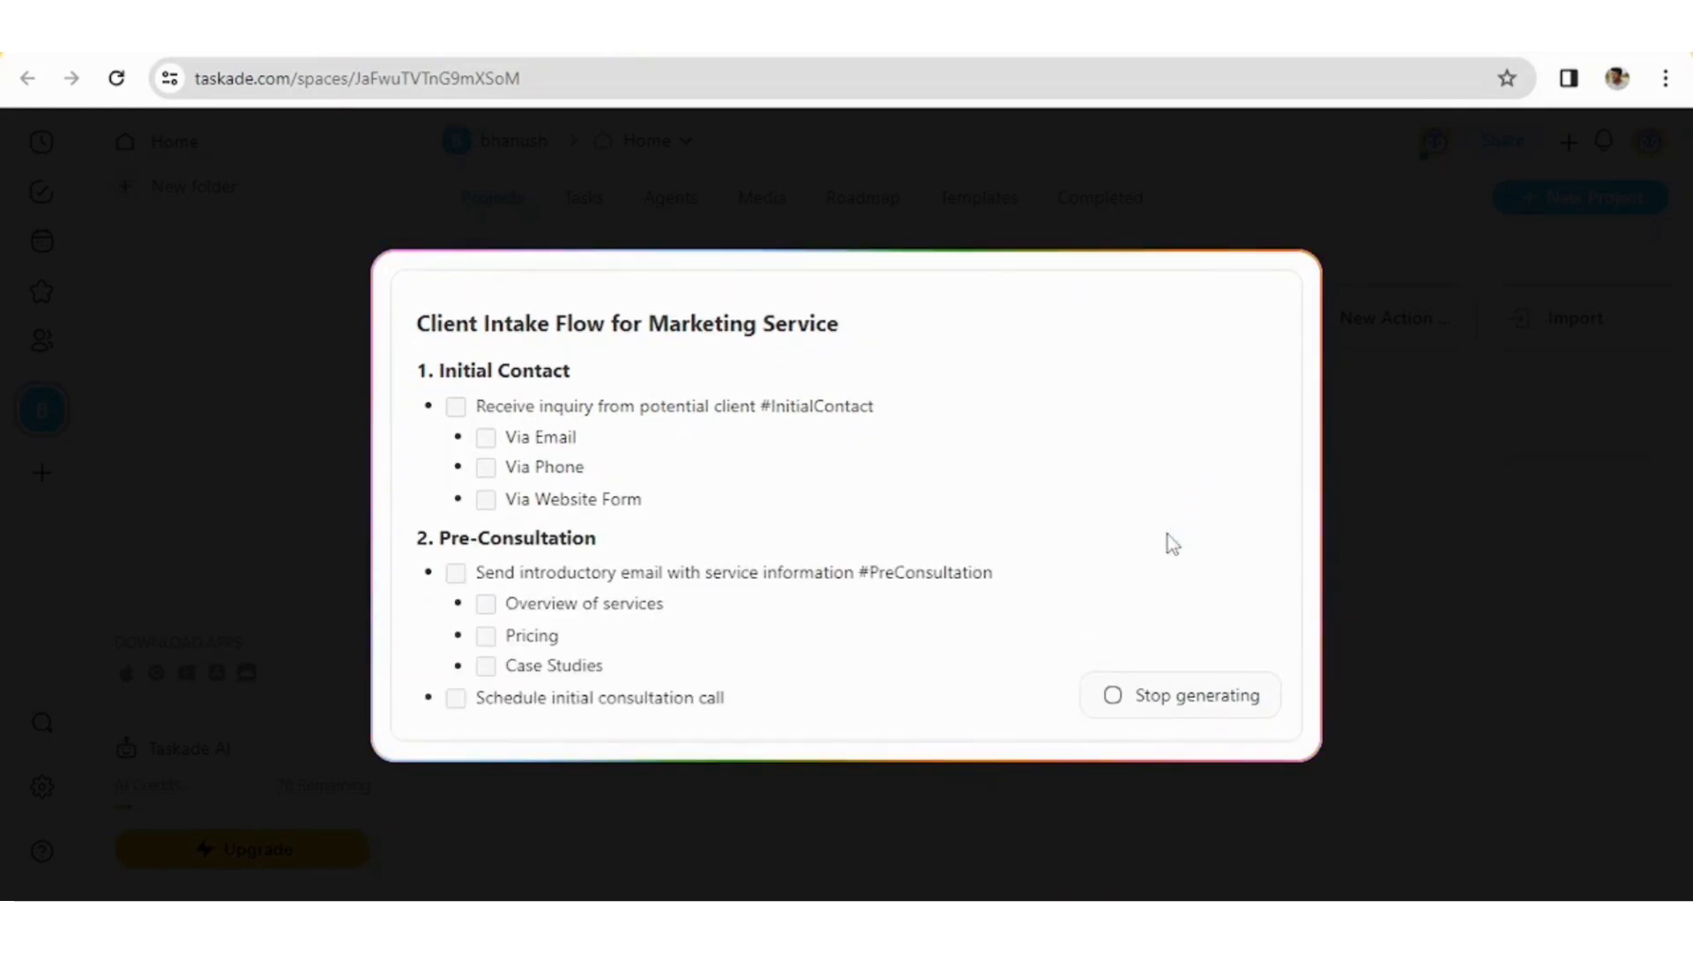
pyautogui.scroll(-3)
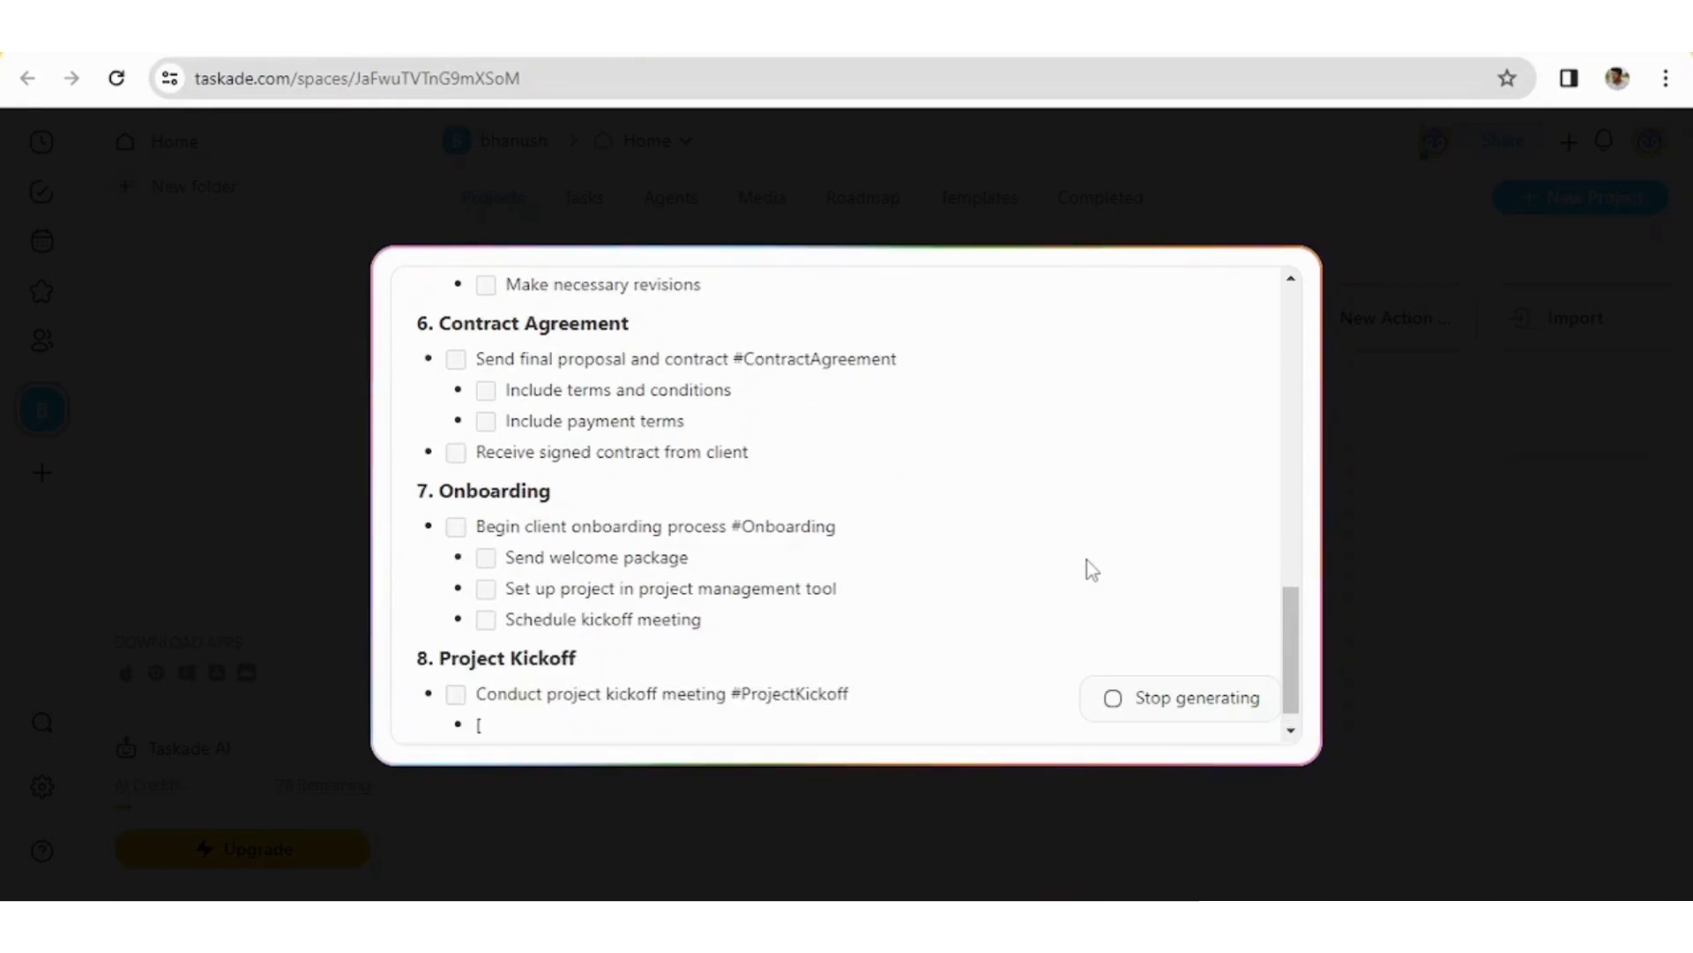
pyautogui.scroll(-3)
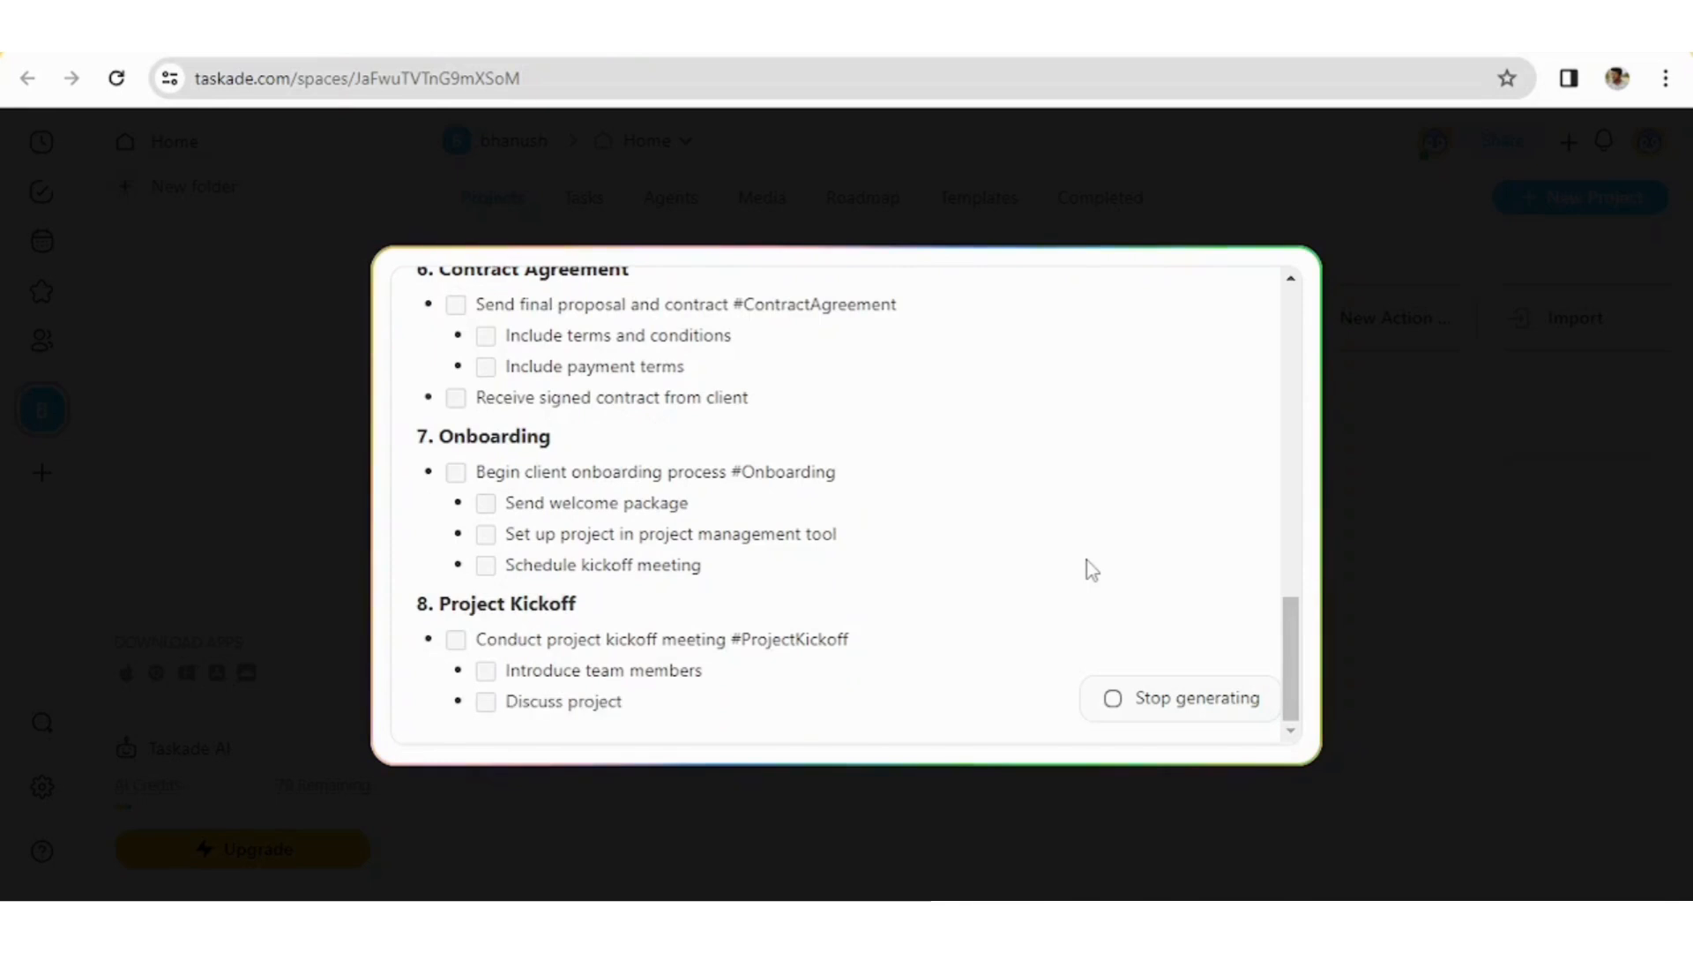
pyautogui.scroll(-3)
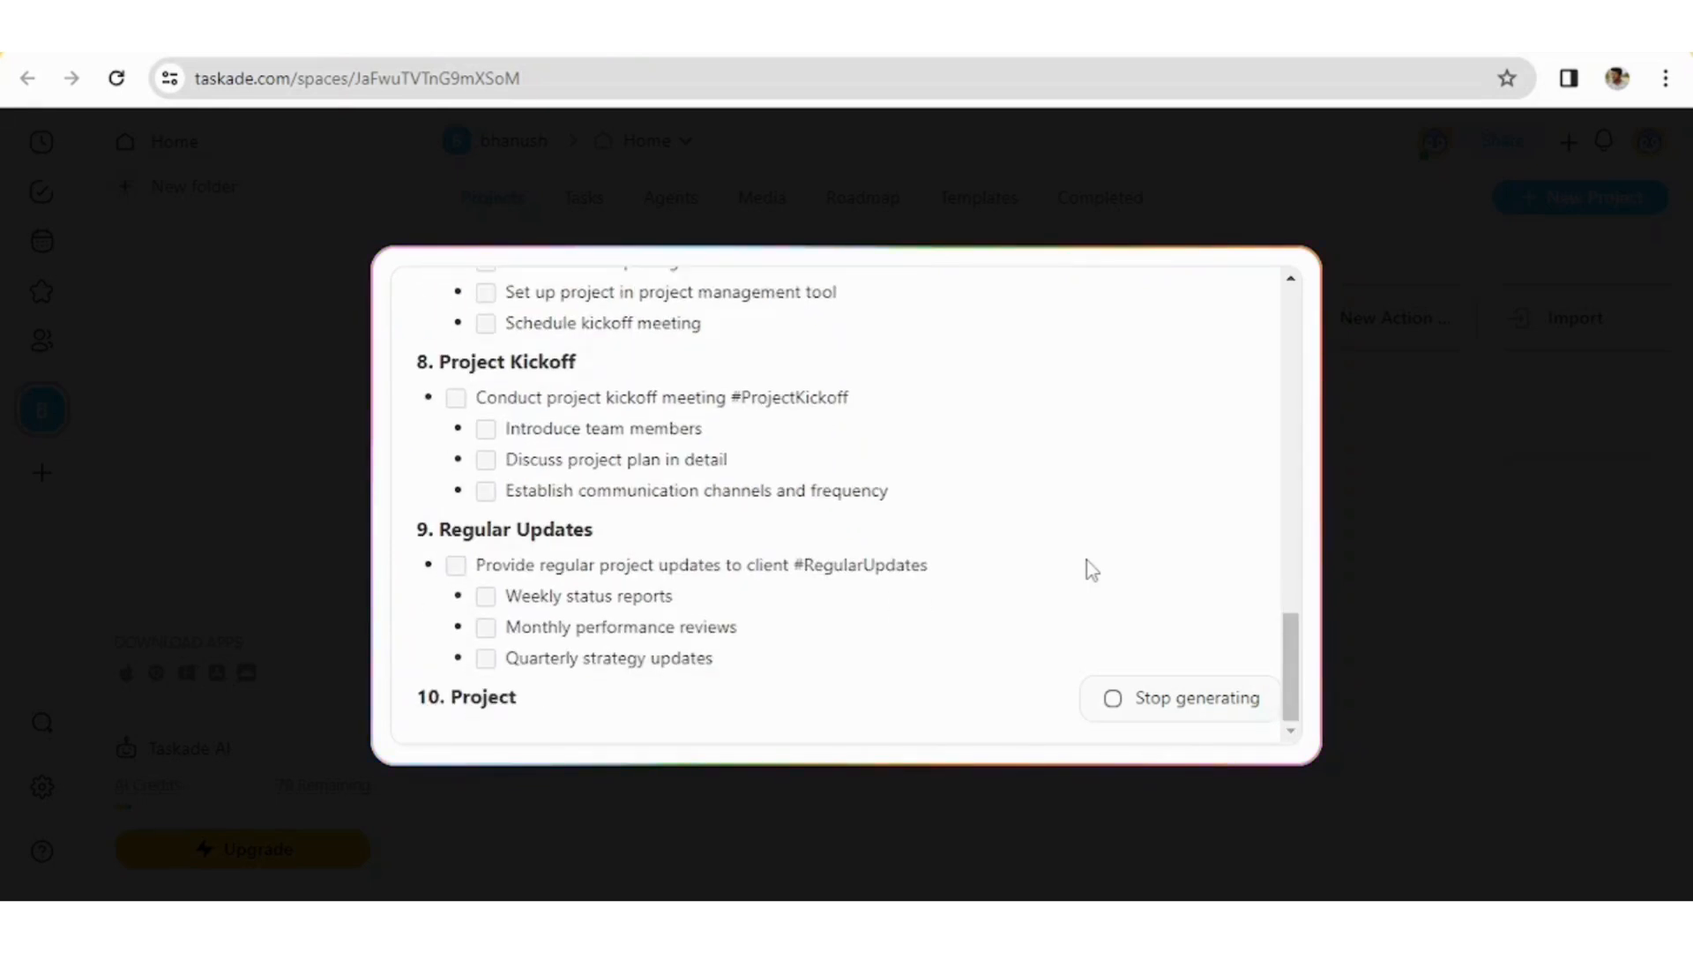
pyautogui.scroll(-3)
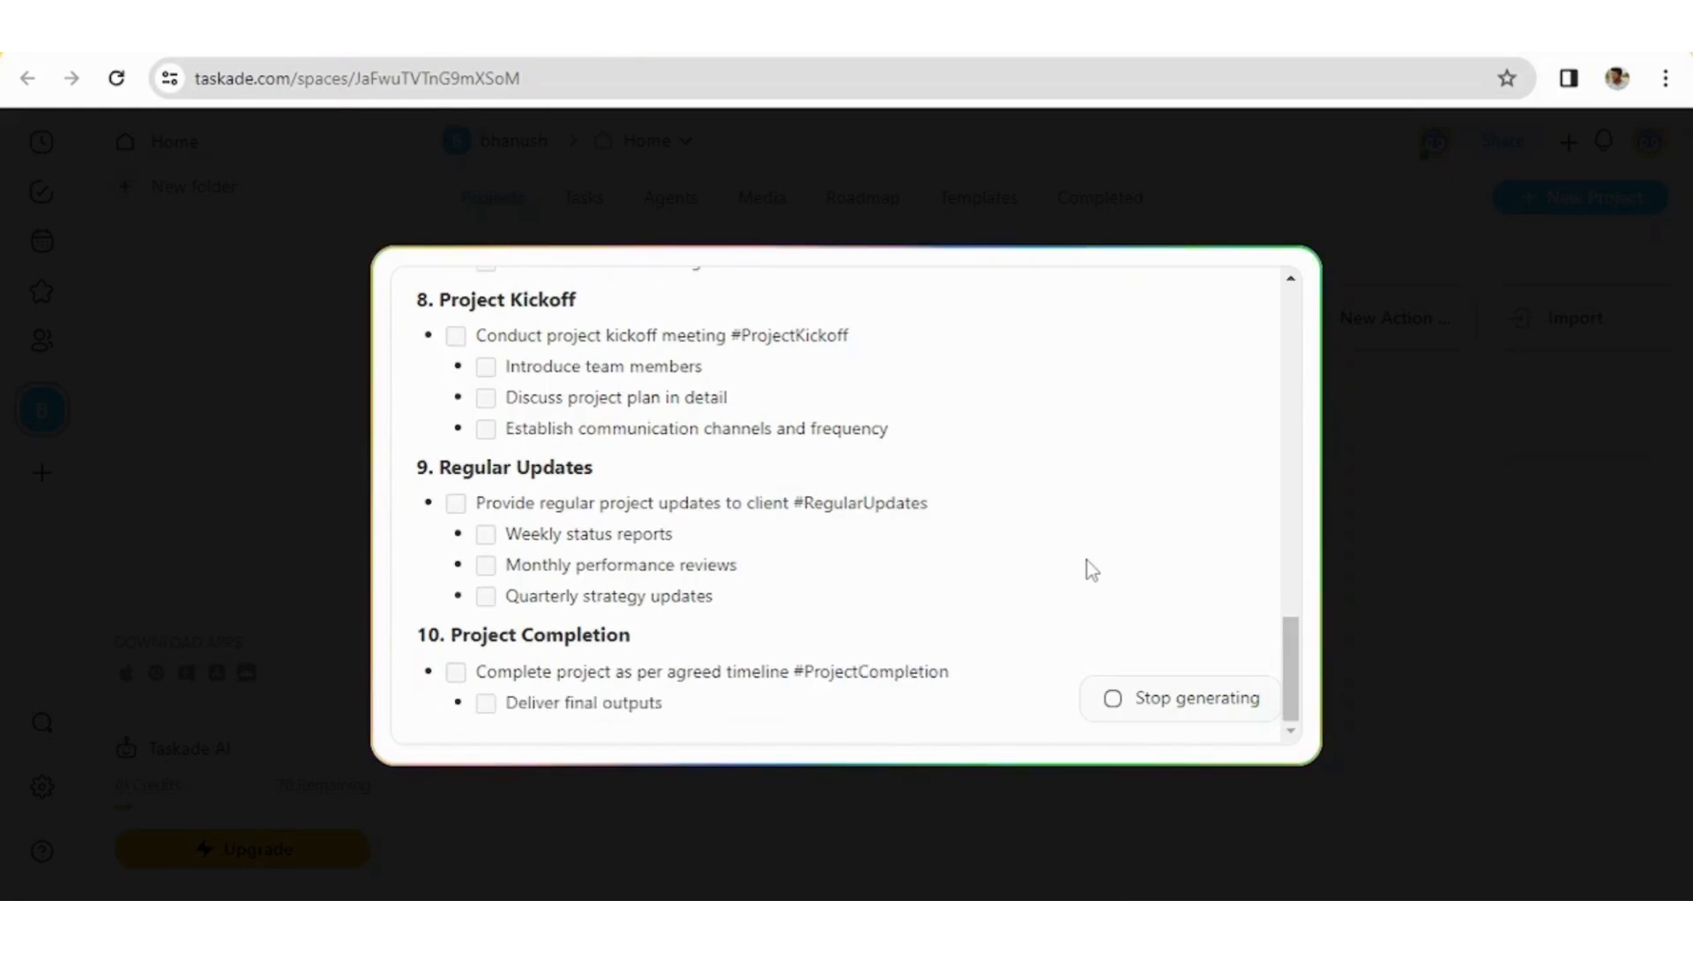
pyautogui.scroll(-3)
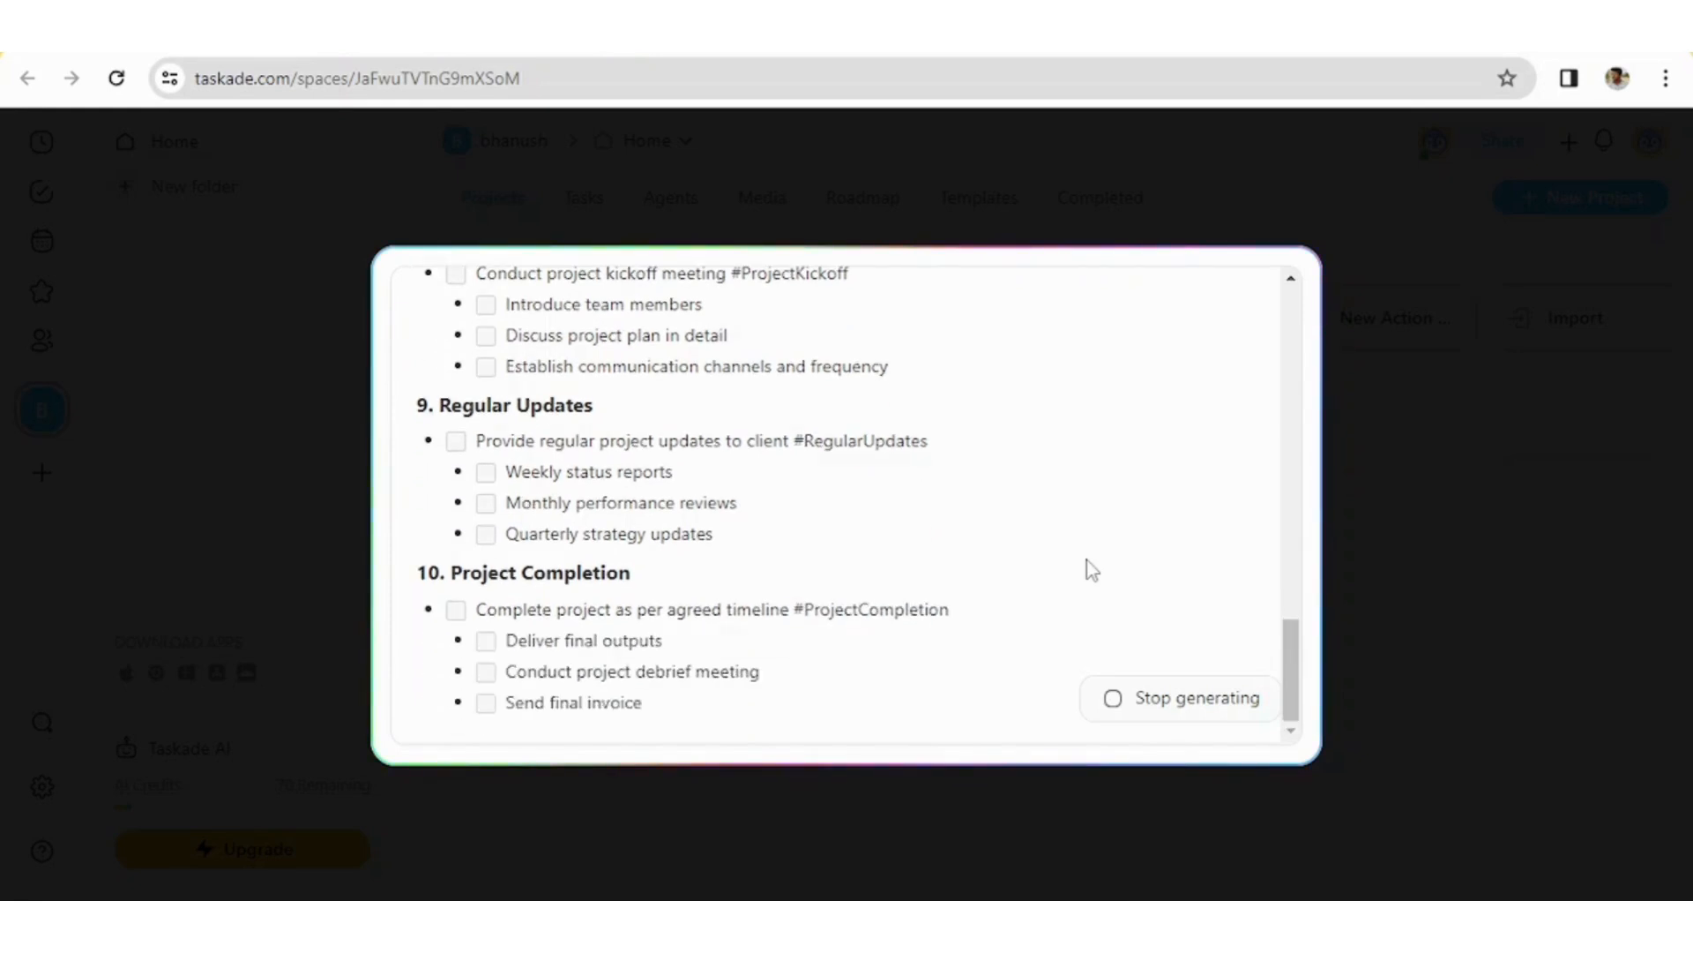
pyautogui.scroll(-3)
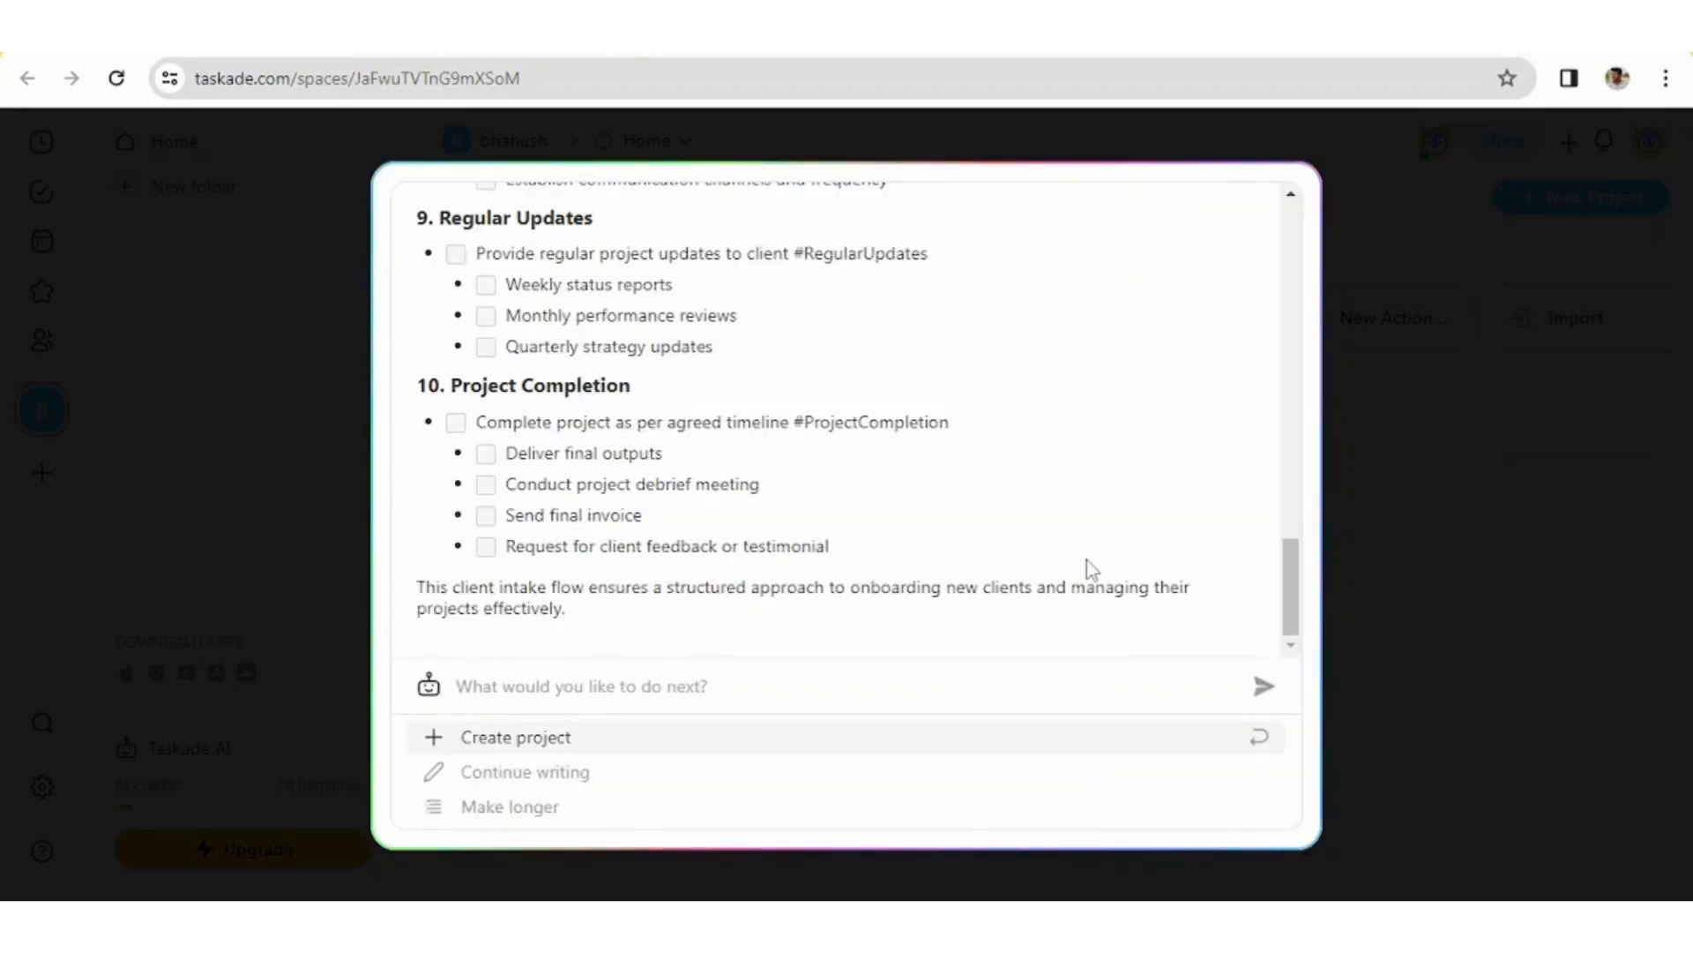
pyautogui.moveTo(800, 638)
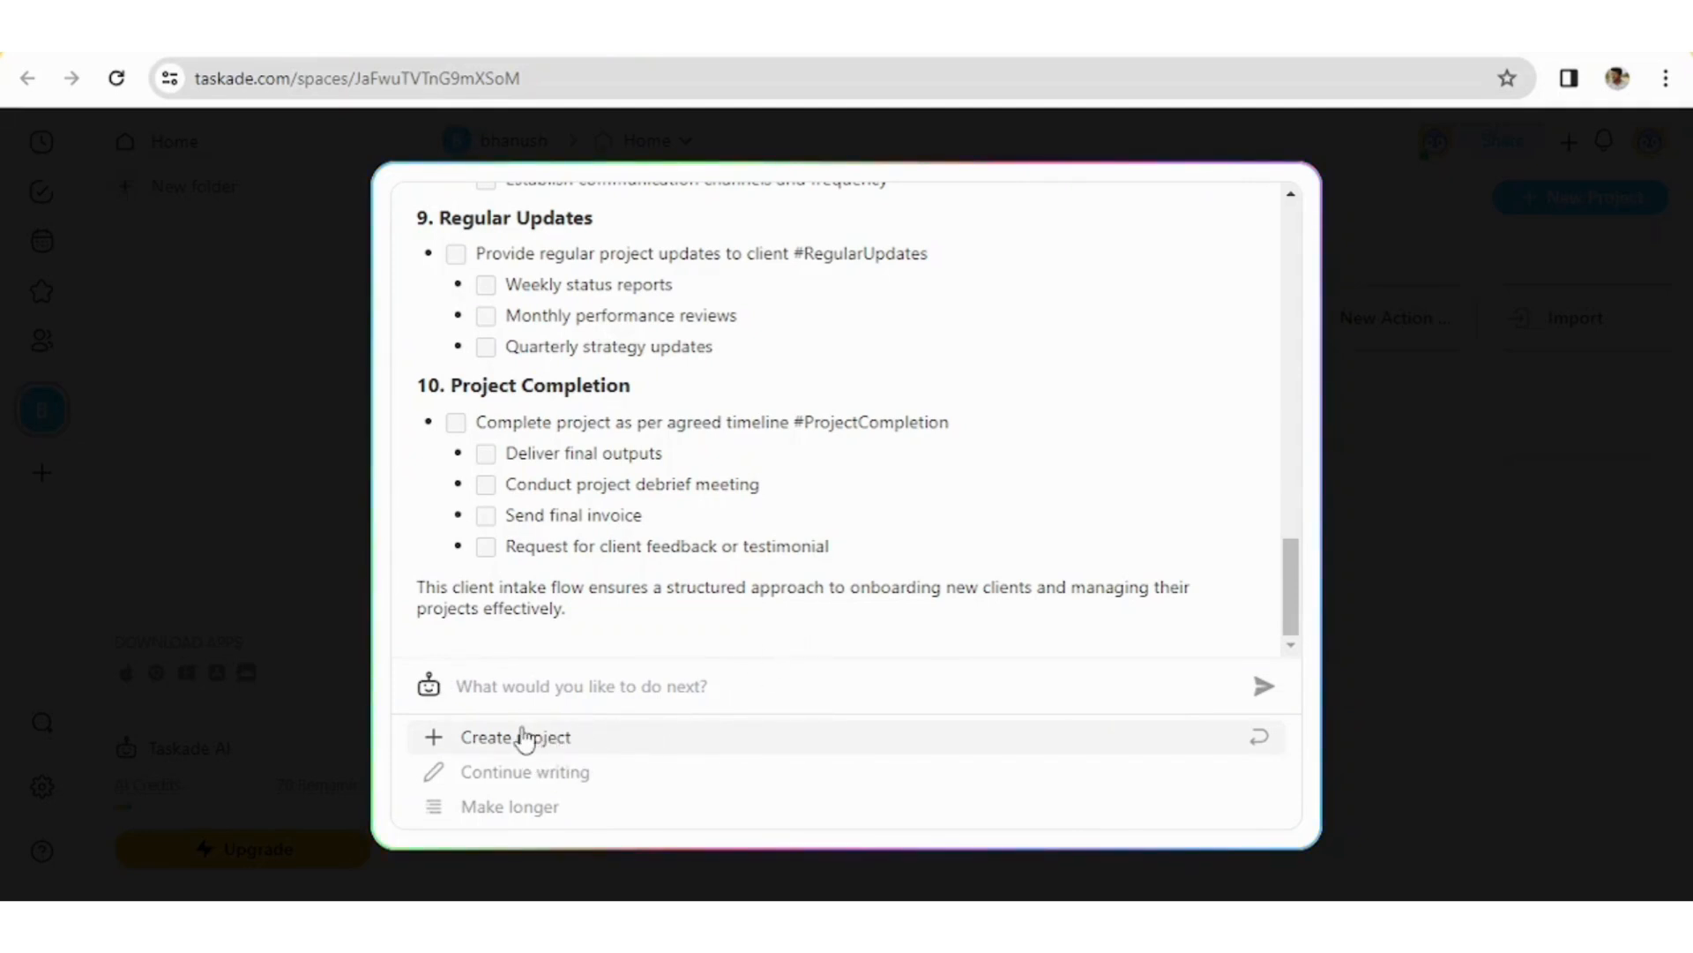
pyautogui.moveTo(537, 685)
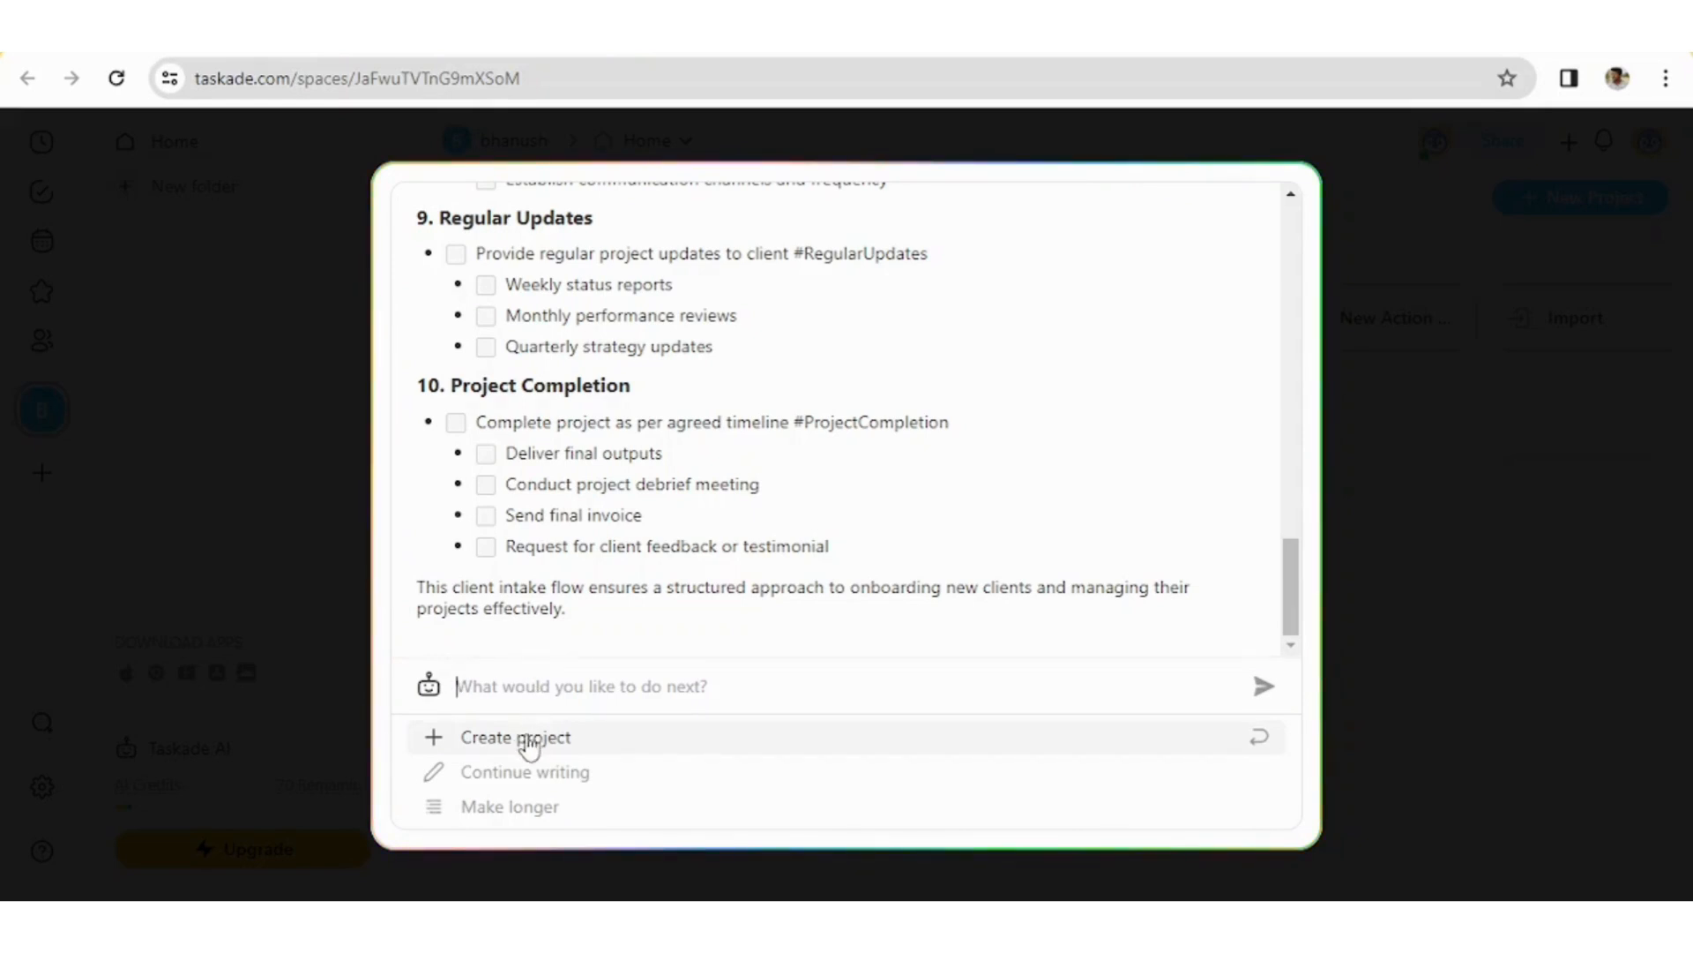
pyautogui.moveTo(536, 753)
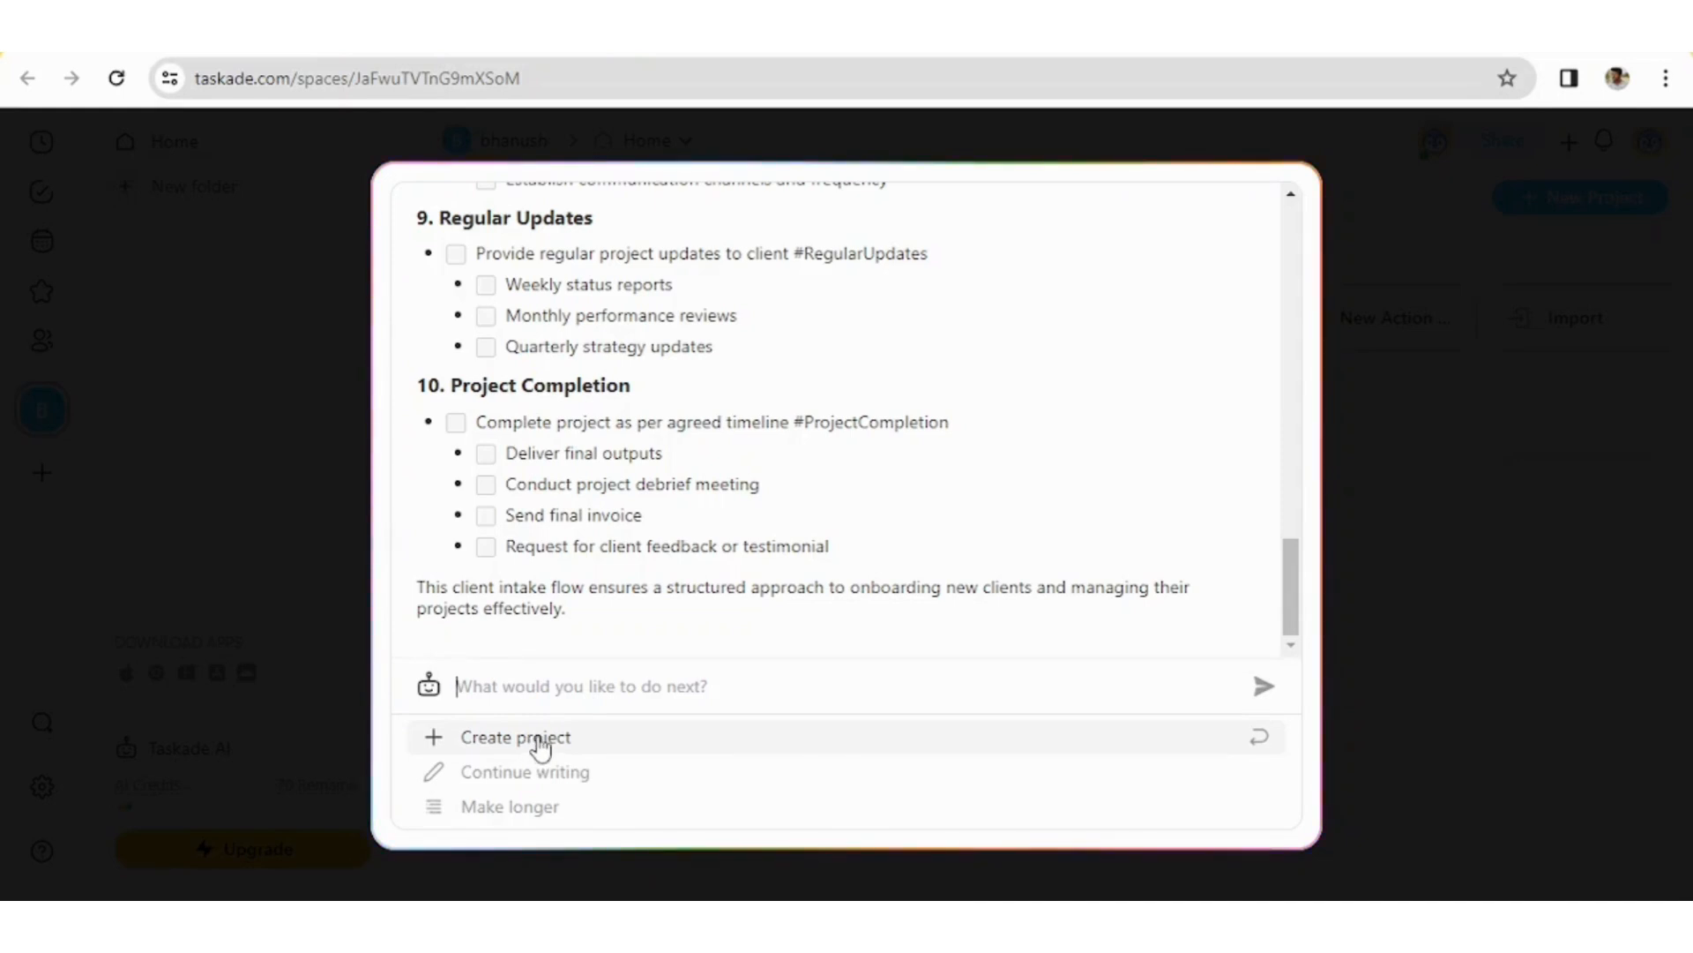
pyautogui.click(515, 738)
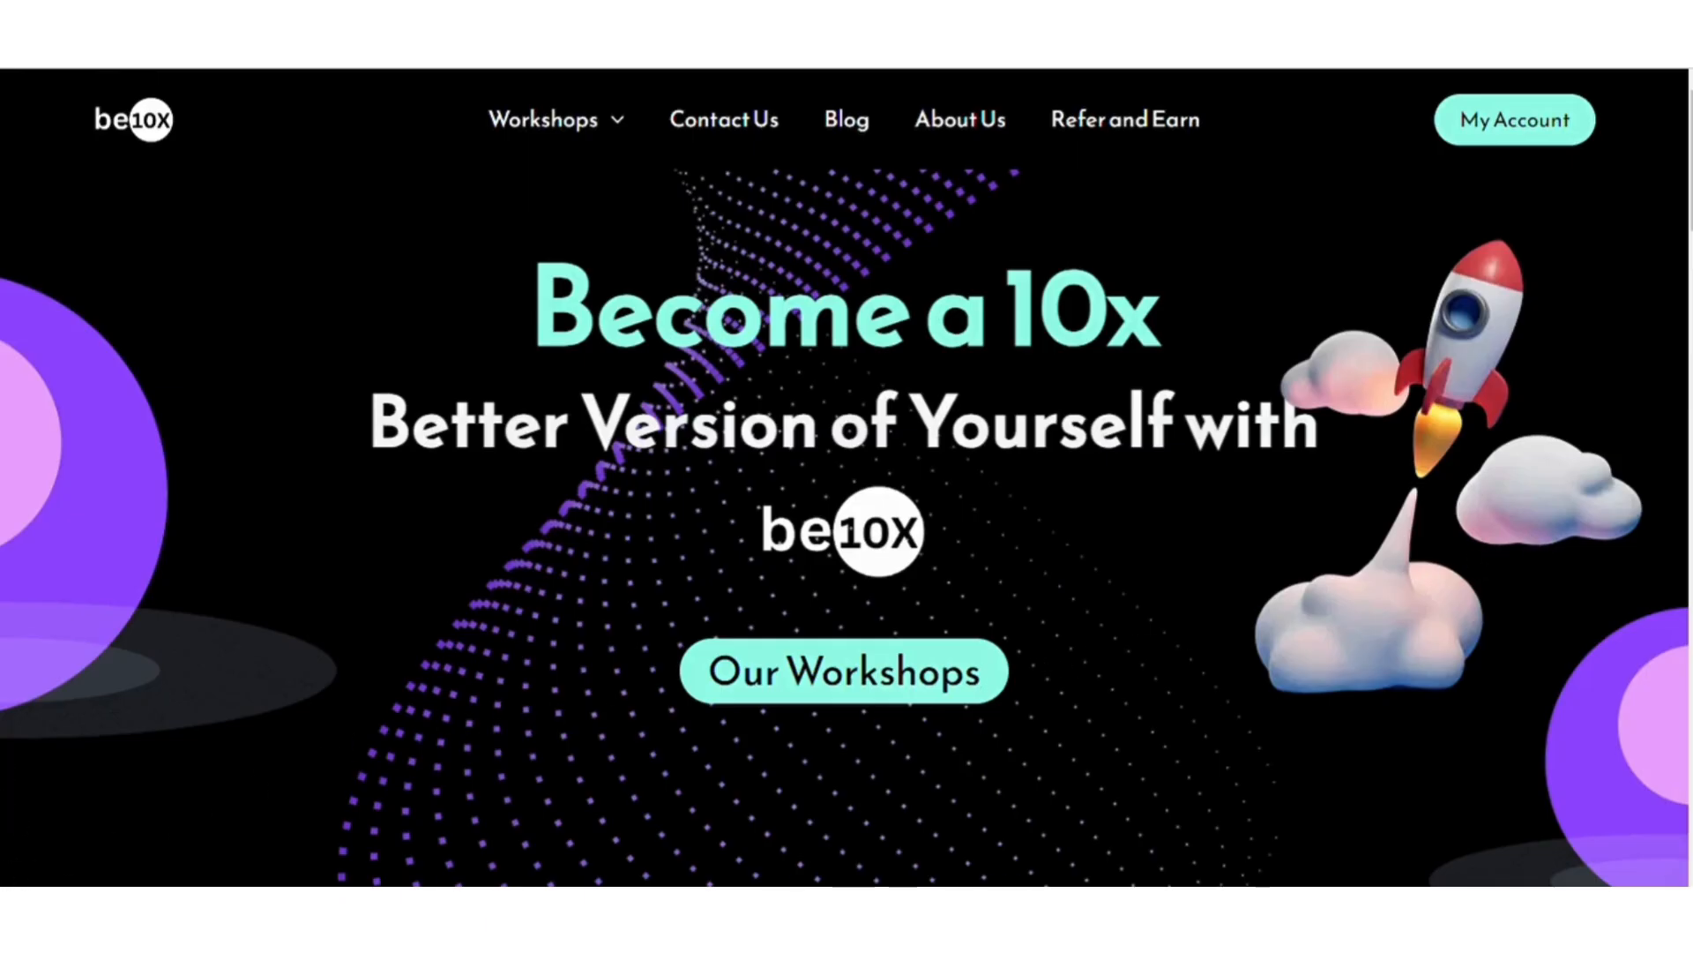
pyautogui.moveTo(7, 720)
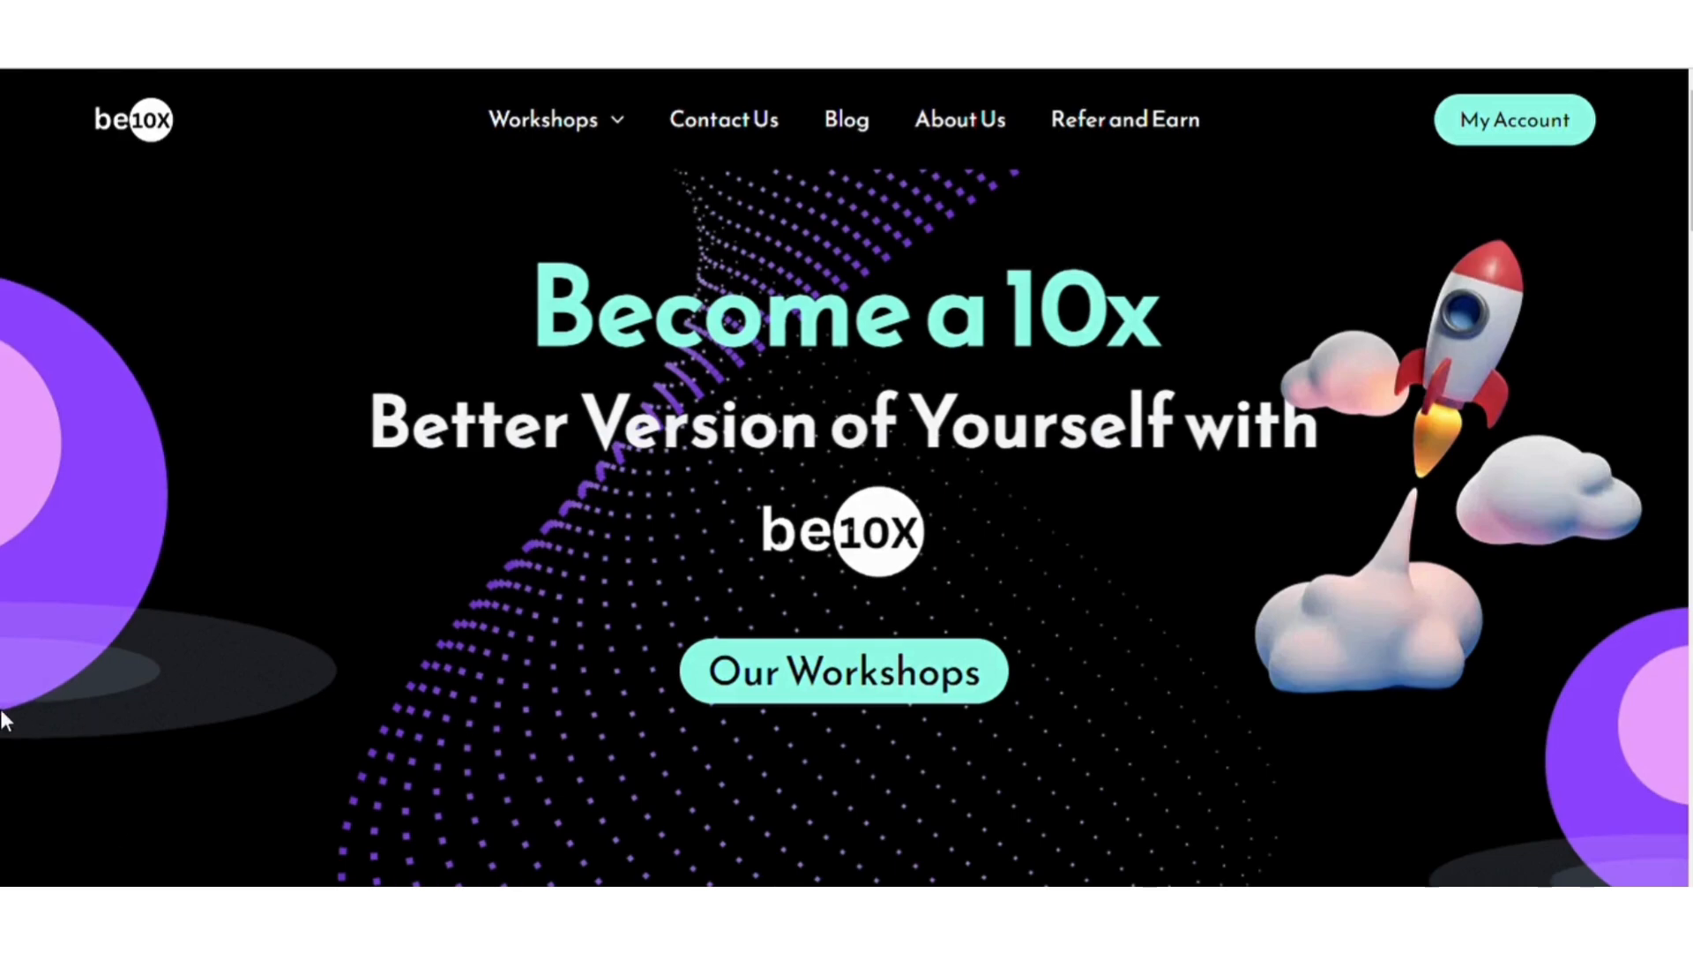
pyautogui.scroll(-3)
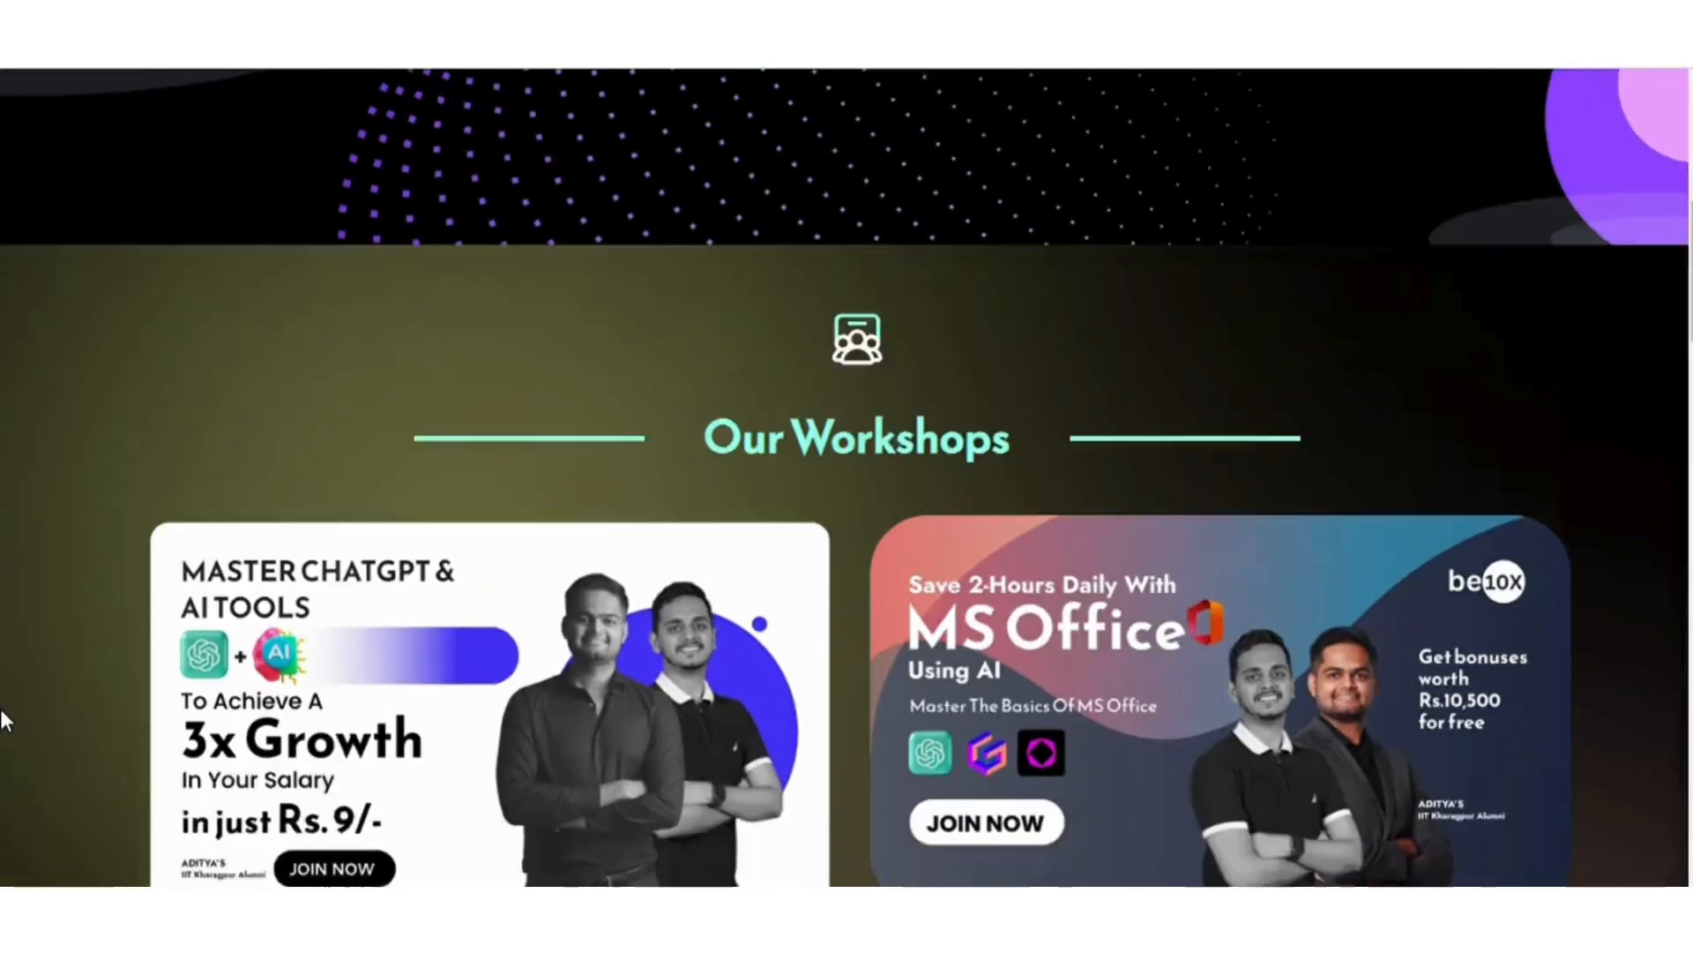
pyautogui.scroll(-3)
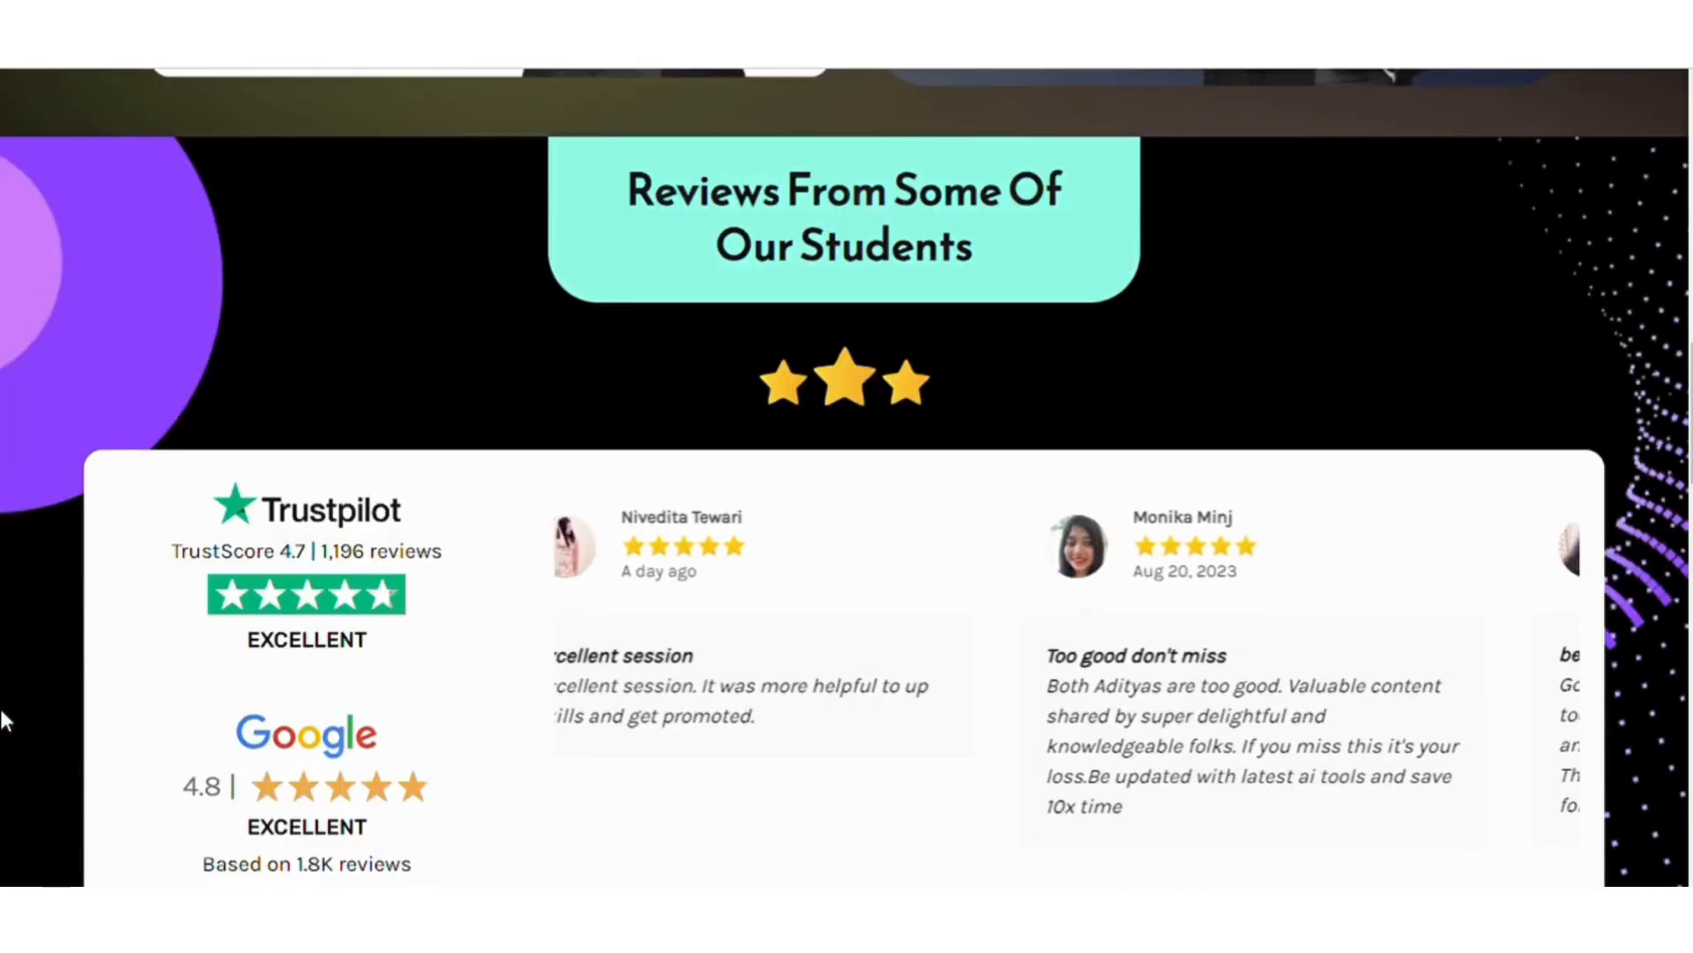
pyautogui.scroll(-3)
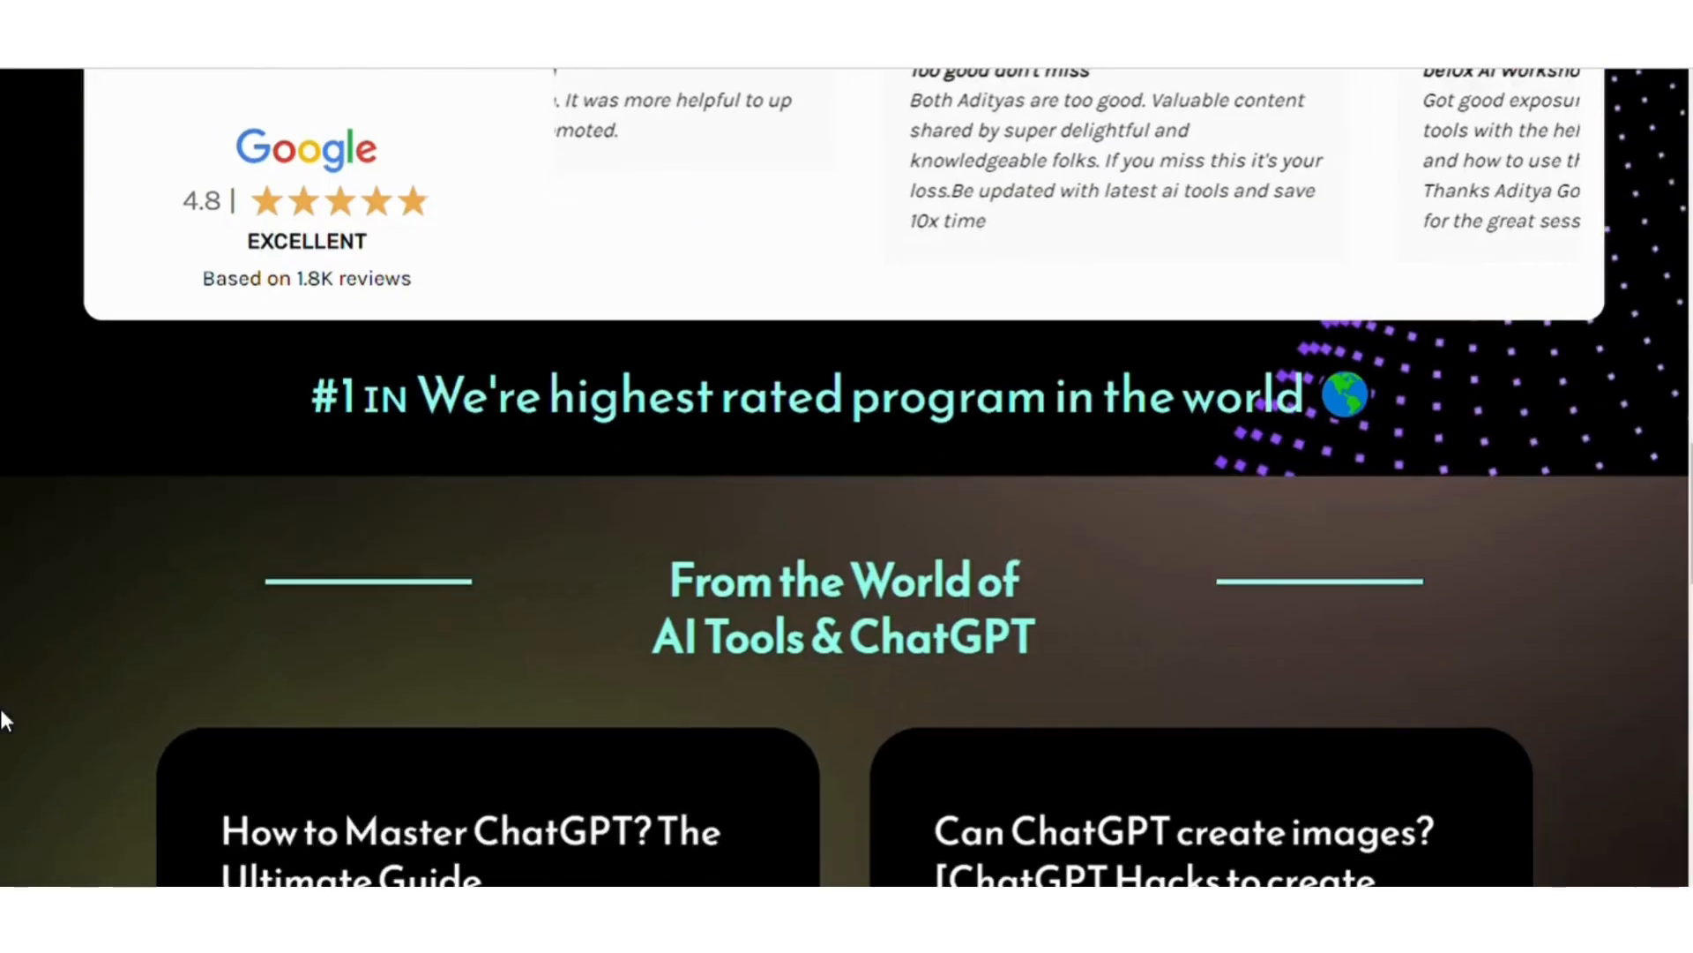
pyautogui.scroll(-3)
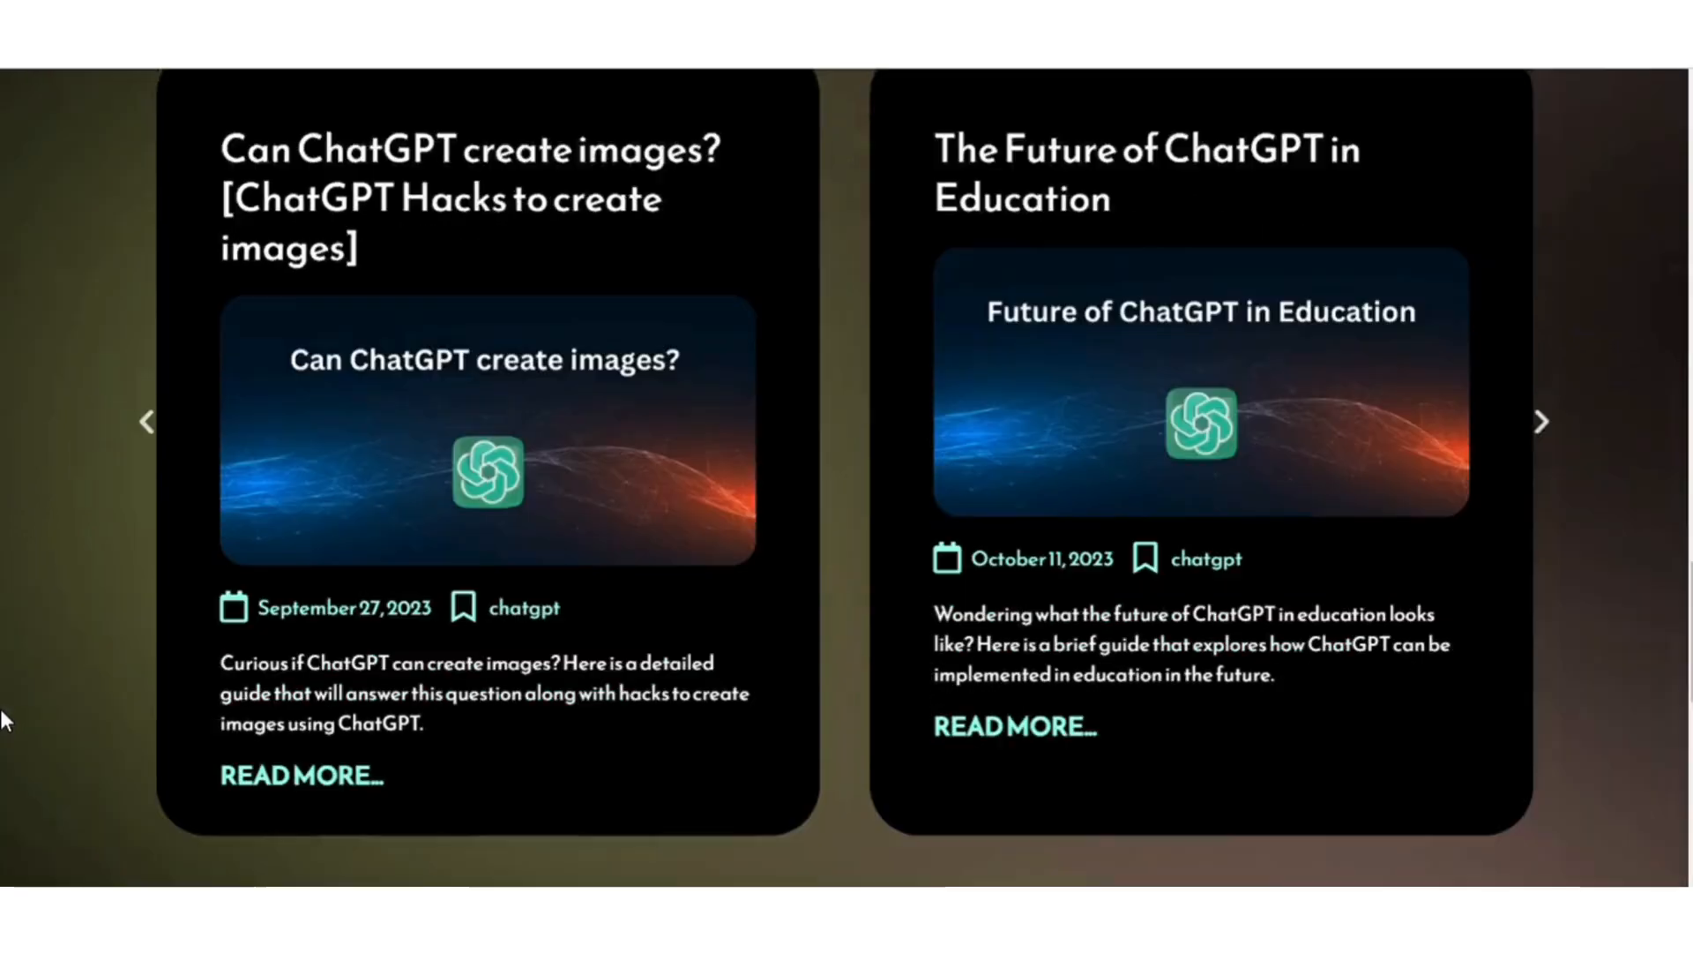
pyautogui.scroll(-3)
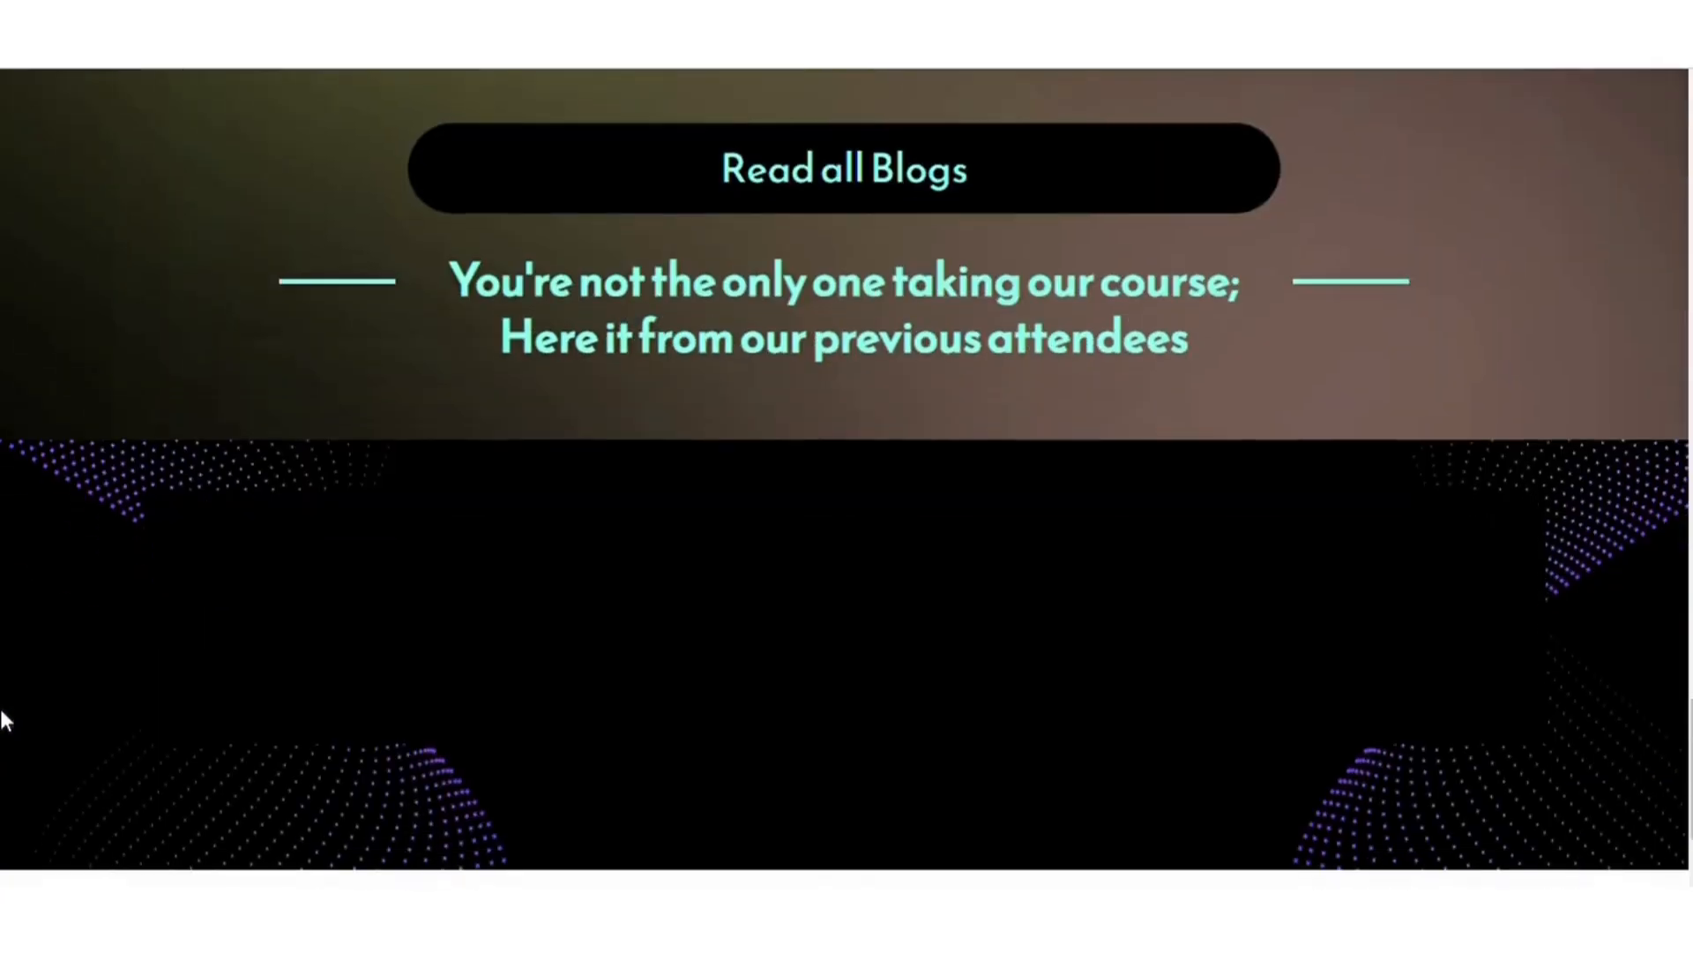
pyautogui.scroll(3)
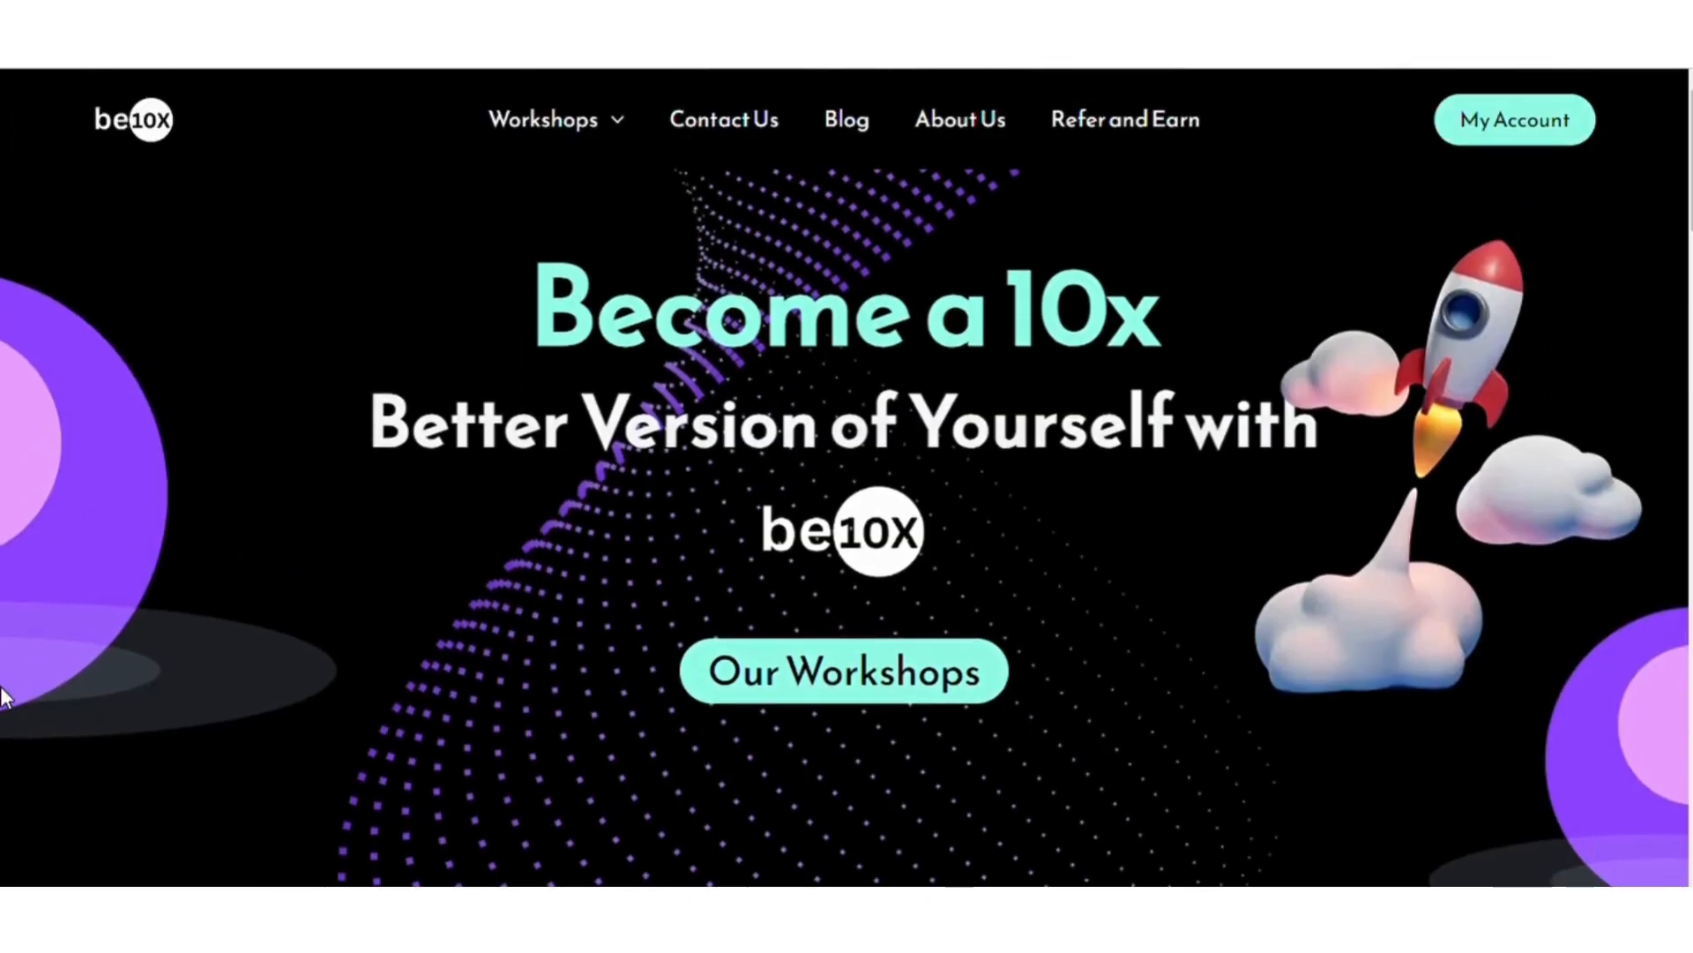
pyautogui.moveTo(1422, 227)
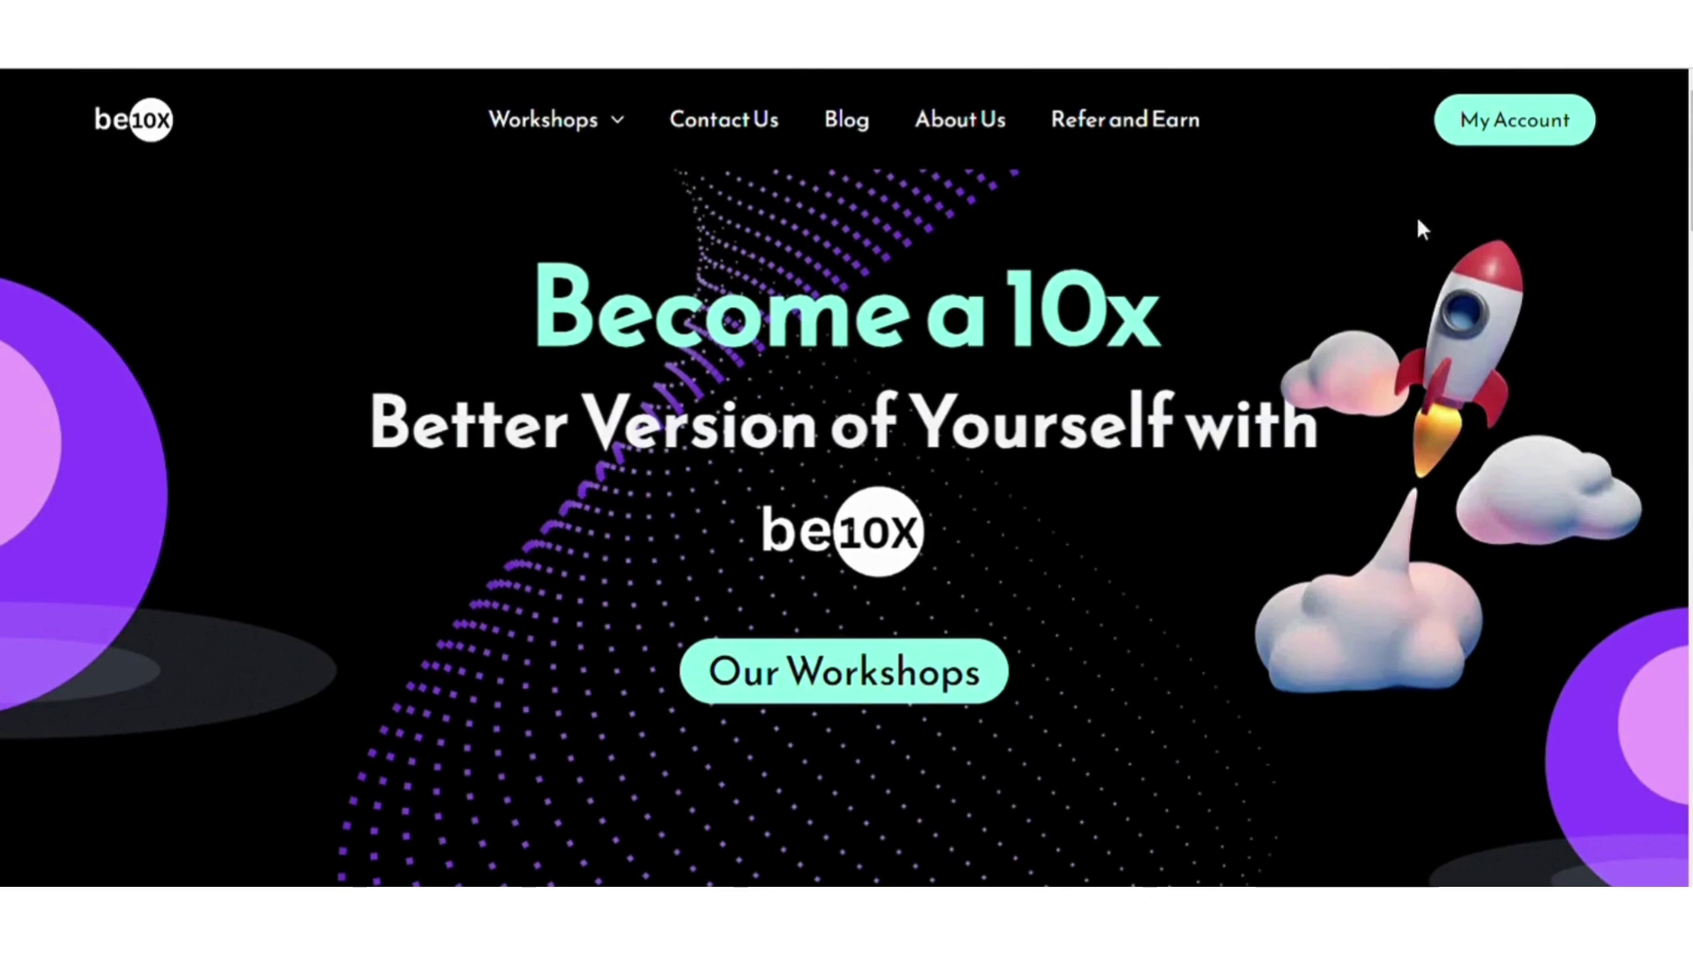
pyautogui.moveTo(6, 697)
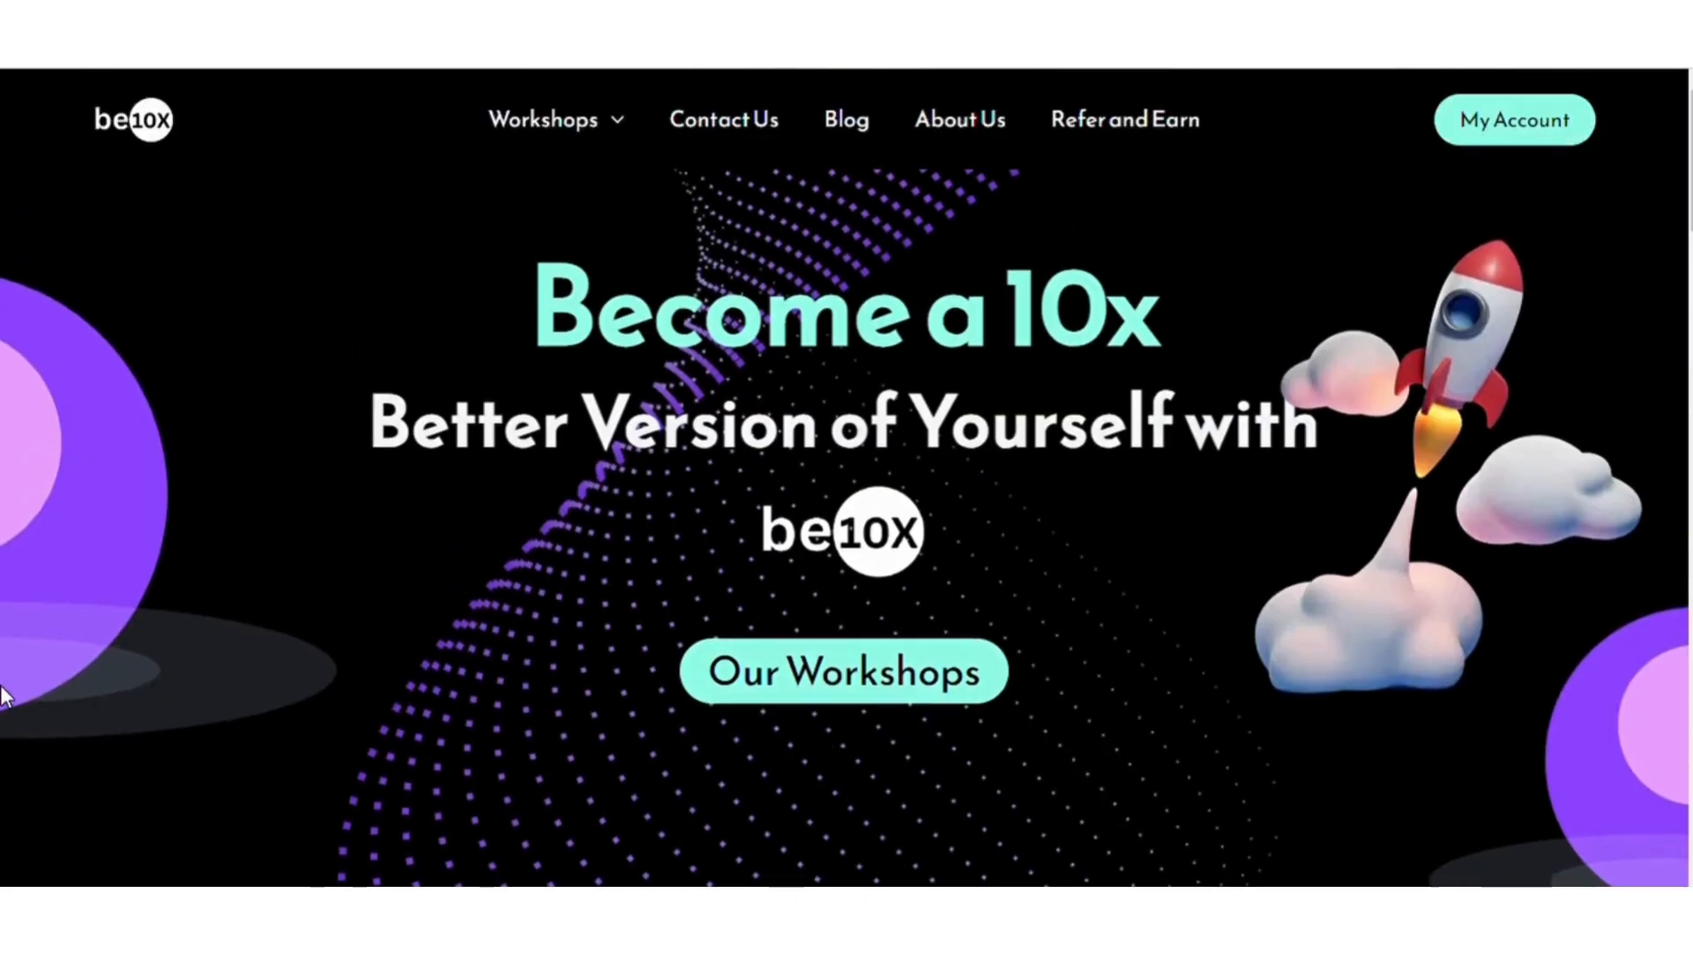
pyautogui.moveTo(780, 324)
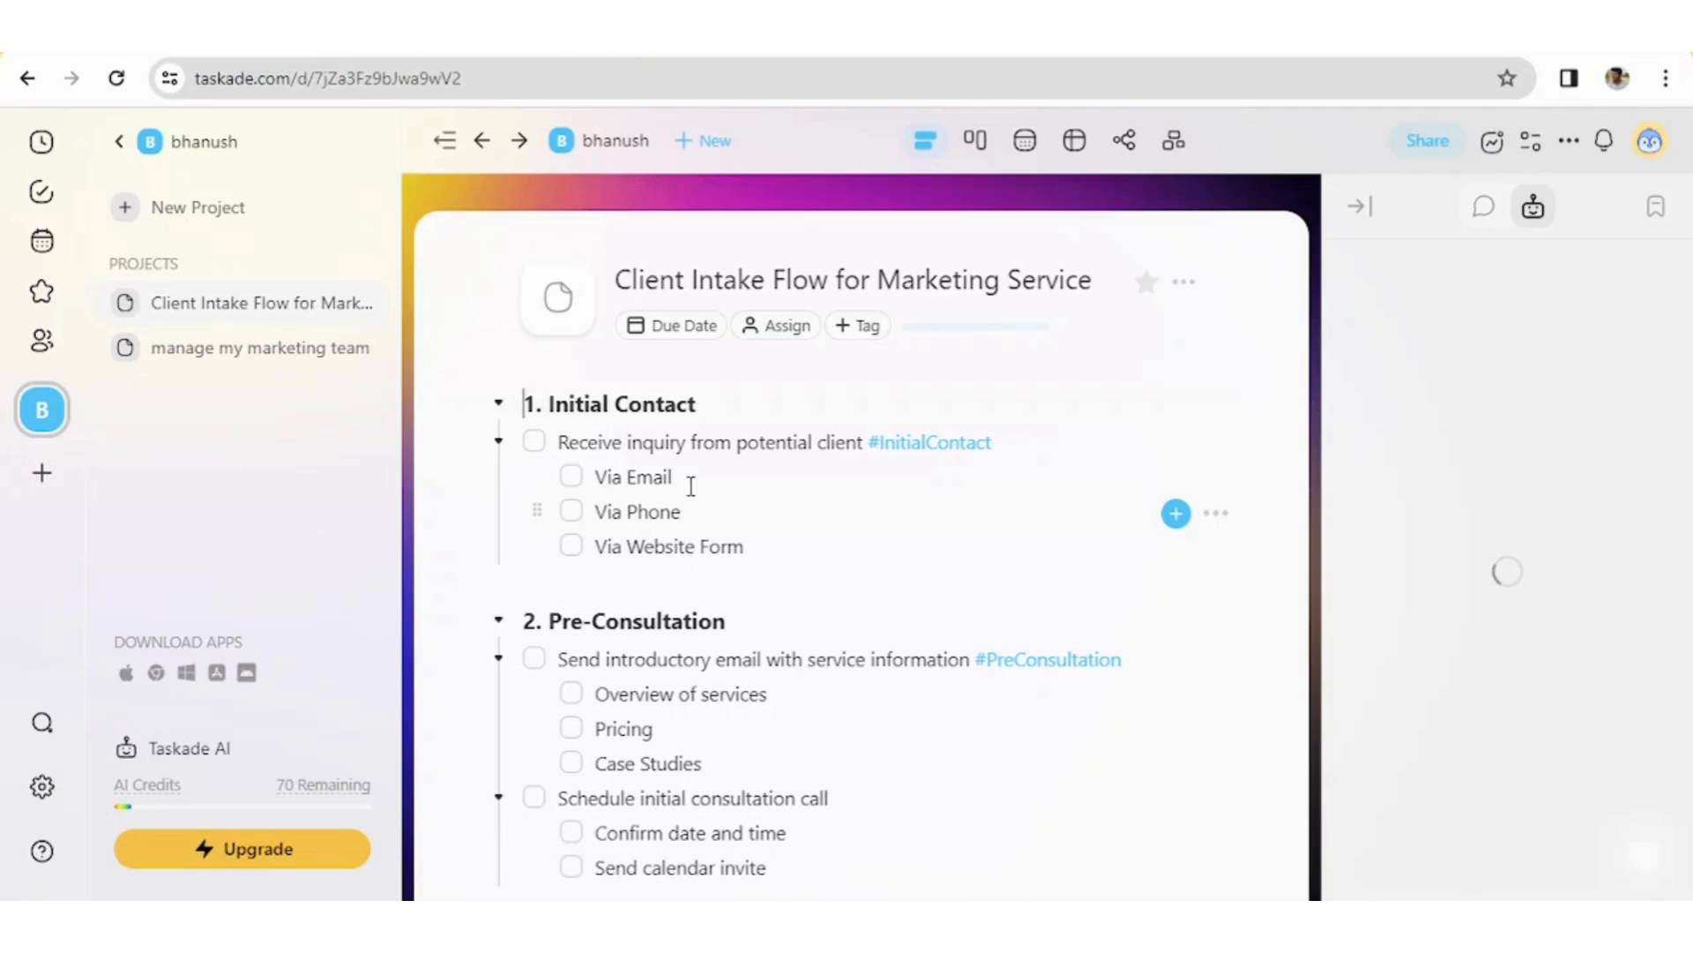
pyautogui.click(1533, 206)
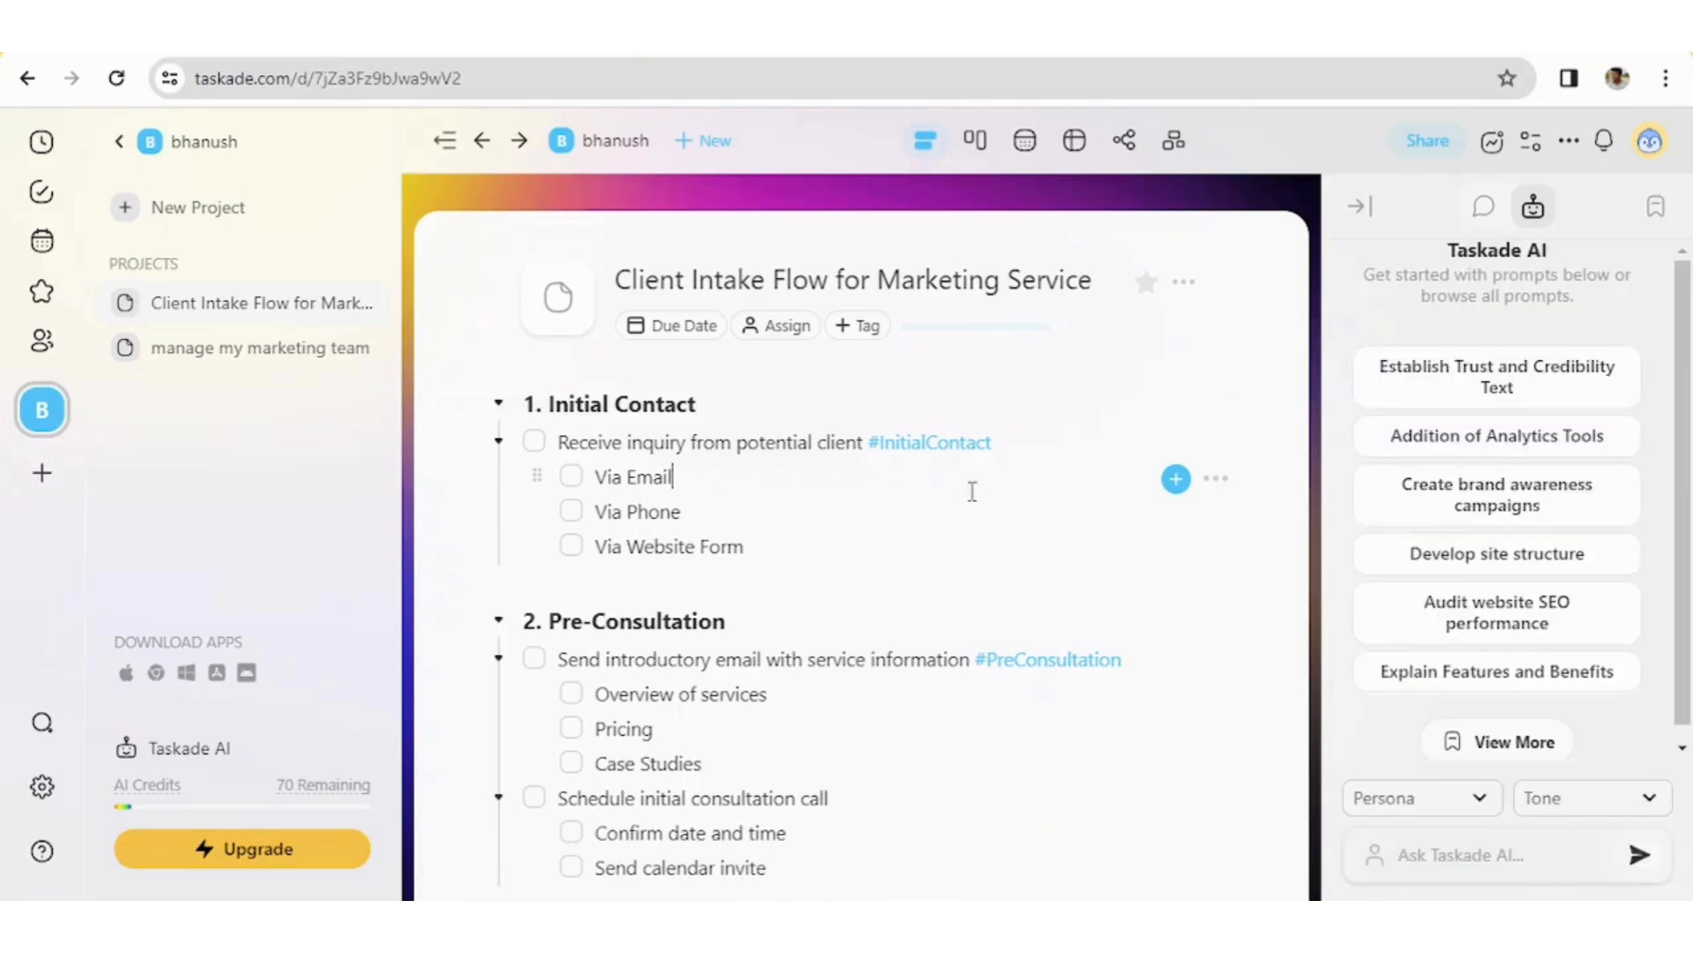
pyautogui.moveTo(1175, 478)
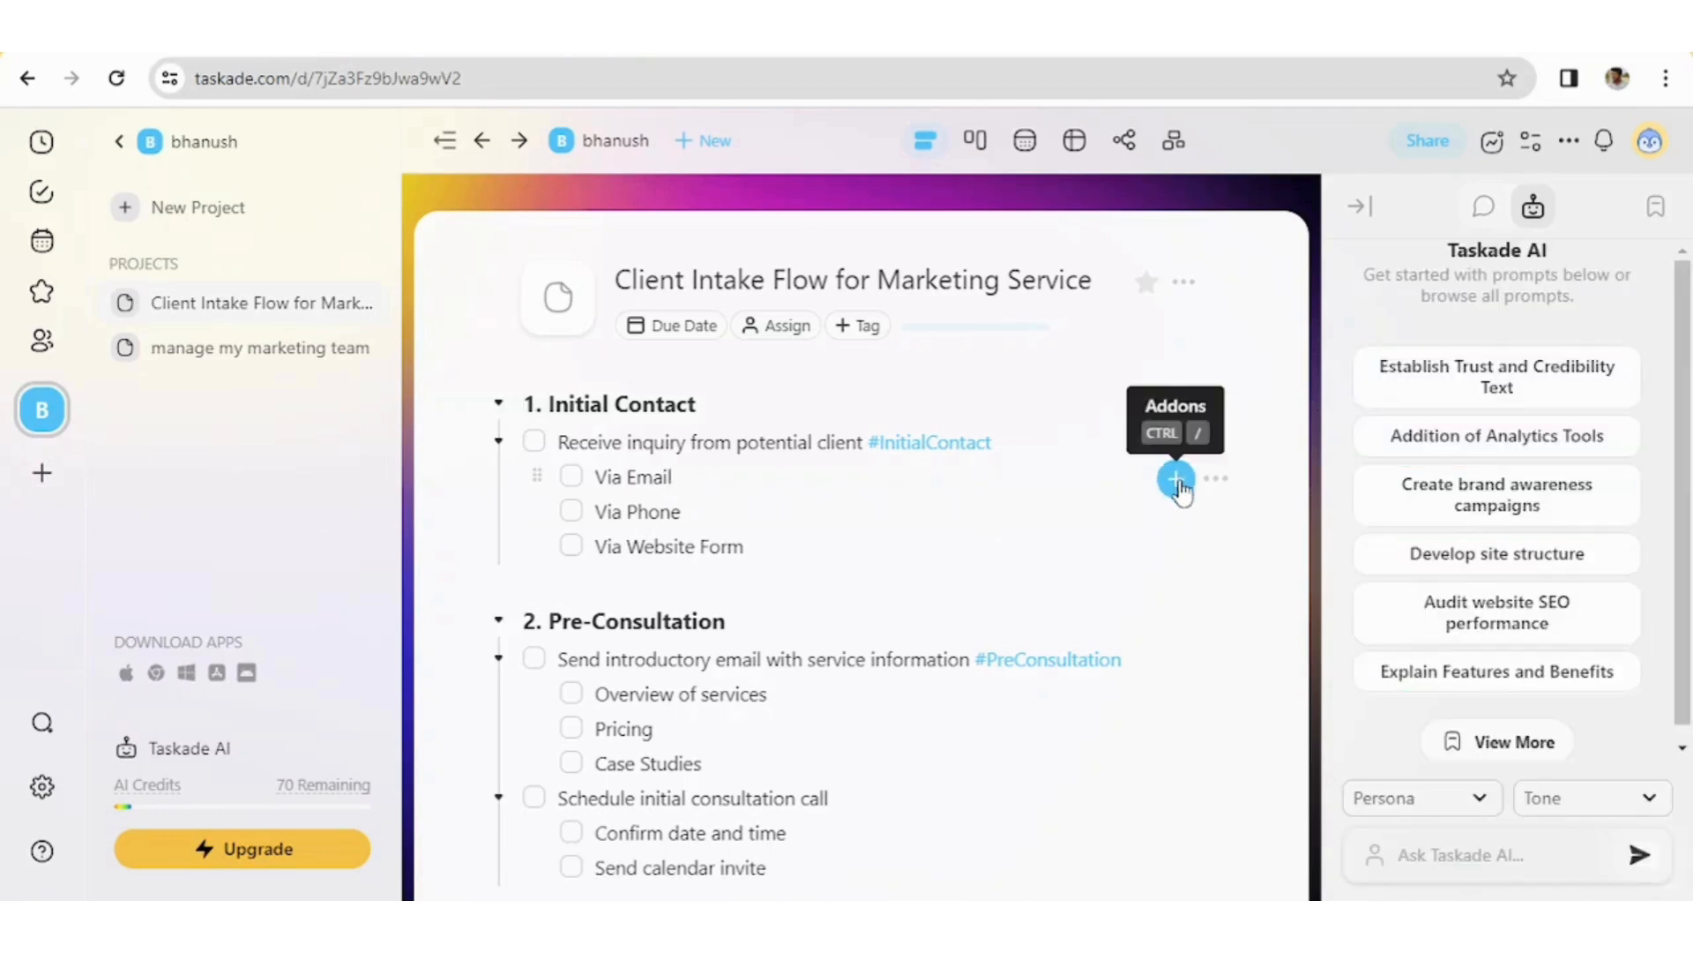
pyautogui.click(1175, 478)
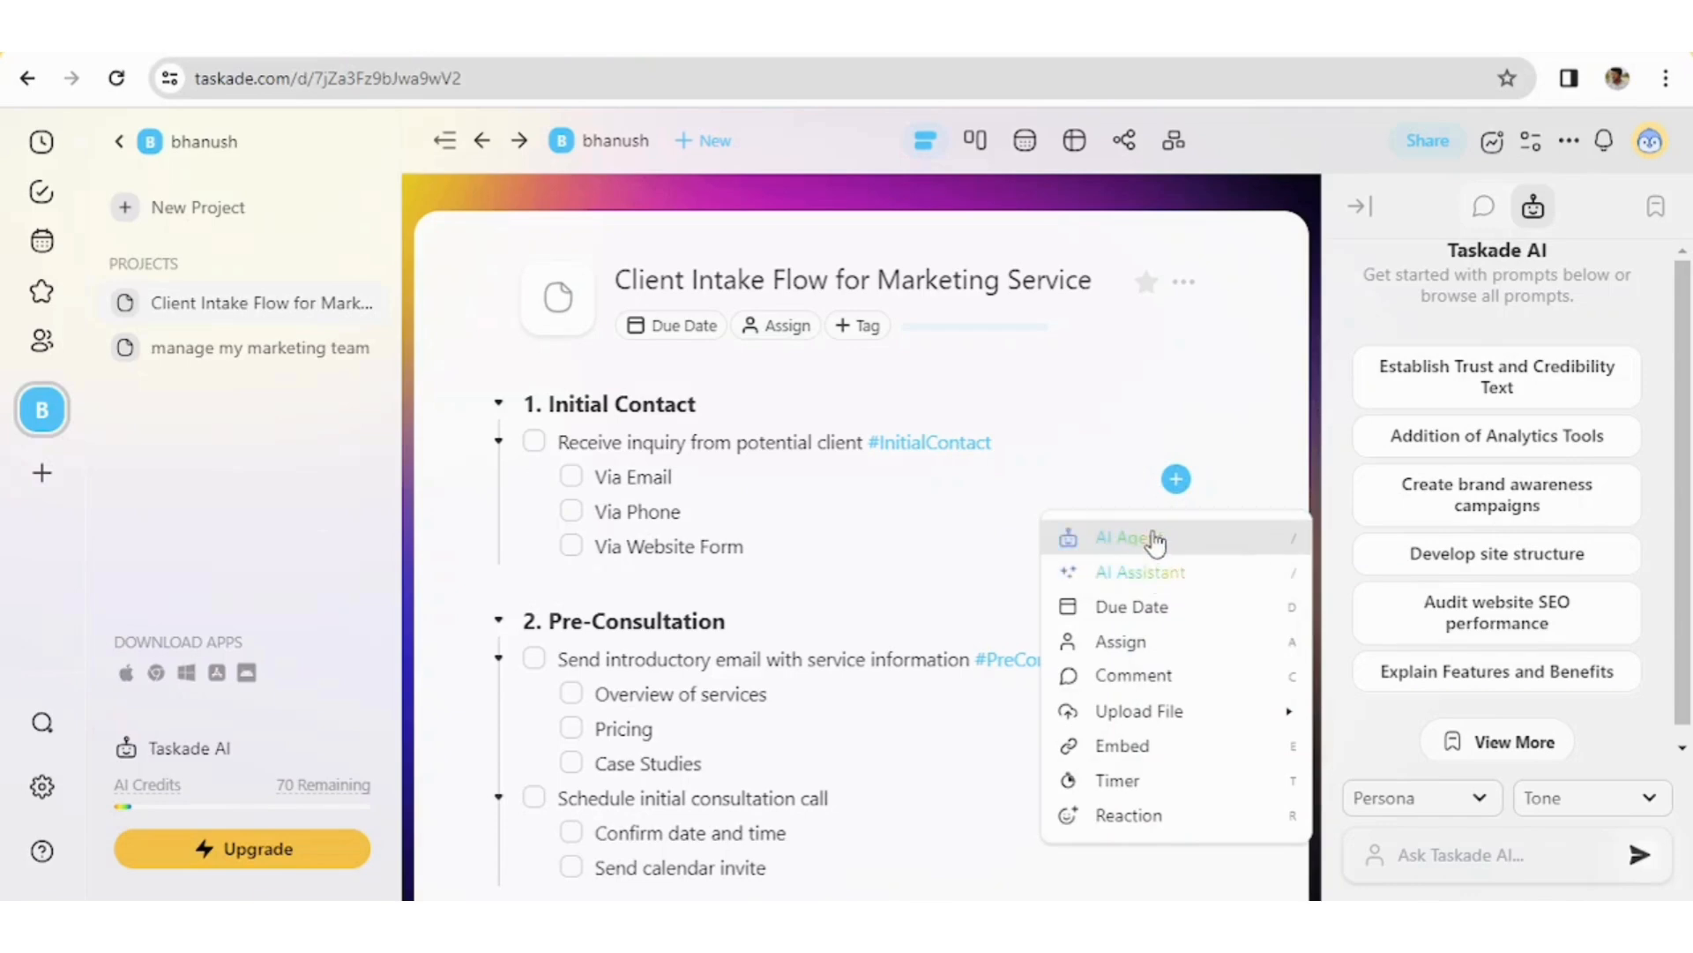
pyautogui.moveTo(1155, 572)
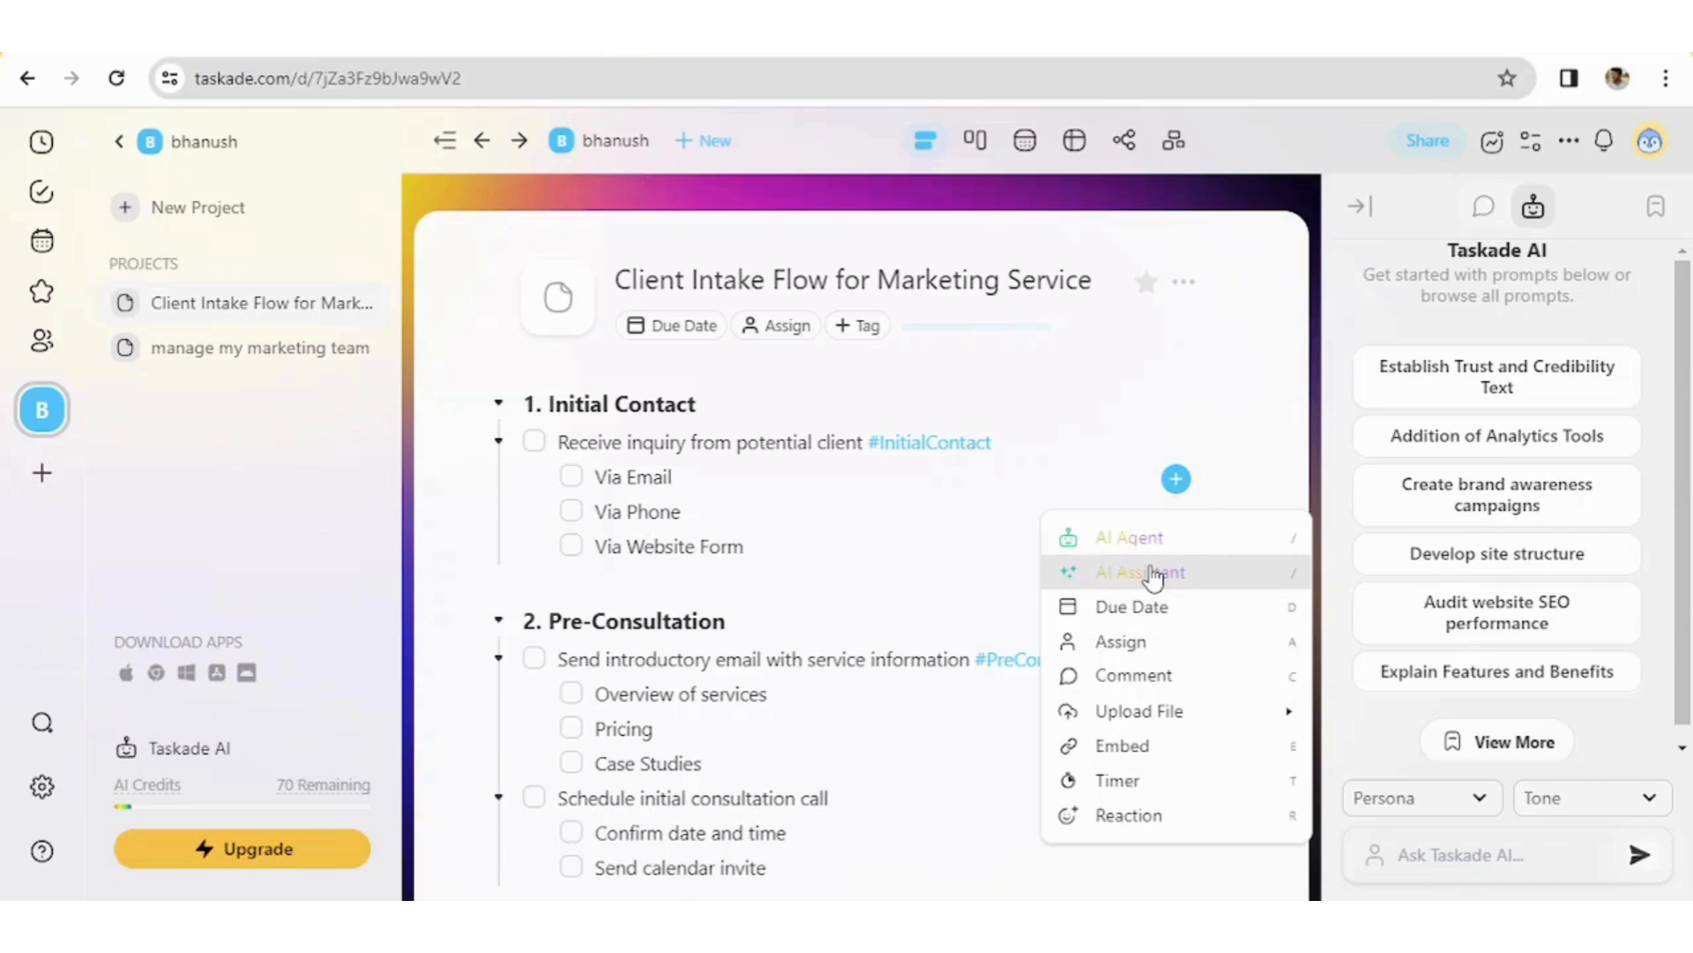
pyautogui.moveTo(1150, 605)
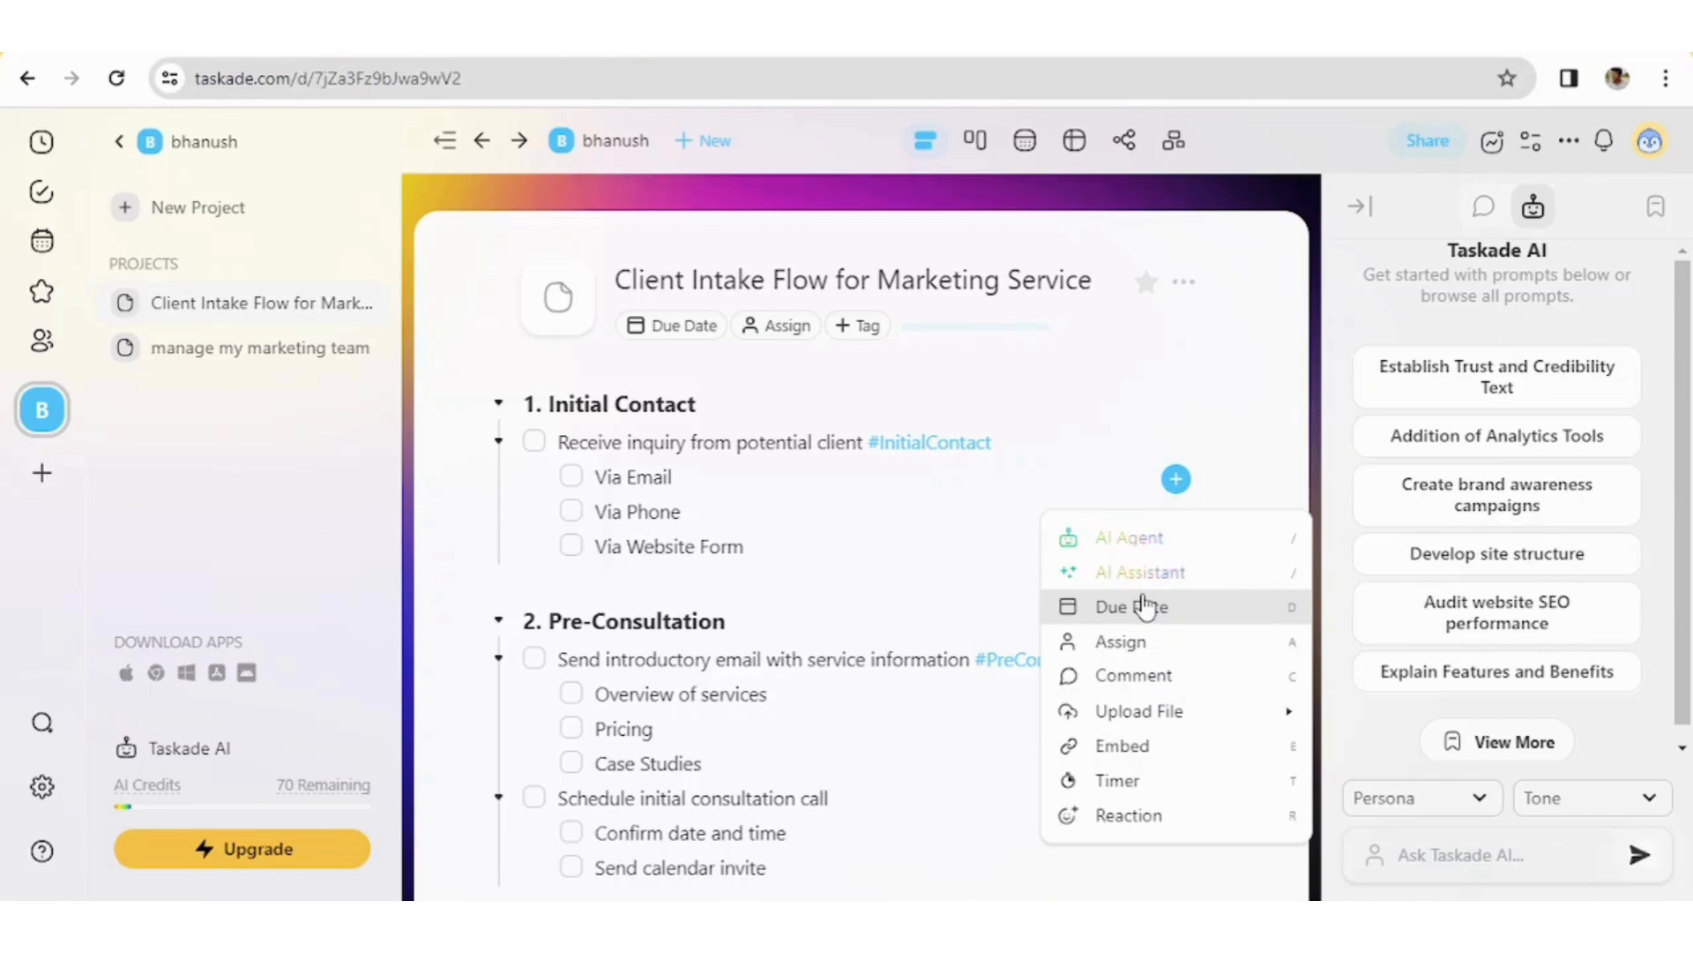
pyautogui.moveTo(1131, 641)
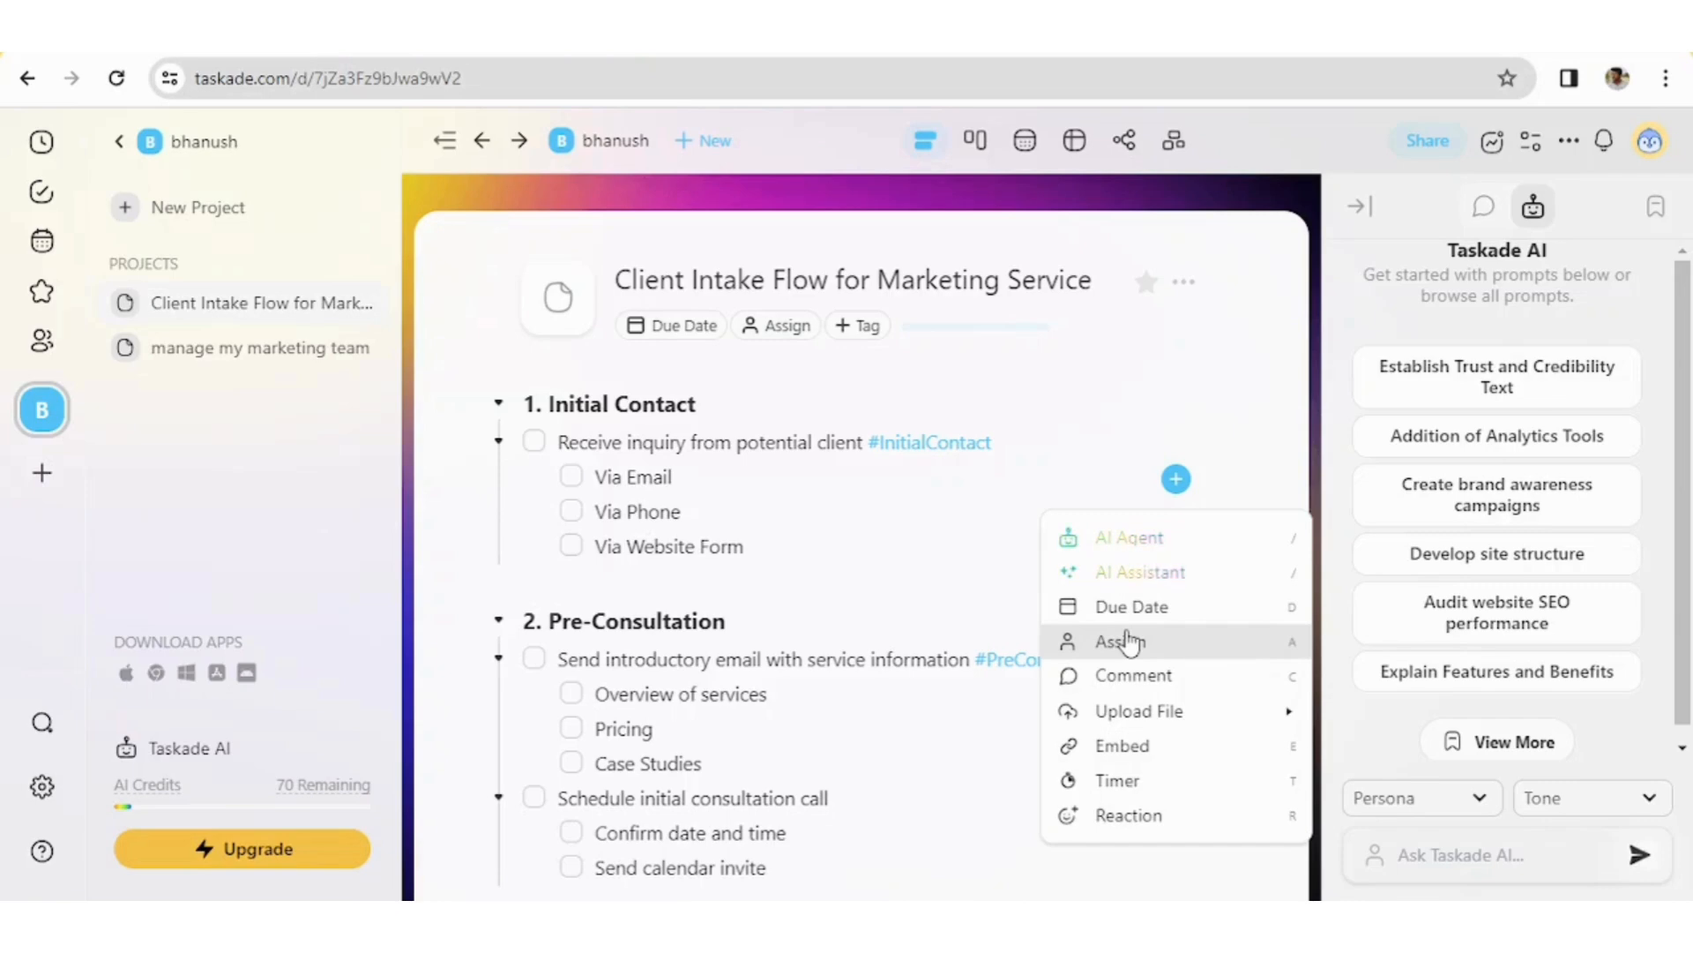
pyautogui.moveTo(1132, 675)
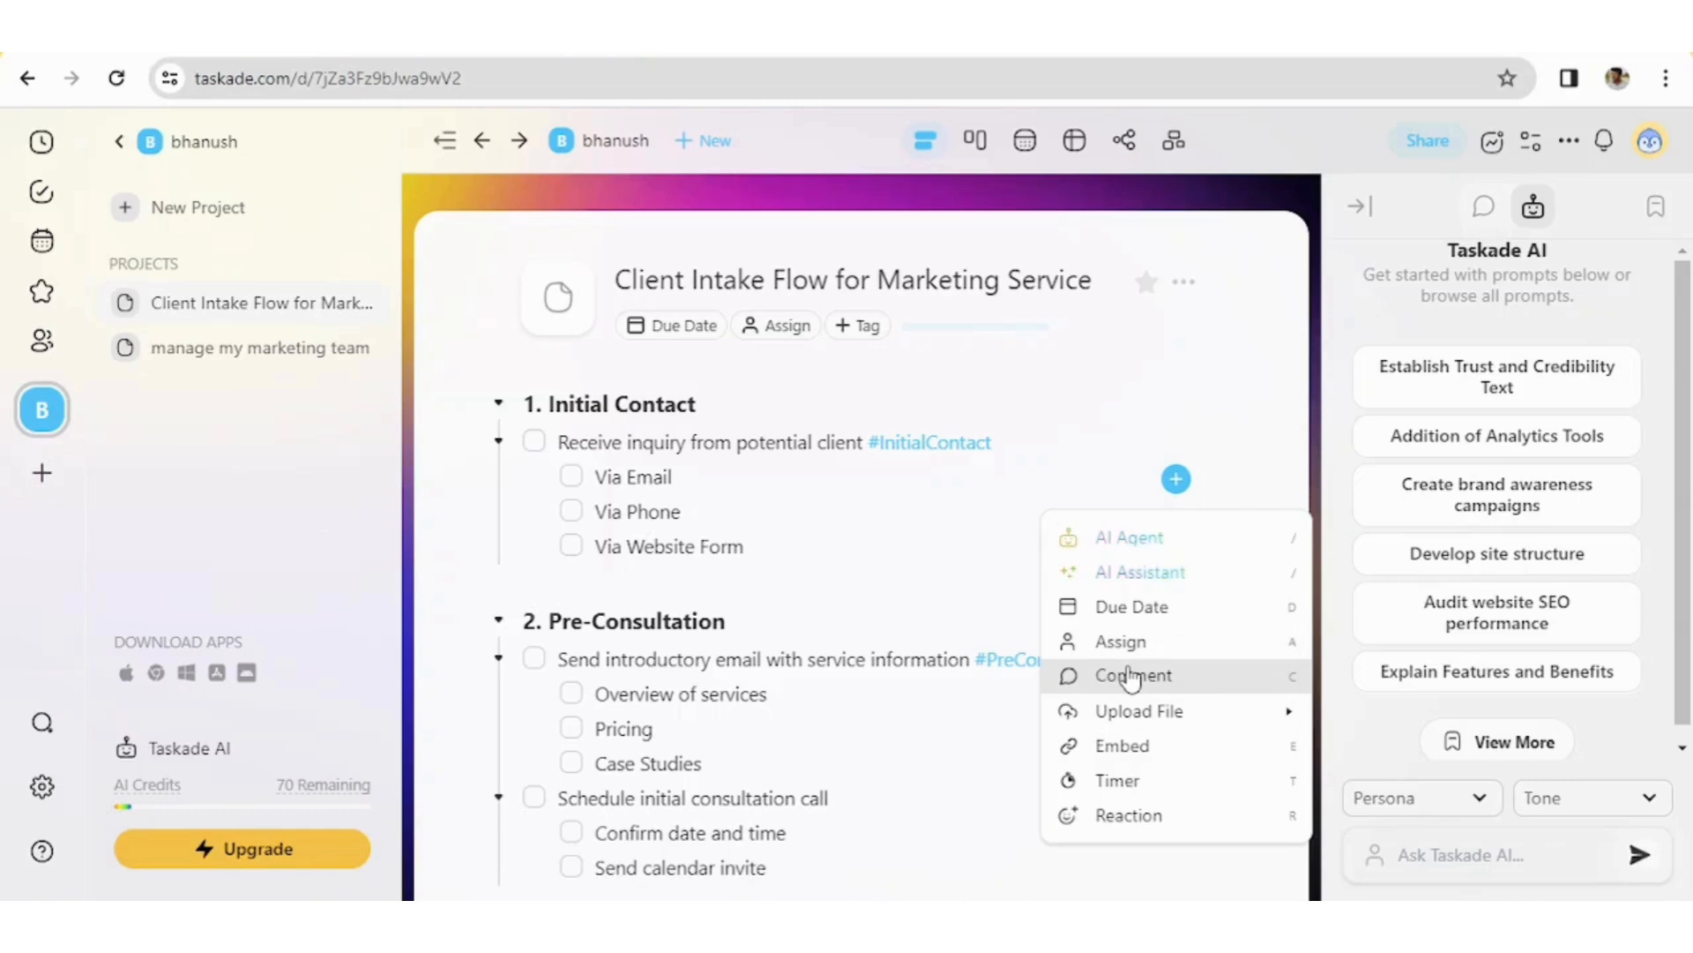
pyautogui.moveTo(1140, 711)
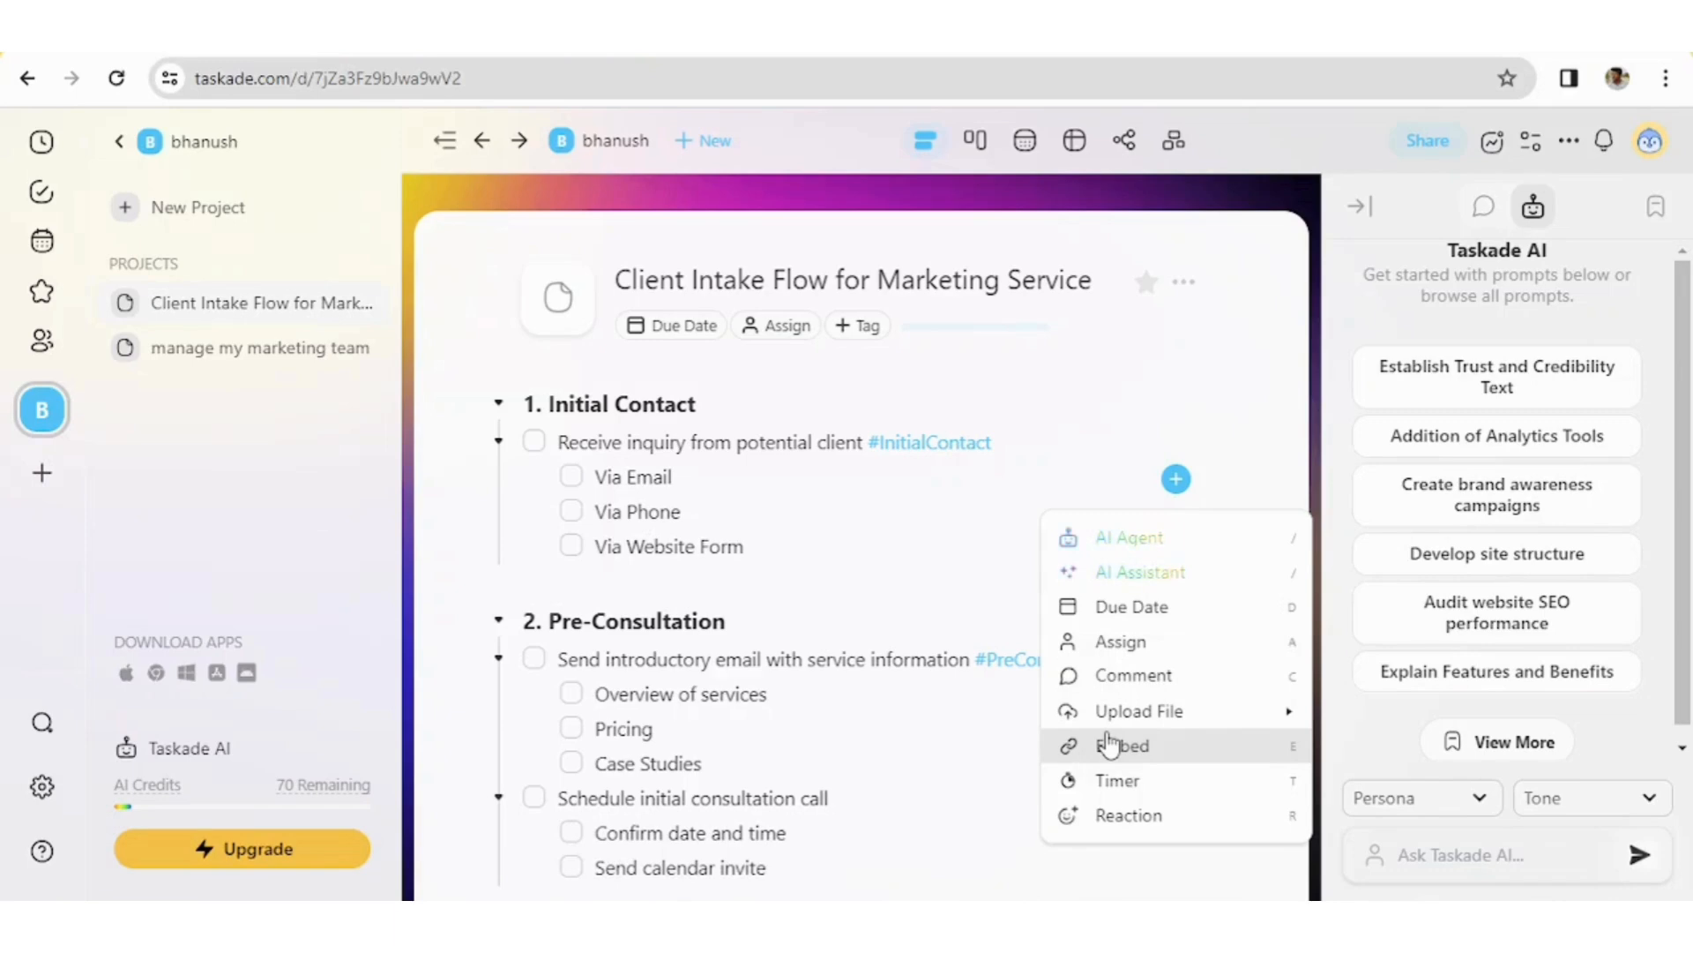
pyautogui.moveTo(1074, 464)
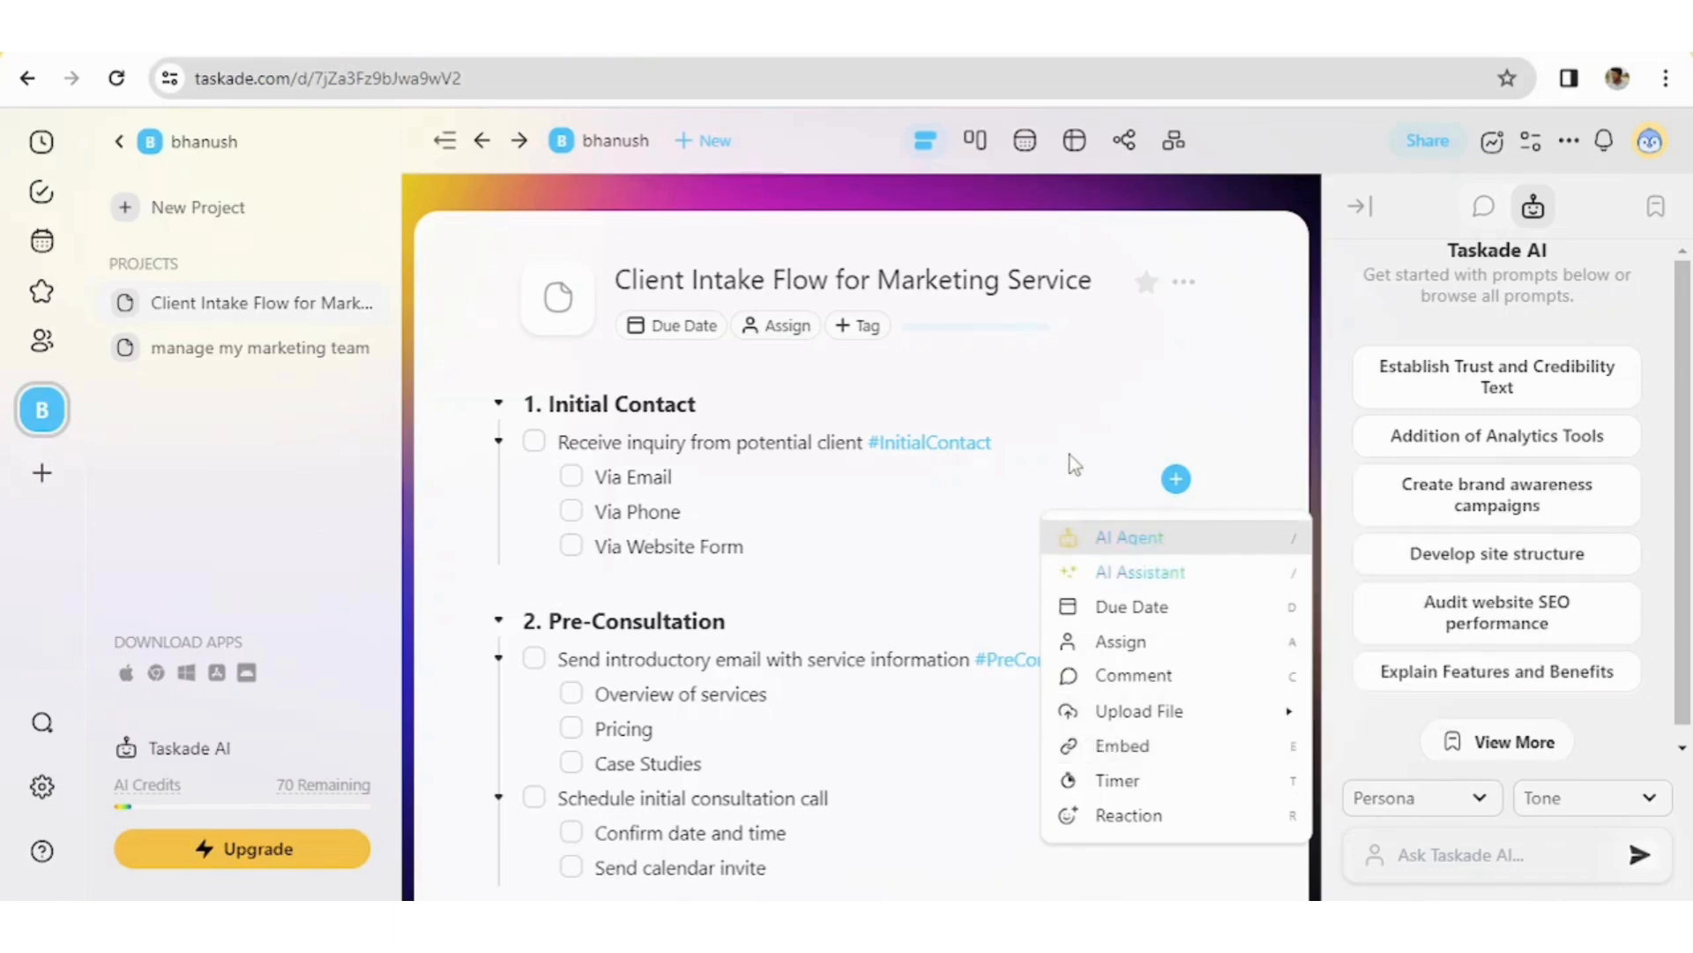
pyautogui.moveTo(1120, 401)
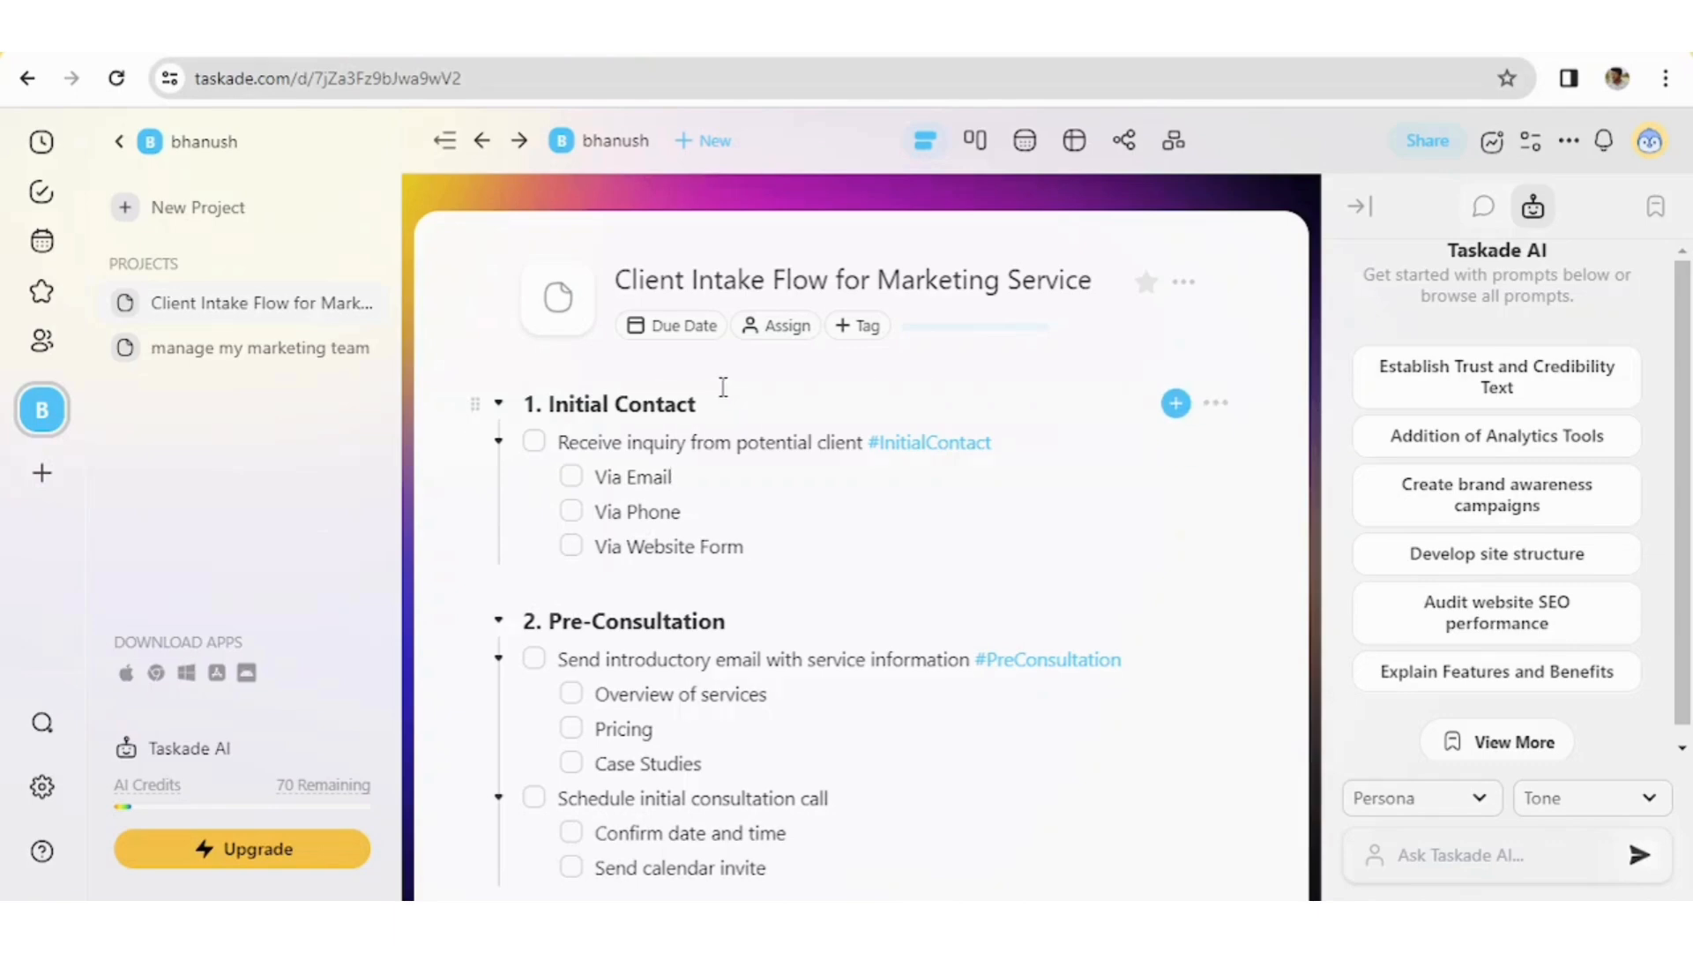
pyautogui.moveTo(932, 314)
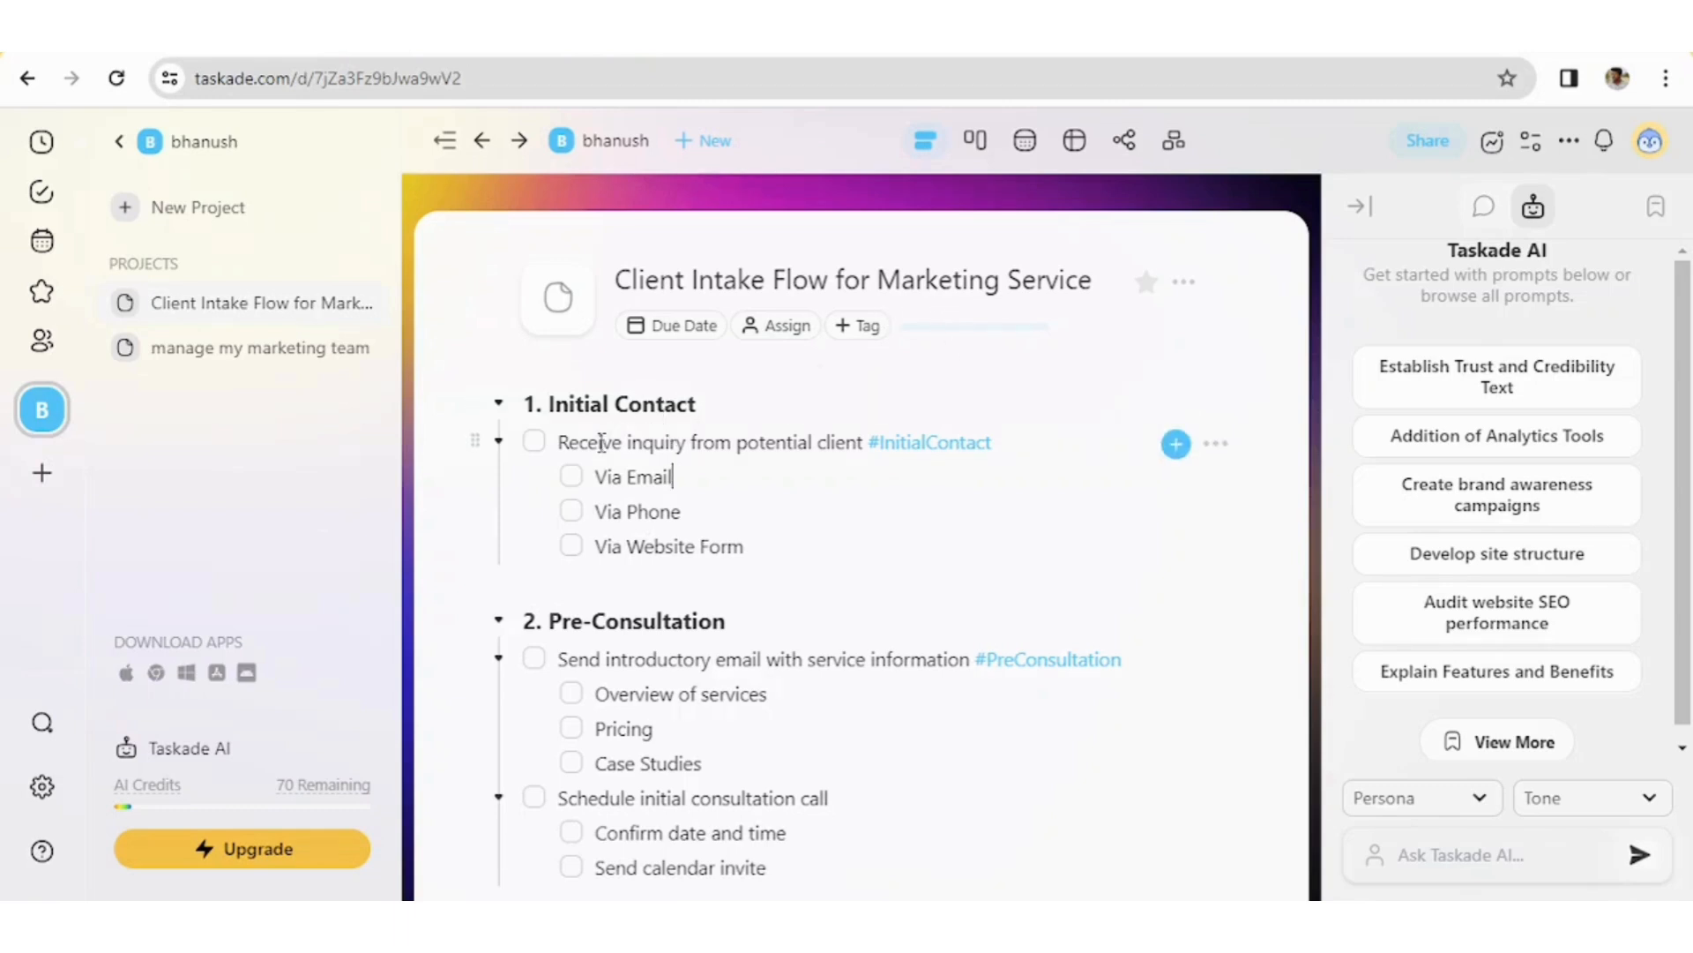
pyautogui.moveTo(745, 452)
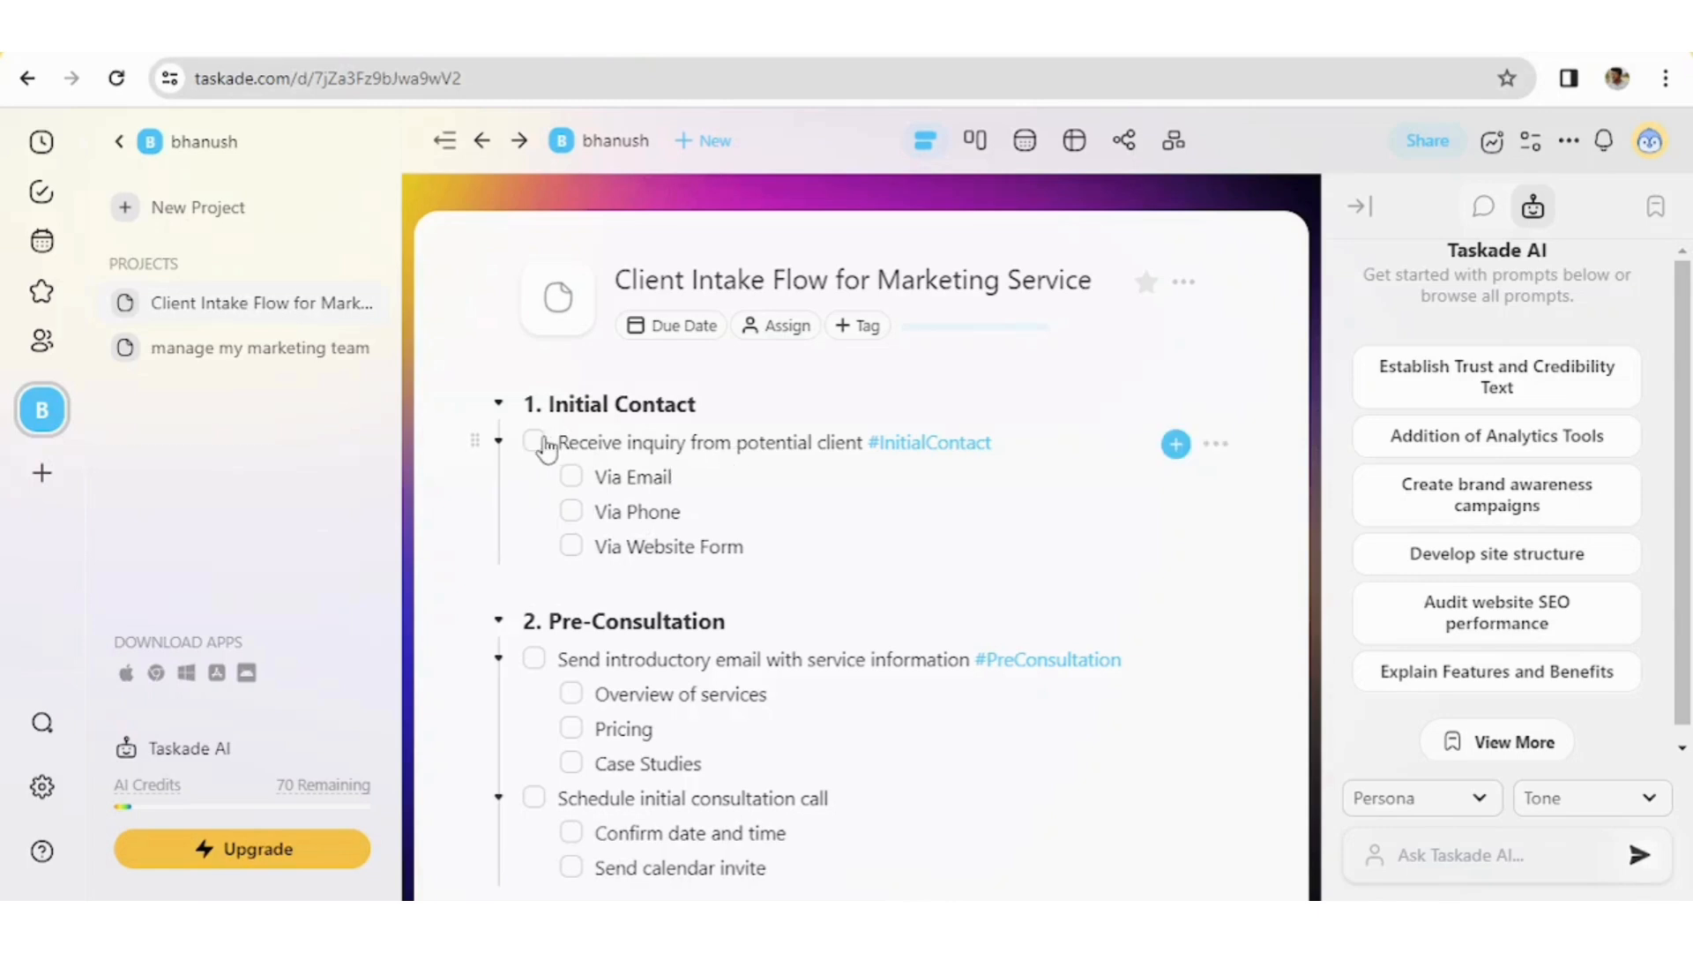
# Check off 'Receive inquiry from potential client' and its Via Email, Phone and Website Form subtasks
pyautogui.click(532, 441)
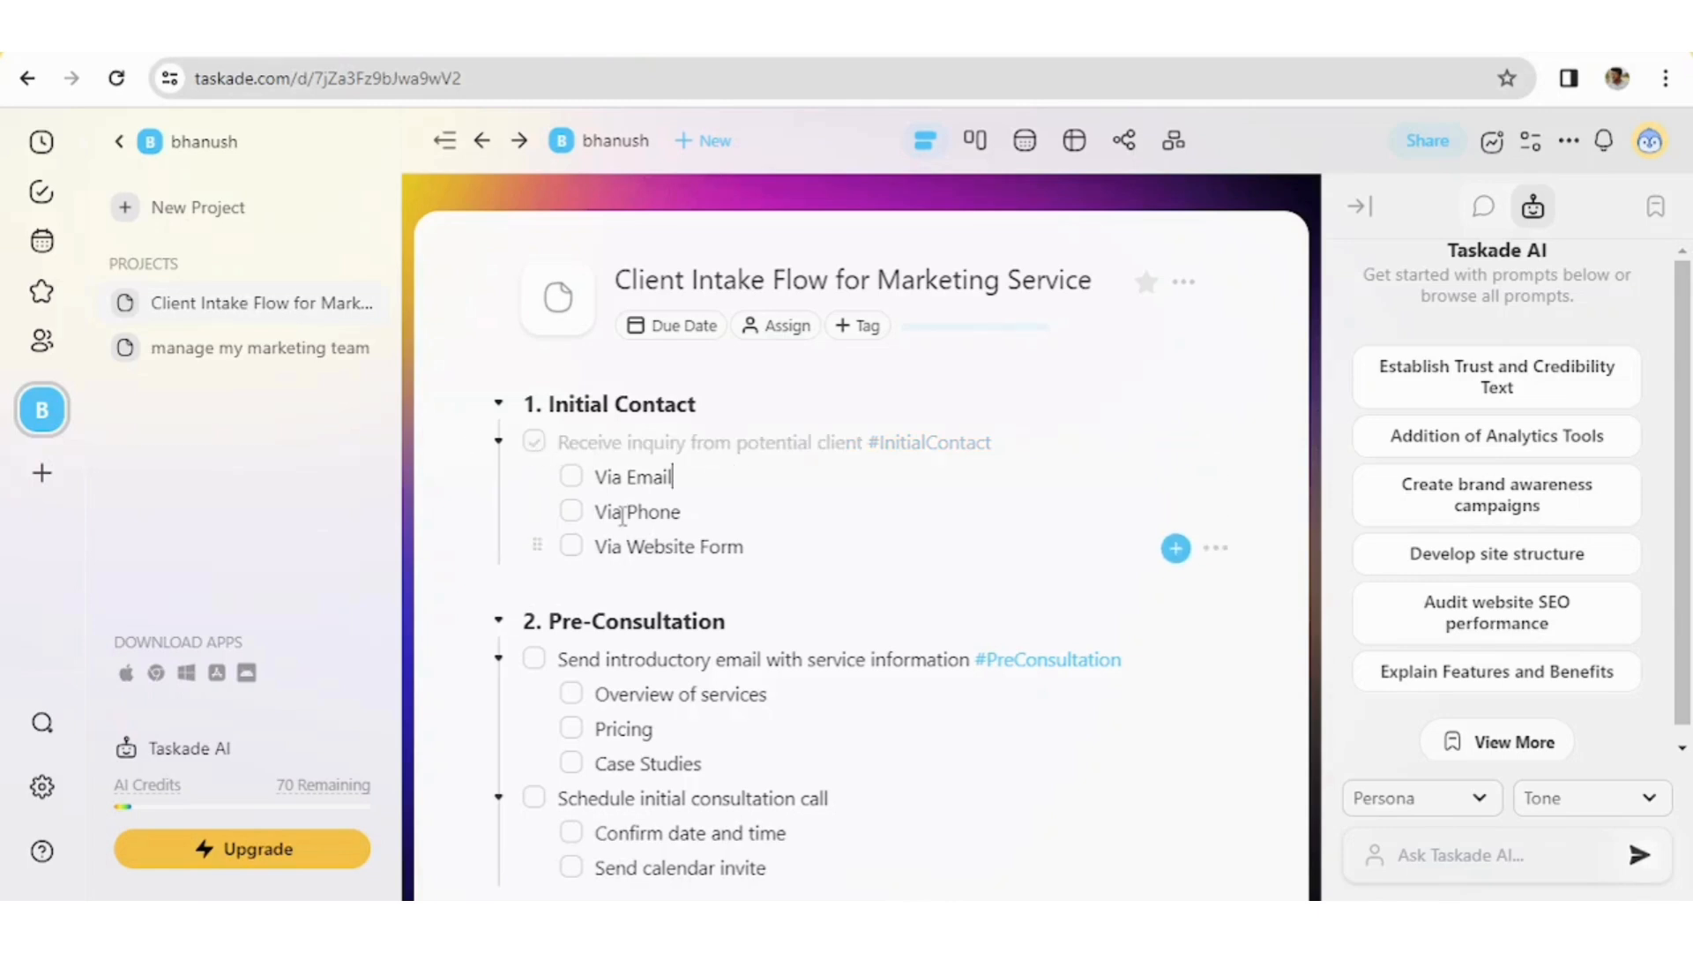
pyautogui.click(572, 476)
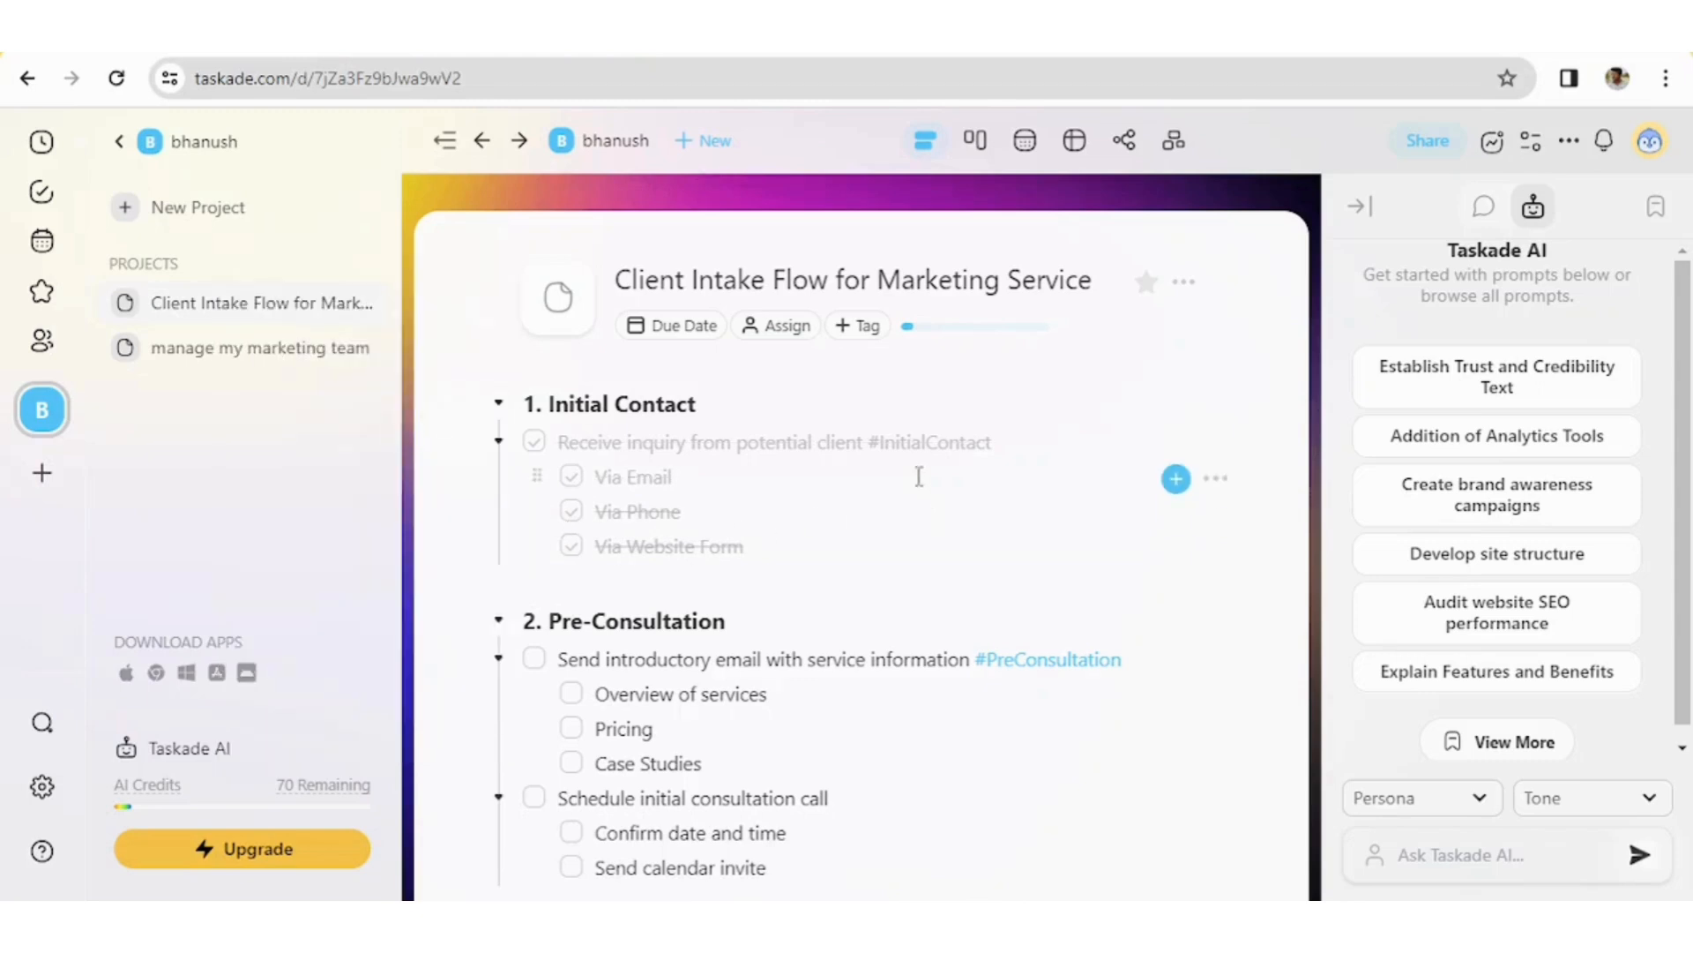
pyautogui.moveTo(787, 330)
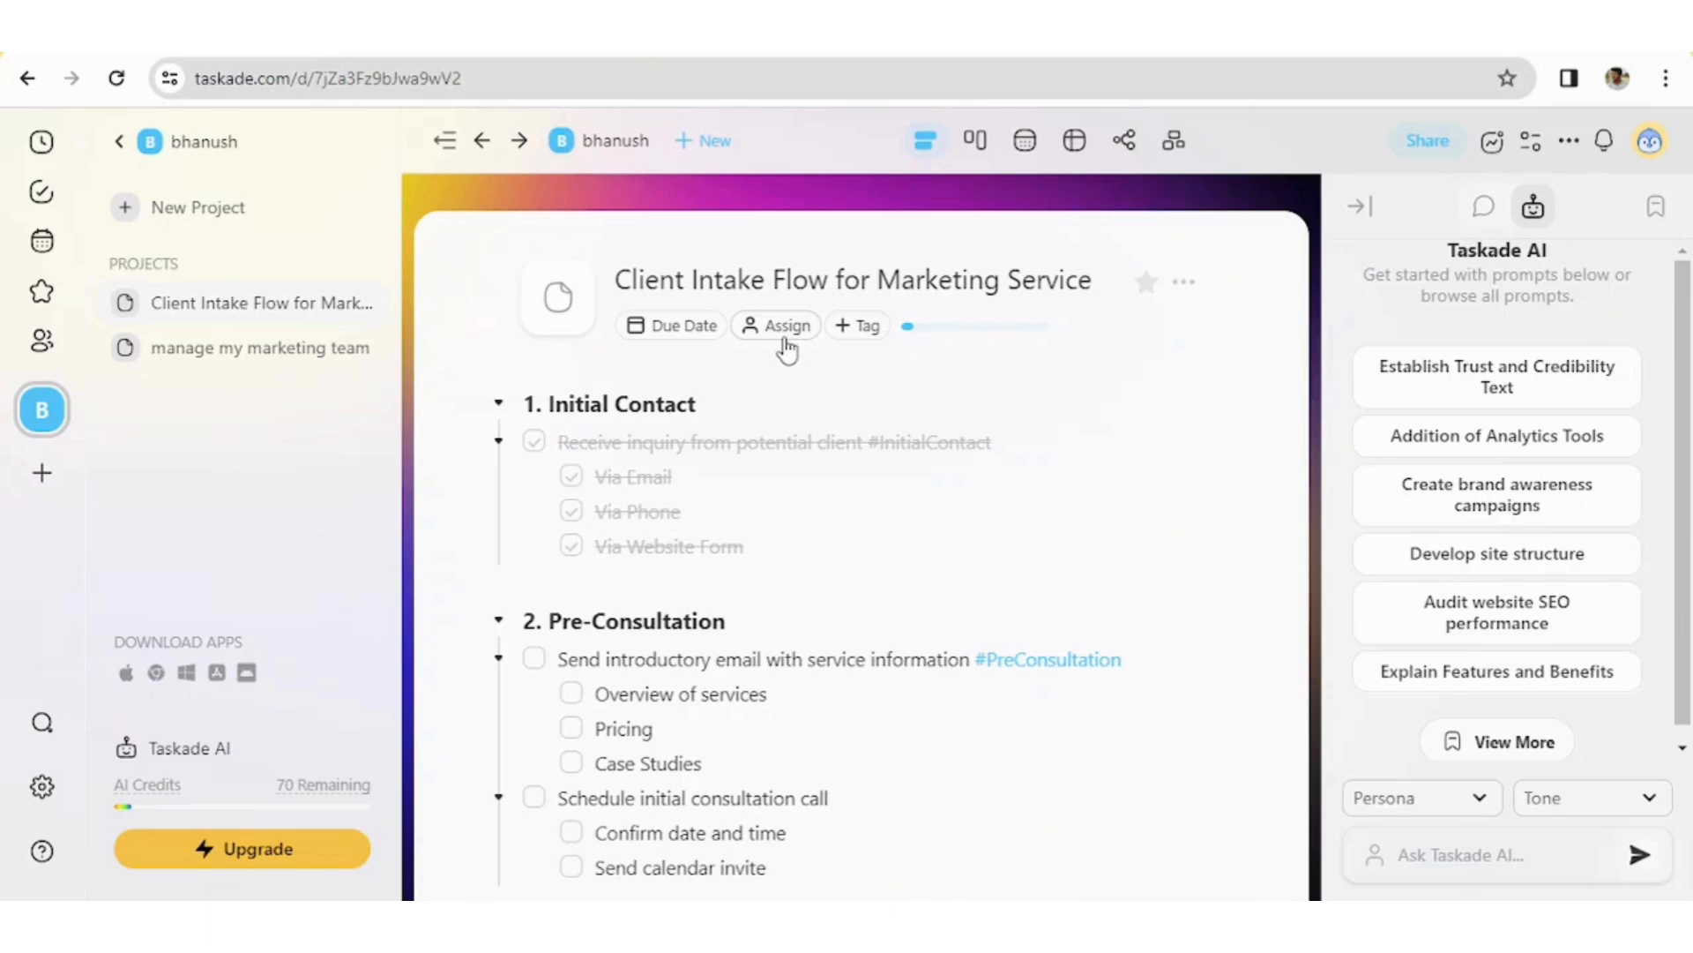
pyautogui.scroll(-3)
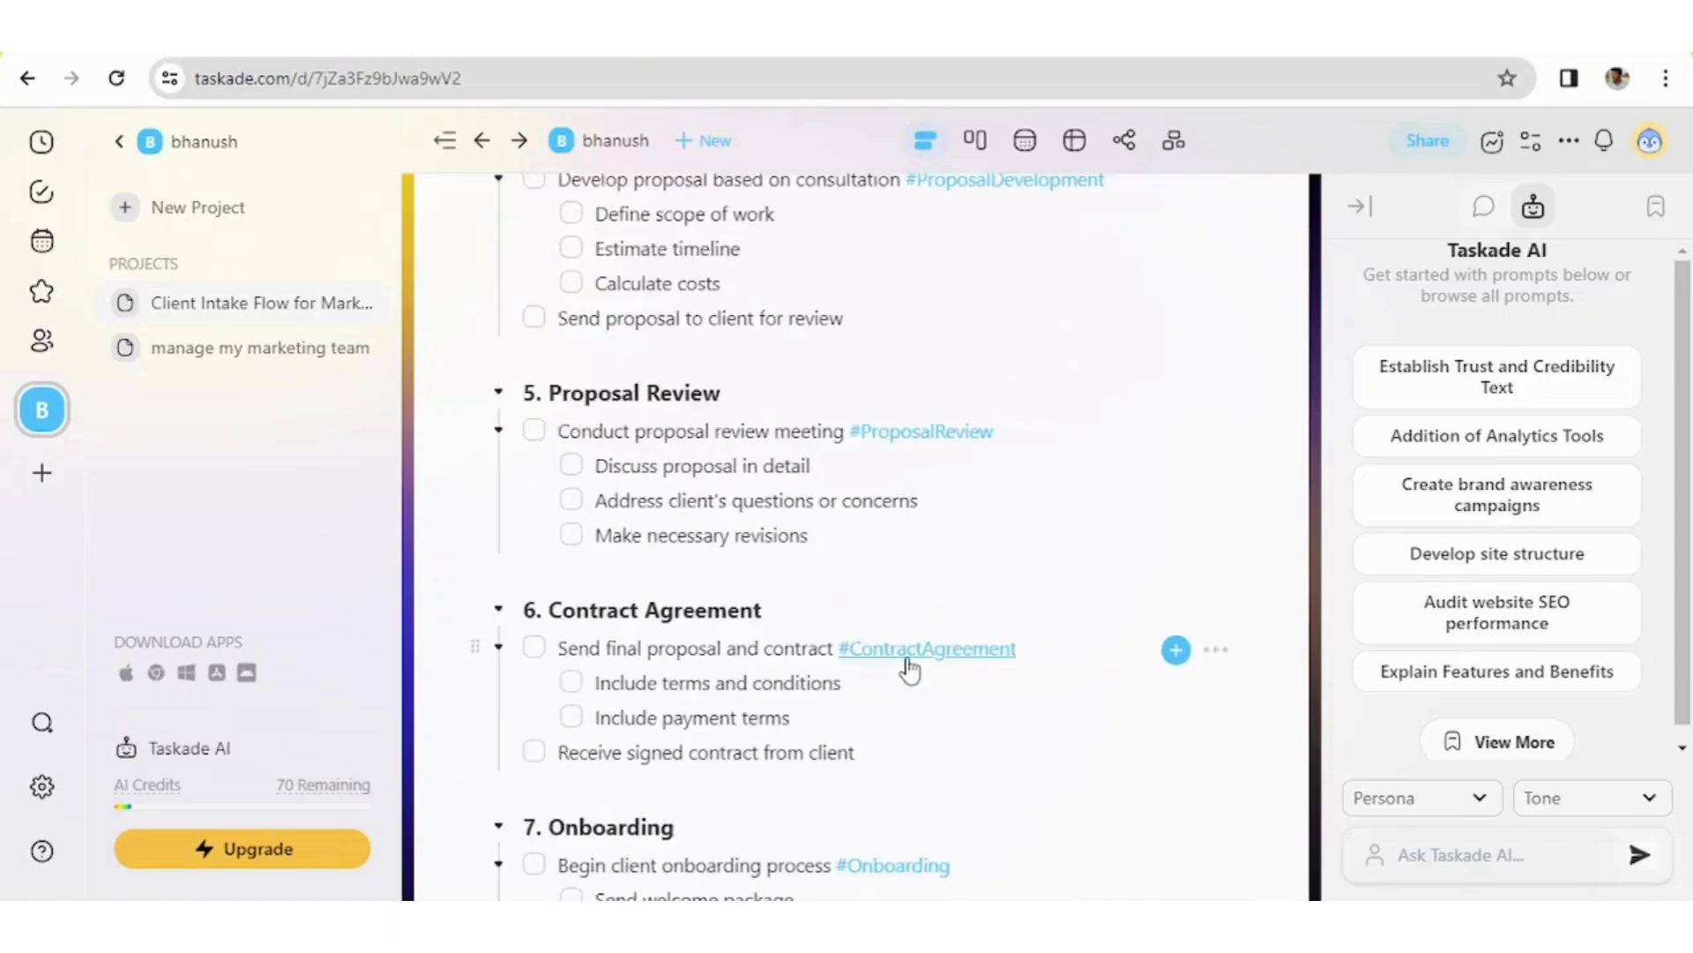
pyautogui.scroll(3)
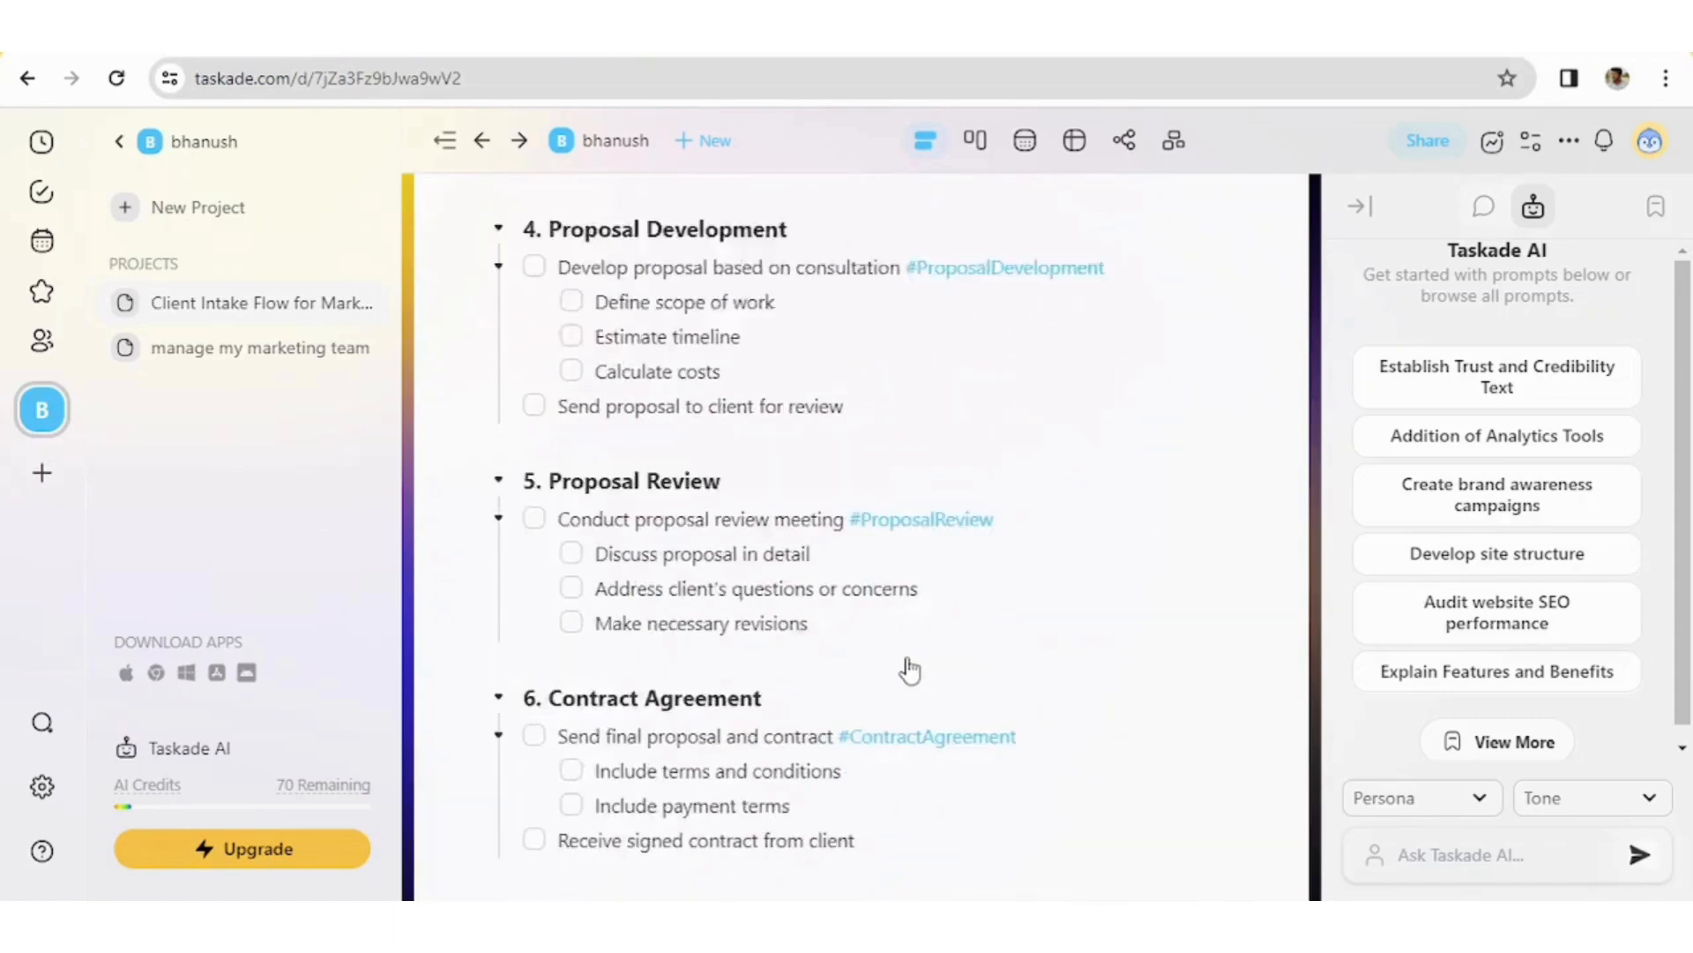
pyautogui.scroll(3)
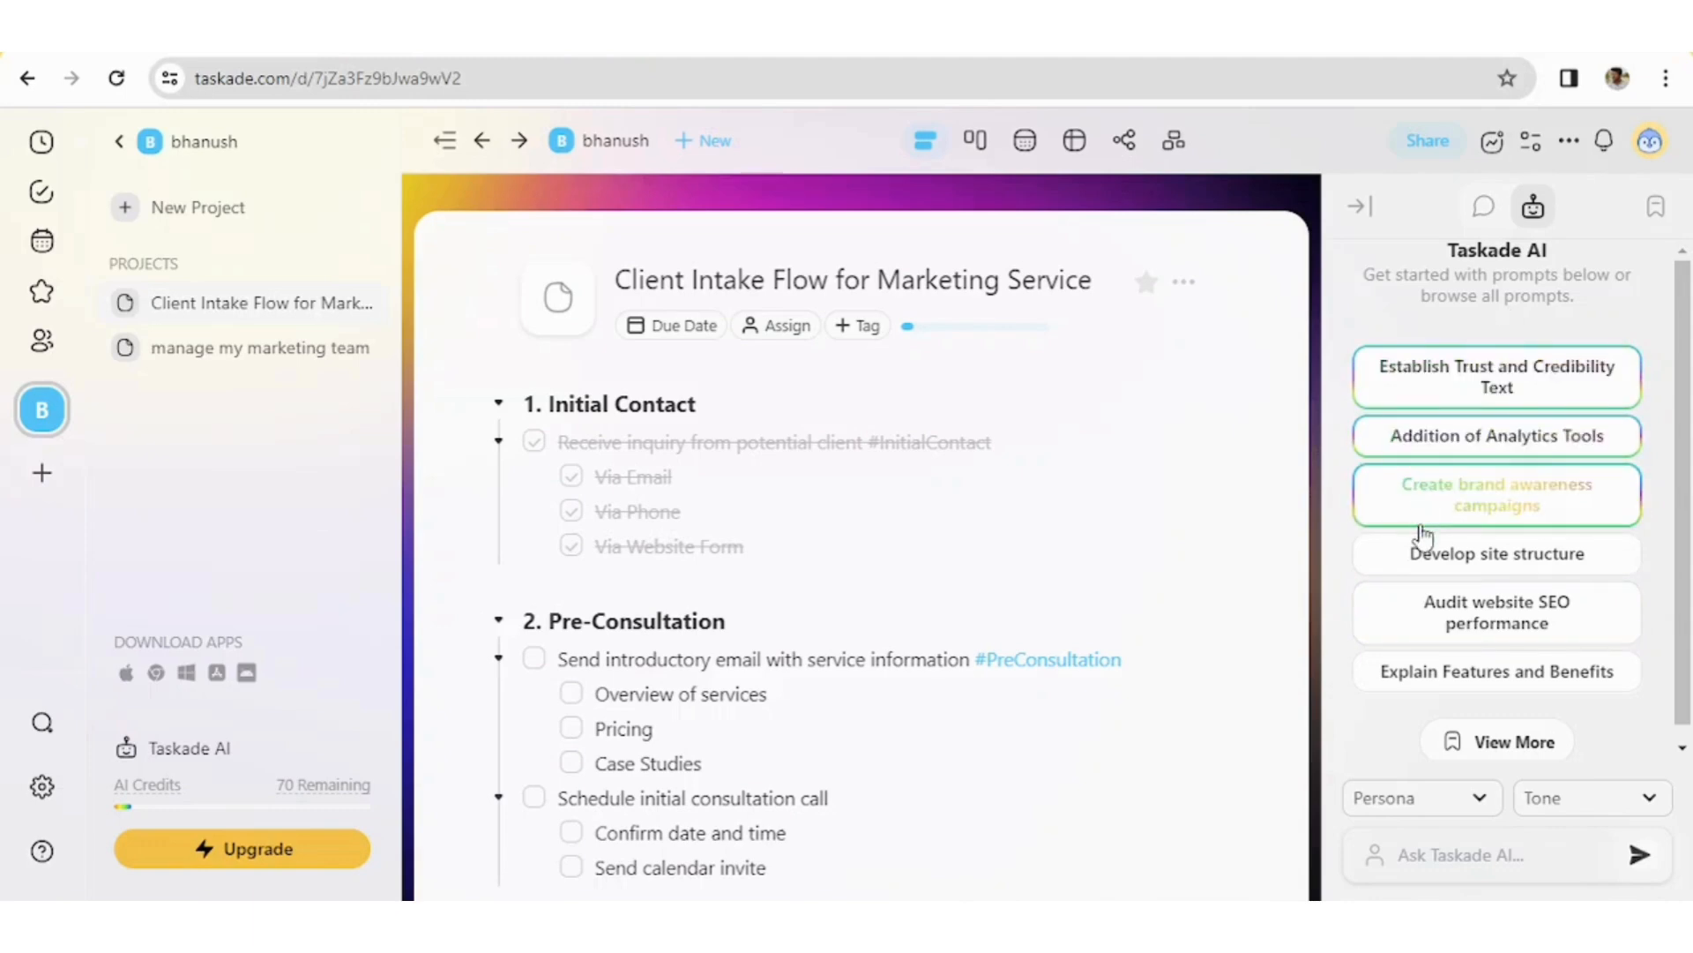
pyautogui.moveTo(1459, 464)
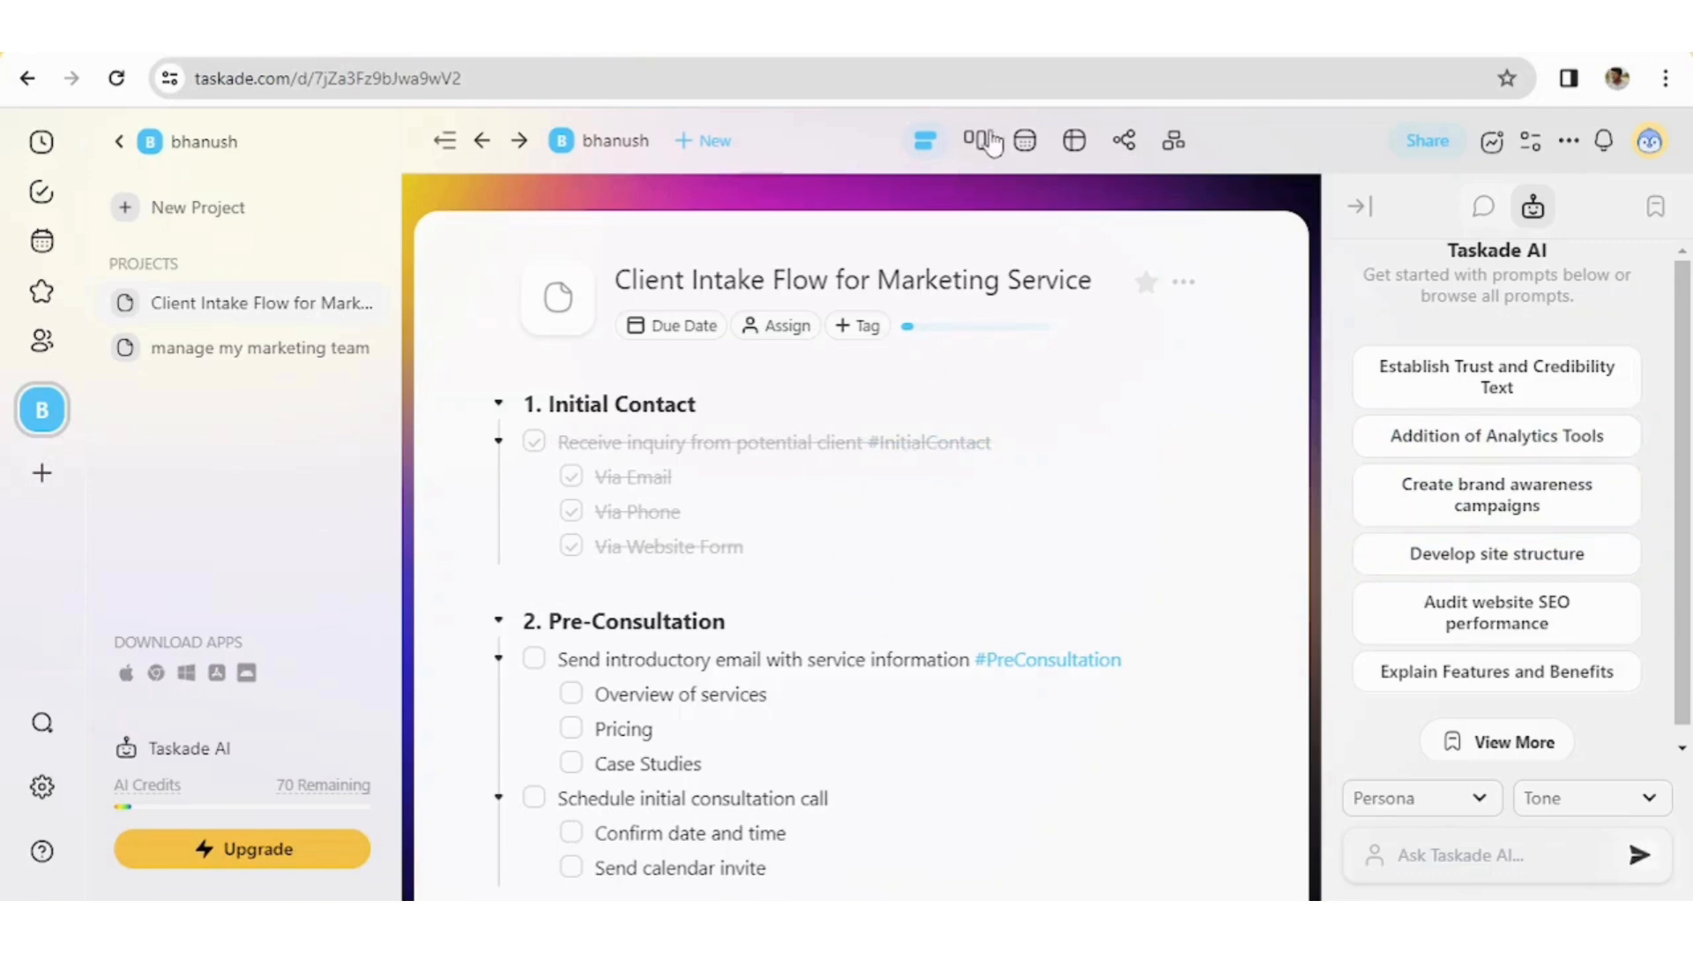
pyautogui.moveTo(974, 141)
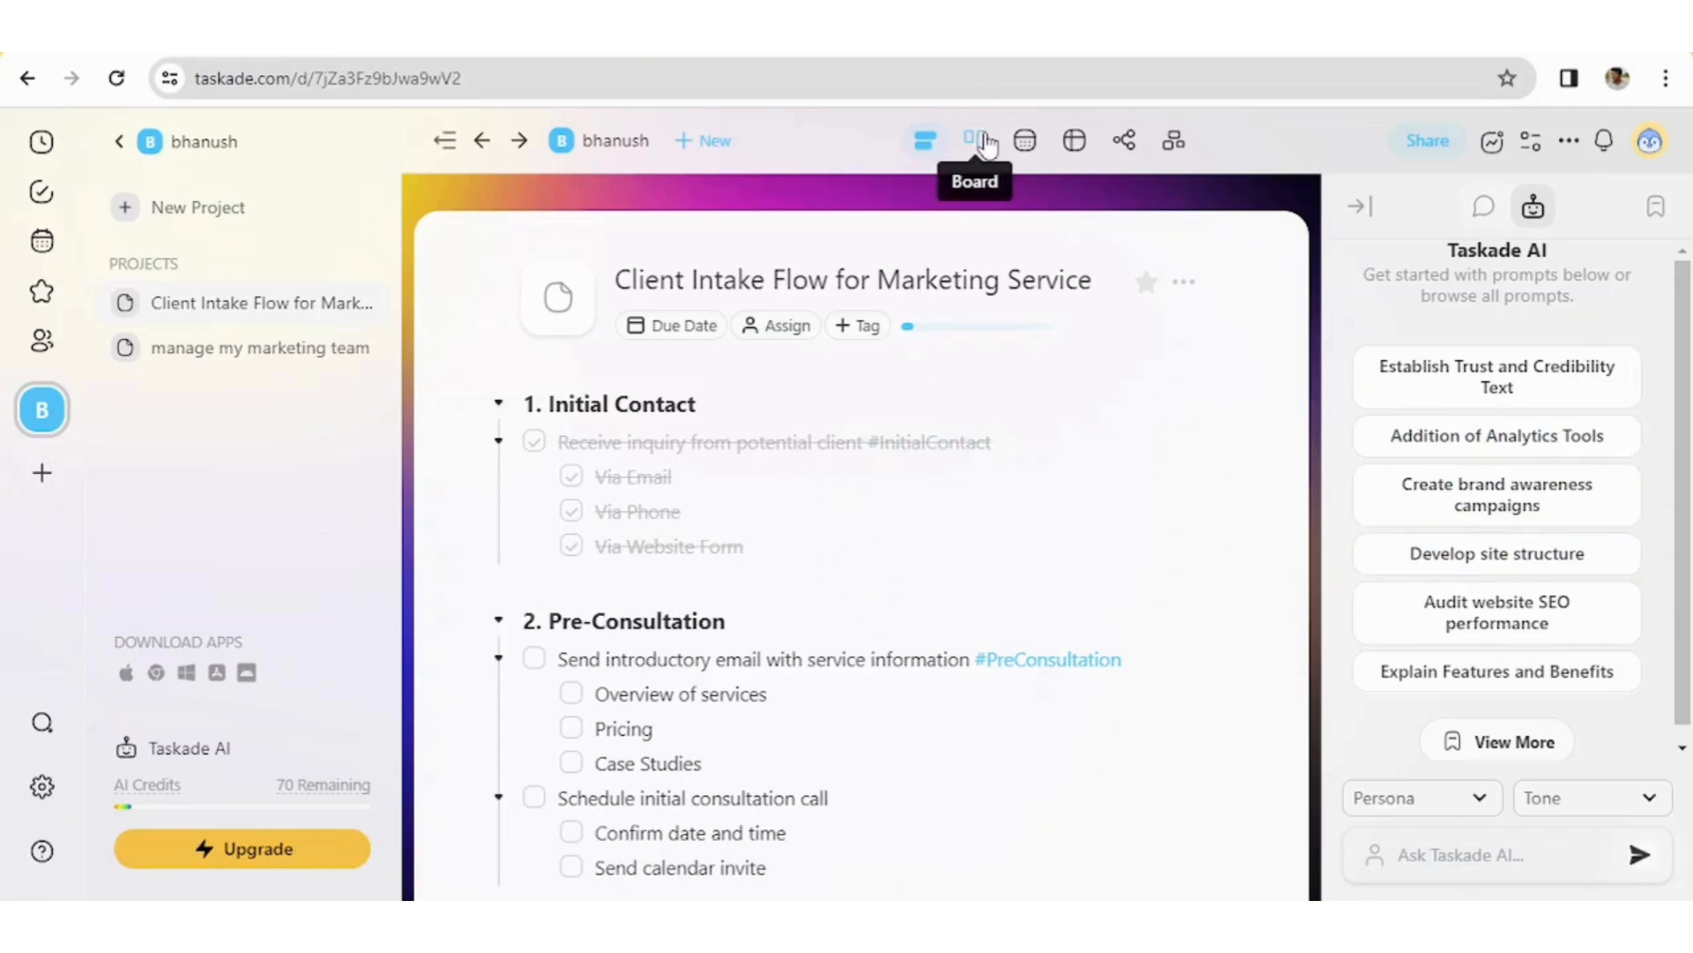
pyautogui.click(973, 141)
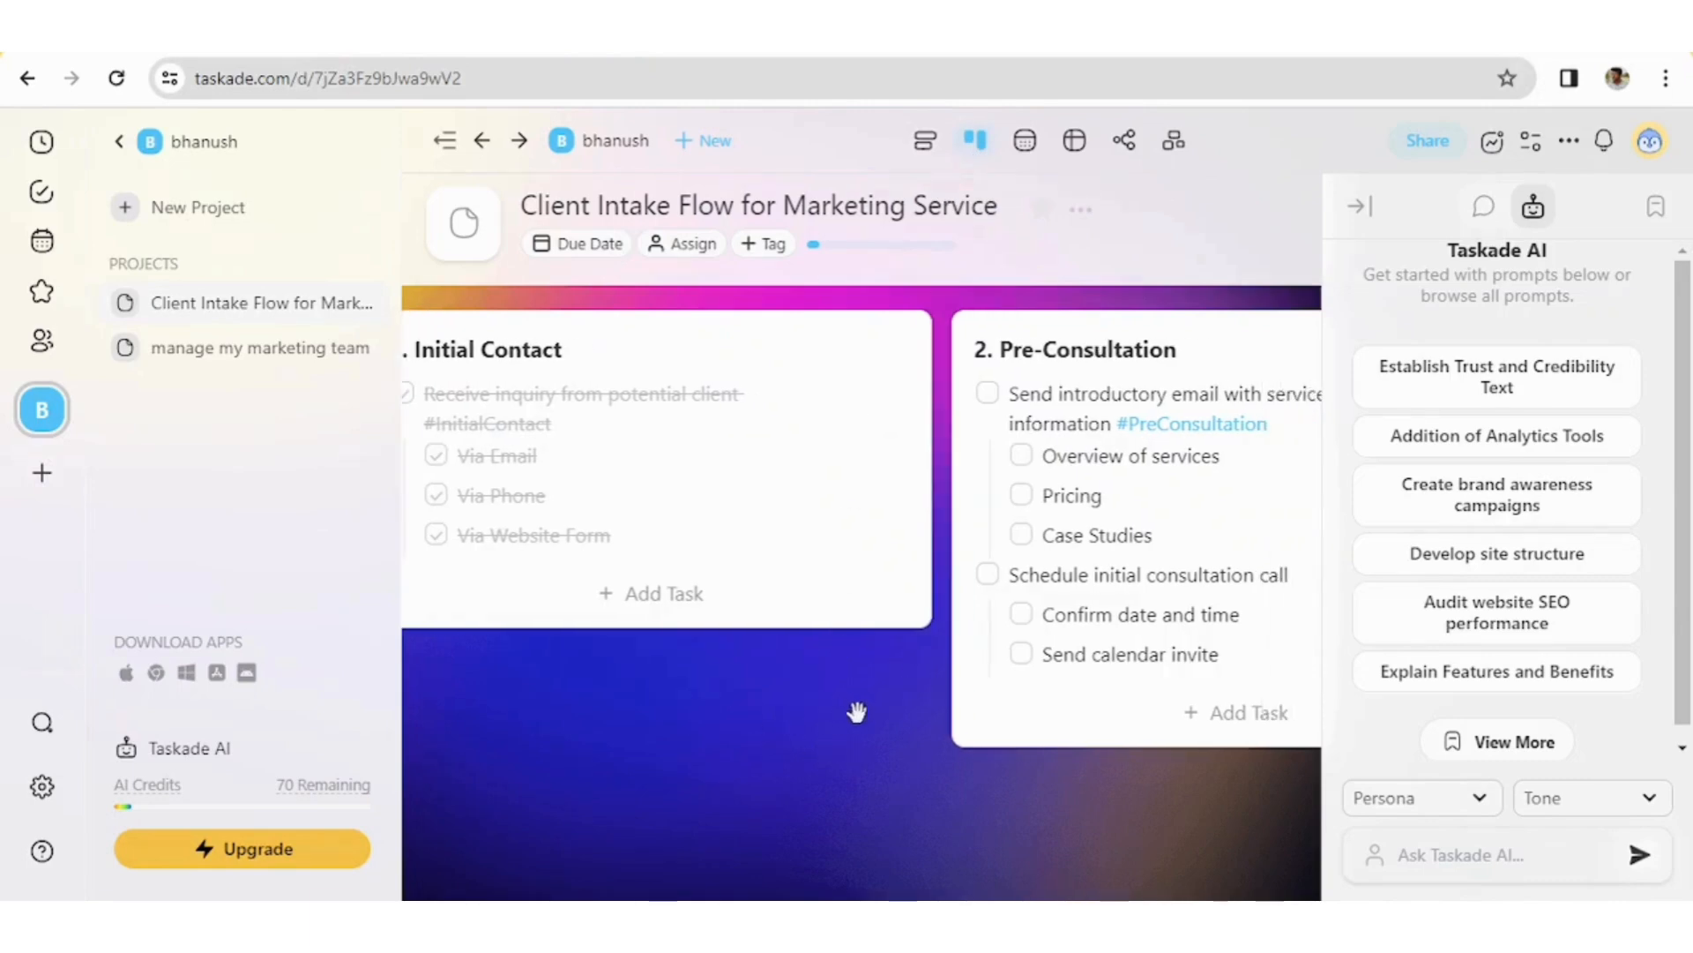
# Scroll the board sideways to the final columns, bringing 9. Regular Updates into view
pyautogui.hscroll(3)
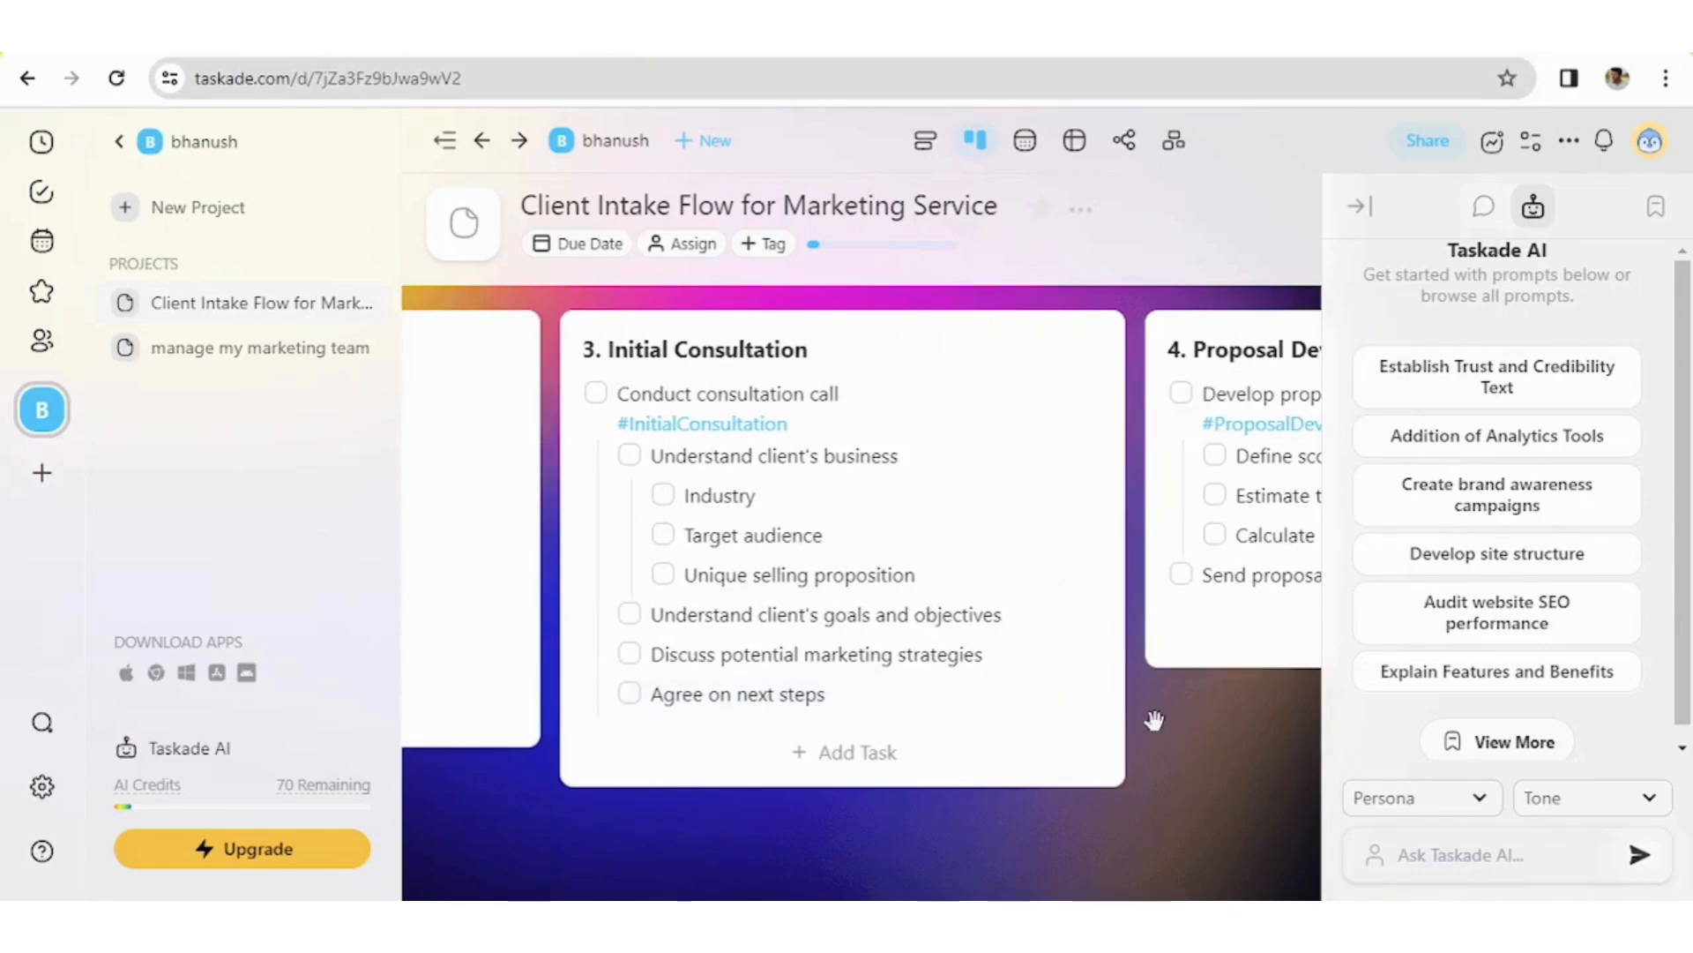
pyautogui.hscroll(3)
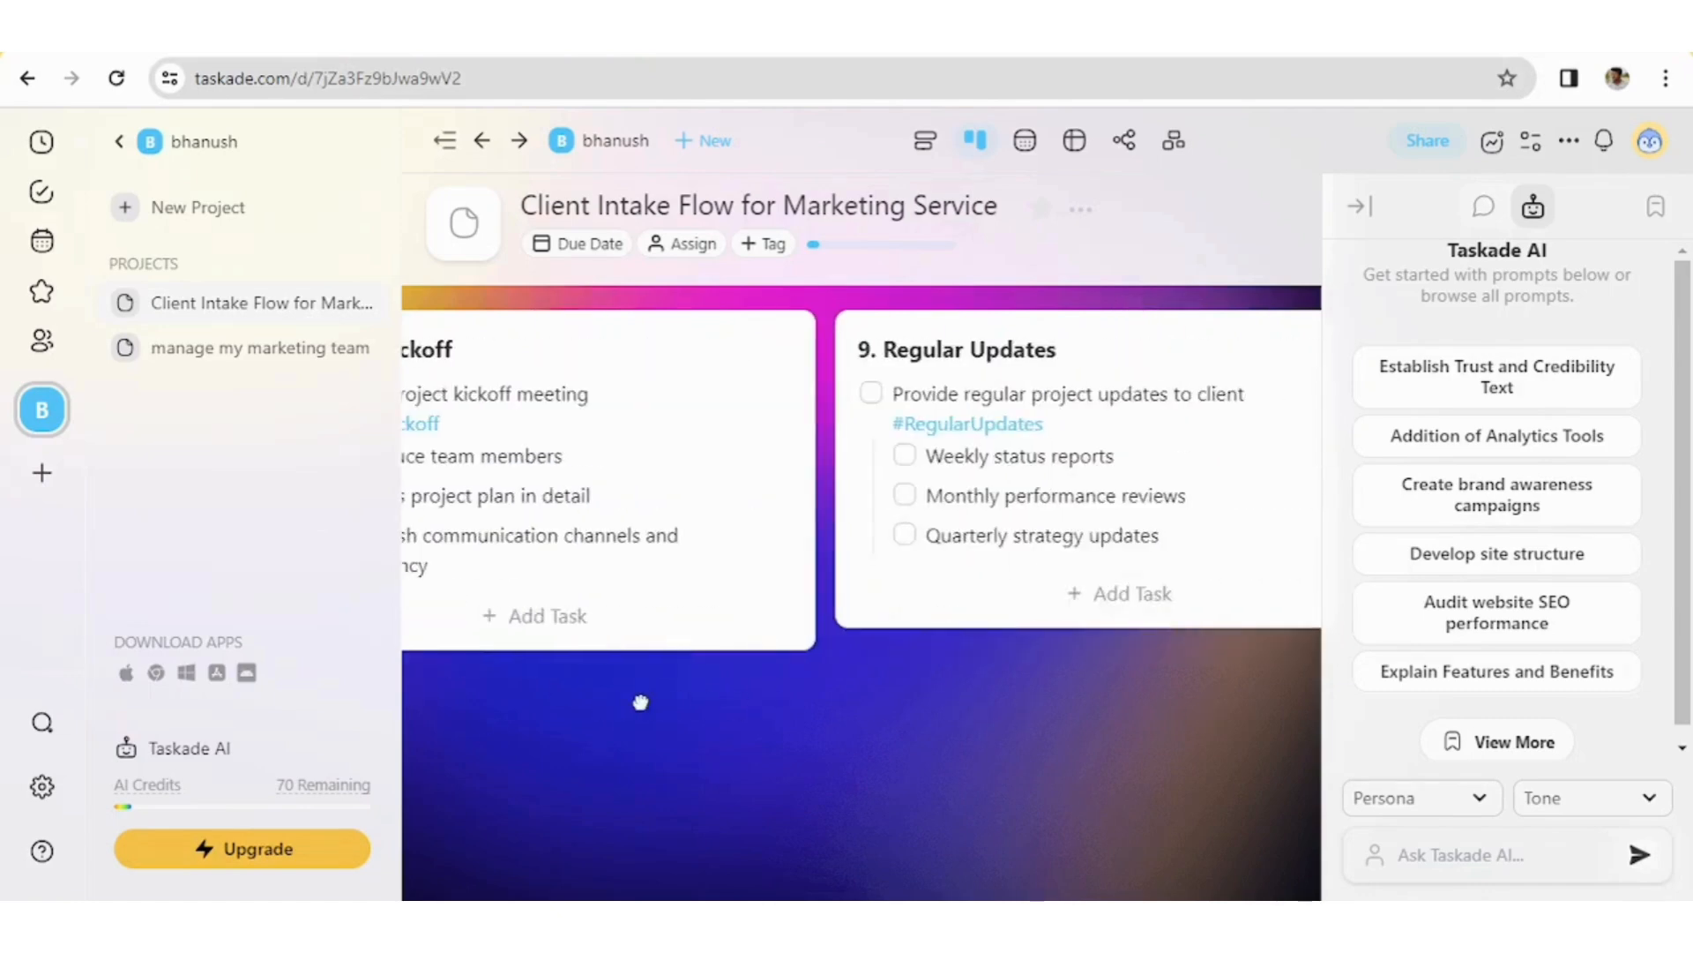
pyautogui.moveTo(1023, 141)
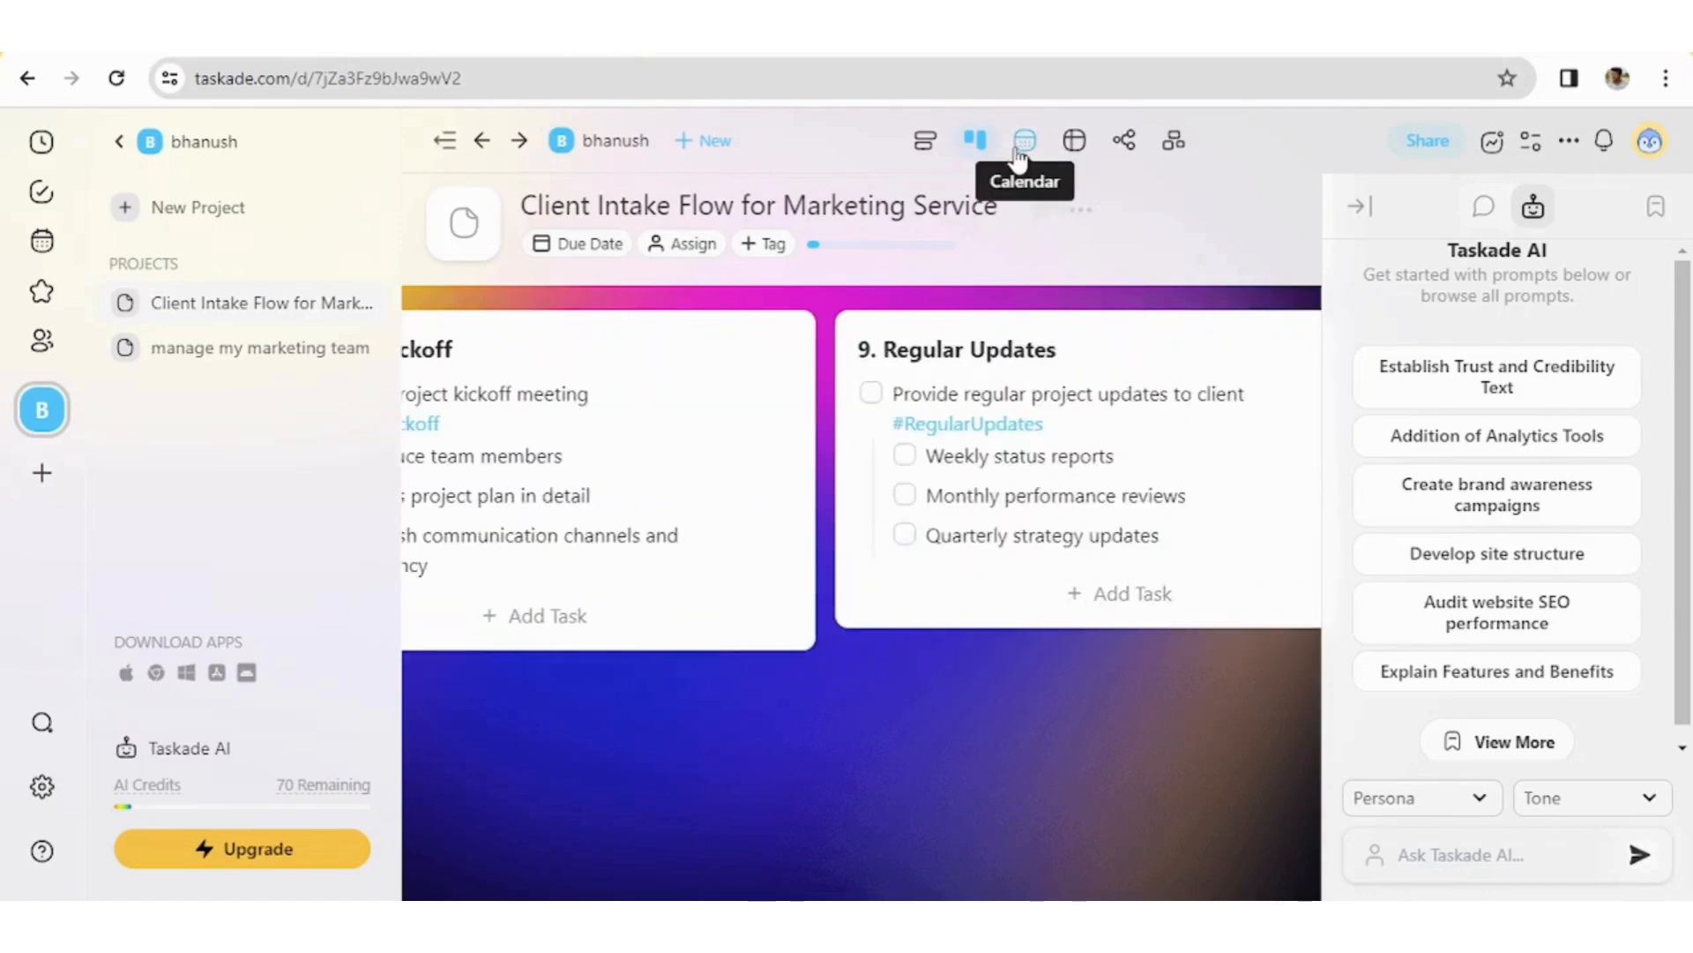
# In Calendar view, add a 'meeting with clint' task on January 3, 2024
pyautogui.click(1023, 141)
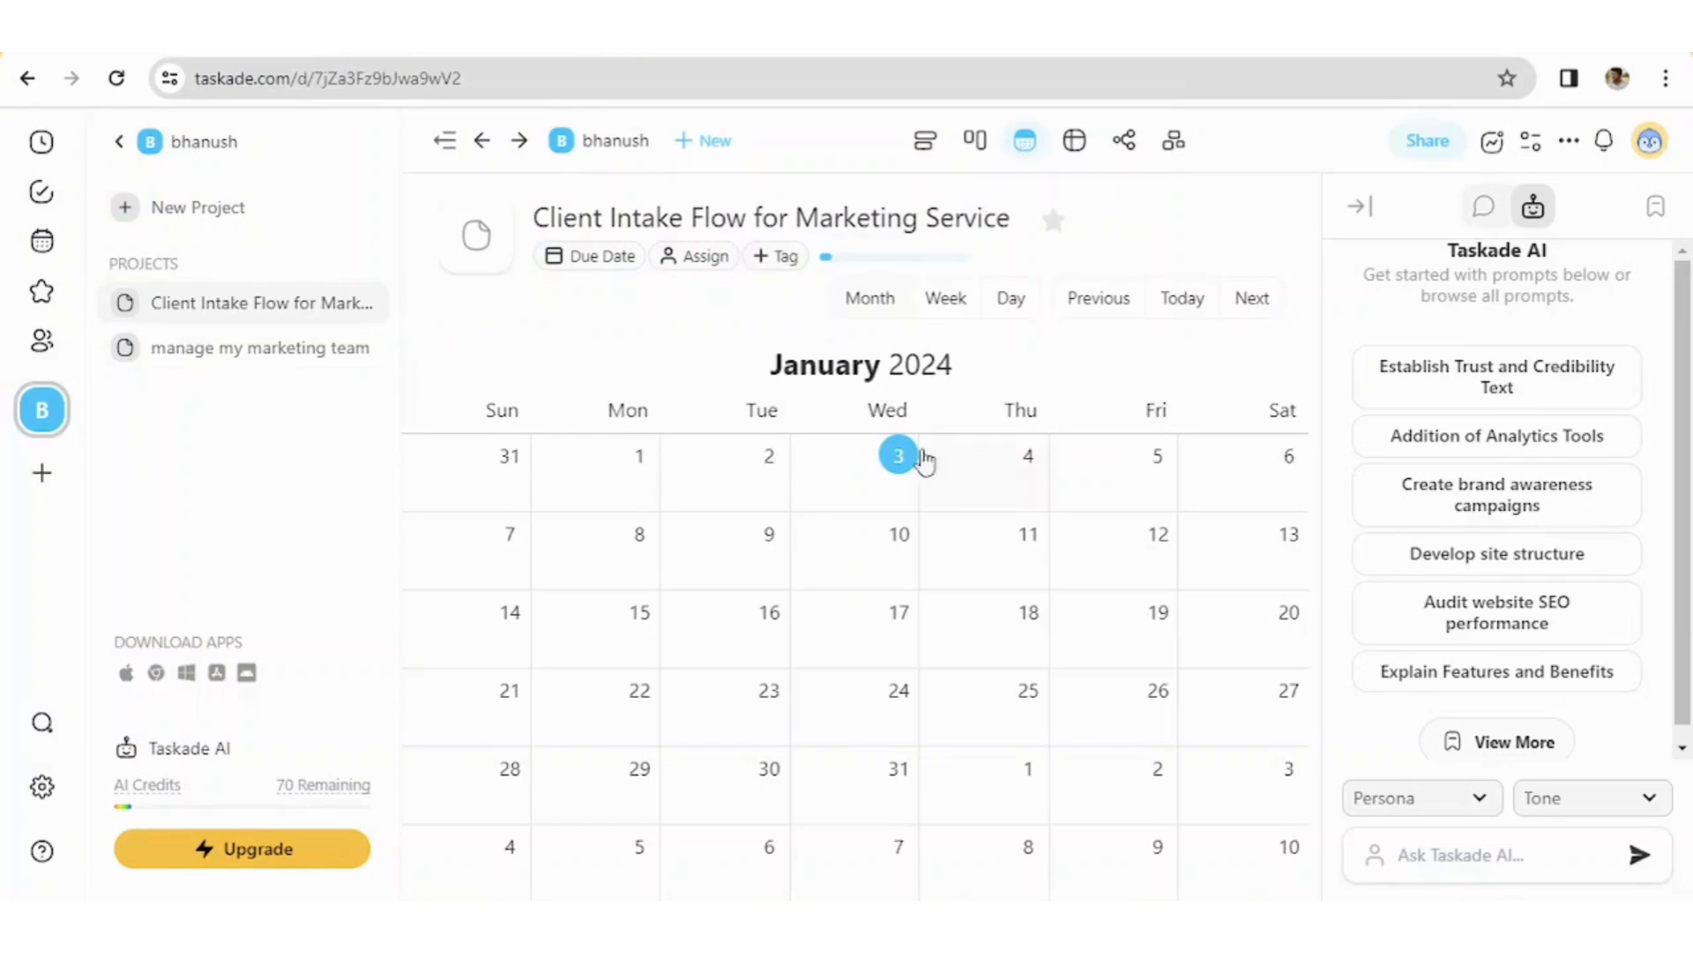
pyautogui.click(897, 456)
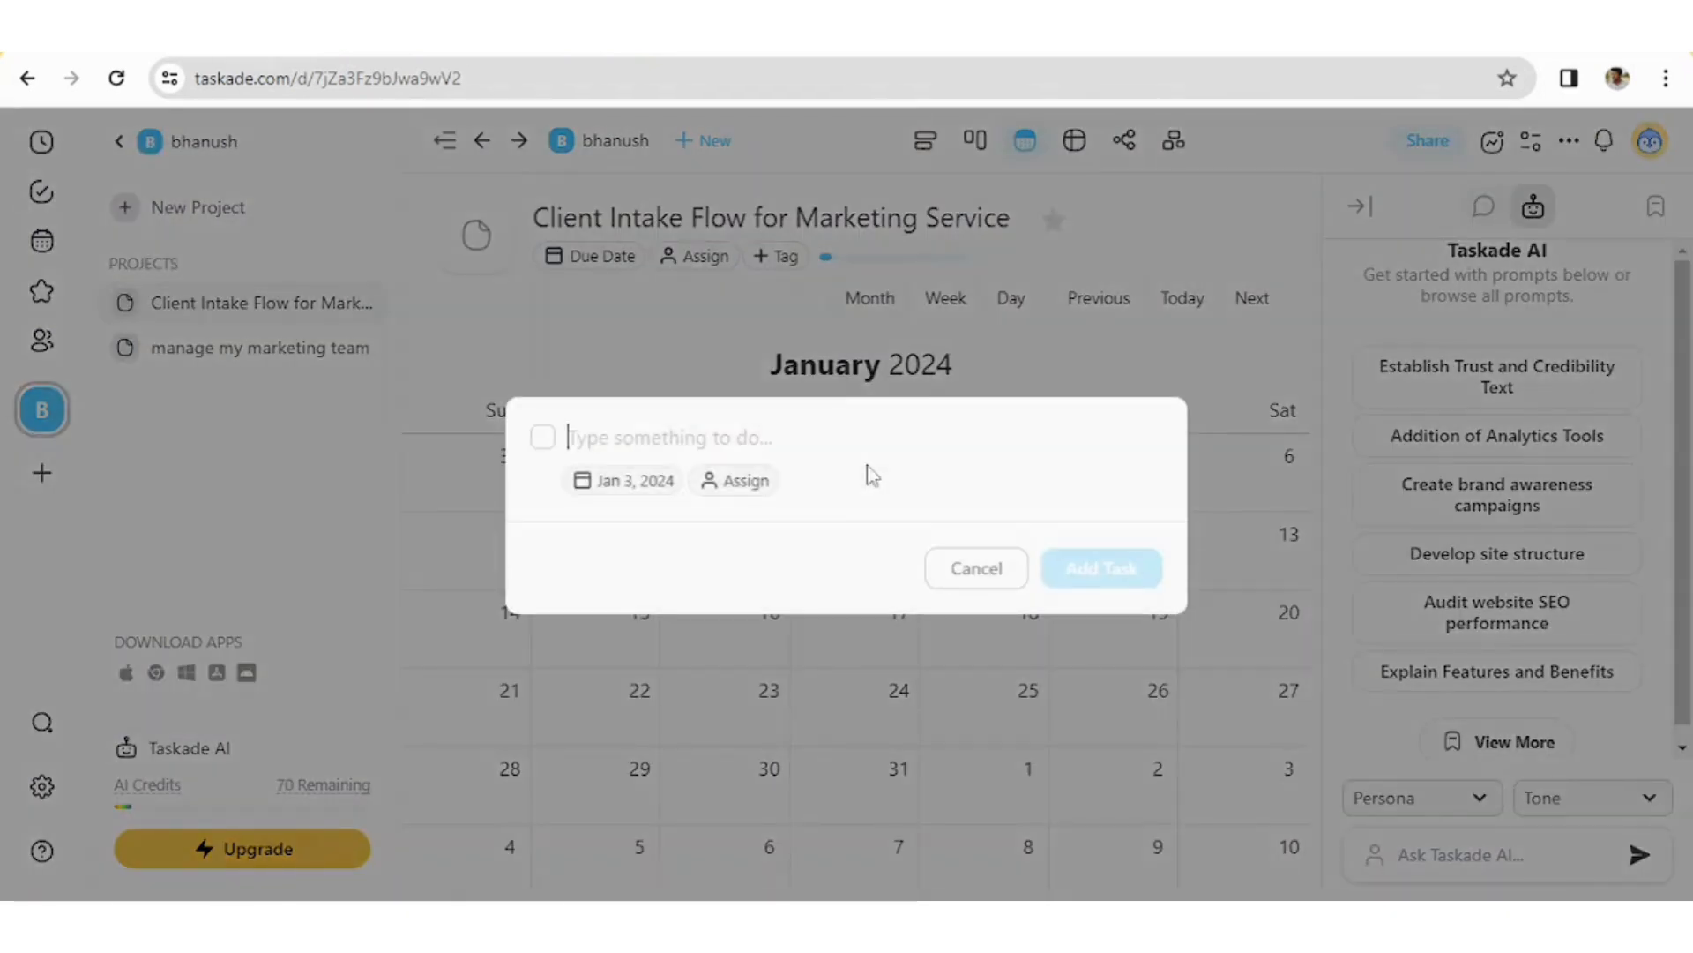
pyautogui.write('meeti')
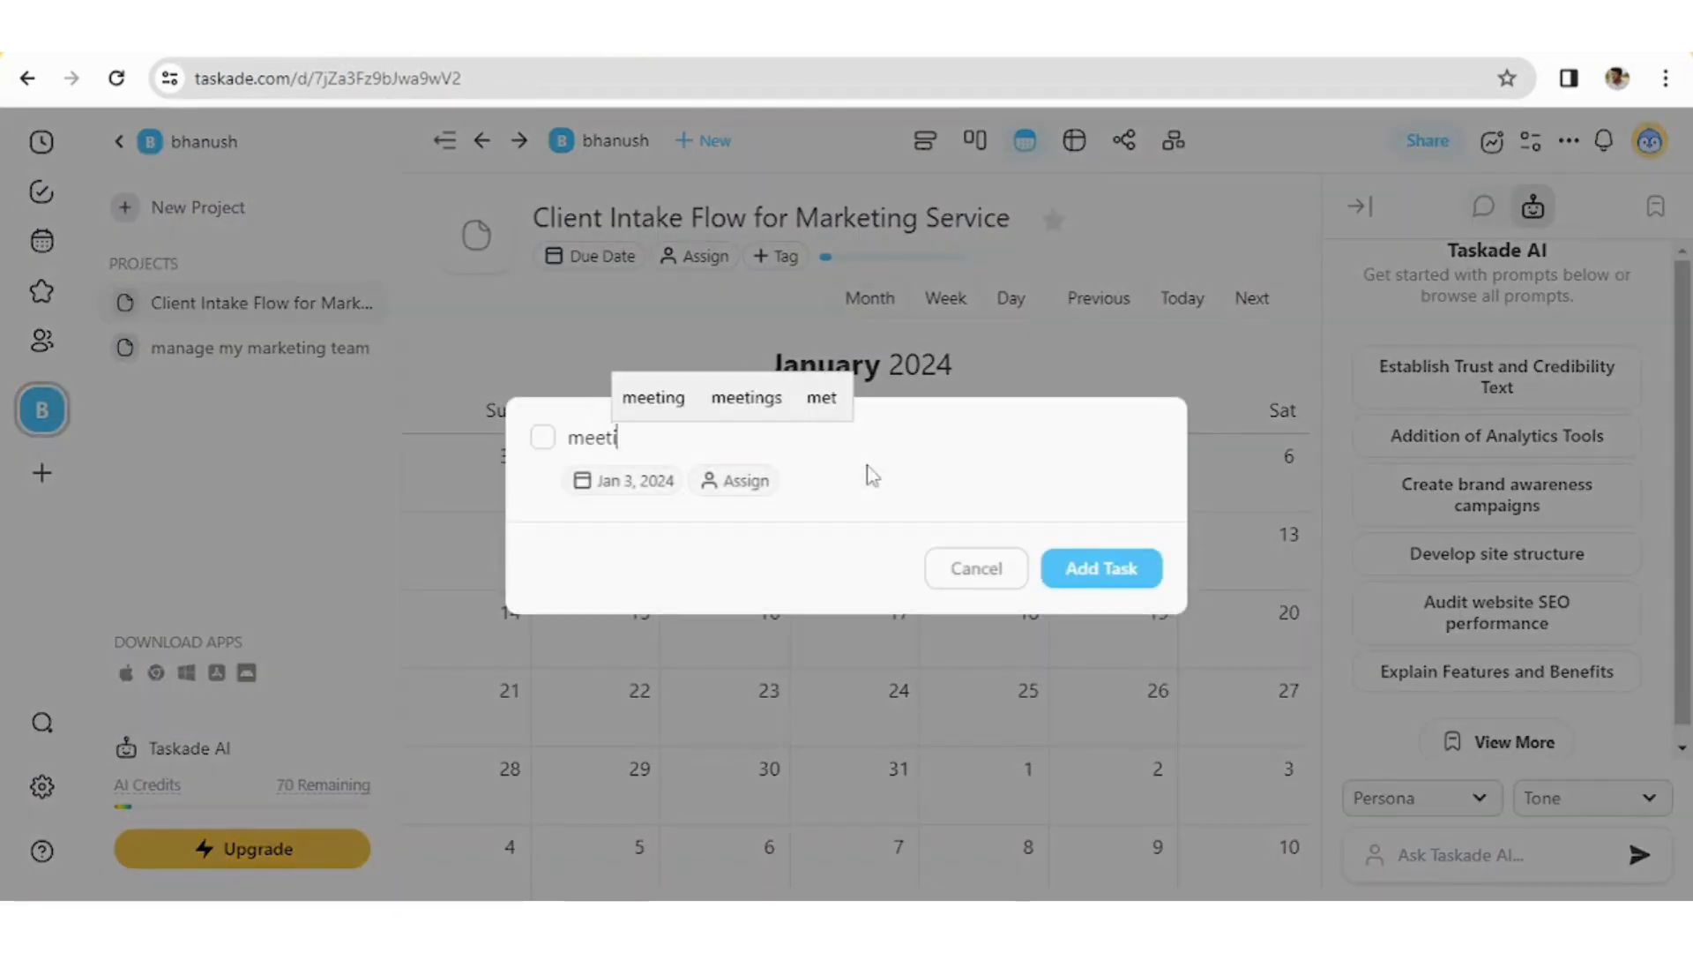
pyautogui.write('ng with')
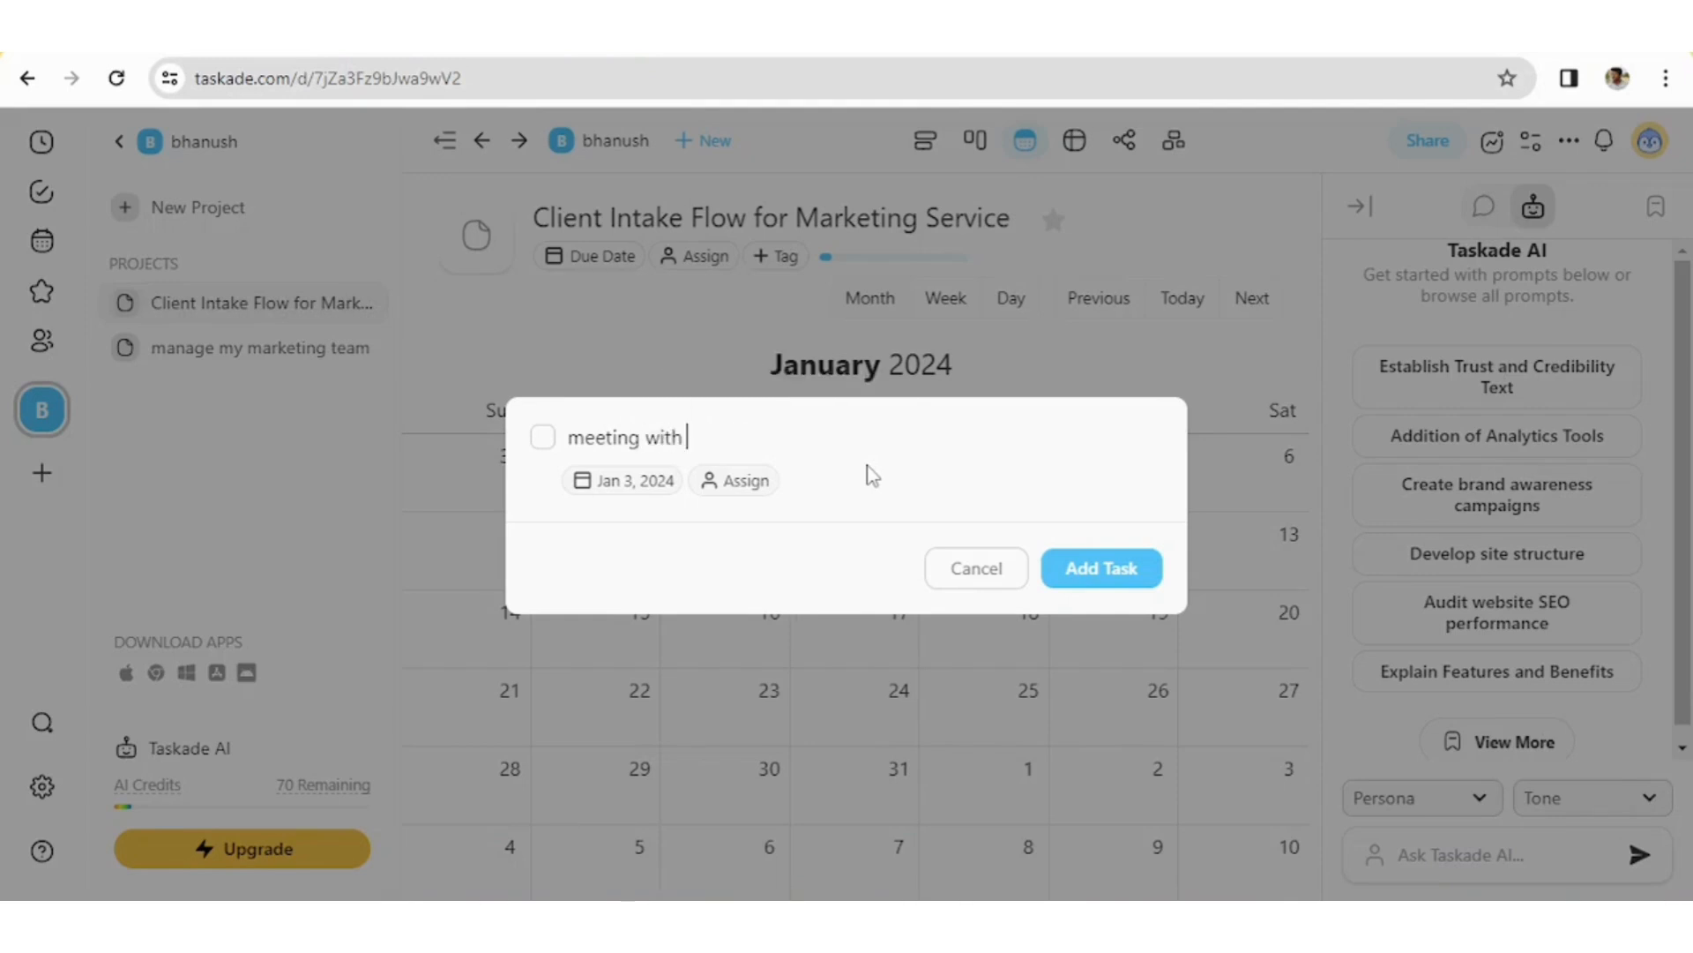
pyautogui.write('clint')
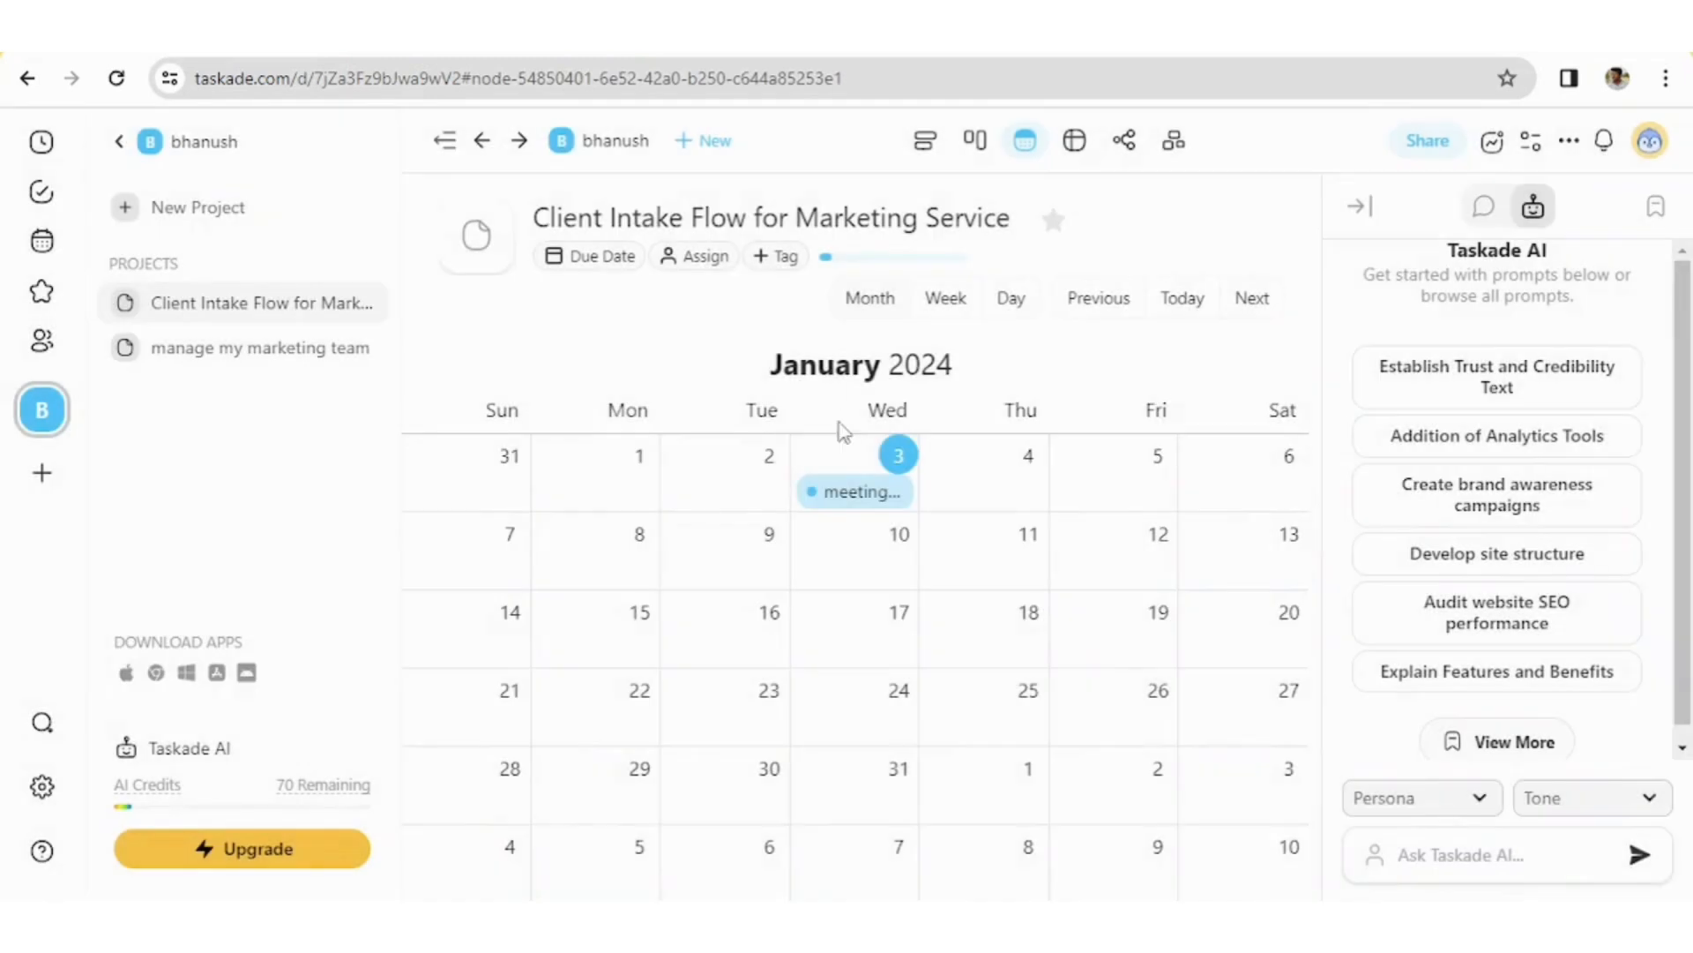
pyautogui.moveTo(931, 264)
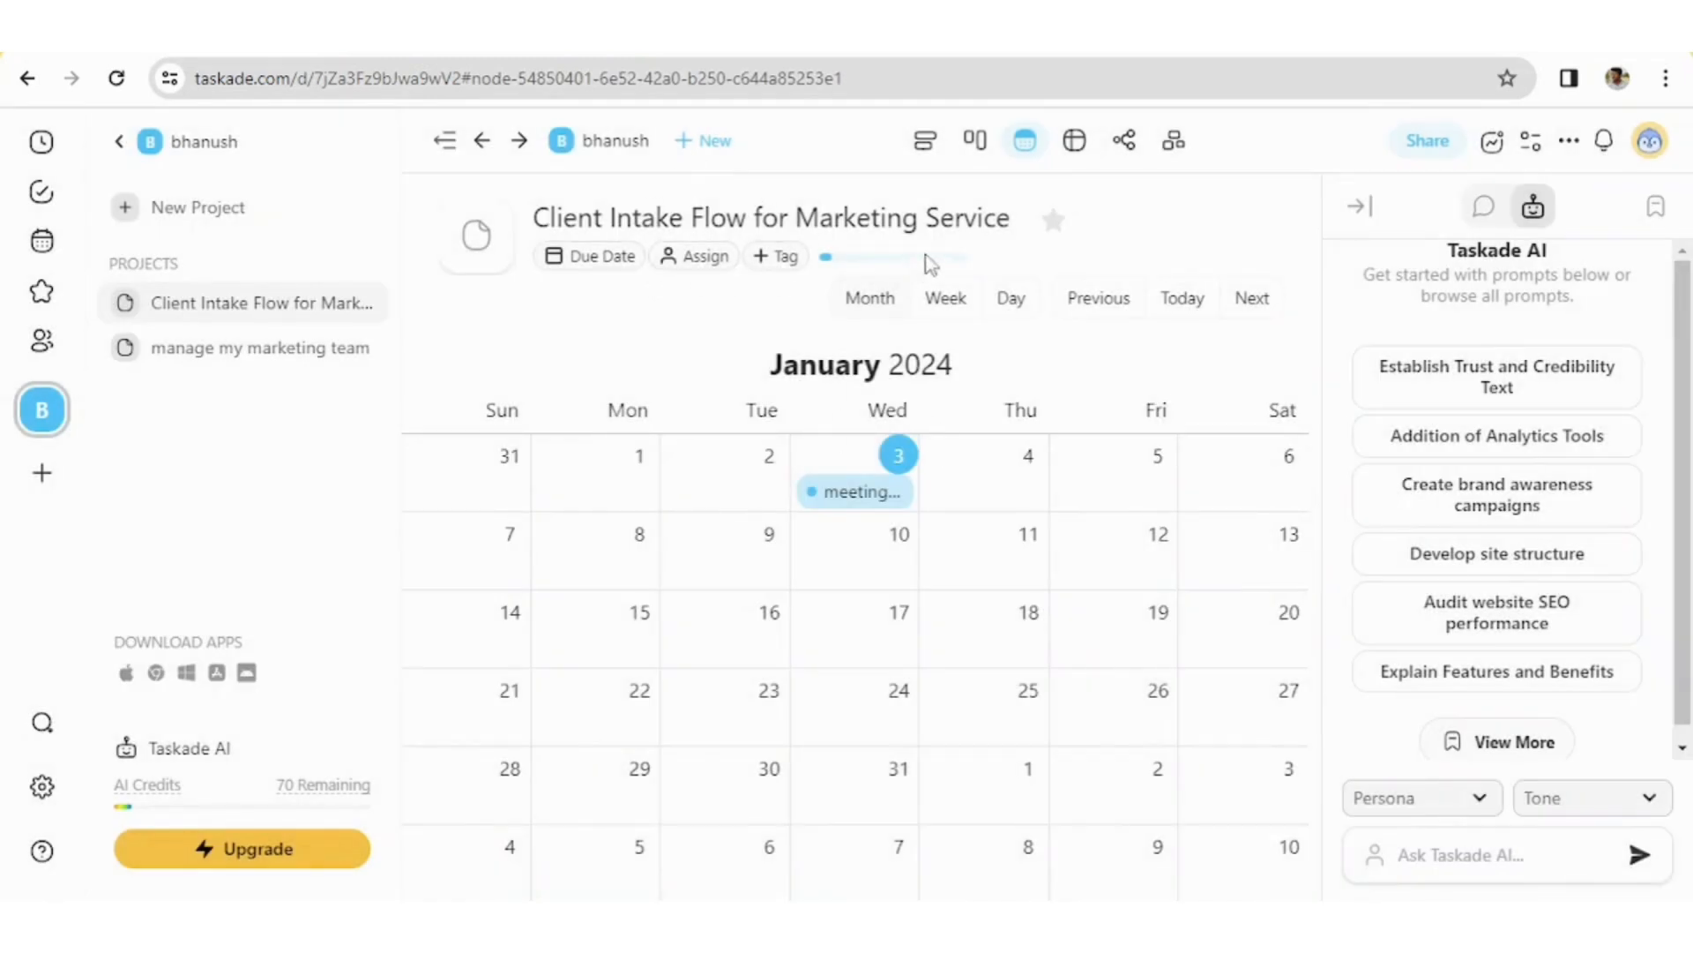
pyautogui.click(974, 141)
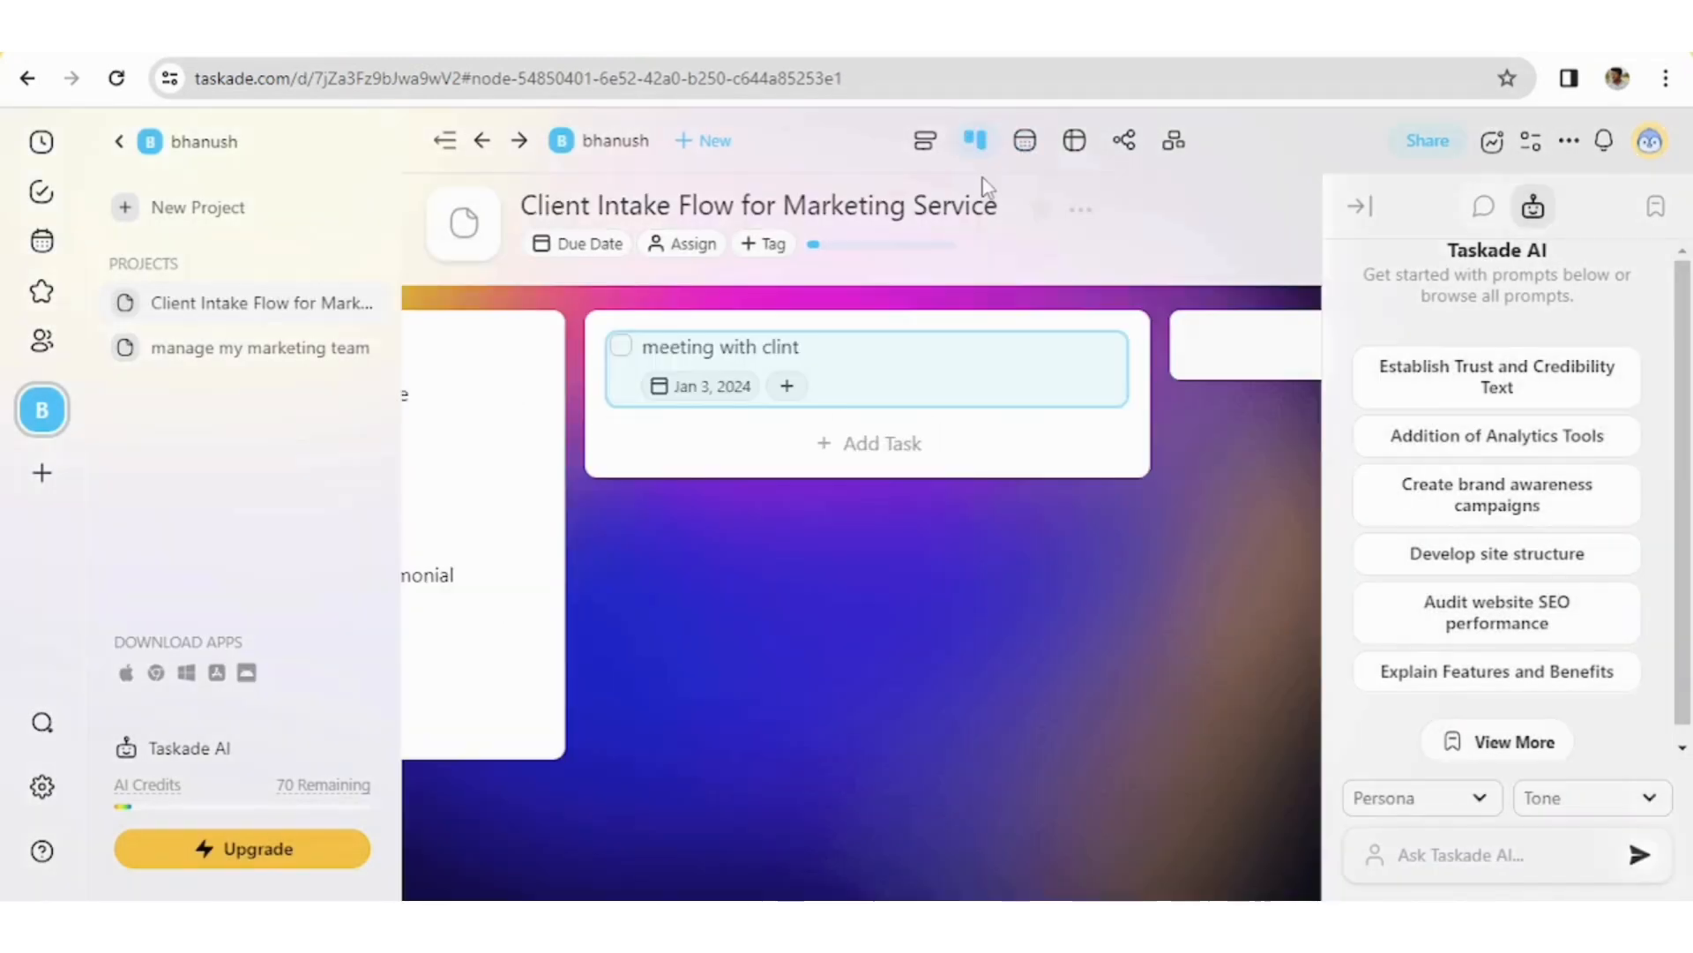
pyautogui.moveTo(803, 449)
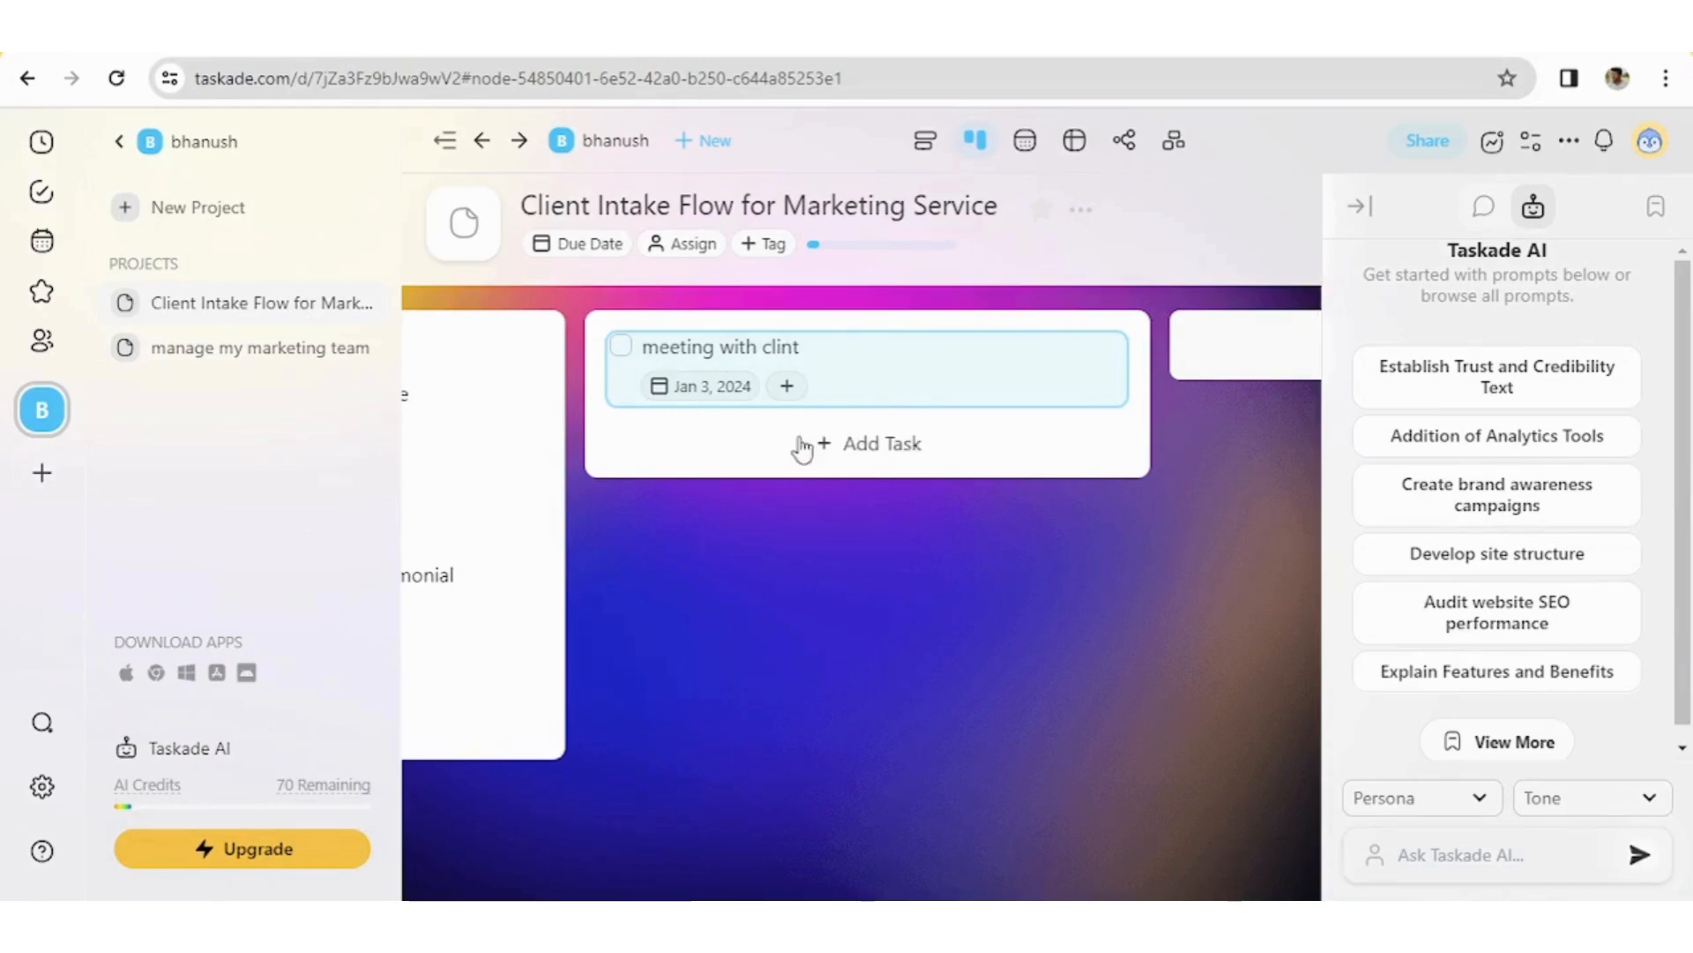
pyautogui.moveTo(752, 547)
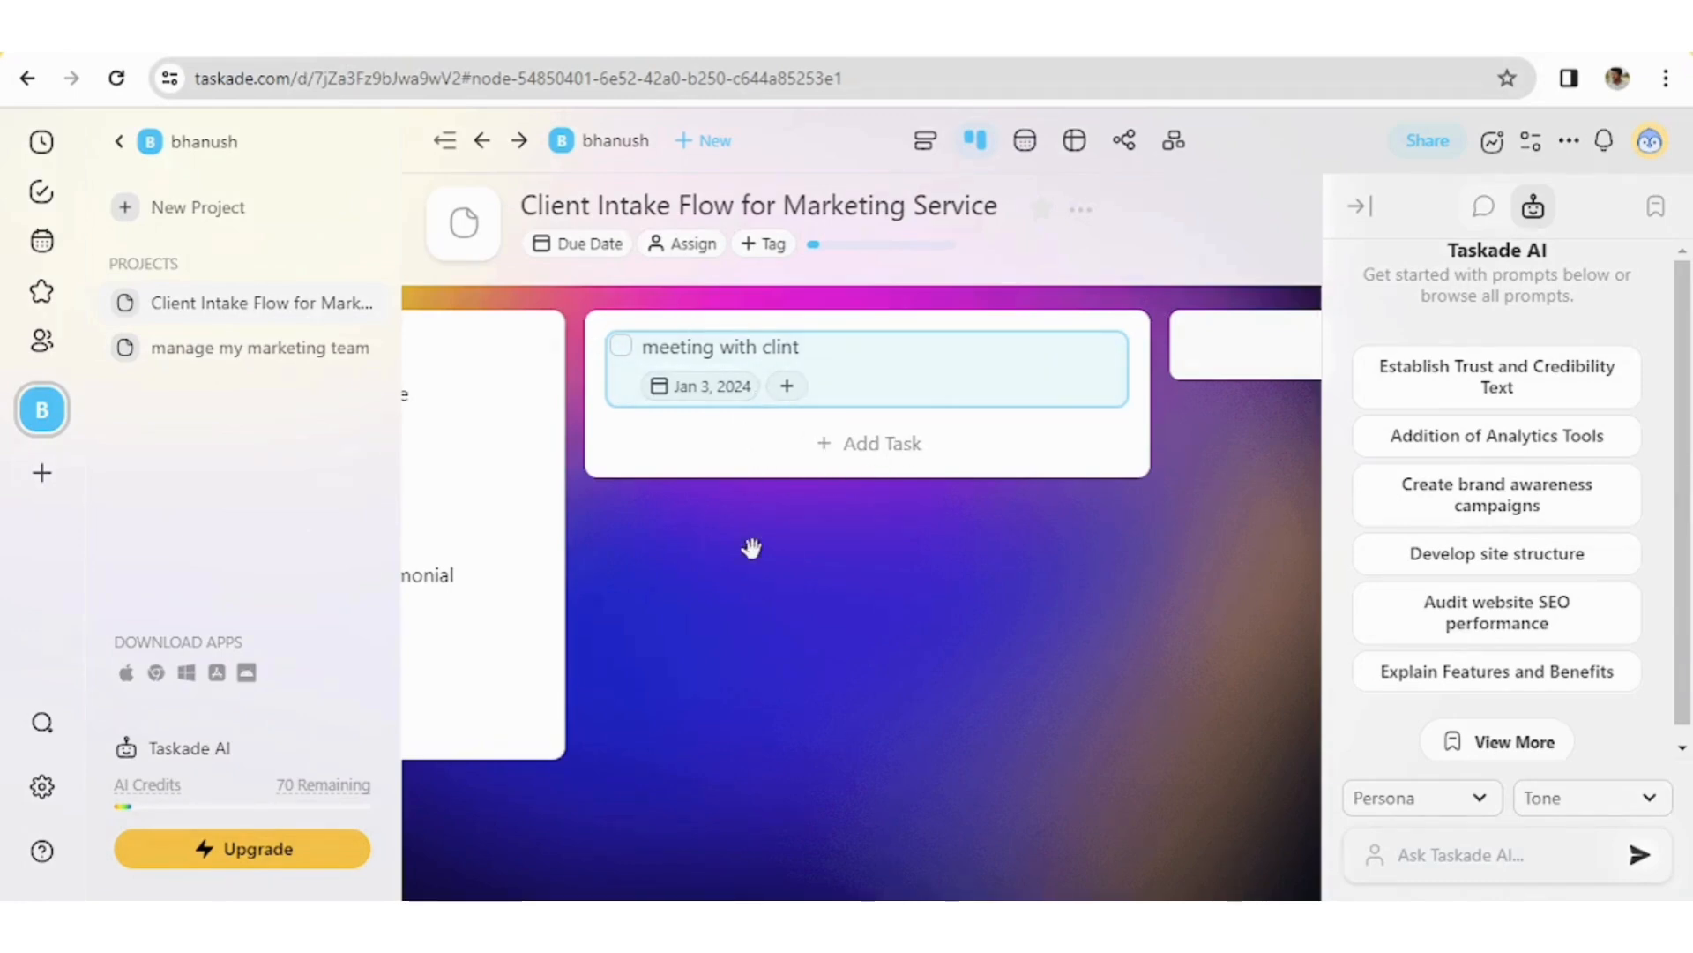
pyautogui.moveTo(1071, 141)
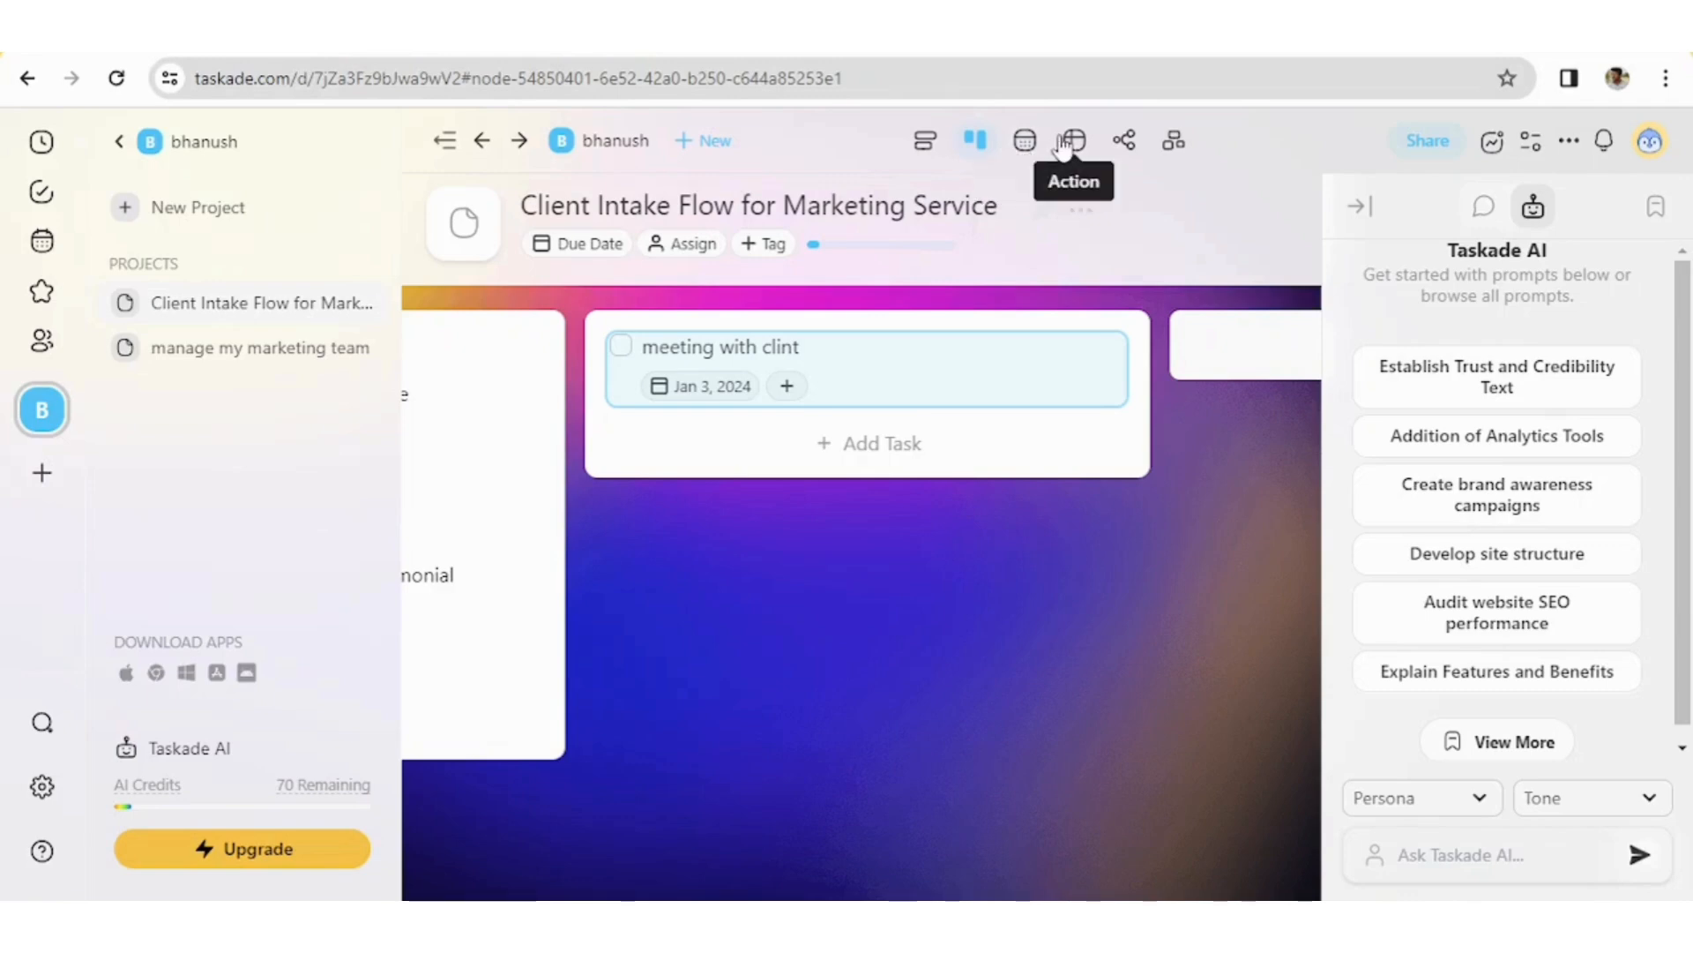
pyautogui.moveTo(1023, 141)
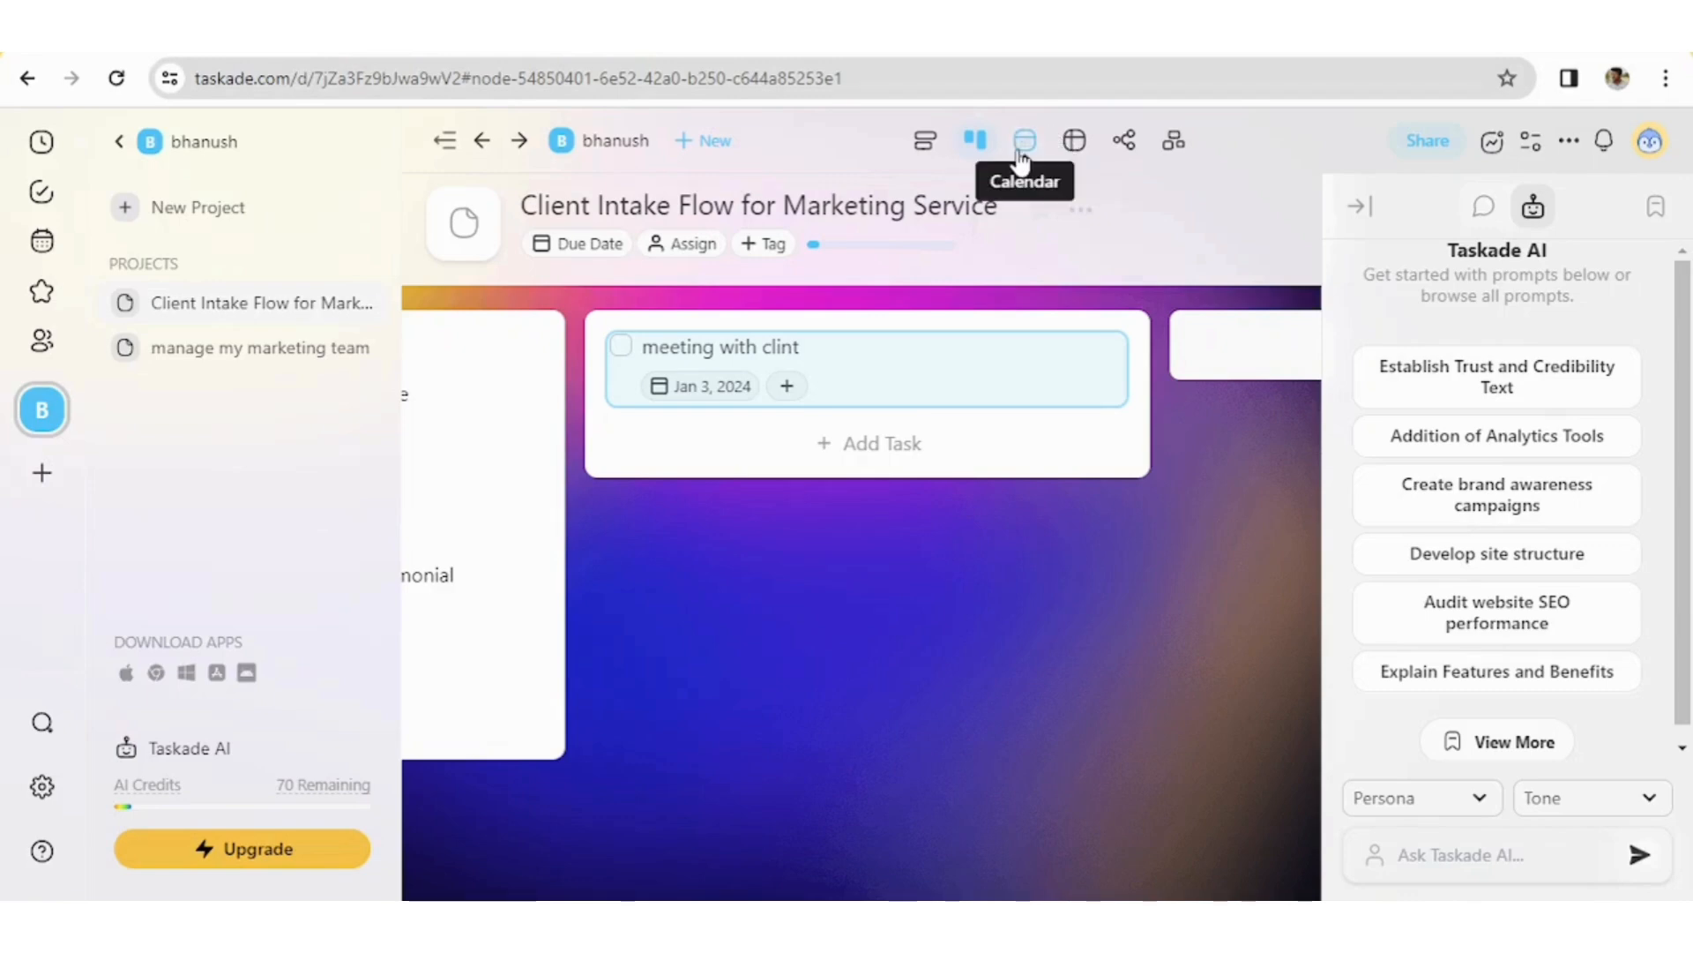
pyautogui.moveTo(1075, 141)
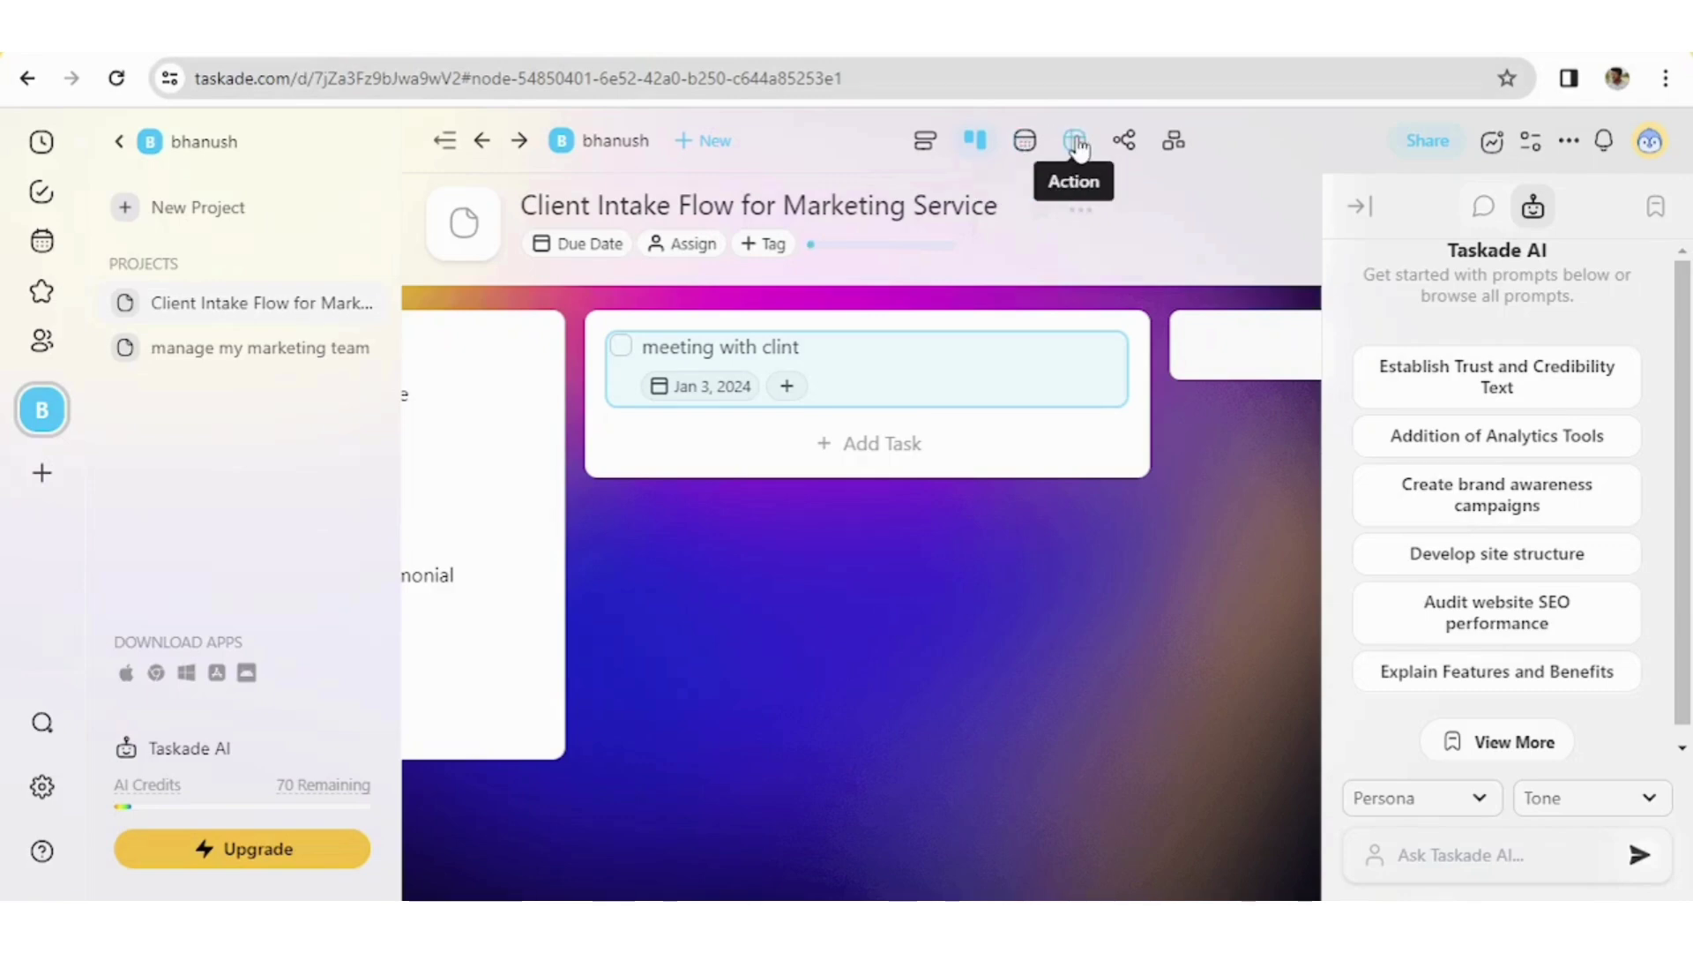
# Switch to the table view with Assignee and Due Date columns and close the AI side panel
pyautogui.click(1074, 141)
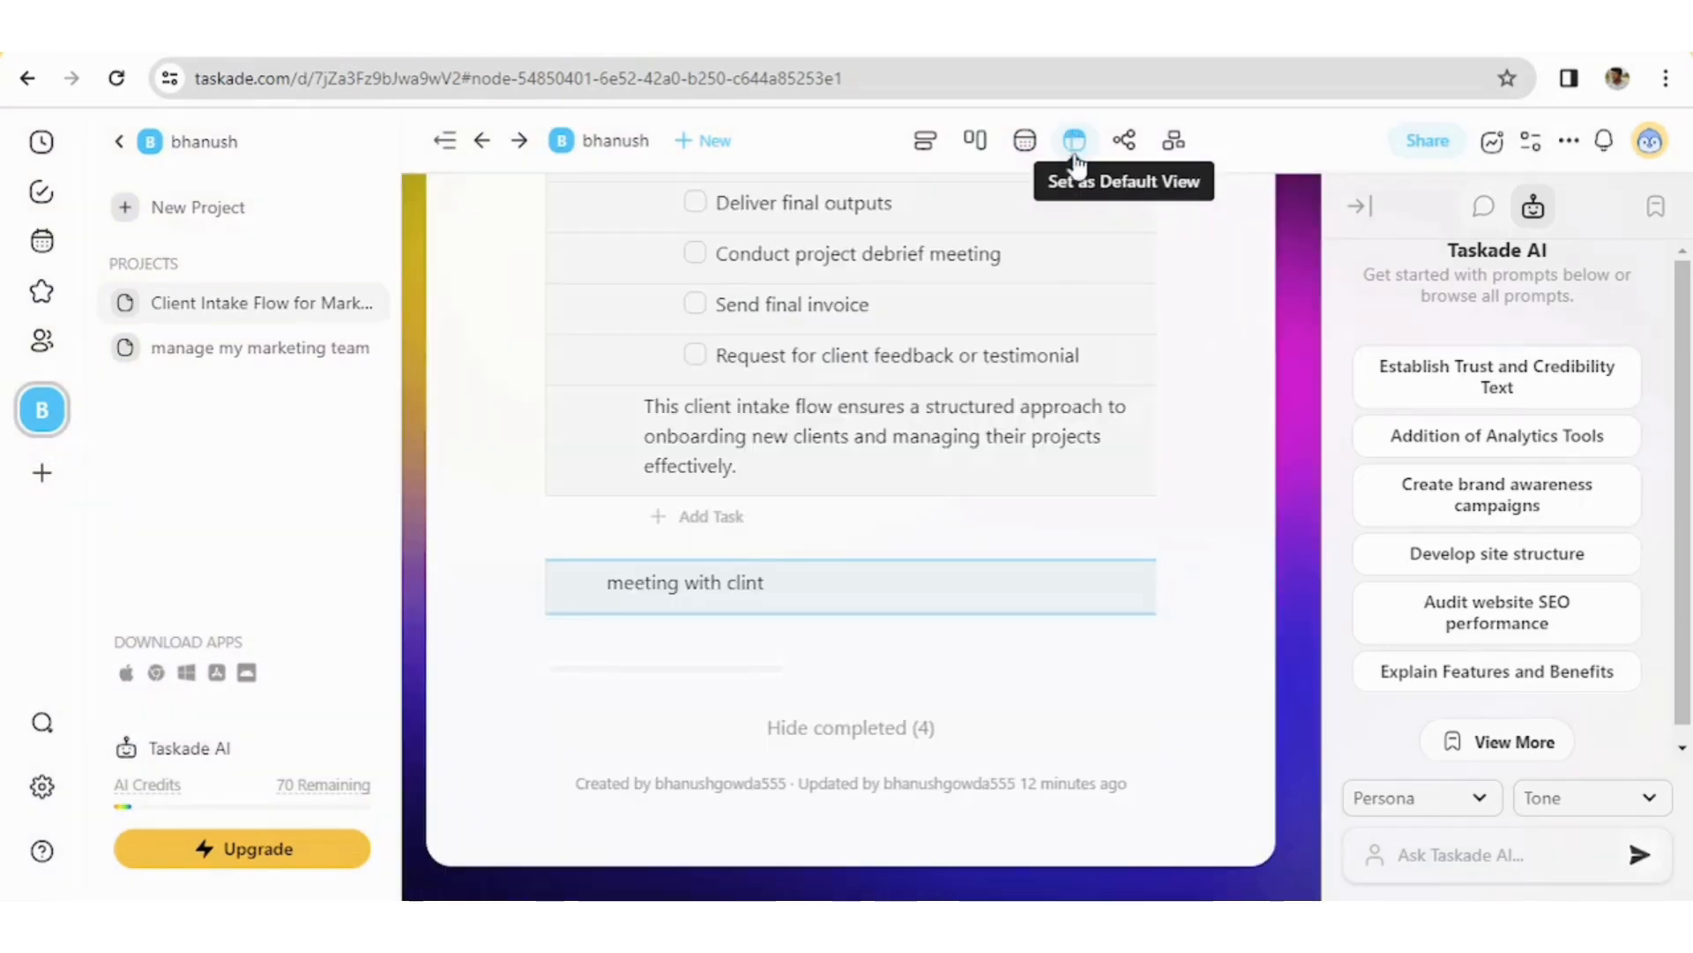
pyautogui.scroll(3)
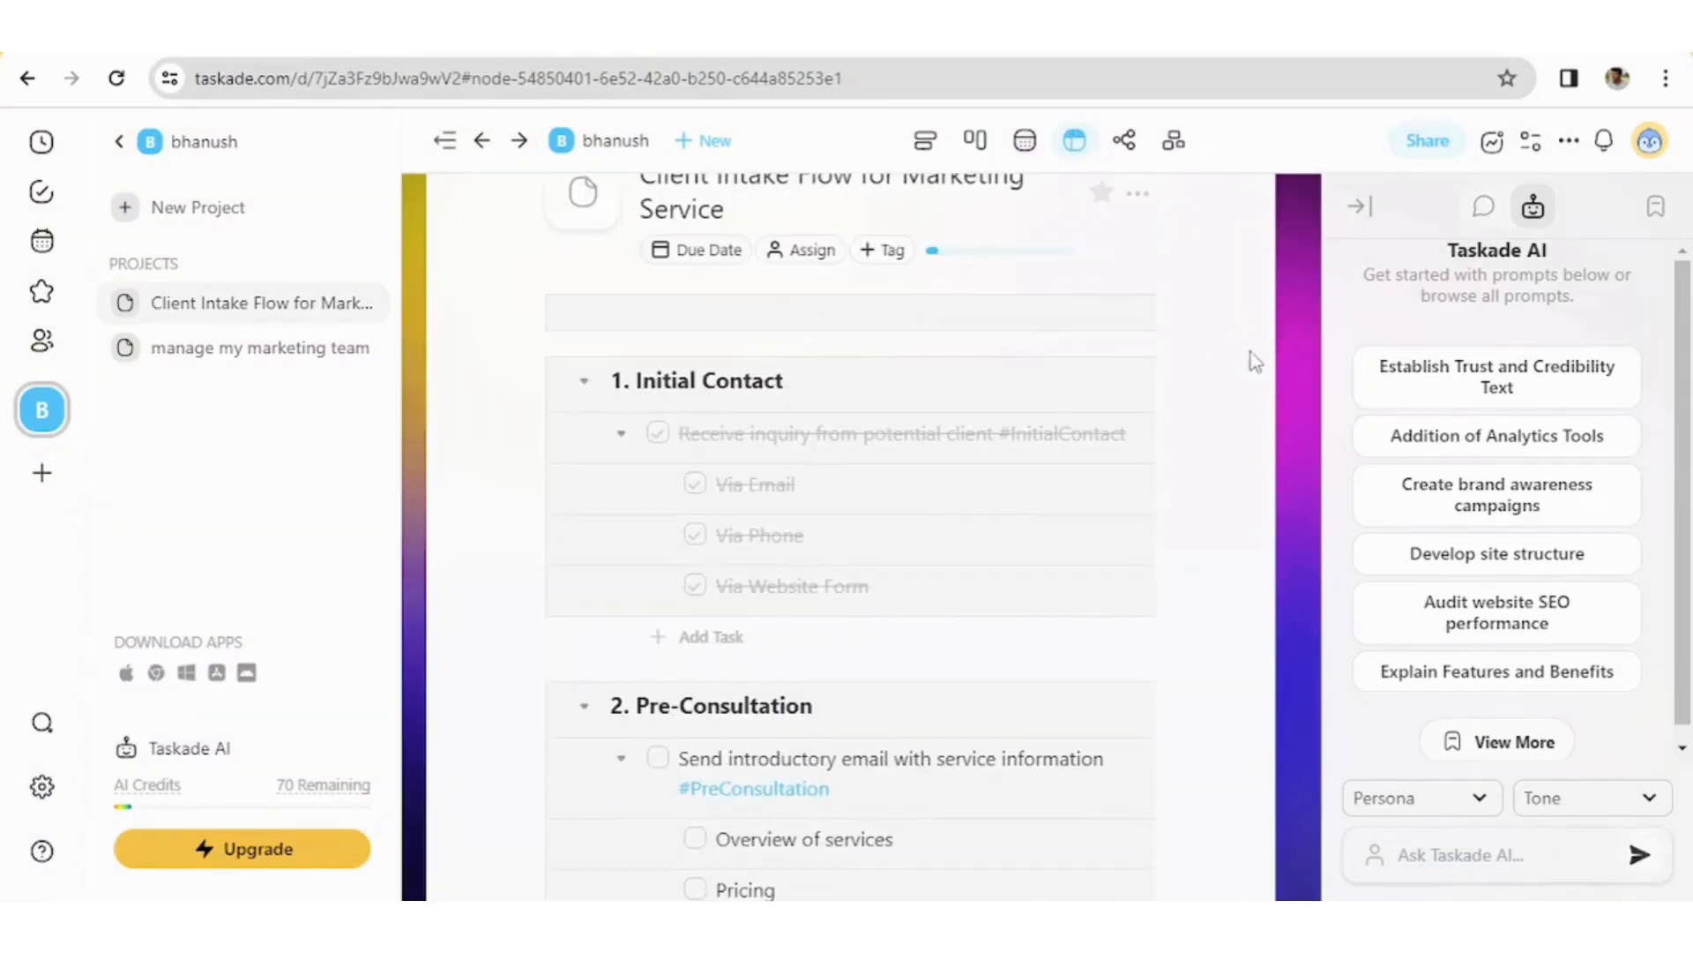
pyautogui.moveTo(1168, 411)
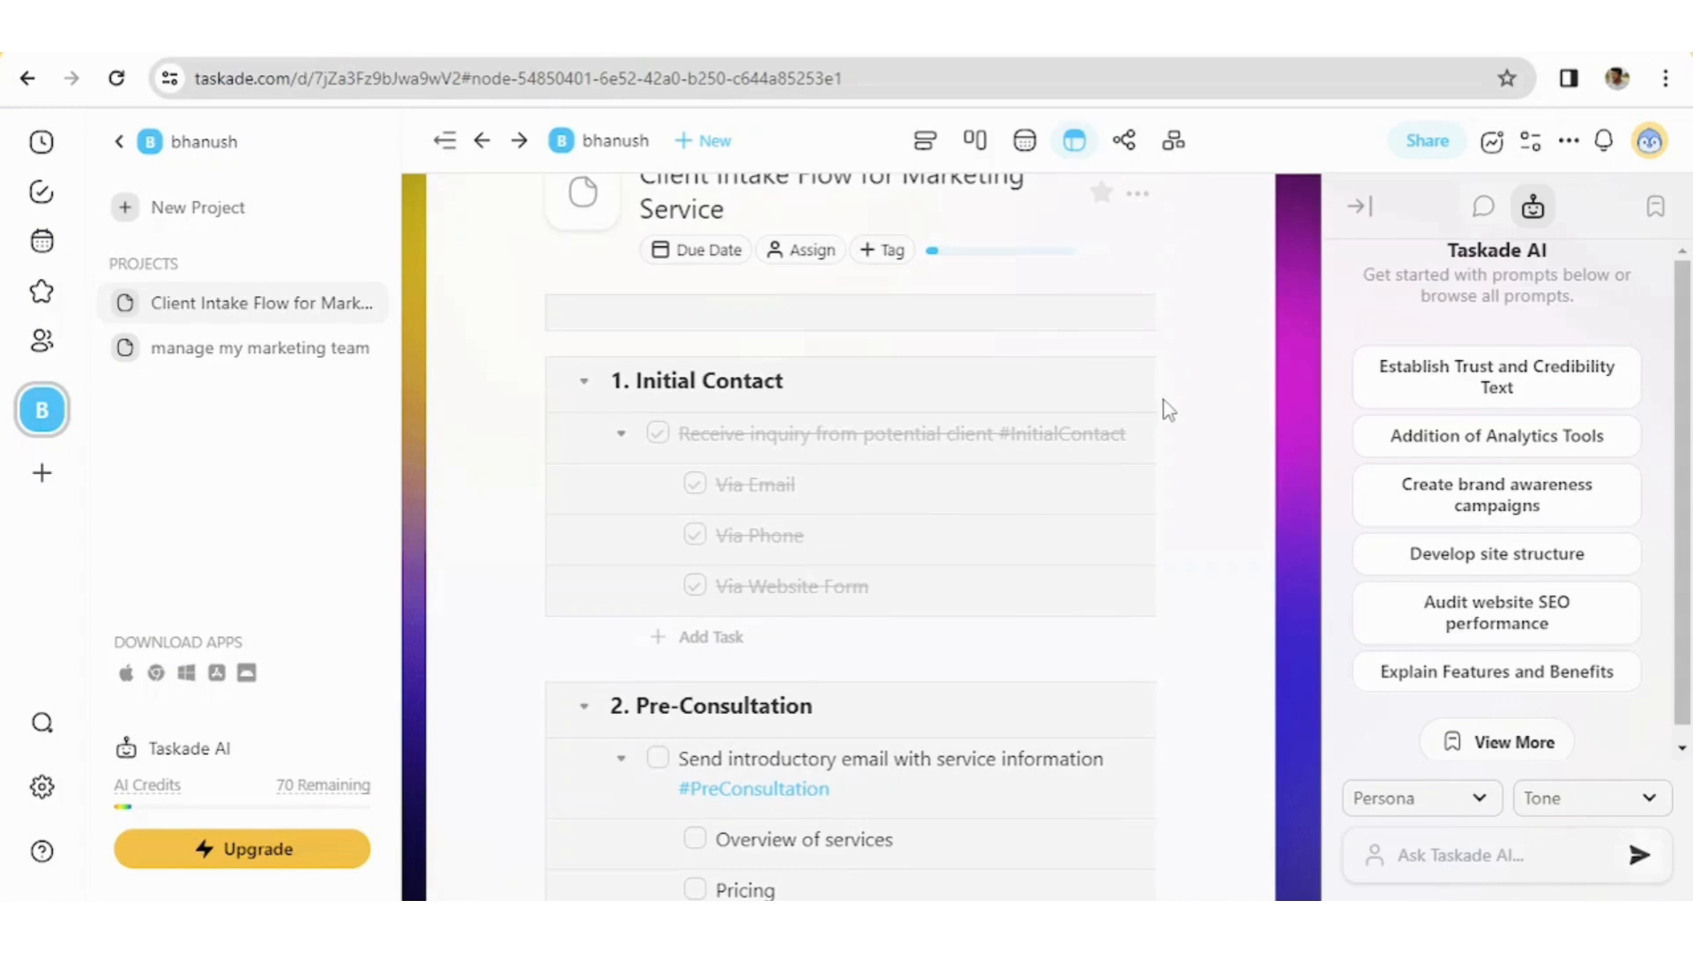
pyautogui.moveTo(1358, 215)
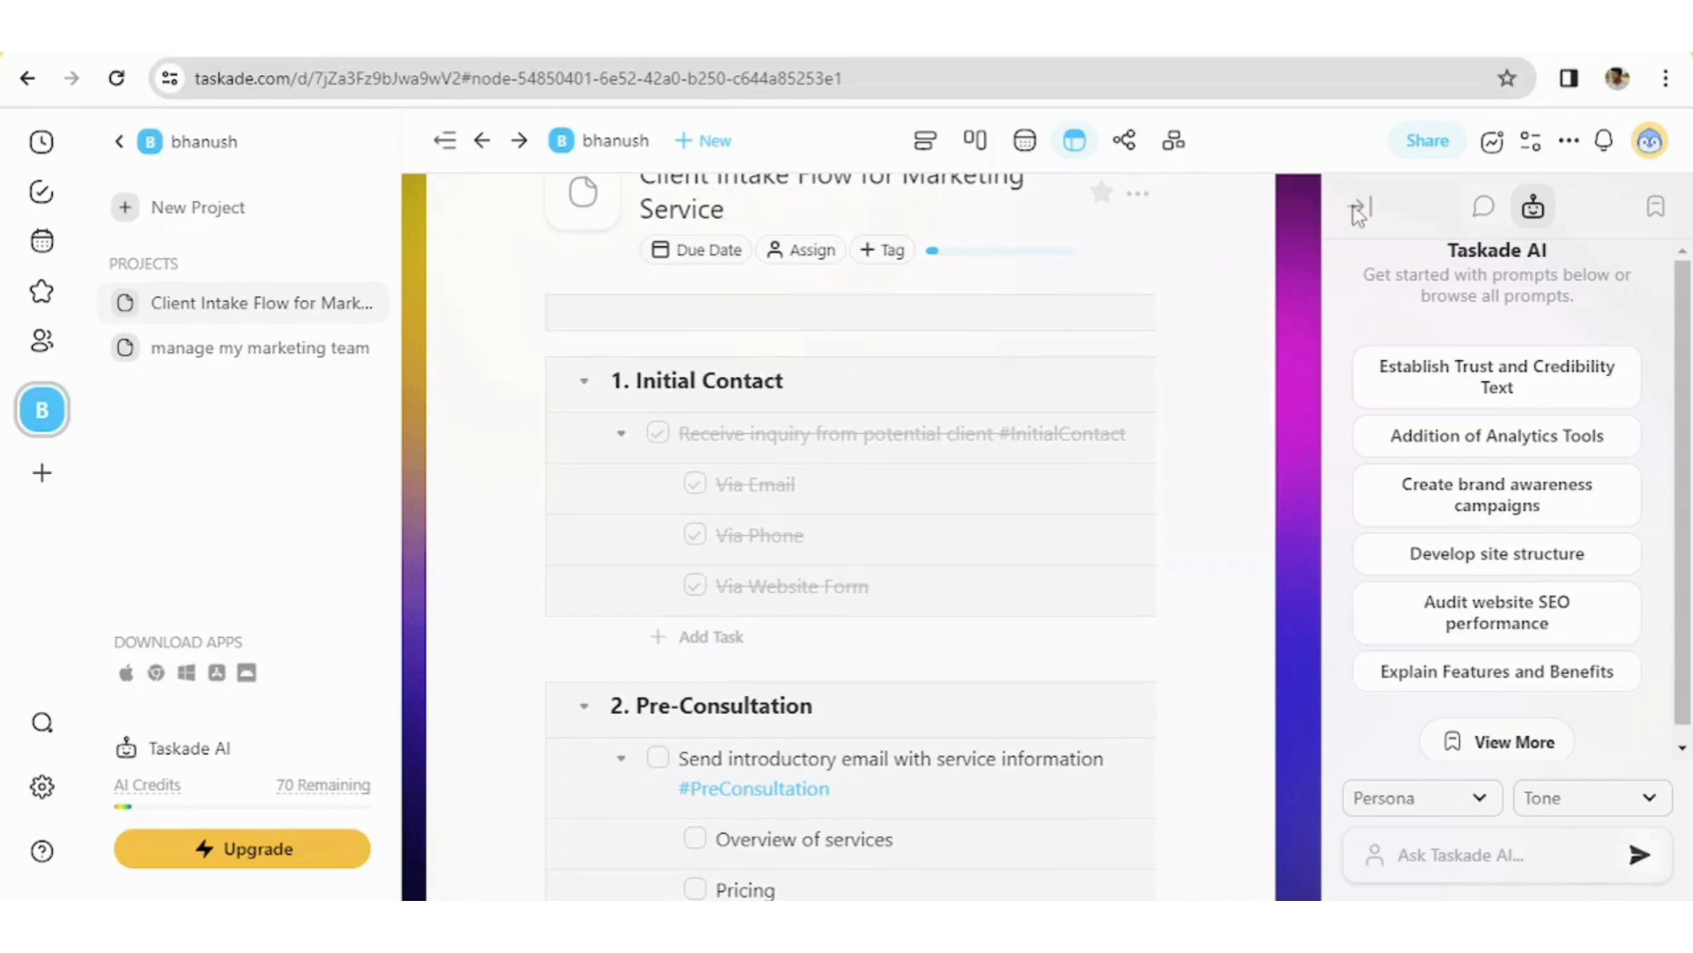
pyautogui.click(1360, 208)
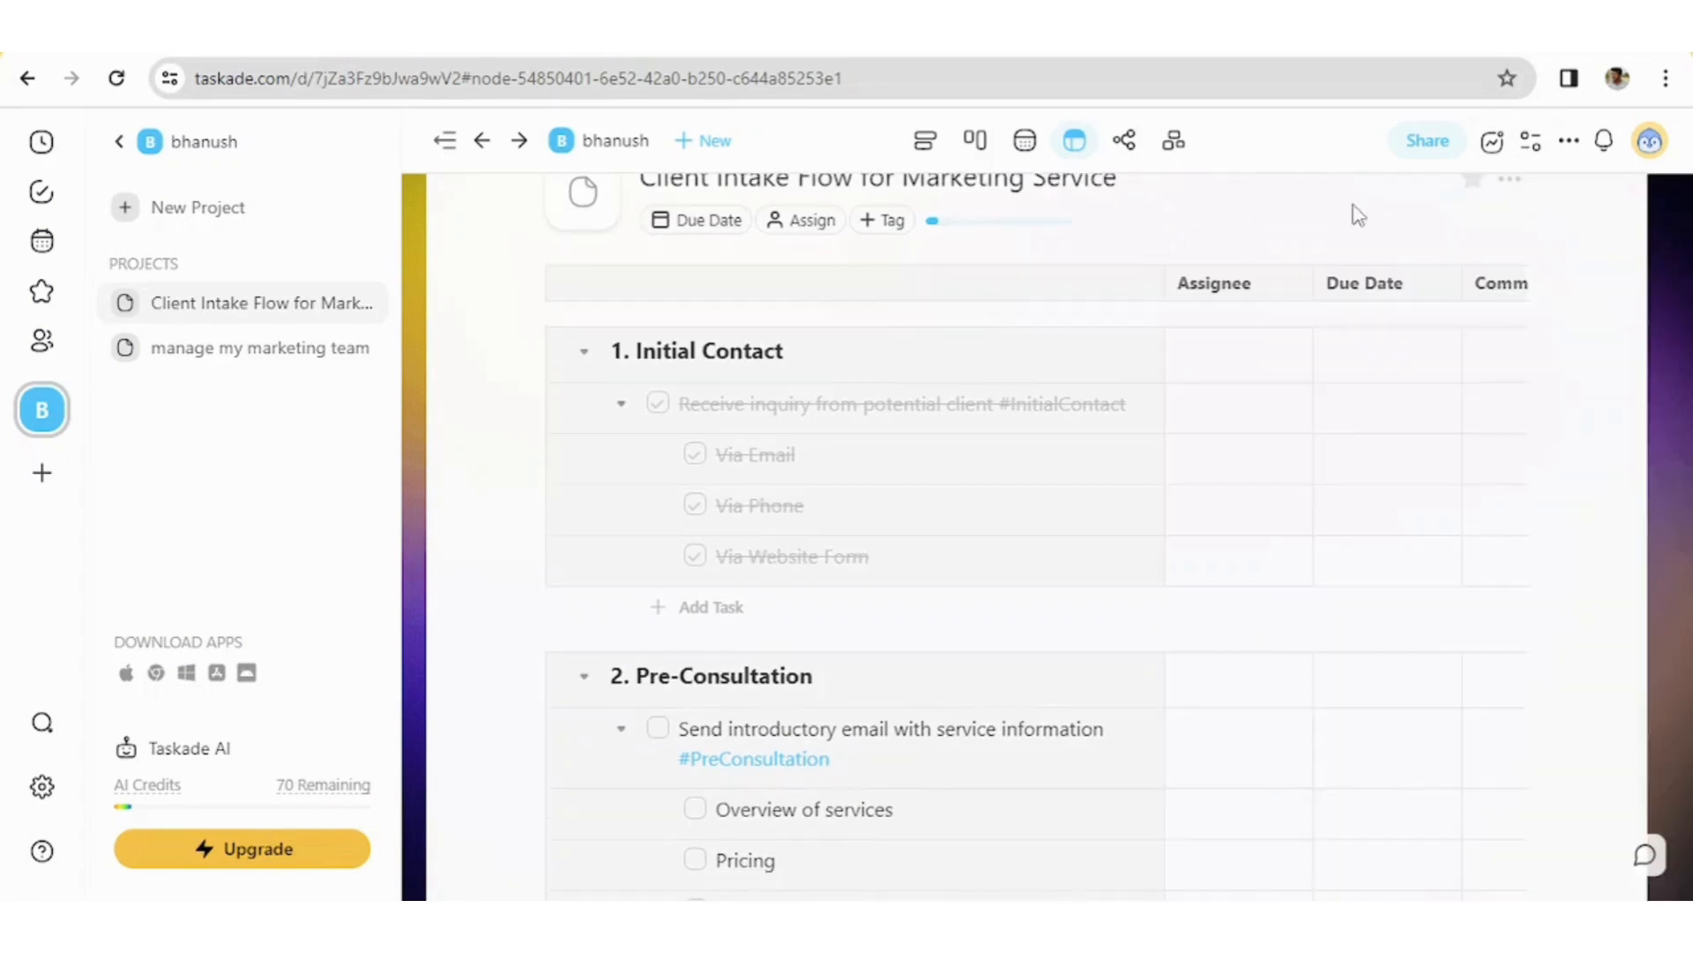
pyautogui.scroll(3)
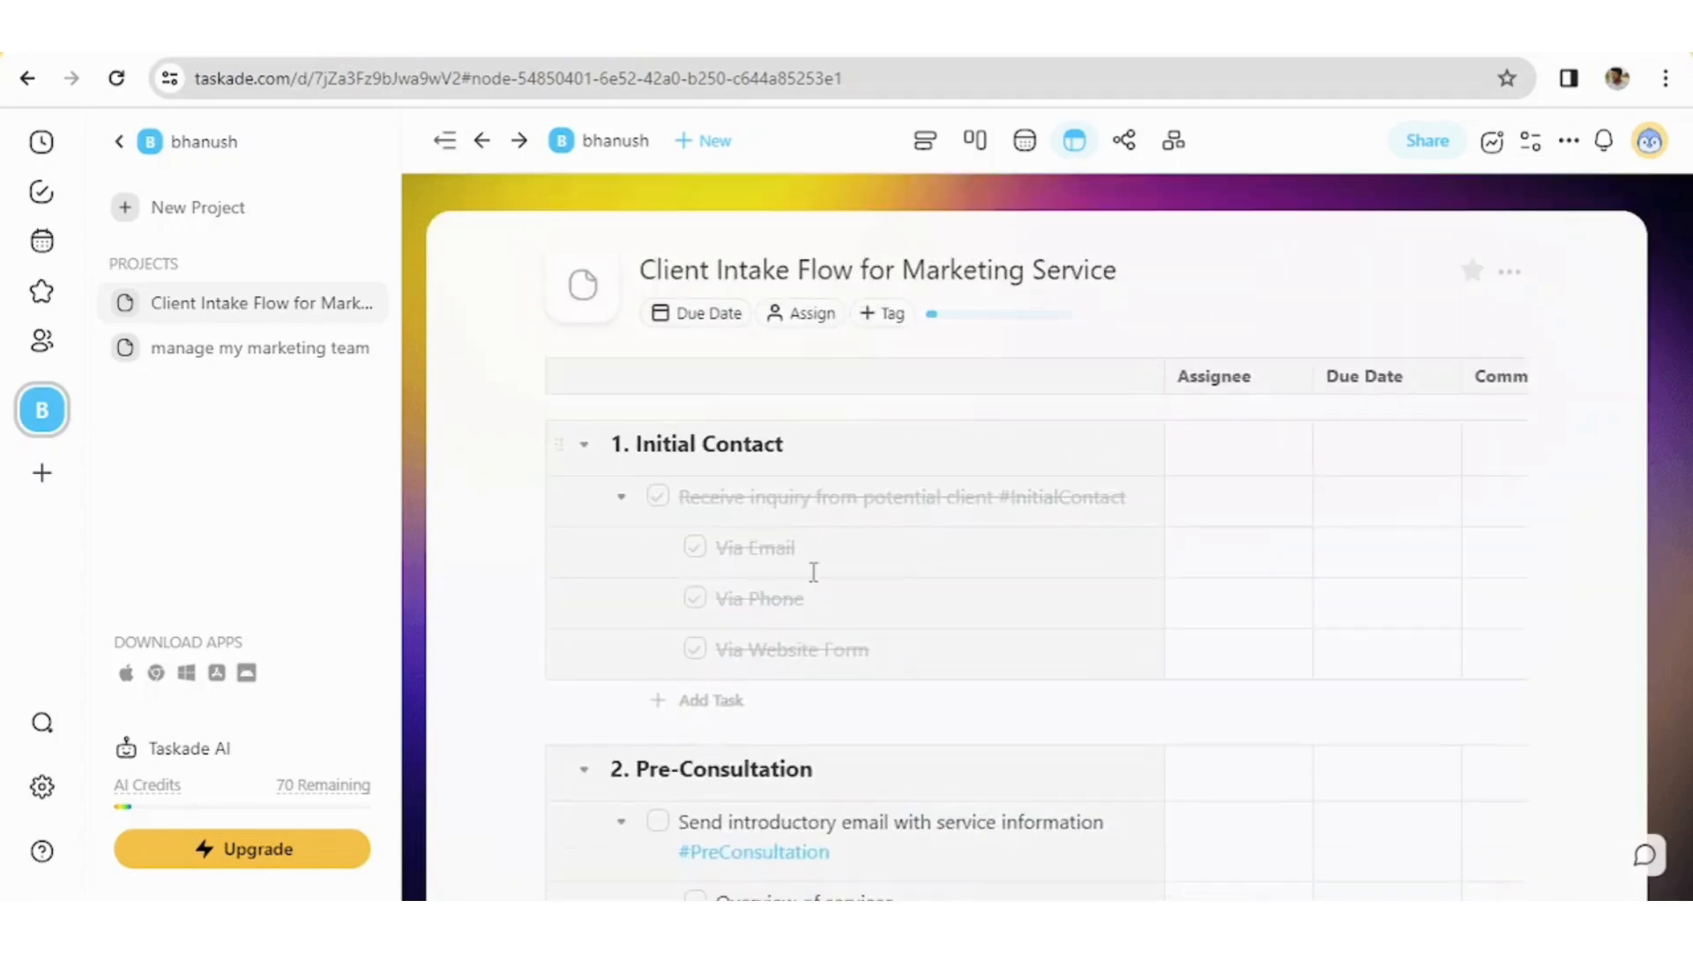
pyautogui.moveTo(1272, 460)
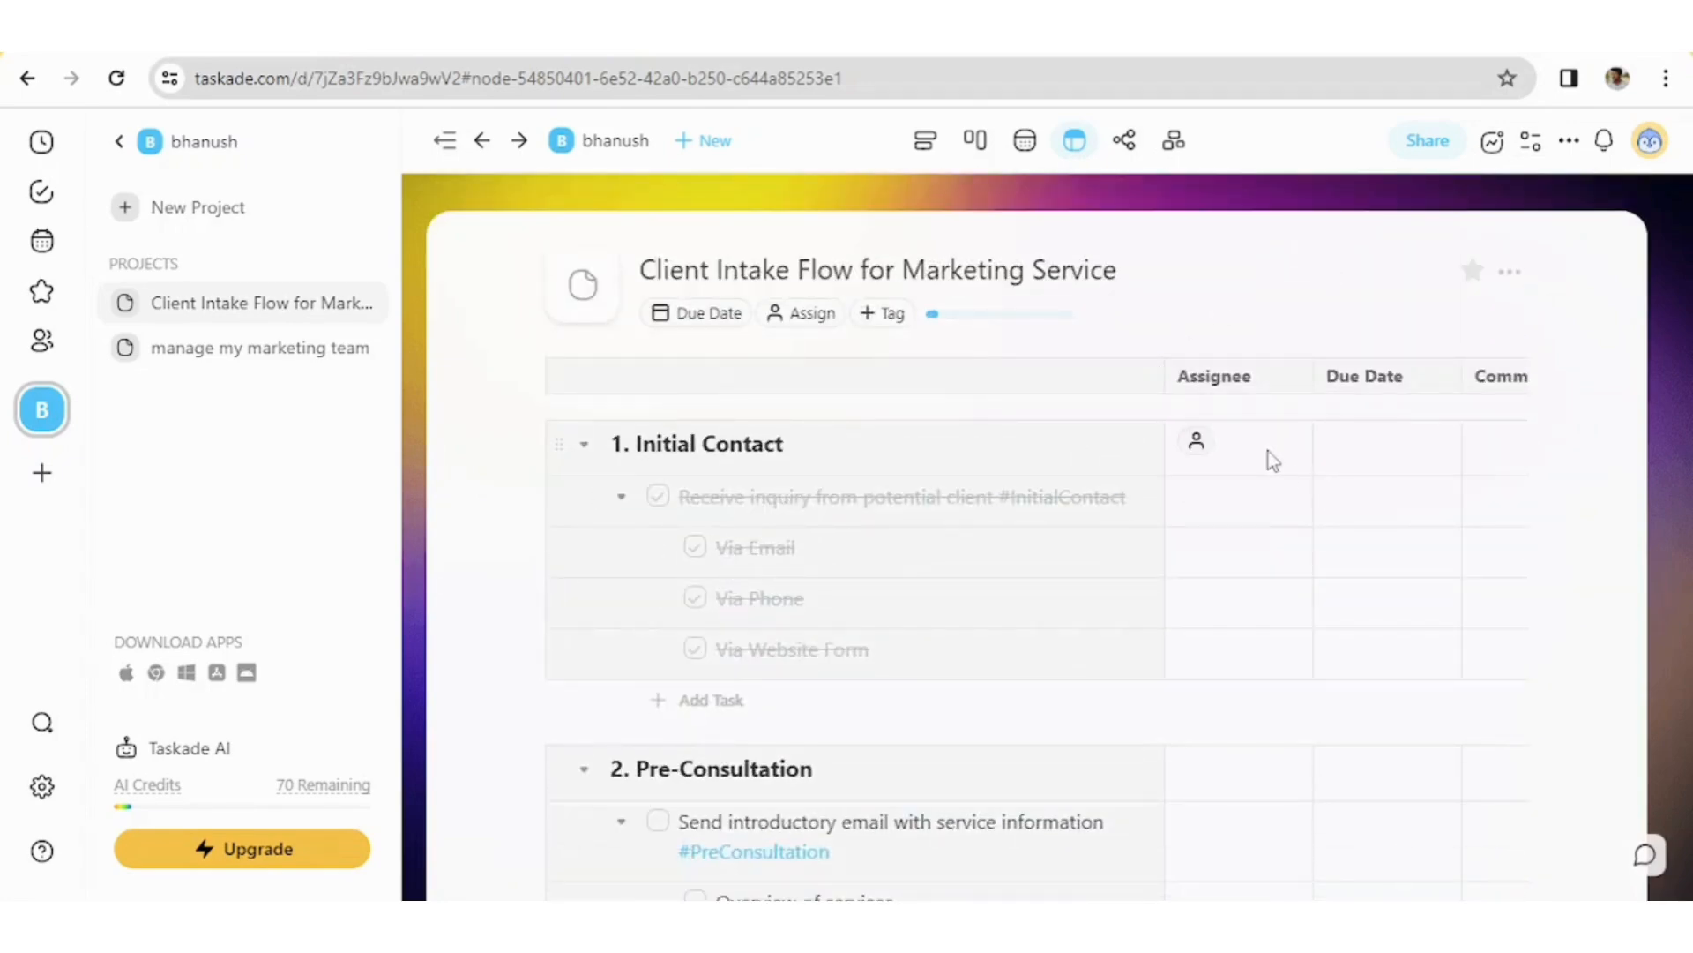
pyautogui.moveTo(1378, 494)
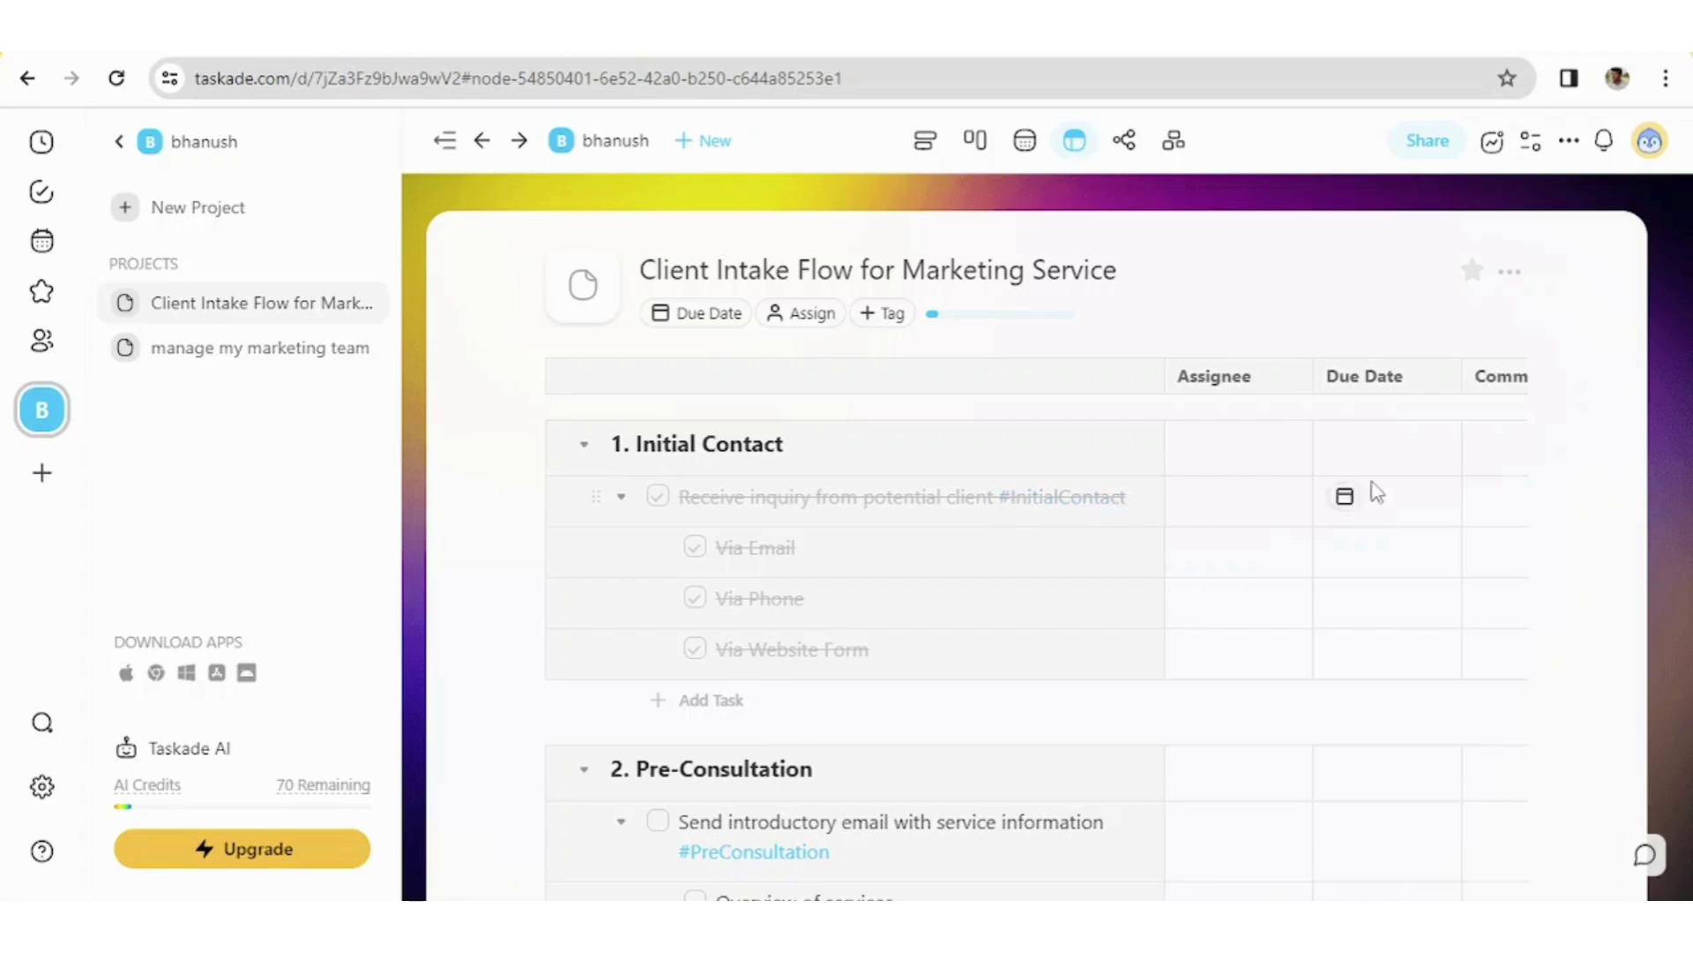
pyautogui.moveTo(1552, 396)
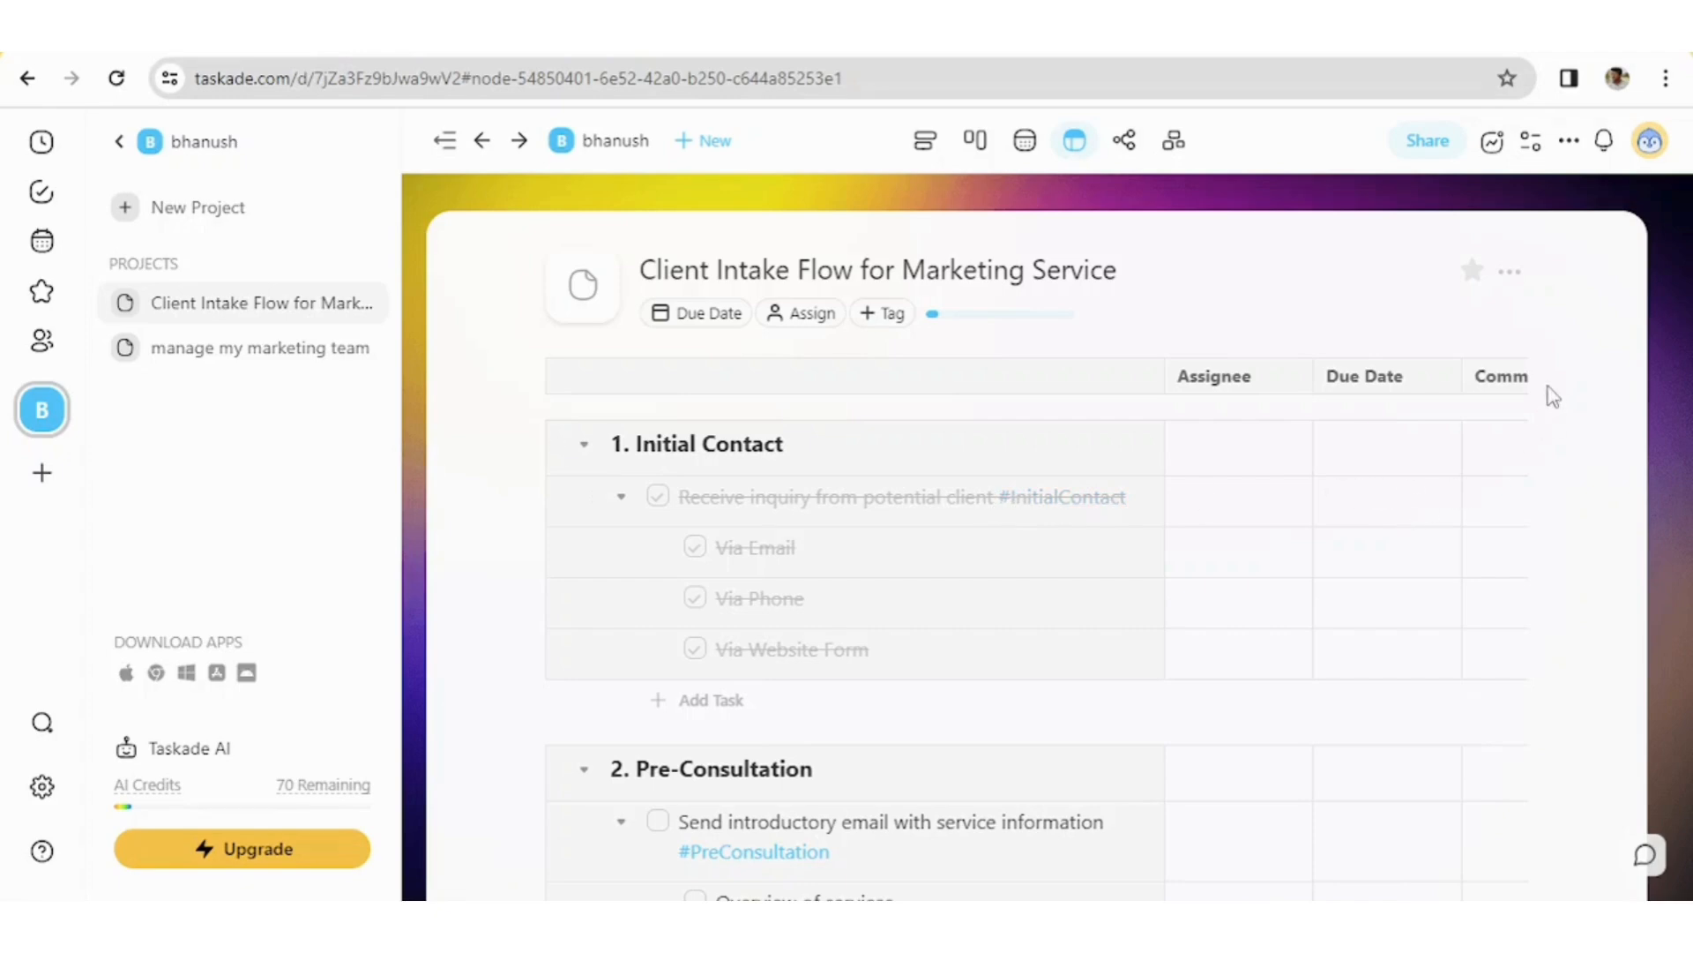
pyautogui.moveTo(1307, 299)
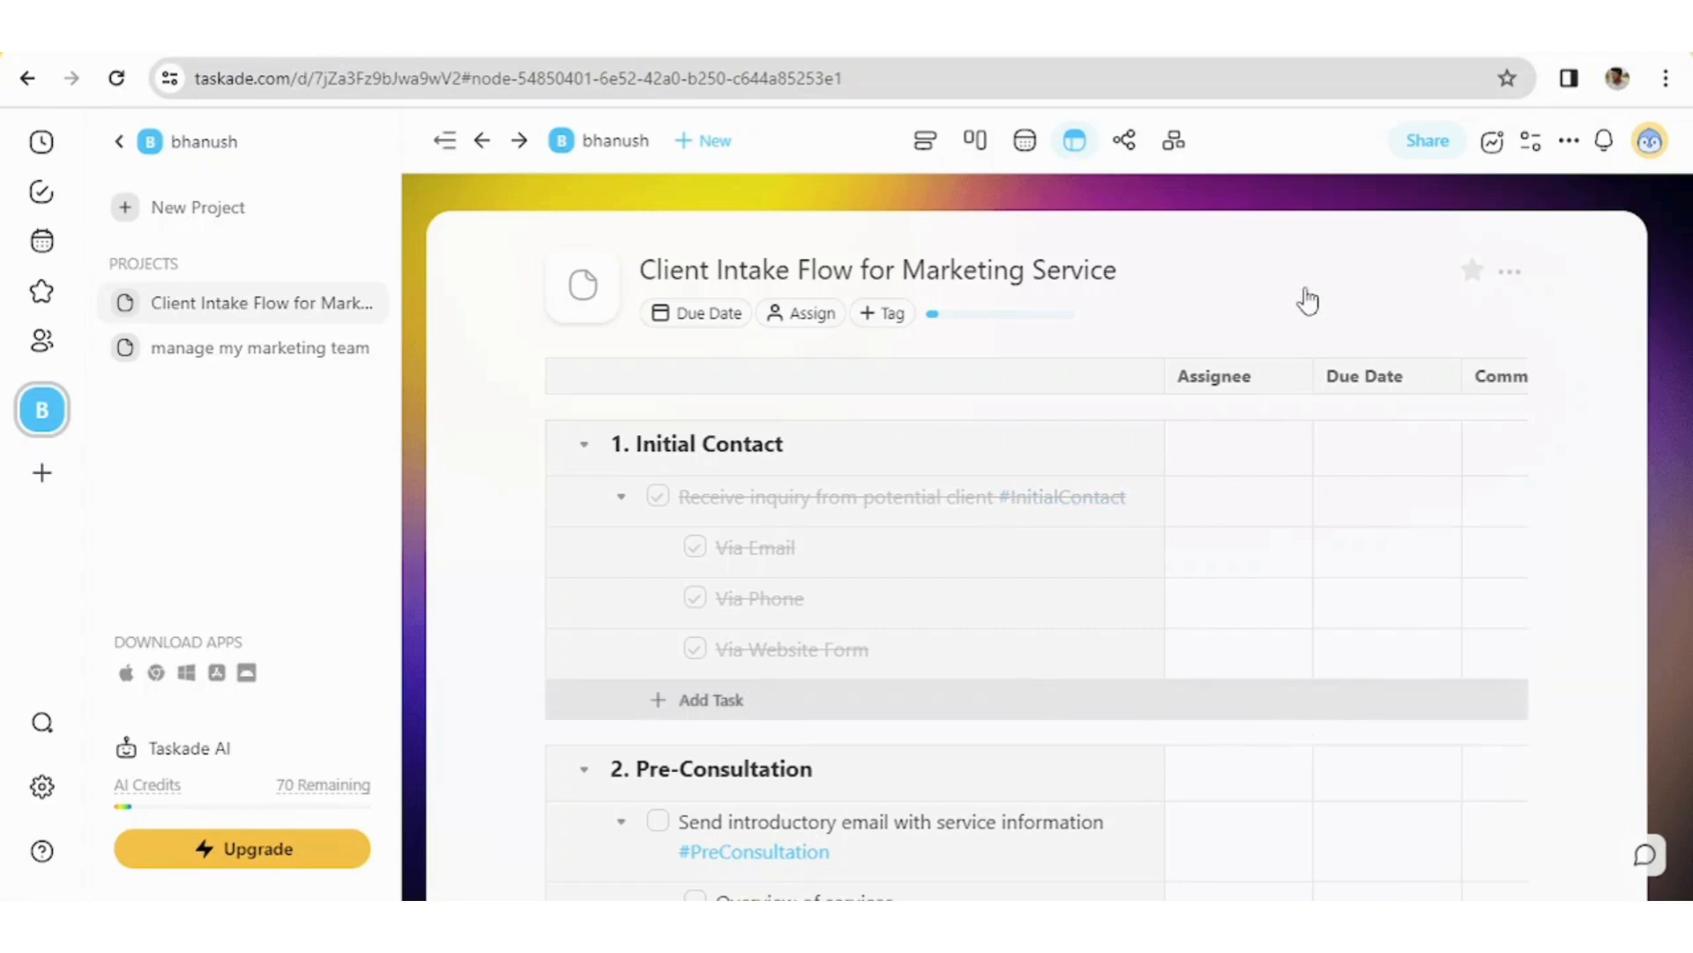
pyautogui.moveTo(1637, 483)
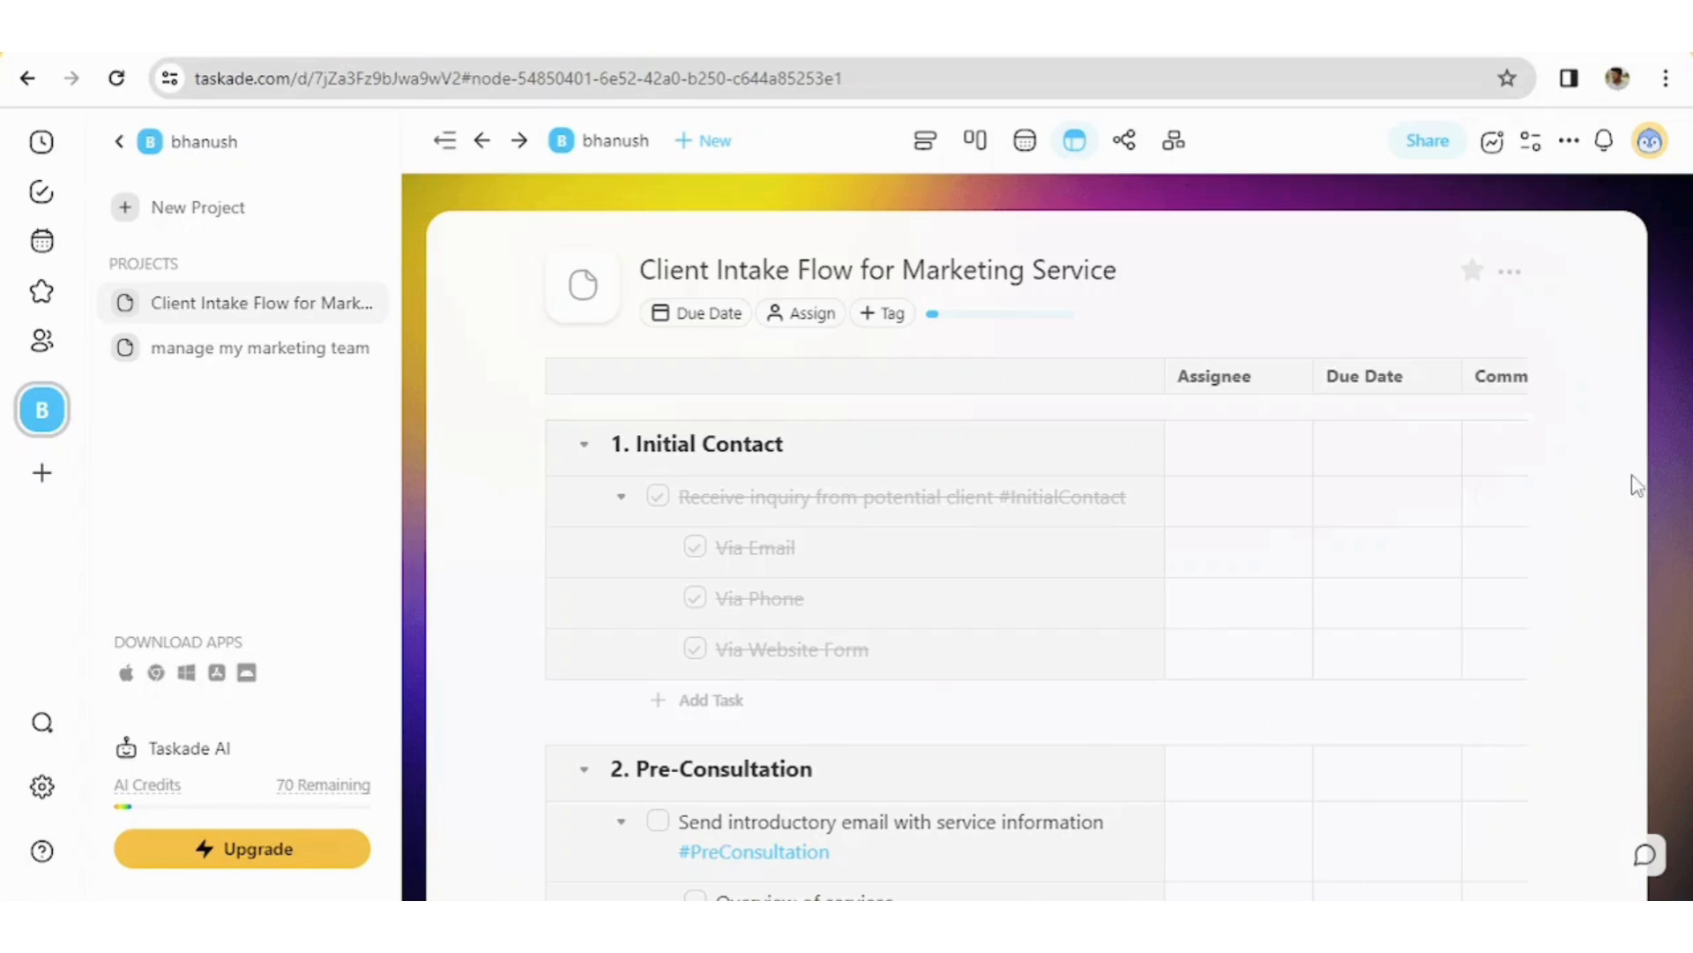
# Switch to Mind Map view and scroll through the branching sections and tasks
pyautogui.click(1173, 141)
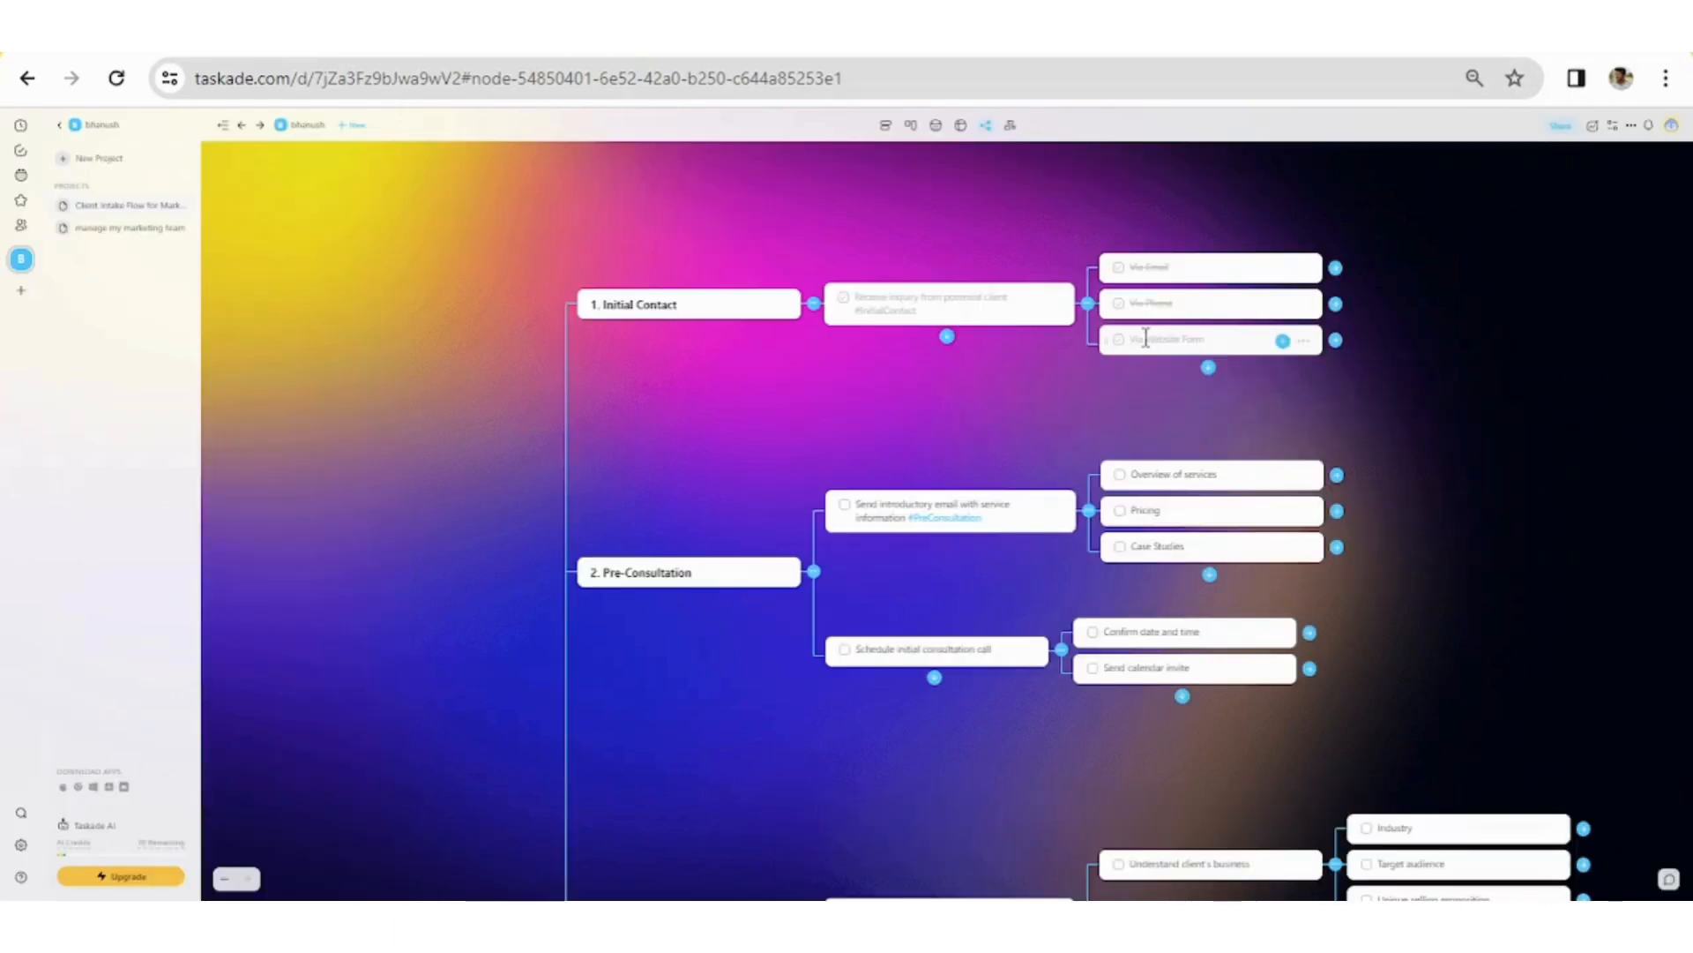
pyautogui.scroll(-3)
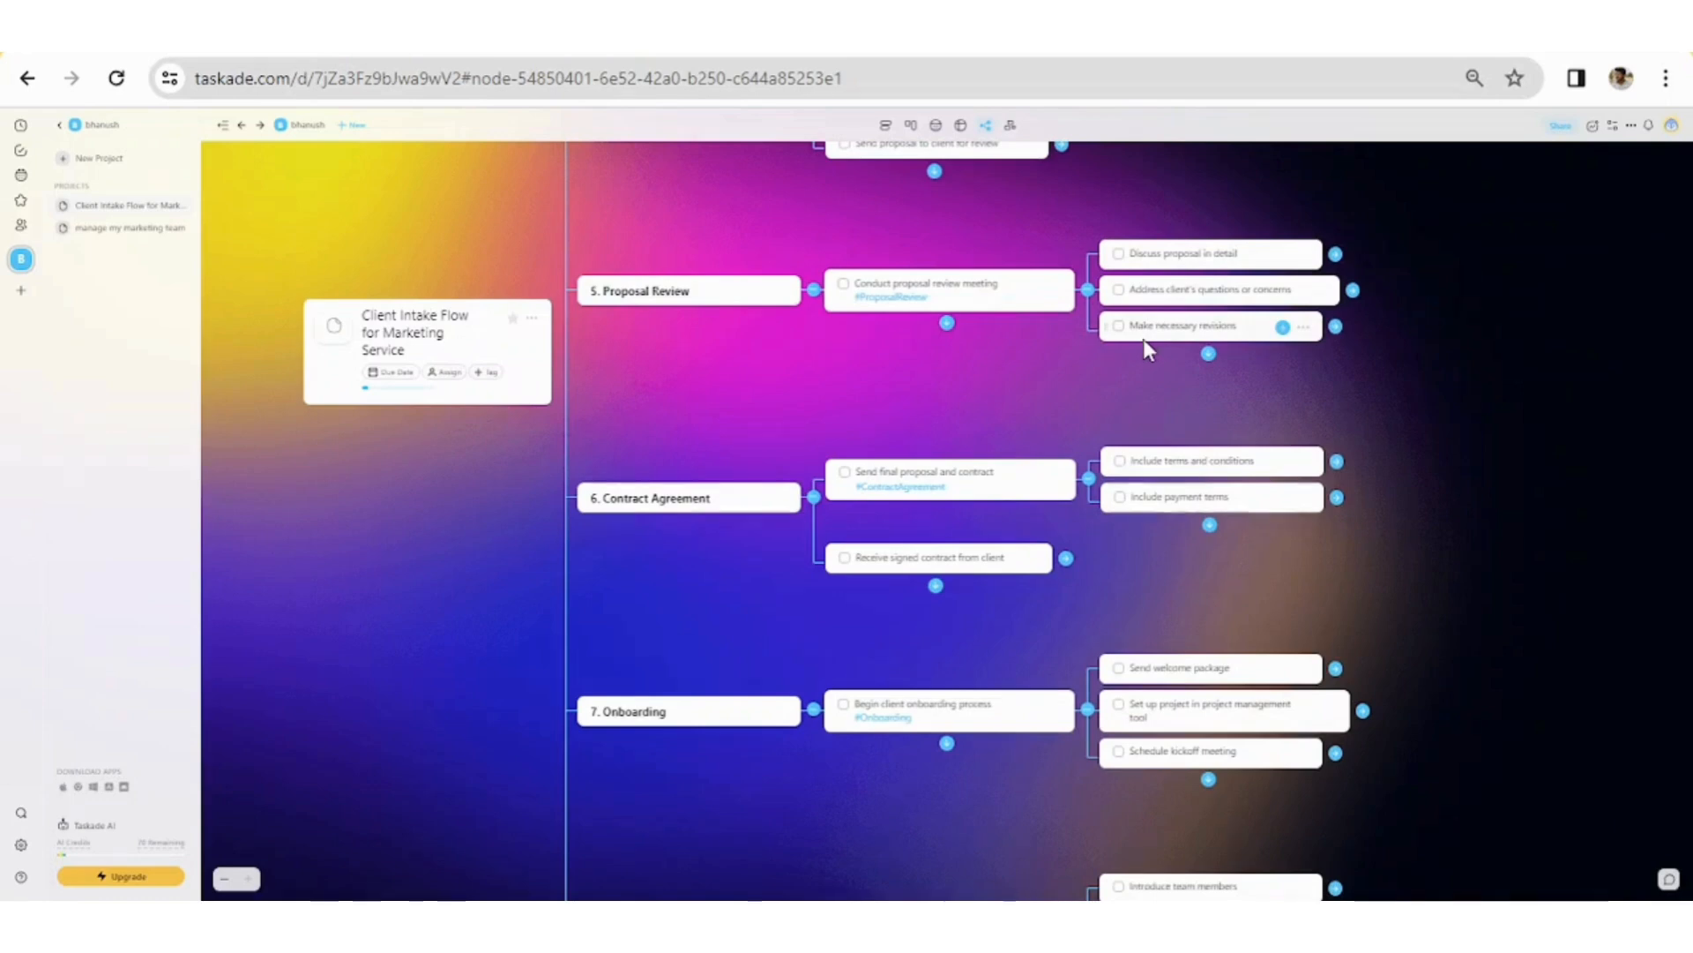
pyautogui.scroll(-3)
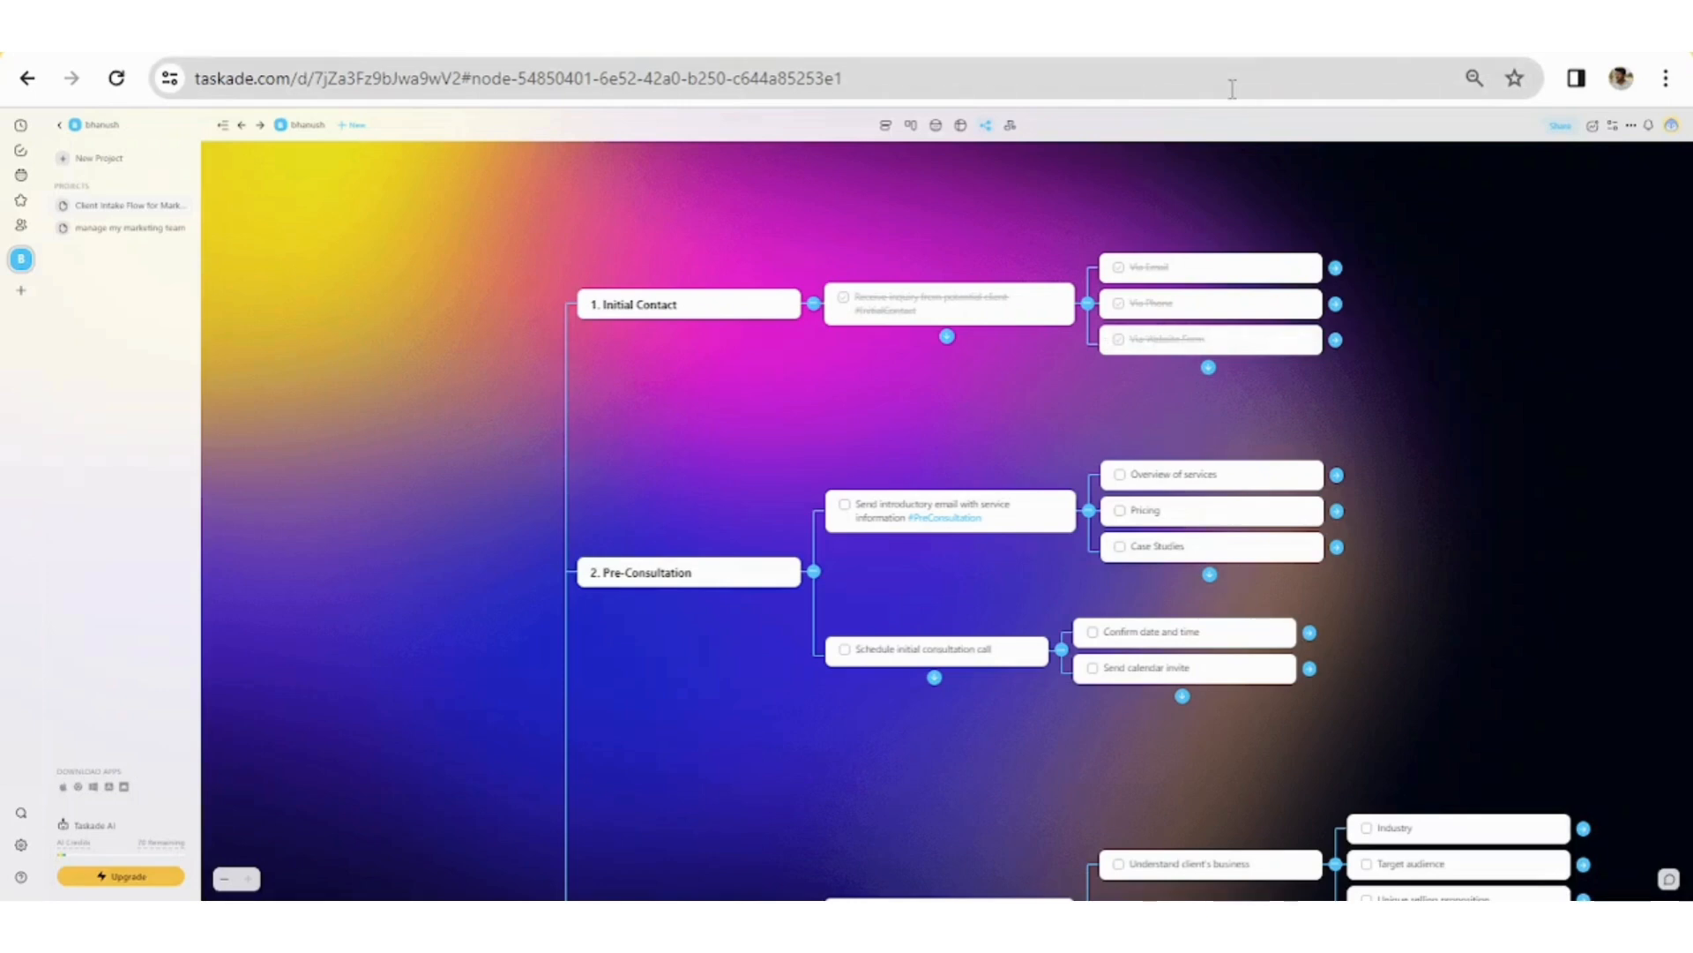
pyautogui.moveTo(1007, 125)
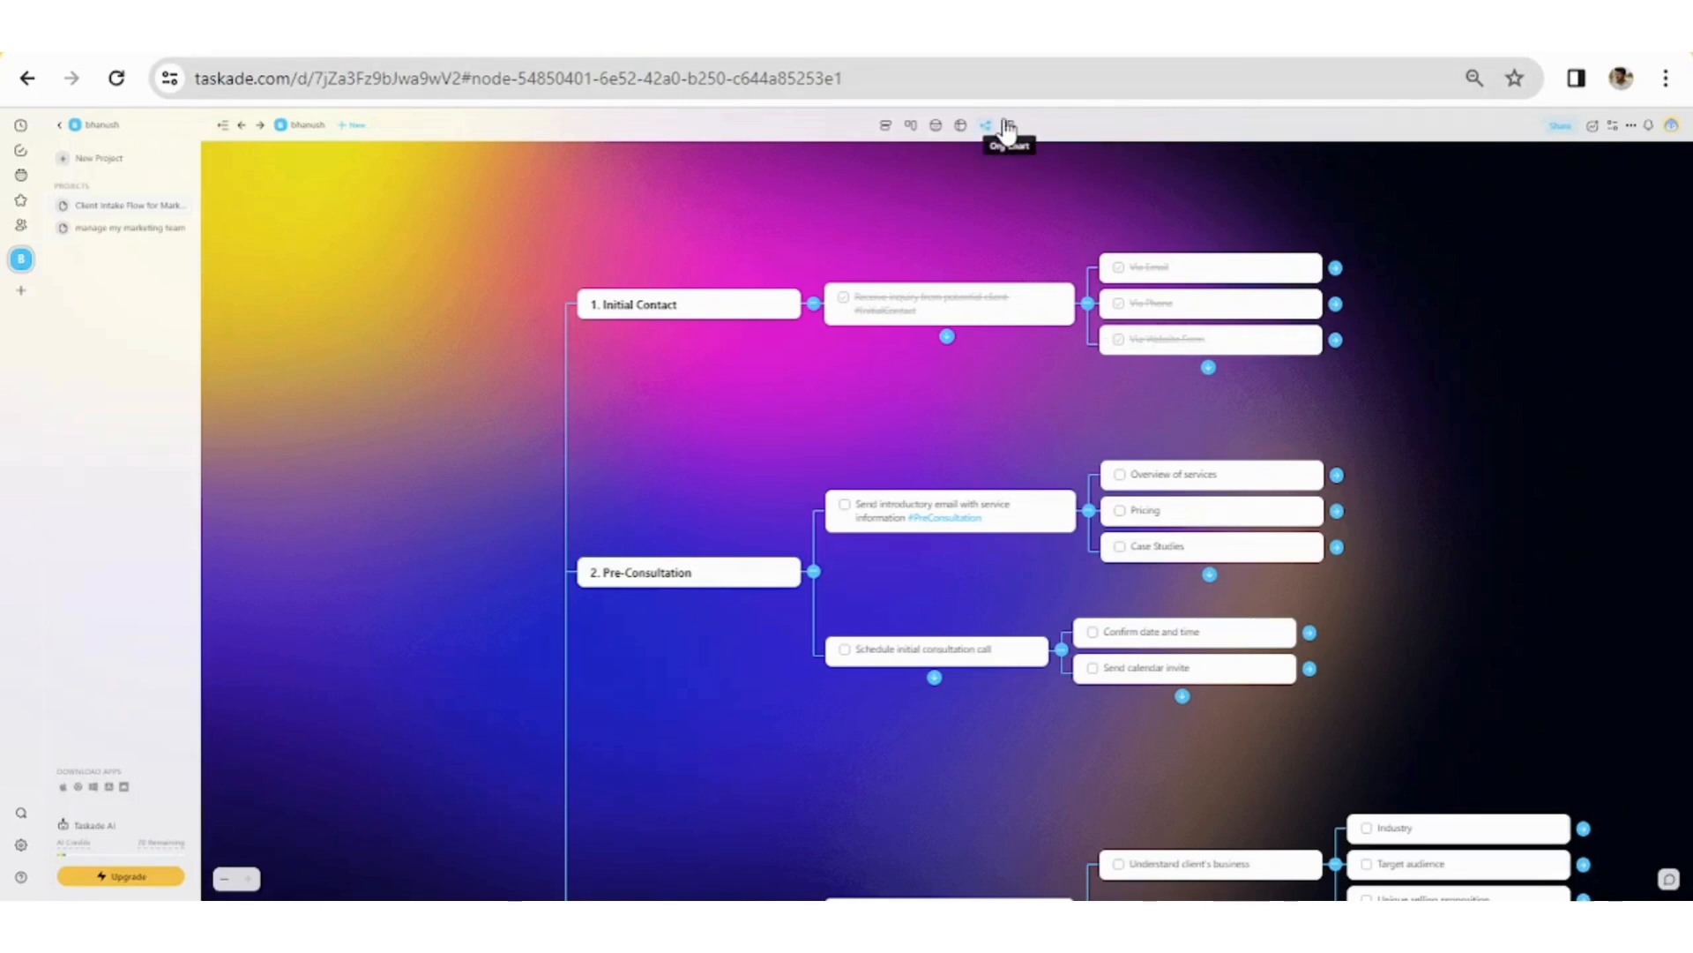
# Switch to Org Chart view and scroll through the downward-branching sections
pyautogui.click(1009, 126)
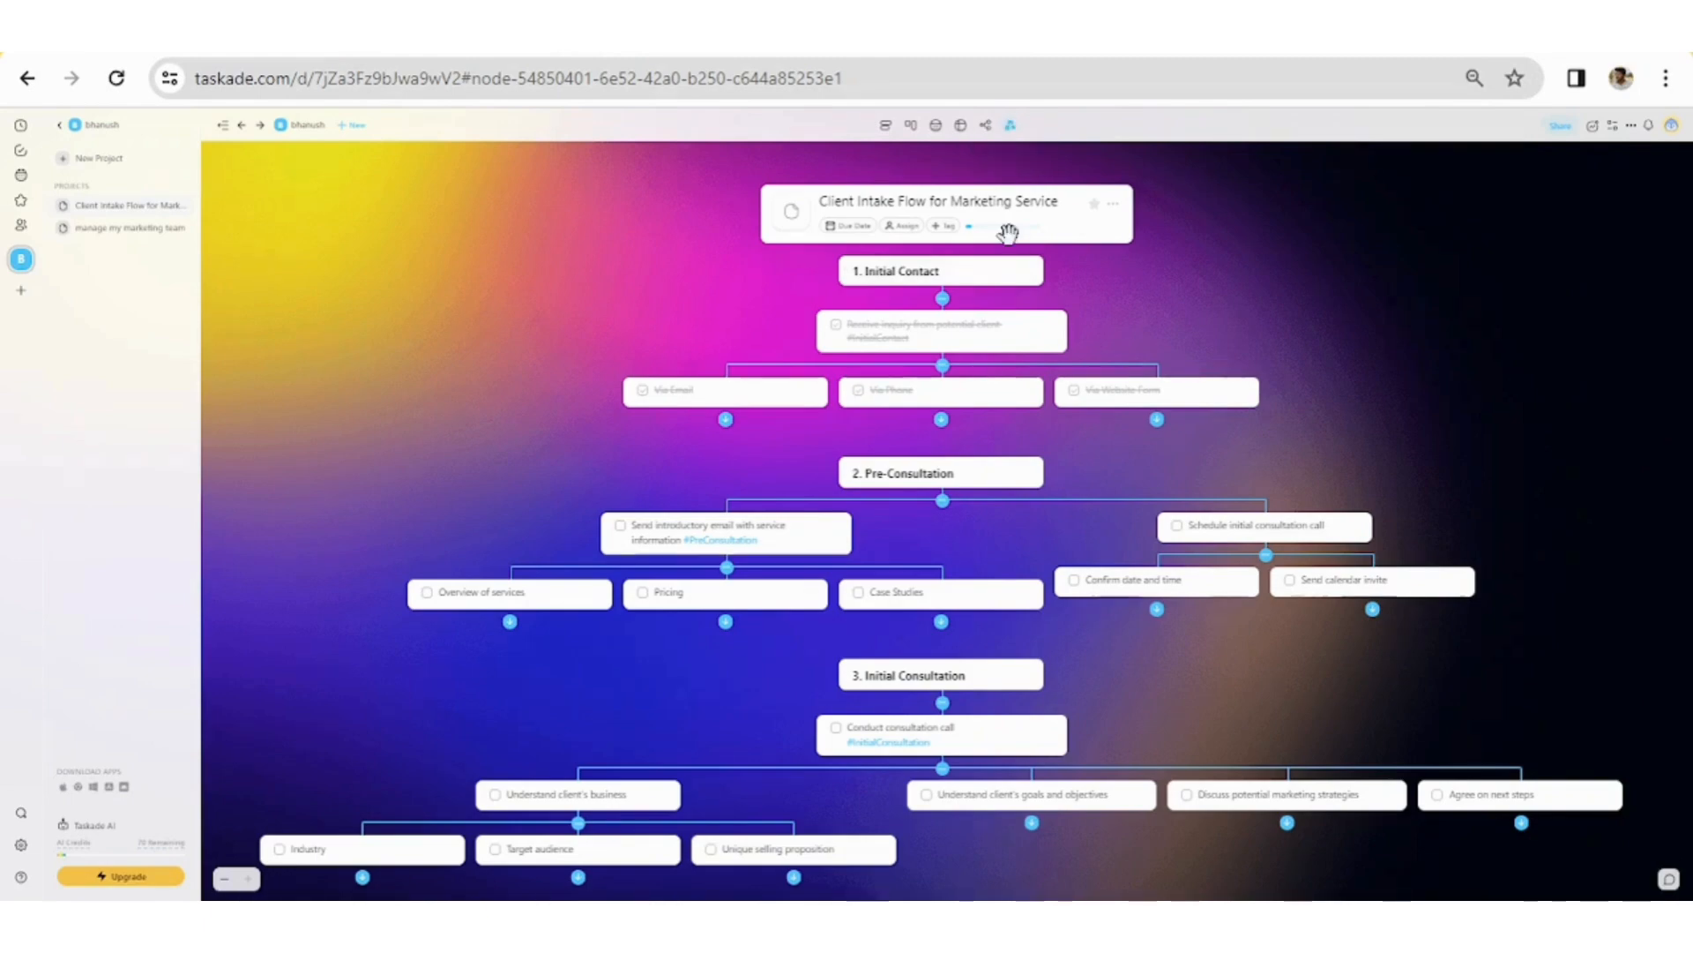
pyautogui.scroll(-3)
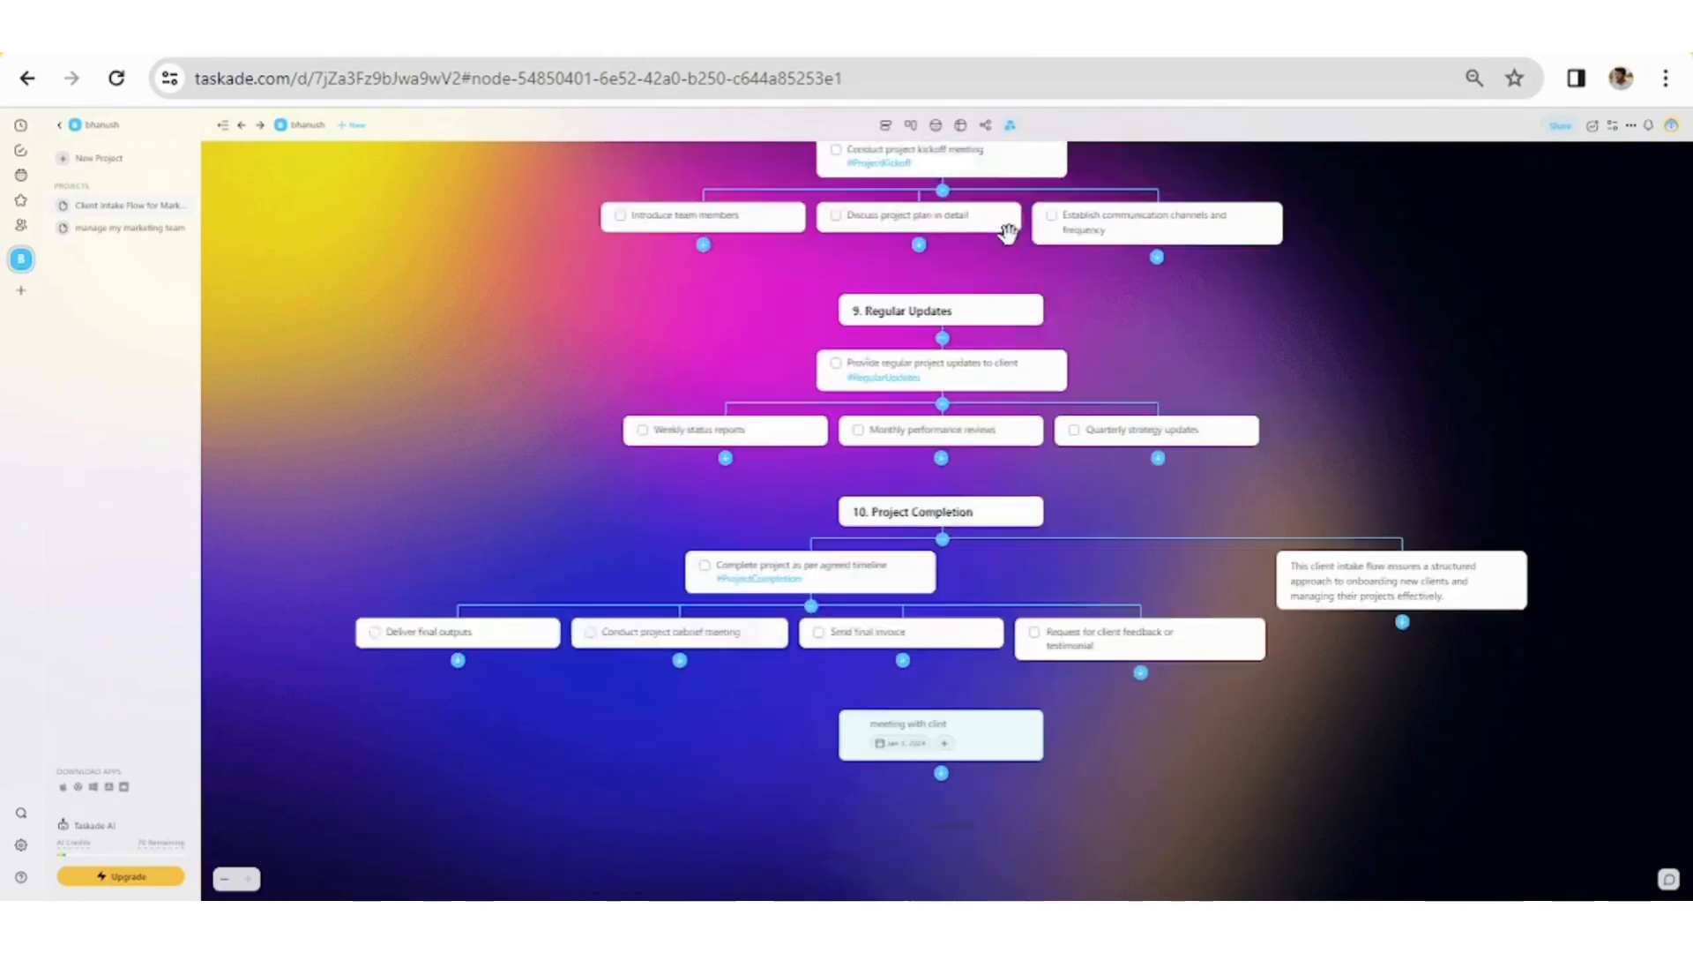
pyautogui.scroll(3)
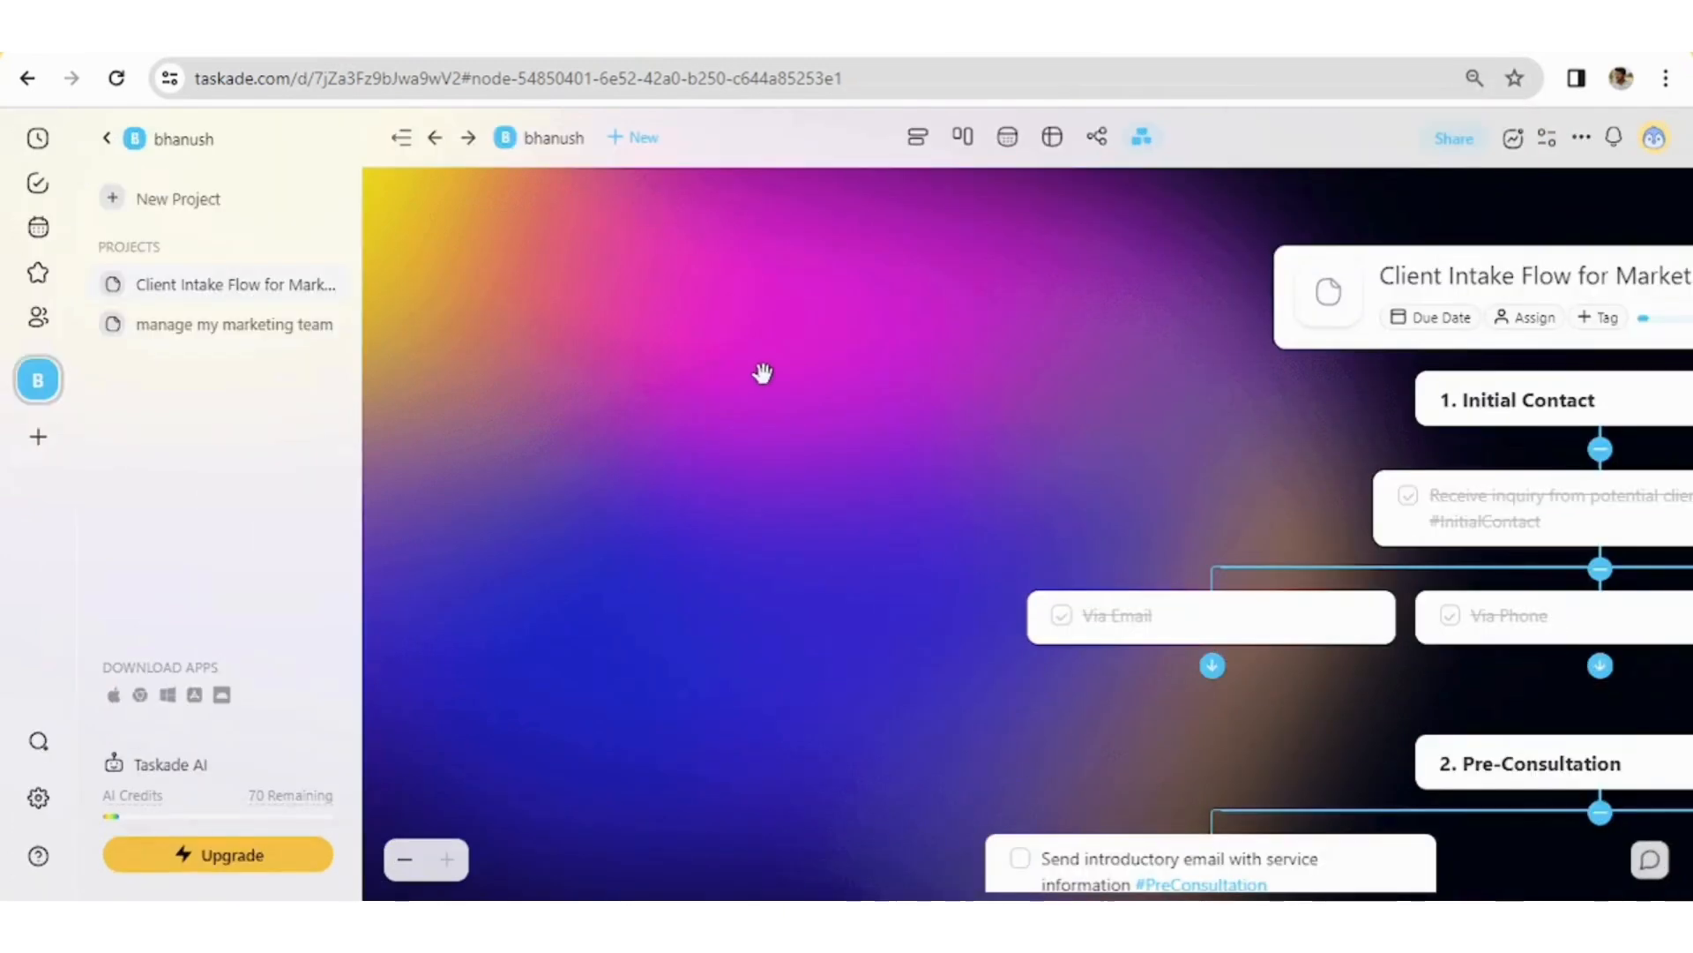
pyautogui.moveTo(163, 406)
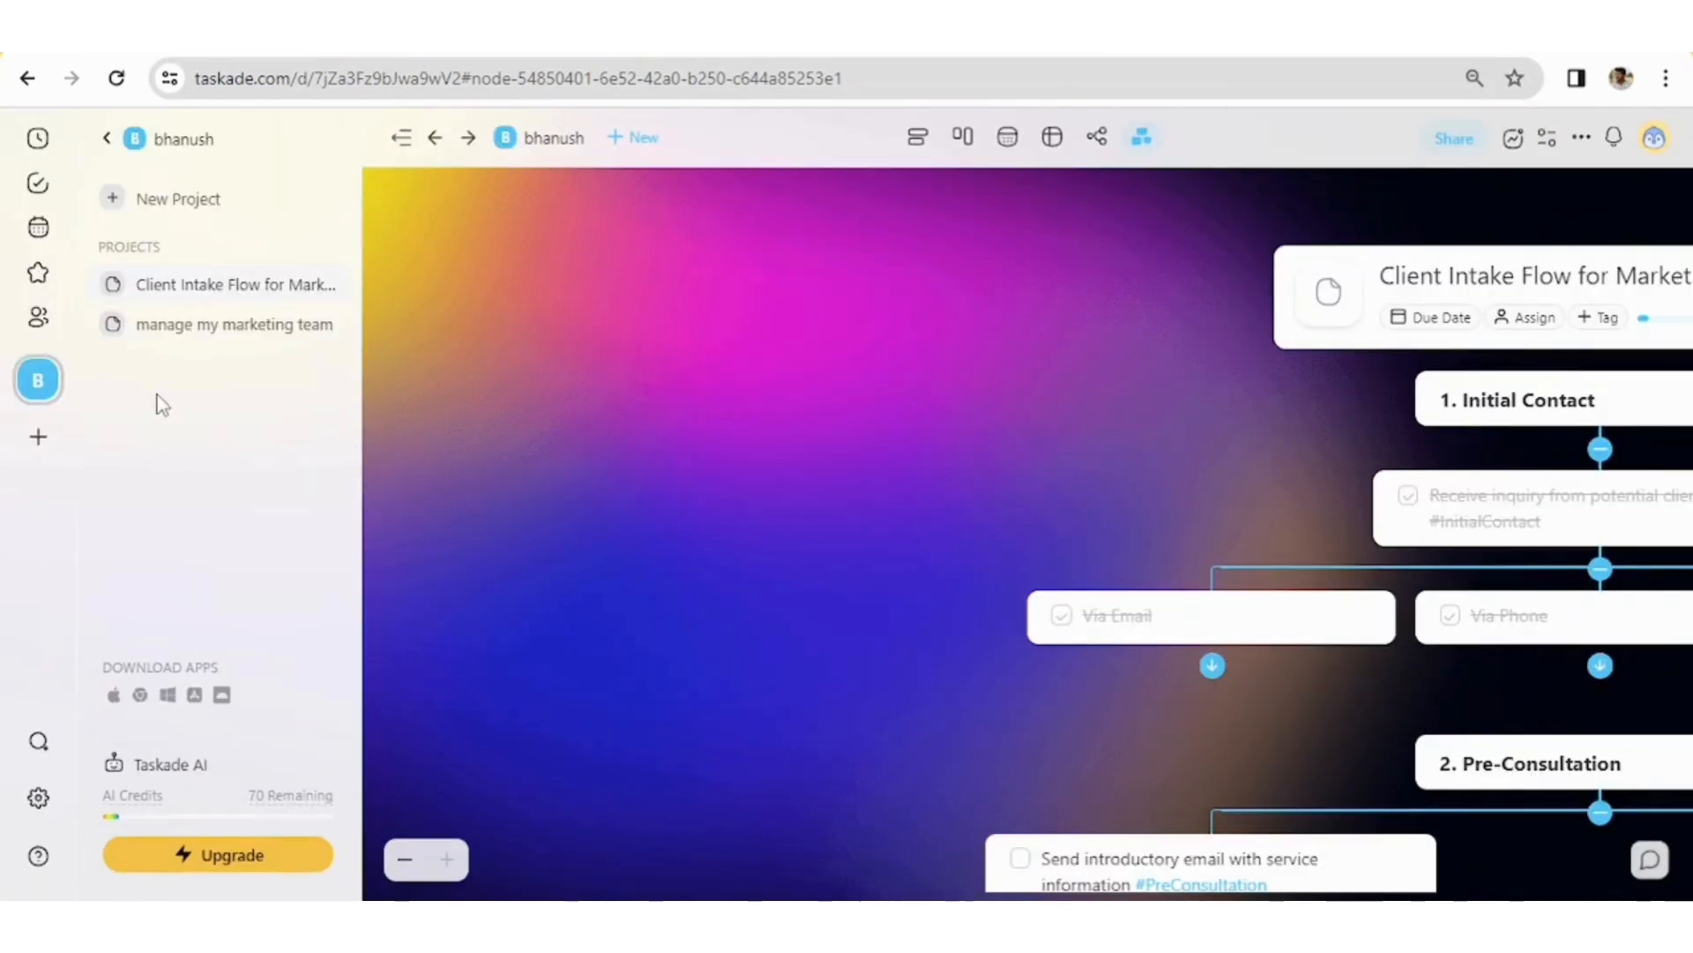
pyautogui.moveTo(22, 385)
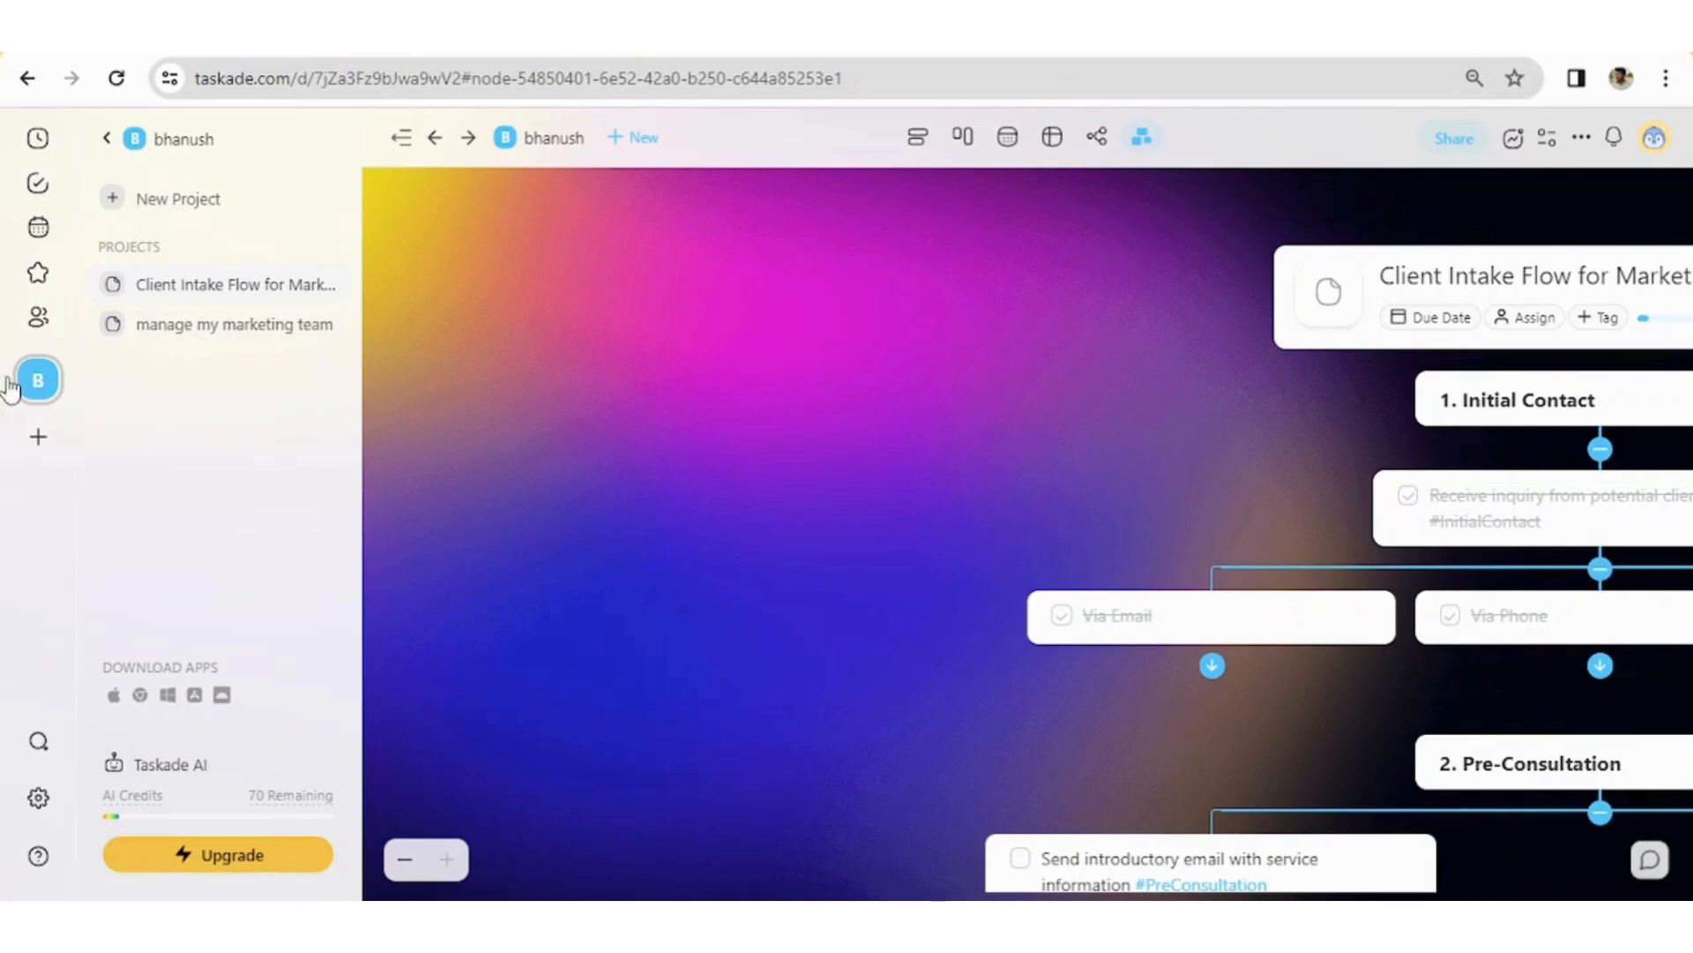
pyautogui.click(37, 381)
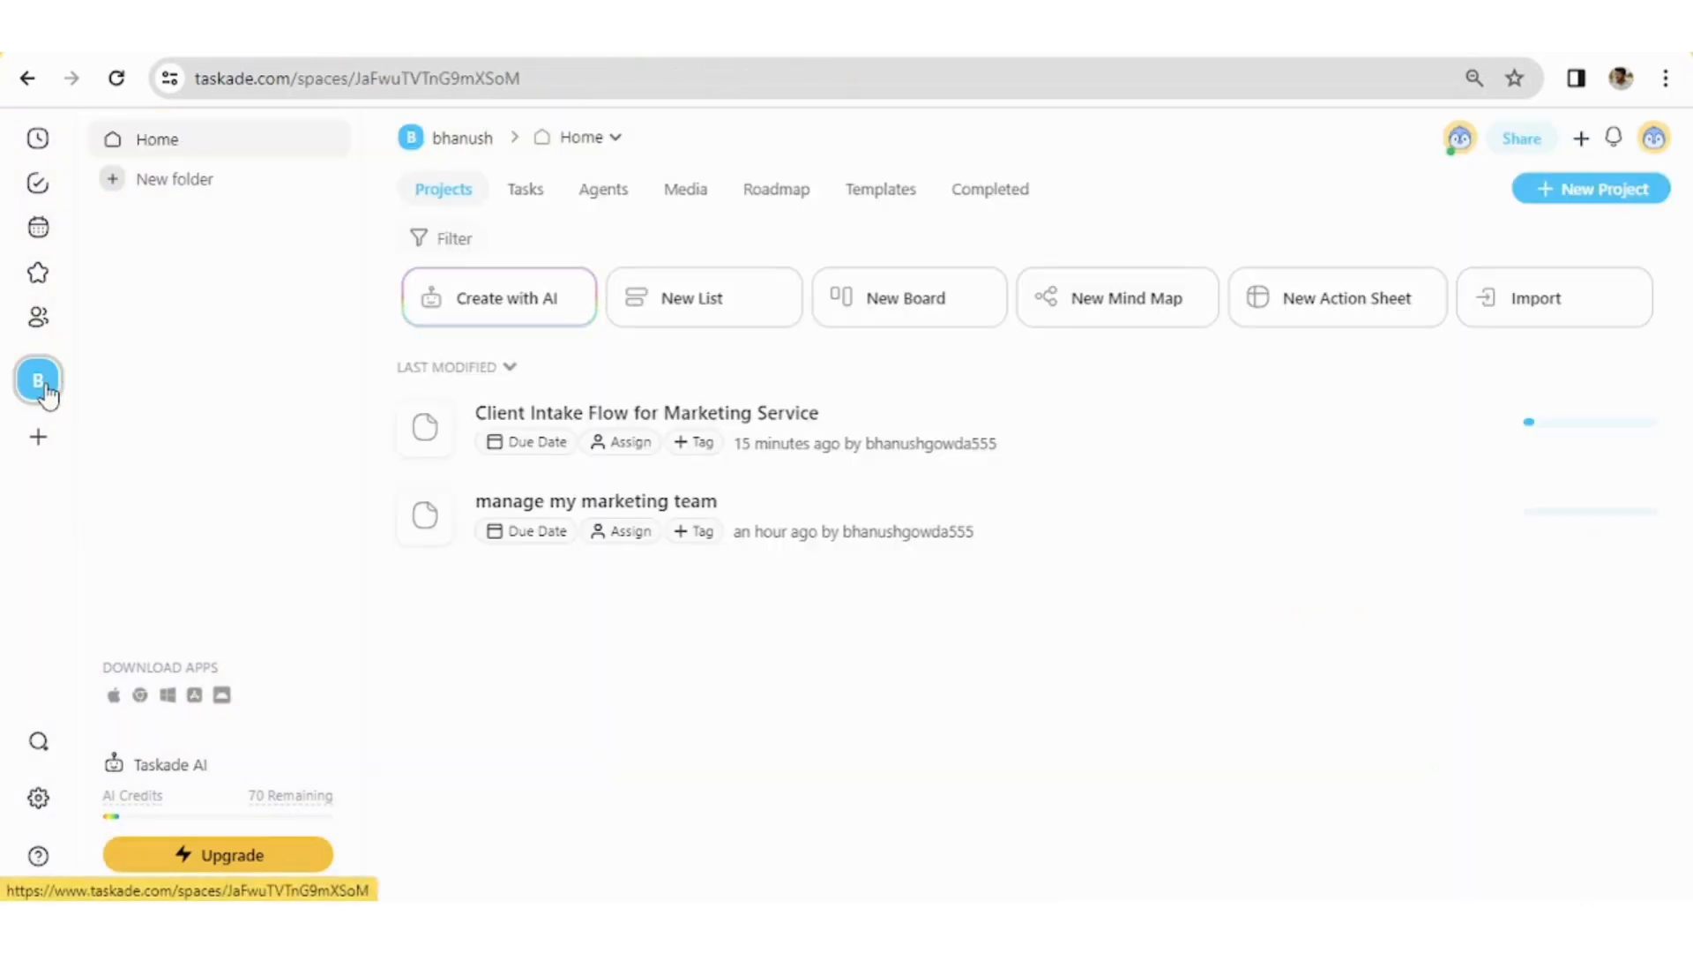
pyautogui.moveTo(930, 306)
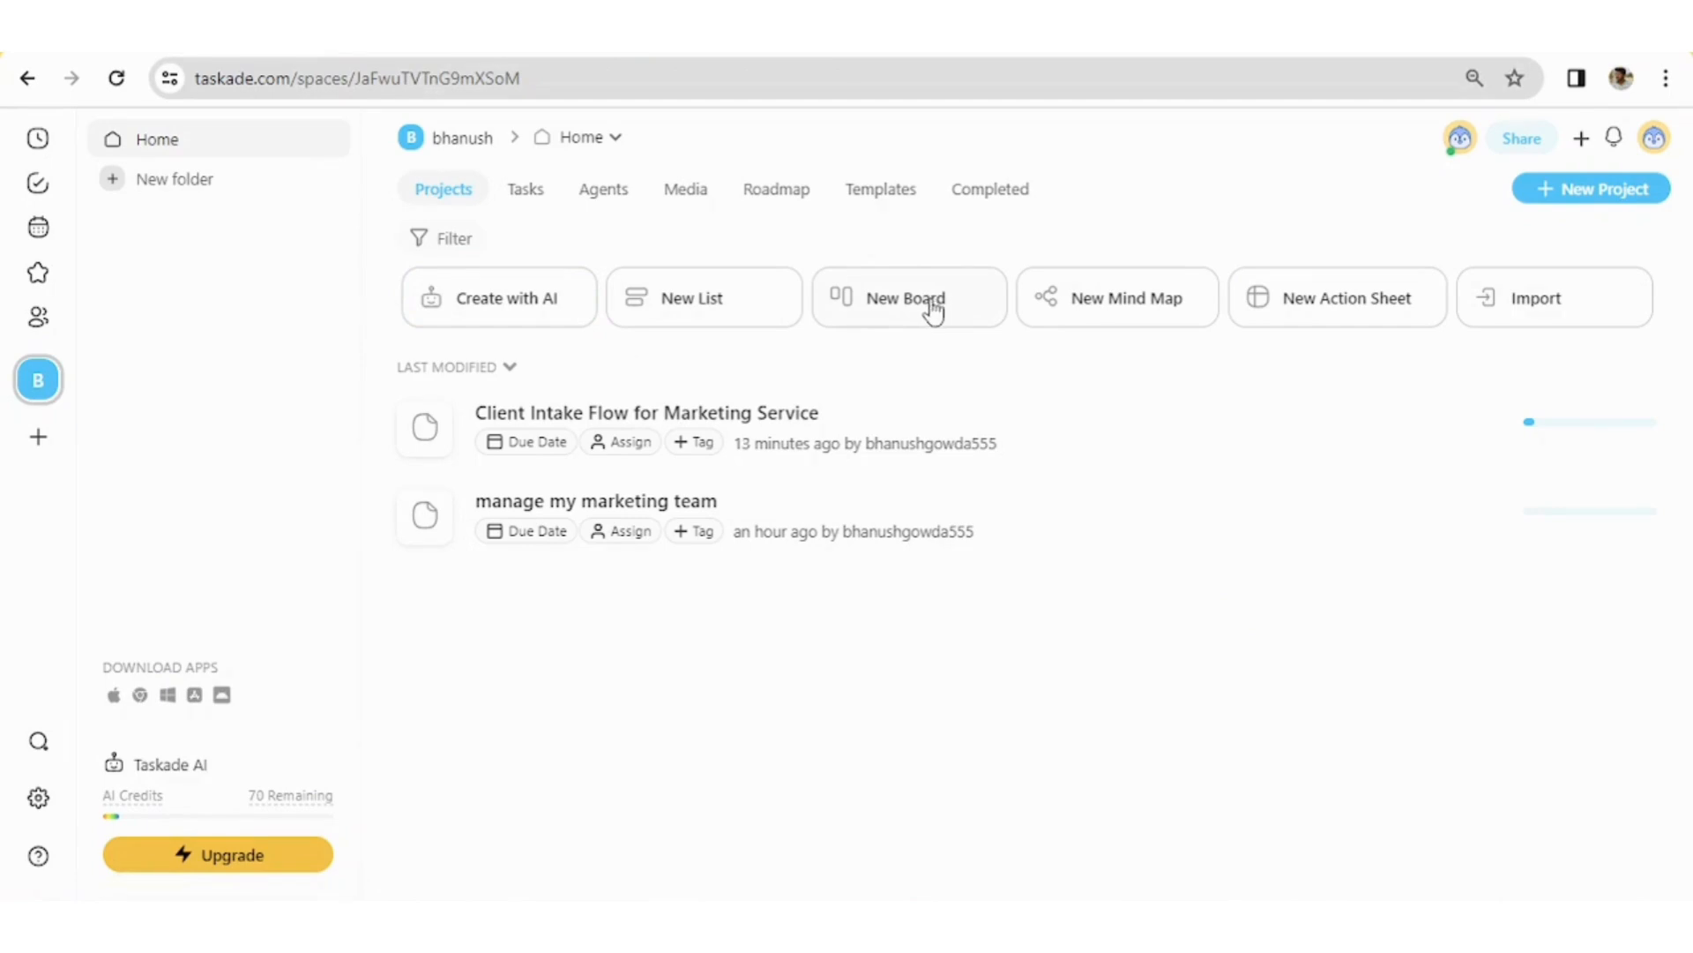
pyautogui.moveTo(651, 307)
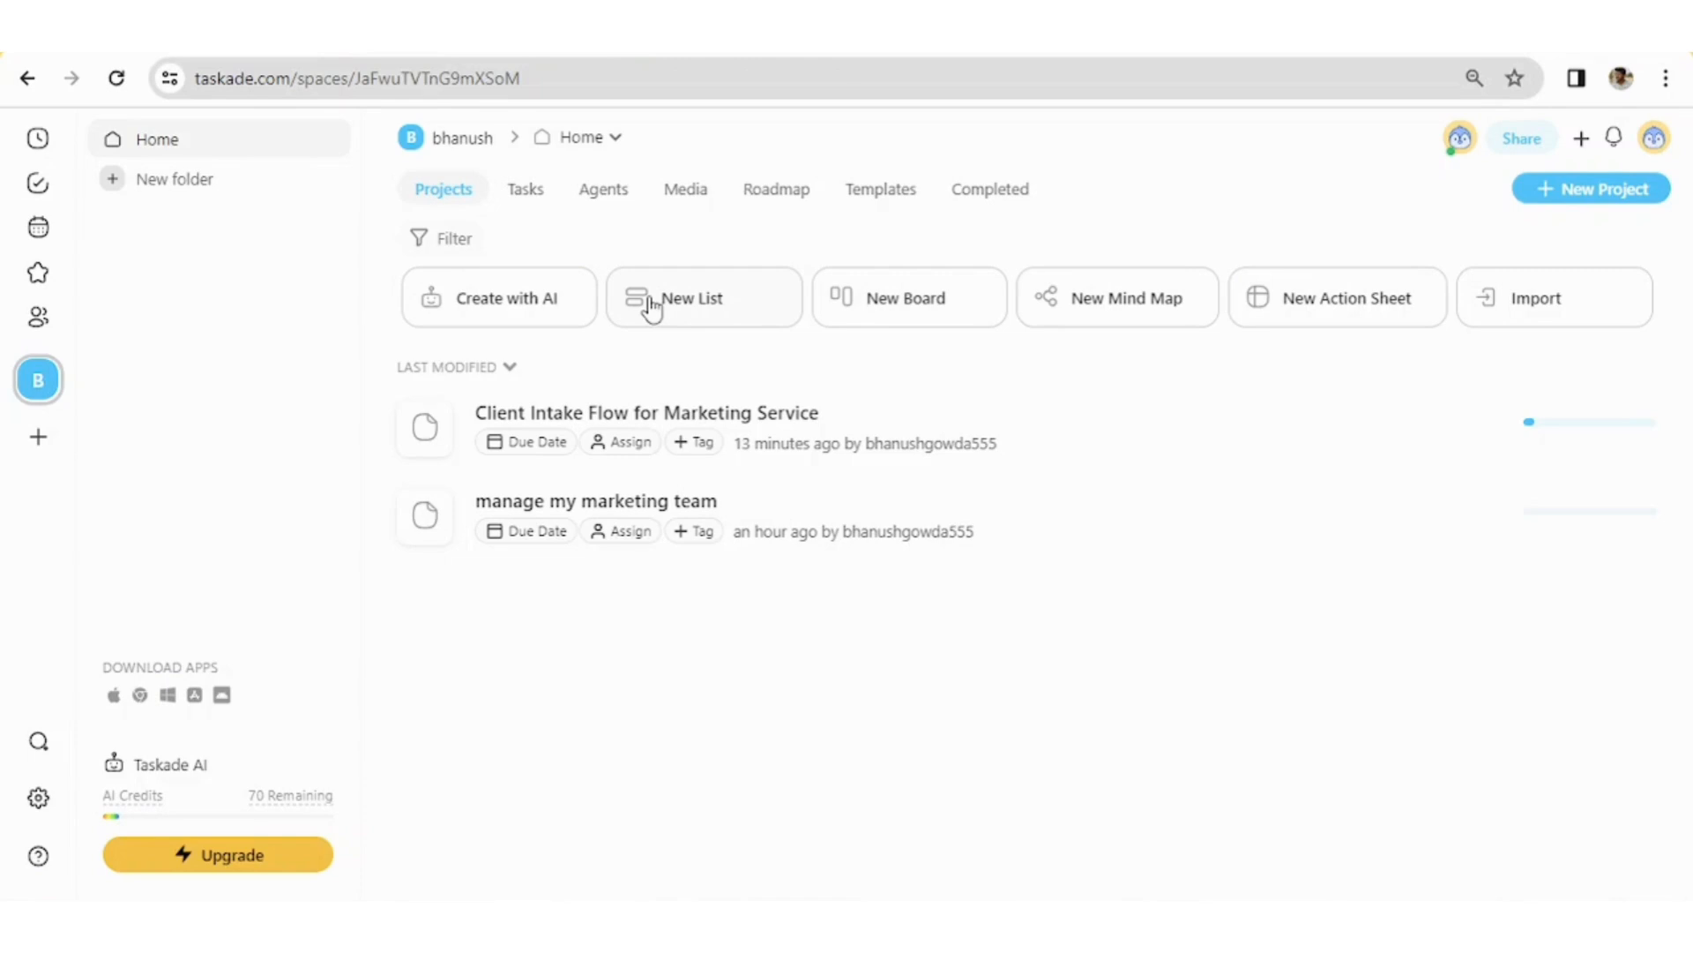
pyautogui.moveTo(497, 296)
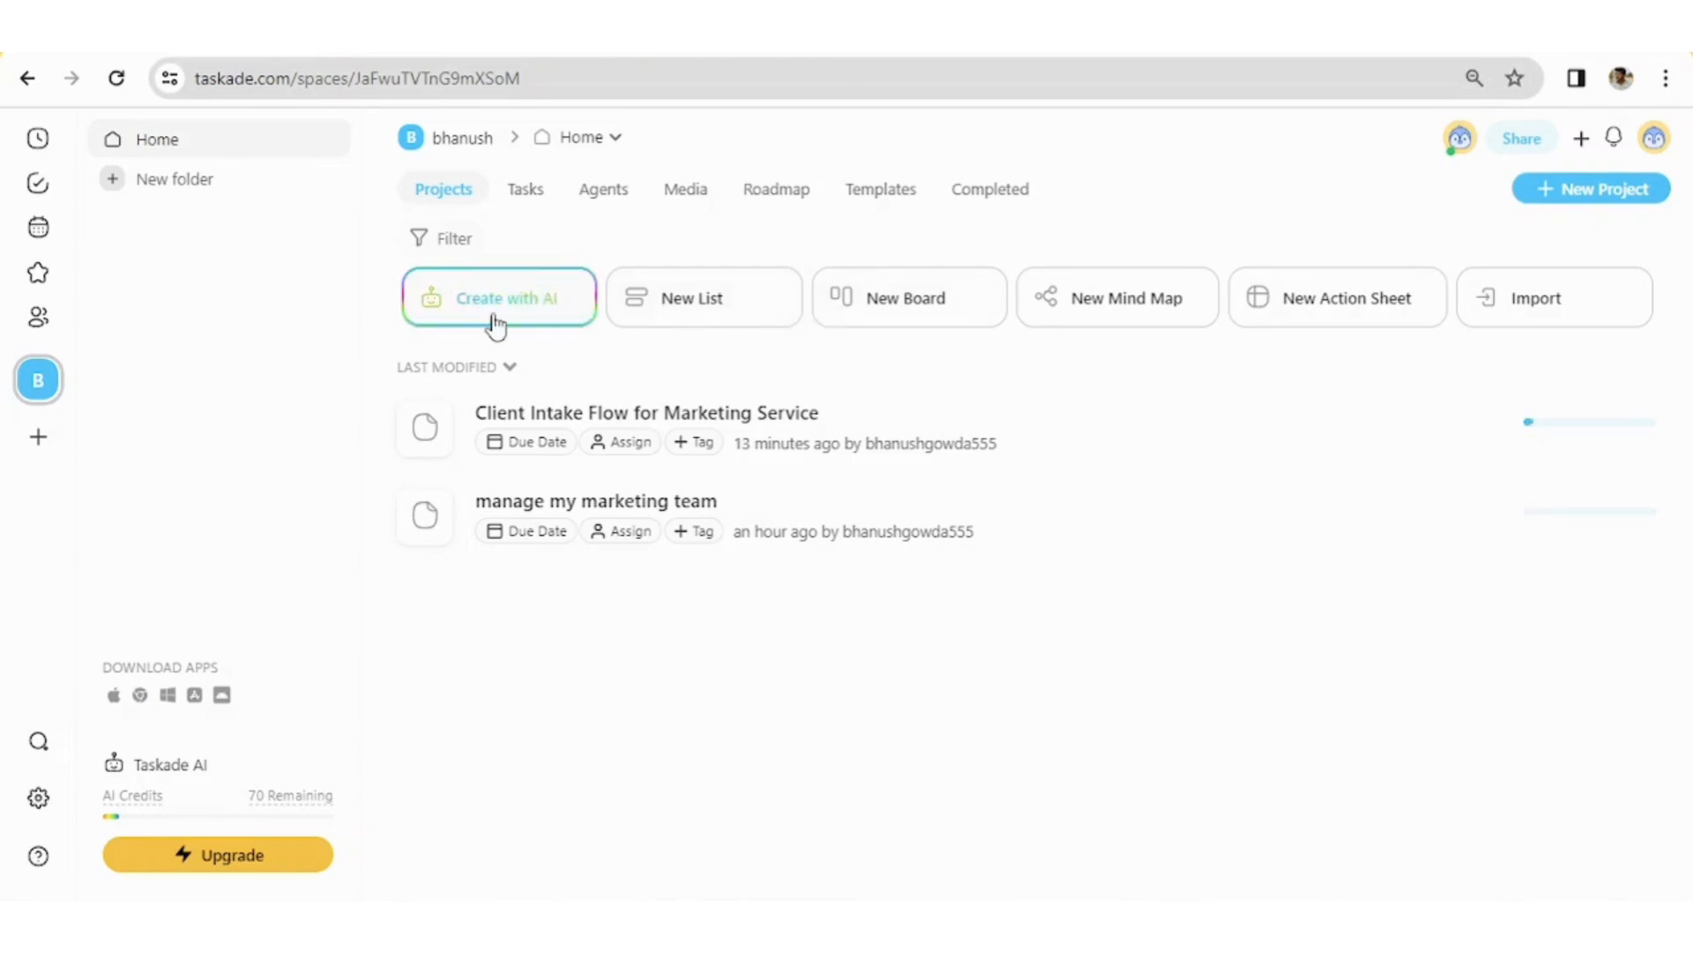
pyautogui.moveTo(617, 349)
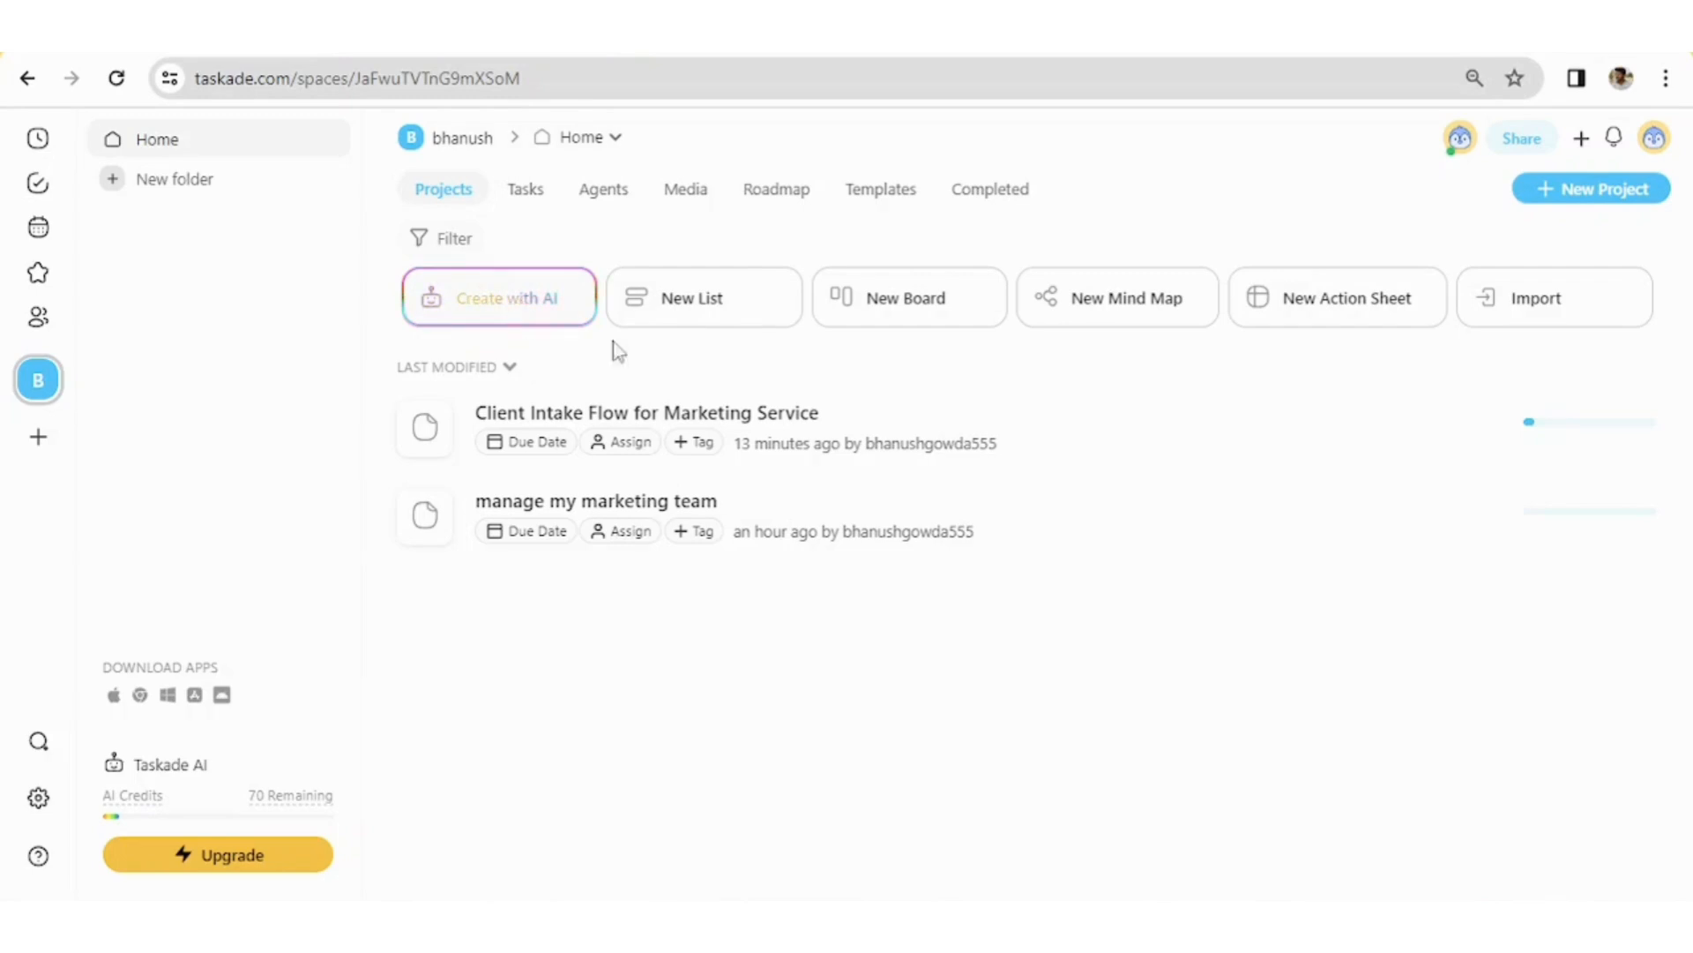
pyautogui.moveTo(907, 314)
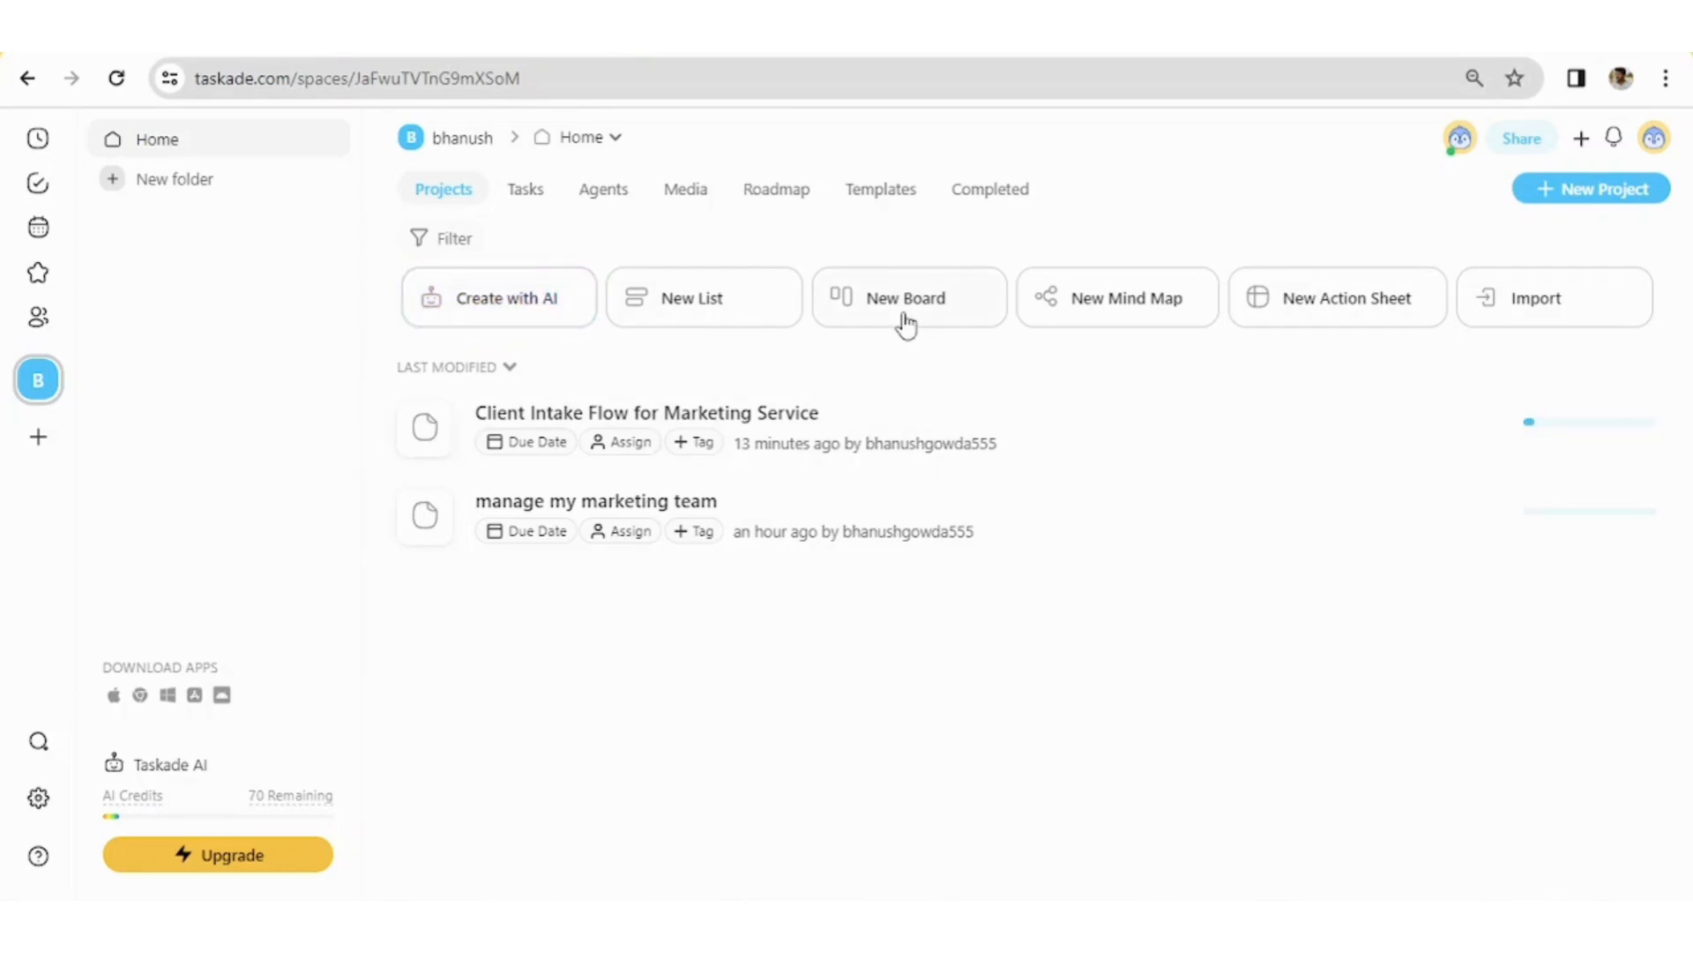
pyautogui.moveTo(1011, 344)
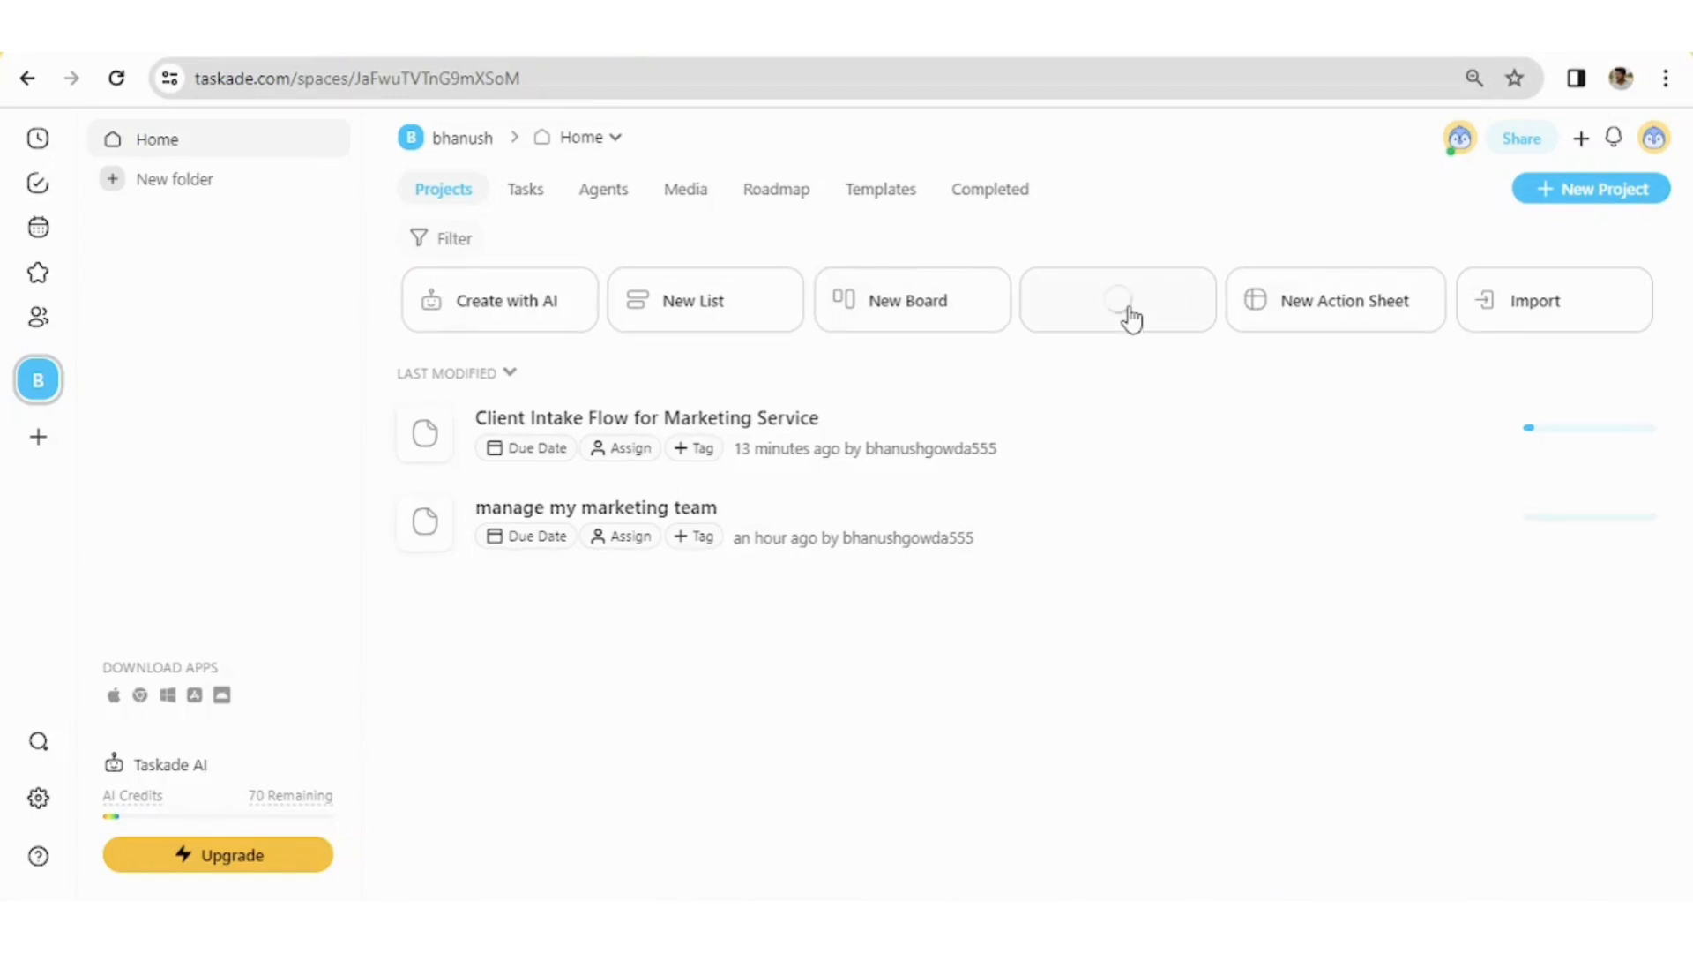
# Create a new Untitled mind map project from the Home page
pyautogui.click(1117, 300)
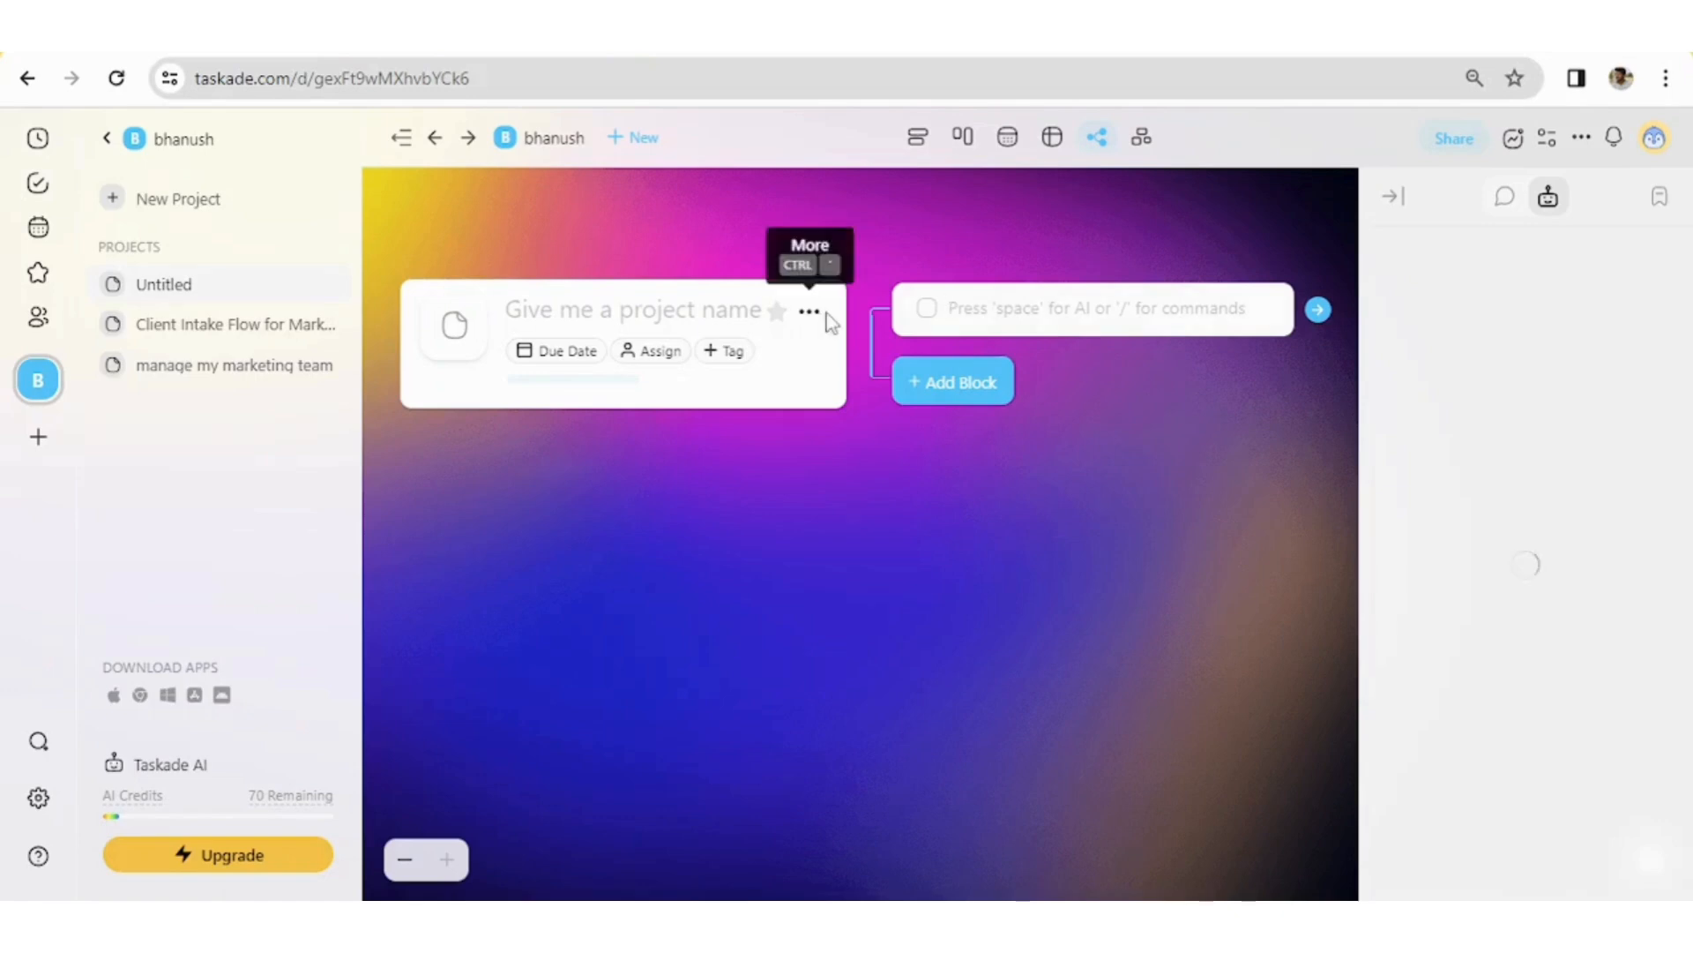
pyautogui.click(1547, 196)
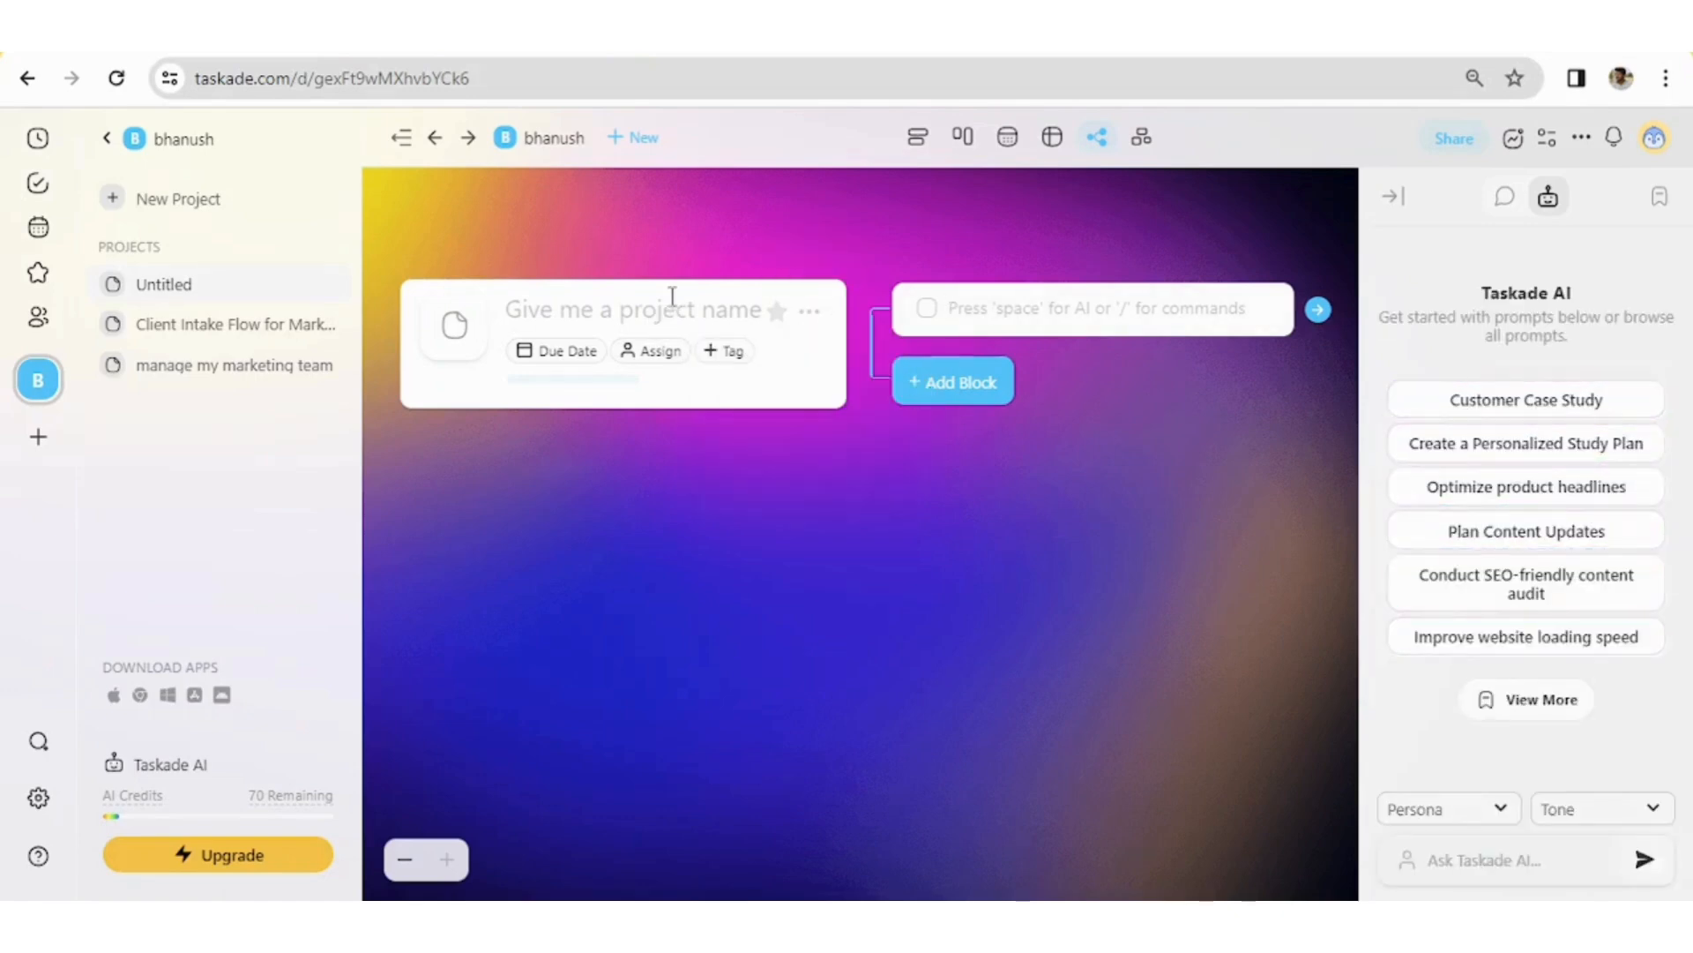
pyautogui.moveTo(29, 76)
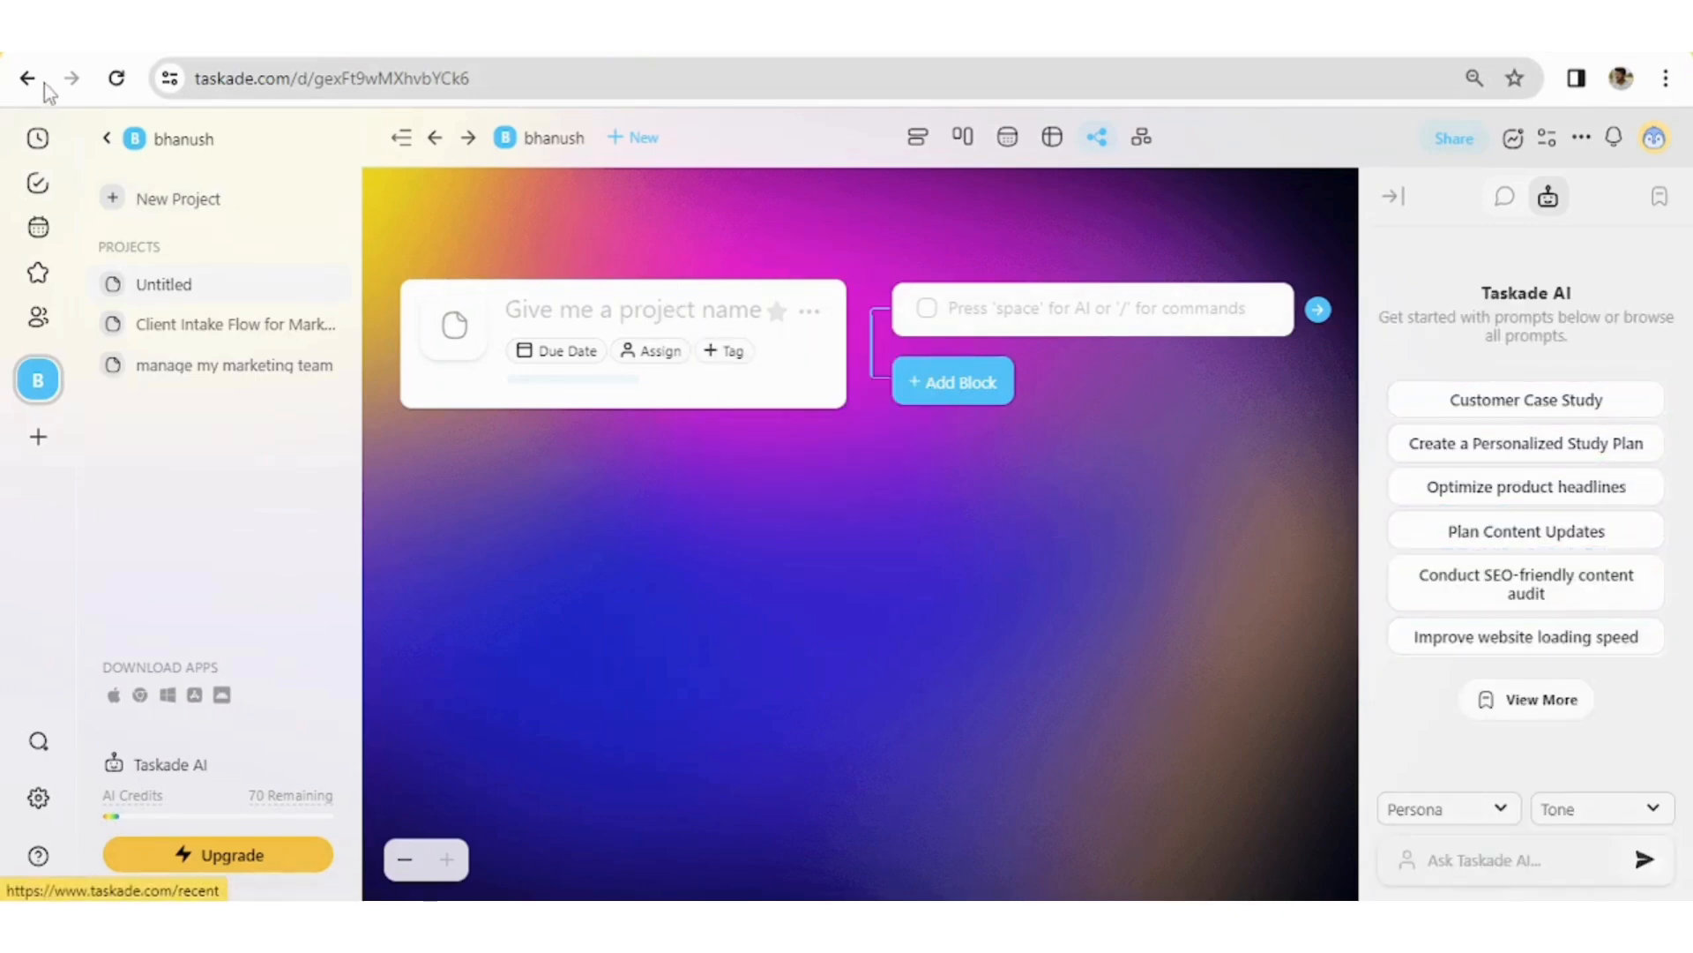
# Return to the workspace Home, where the project list now shows the Untitled project
pyautogui.click(26, 78)
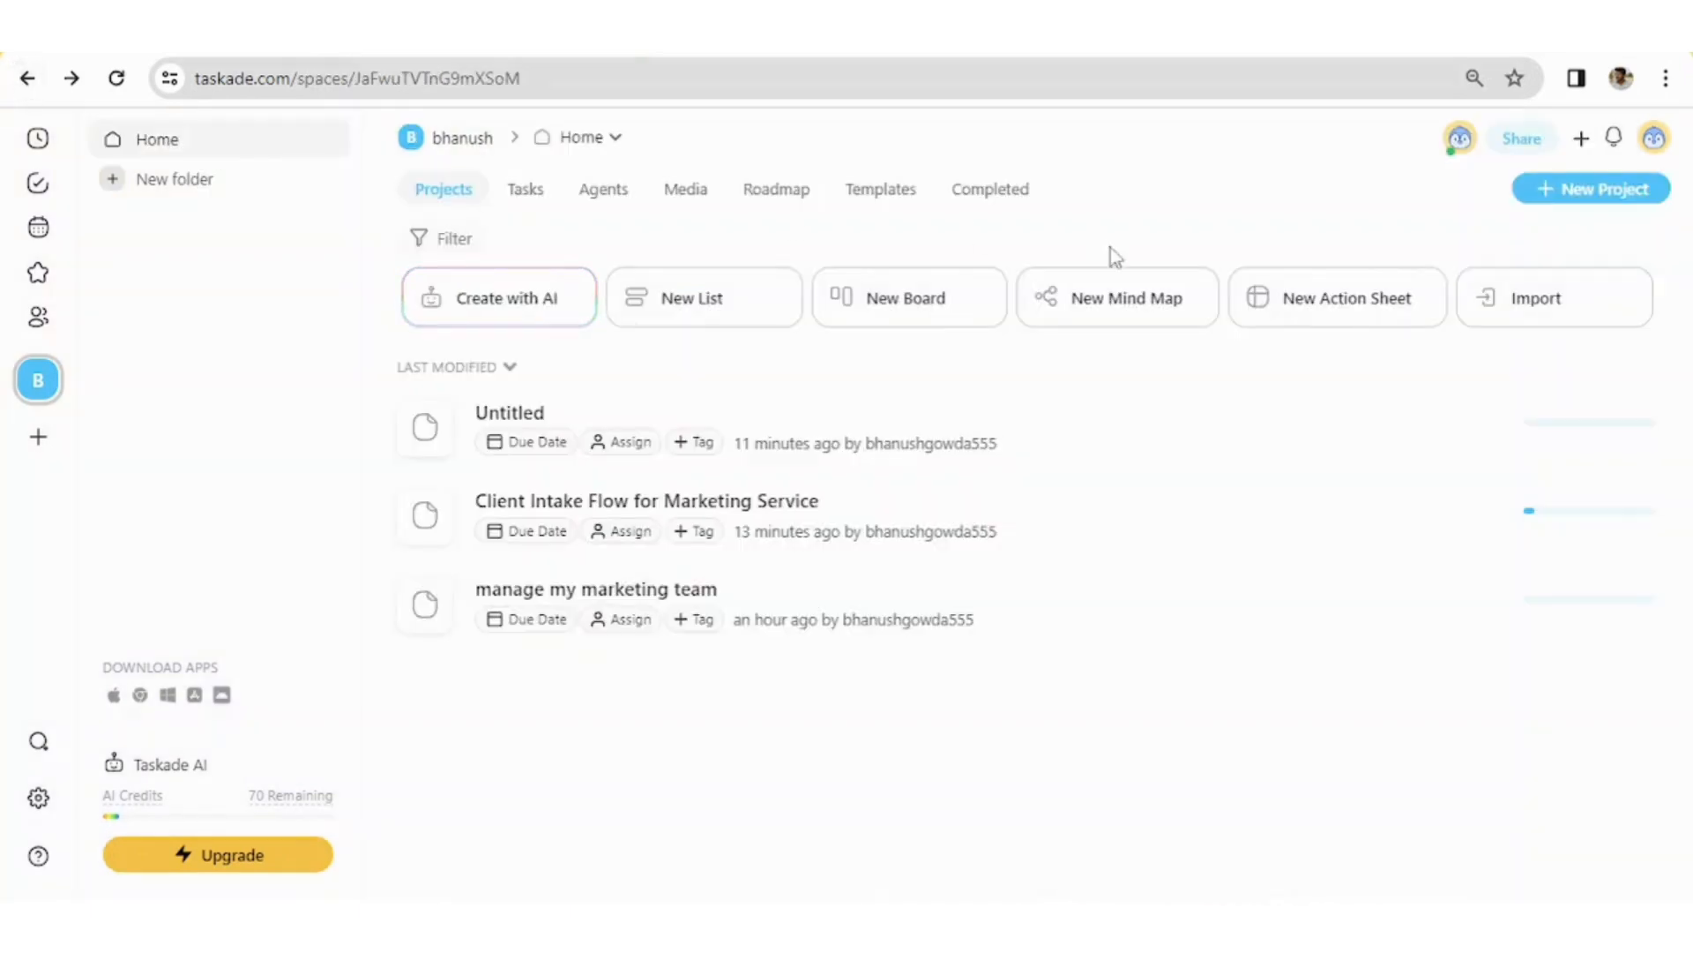
pyautogui.moveTo(1347, 324)
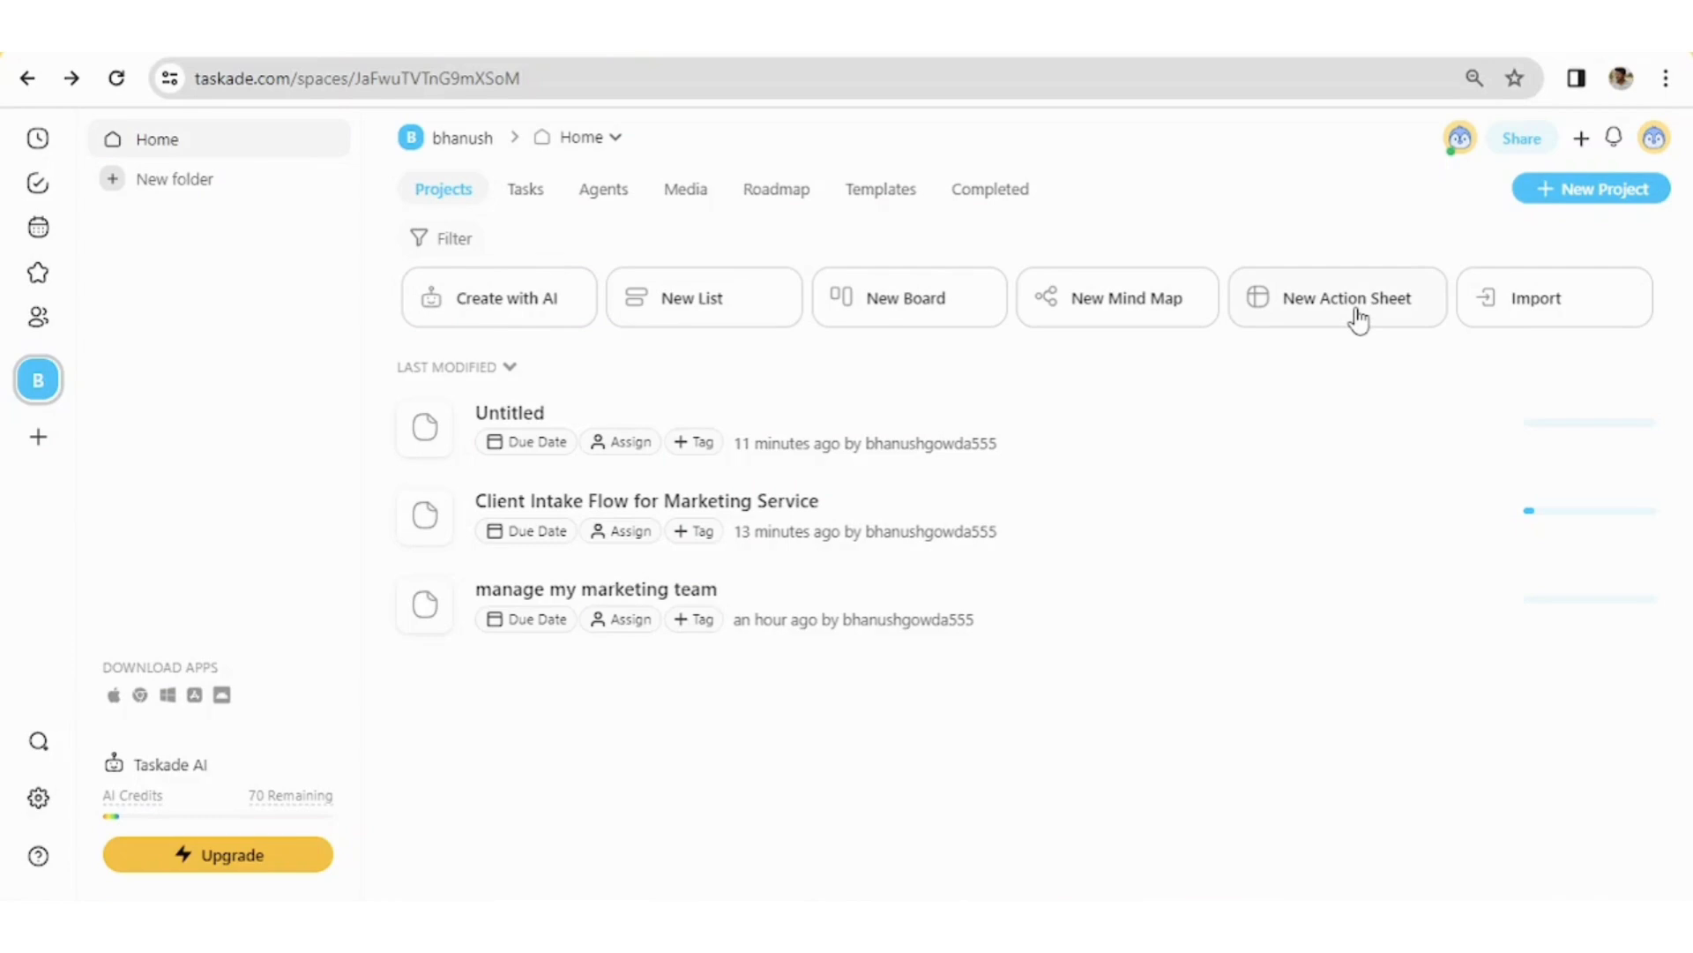
pyautogui.moveTo(1323, 405)
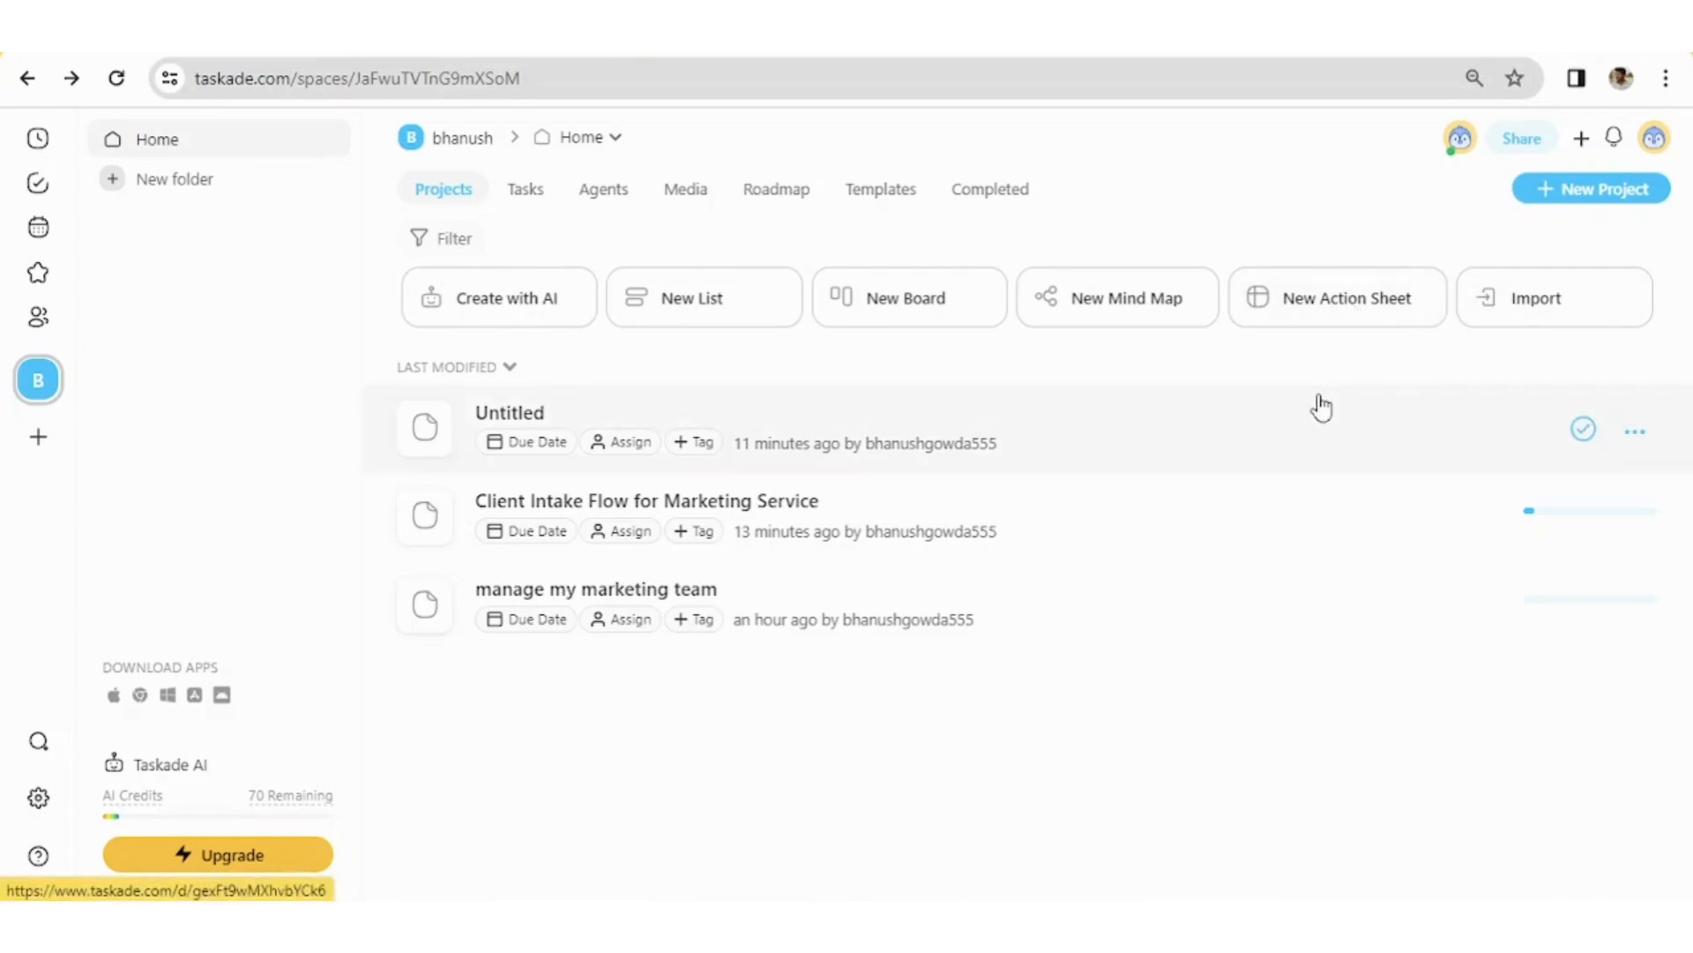
pyautogui.moveTo(1334, 378)
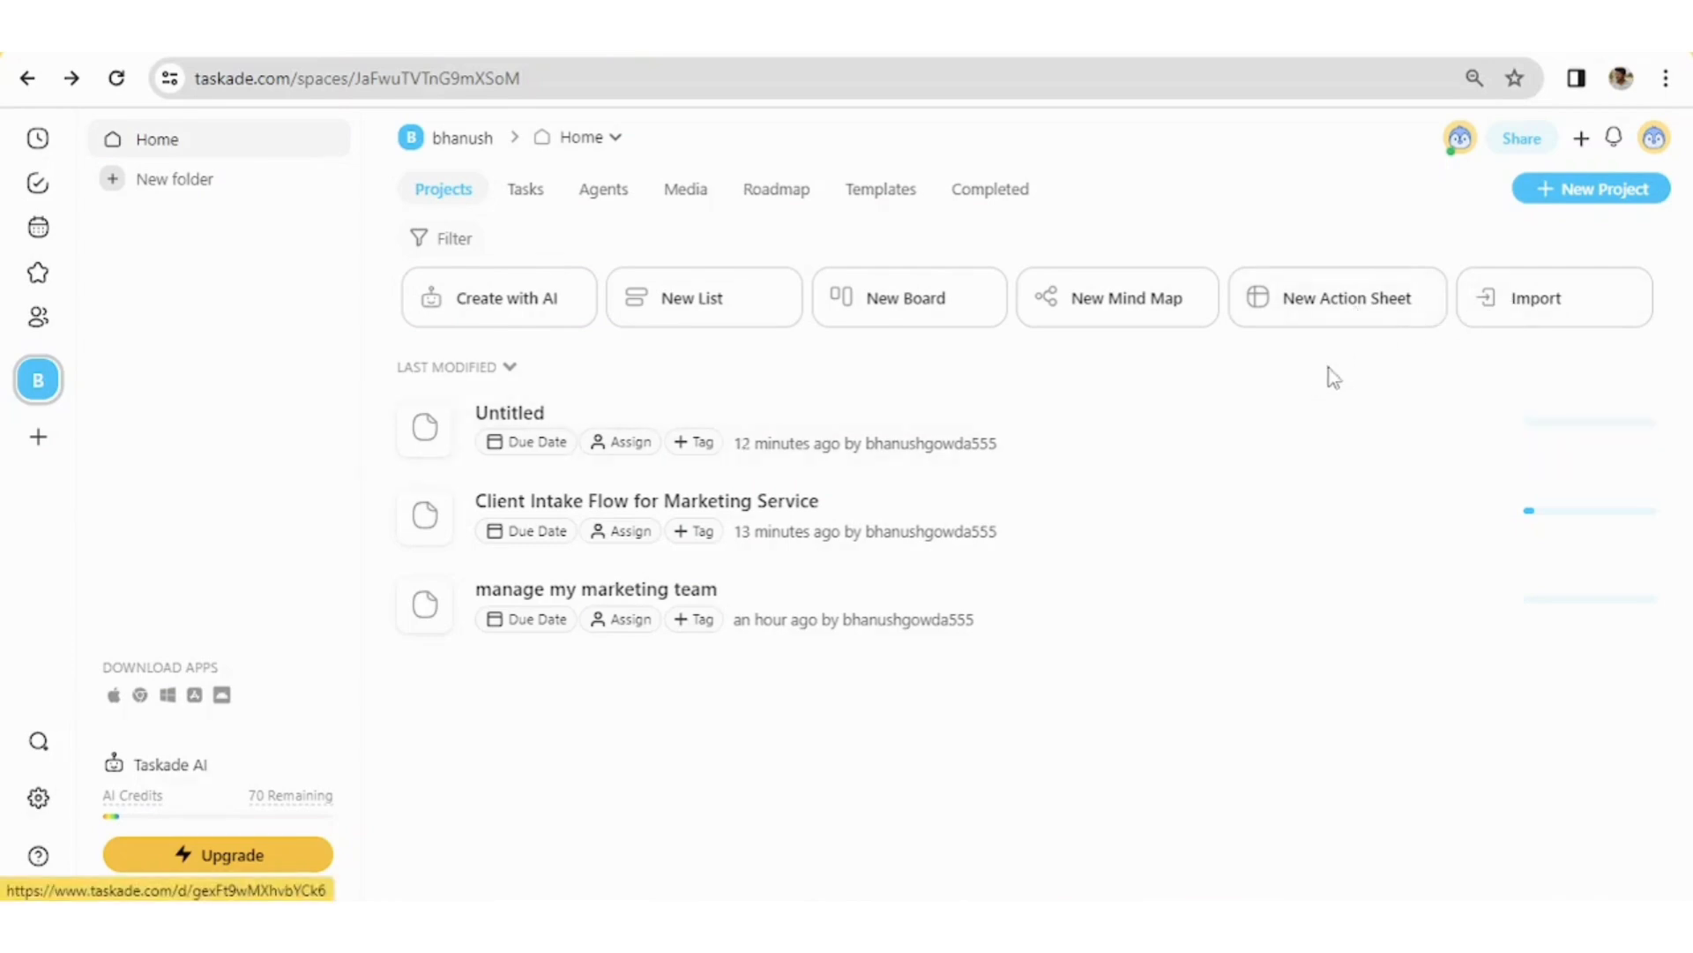
pyautogui.moveTo(1496, 313)
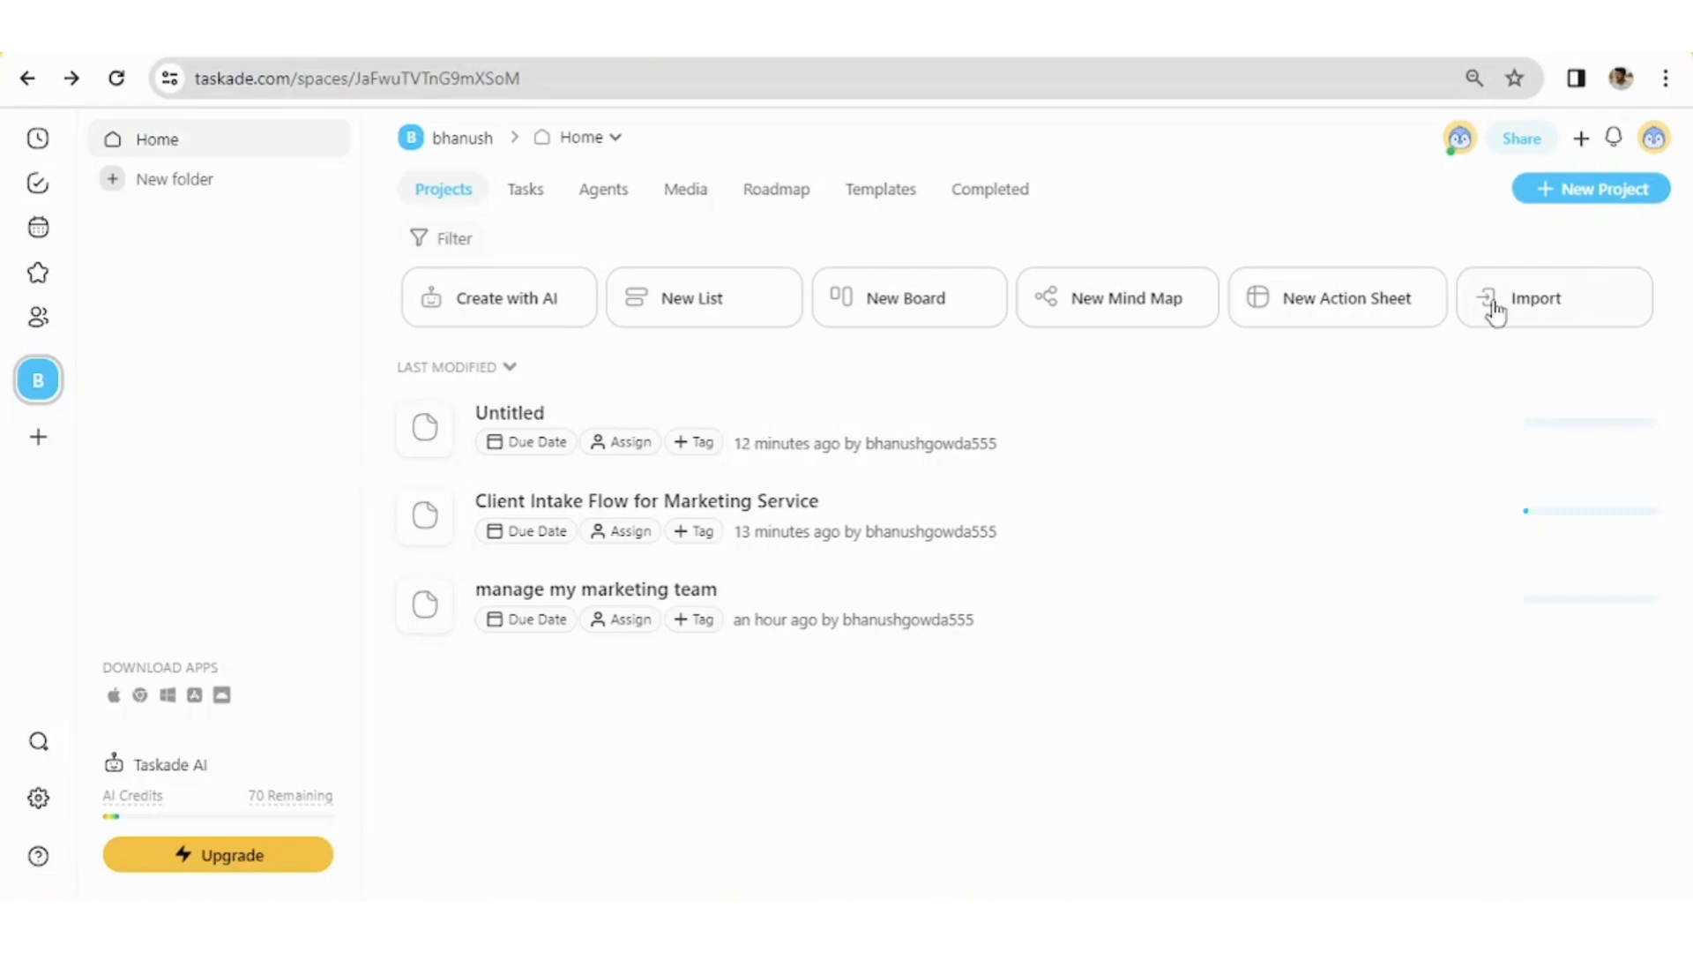
# Bring up the Import to bhanush dialog with AI conversion and other-service import options
pyautogui.click(1534, 298)
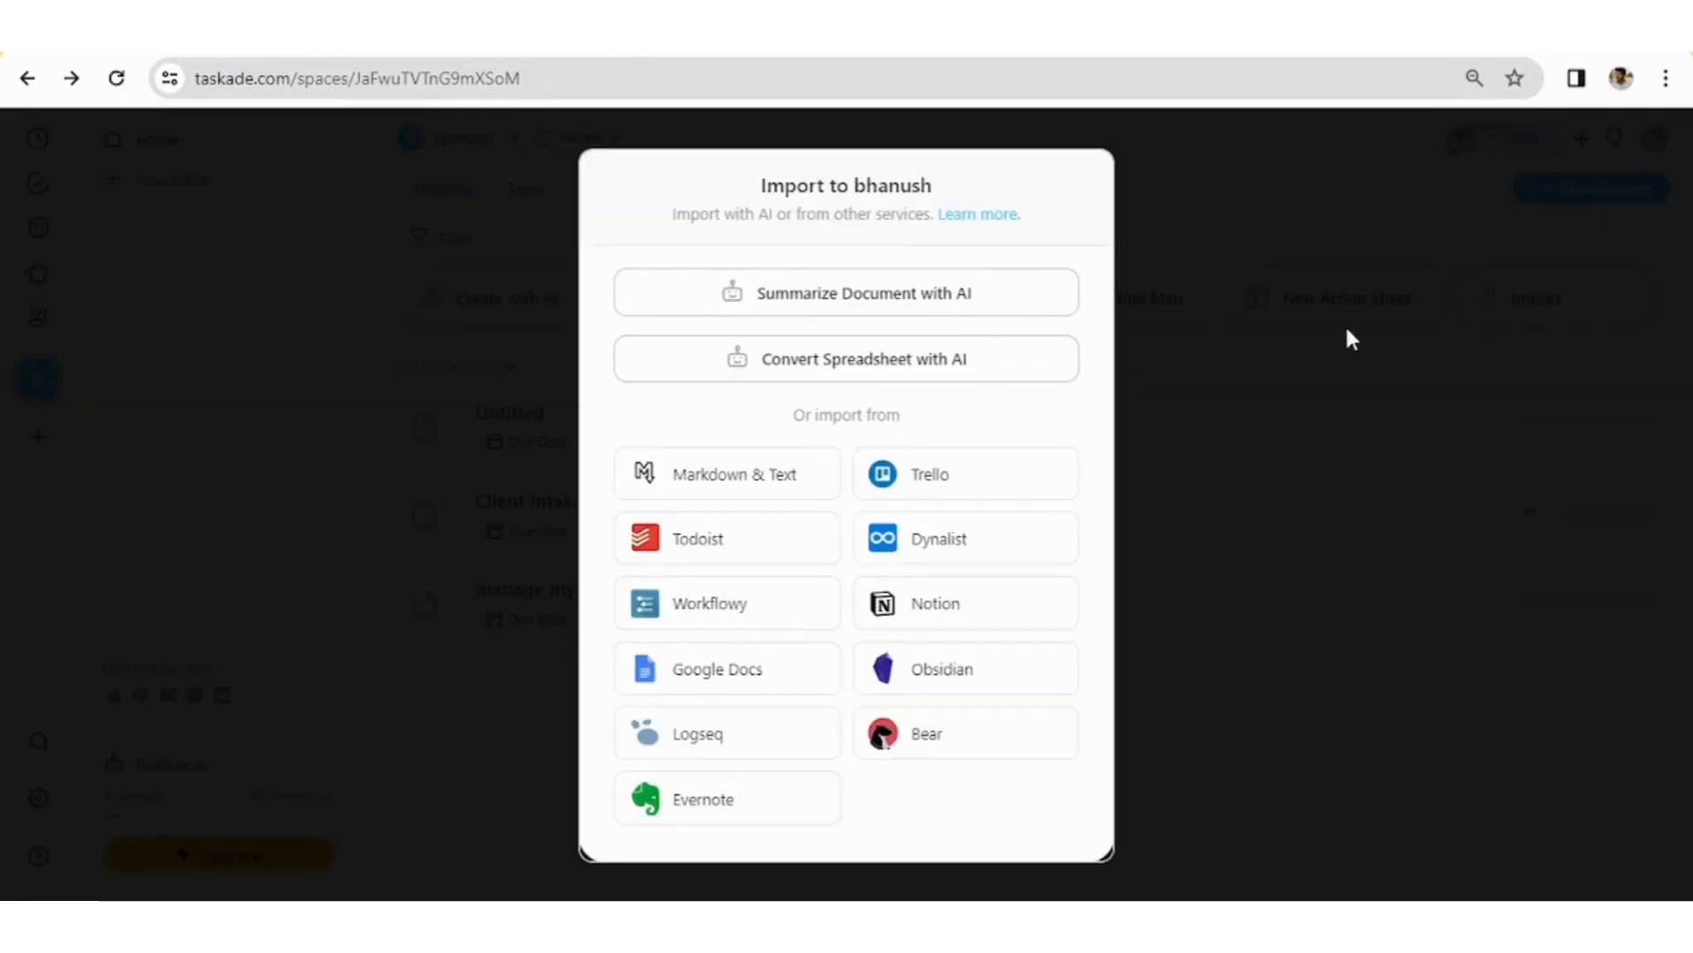
pyautogui.moveTo(1344, 342)
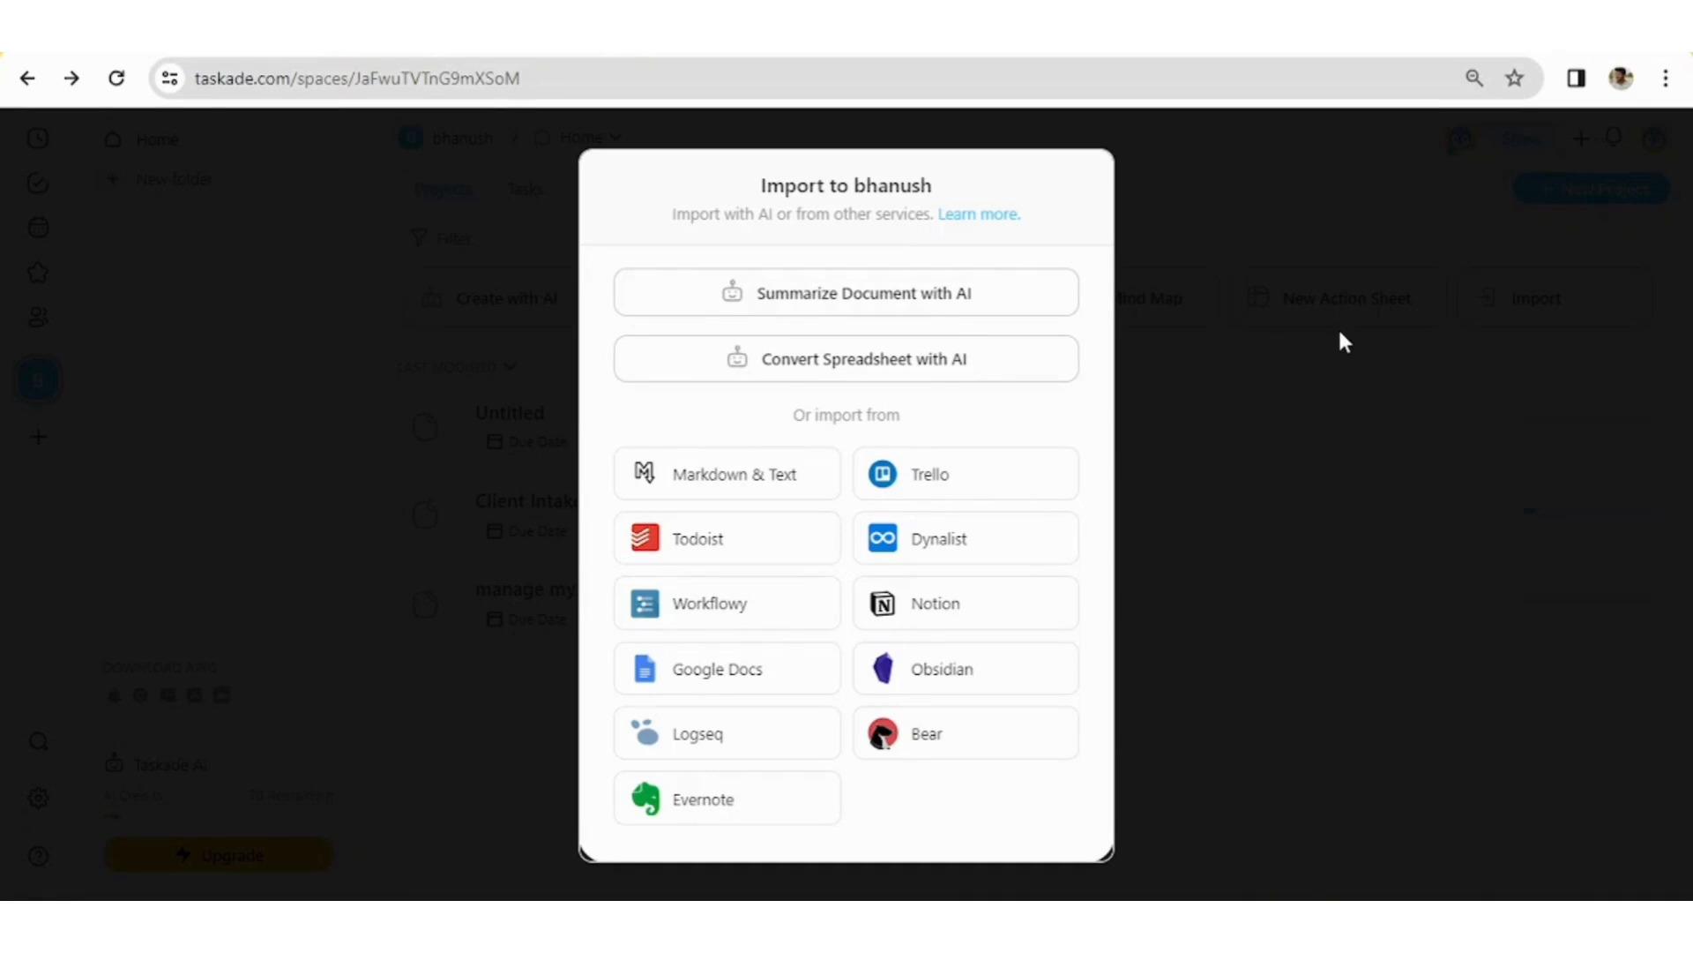
pyautogui.moveTo(1127, 611)
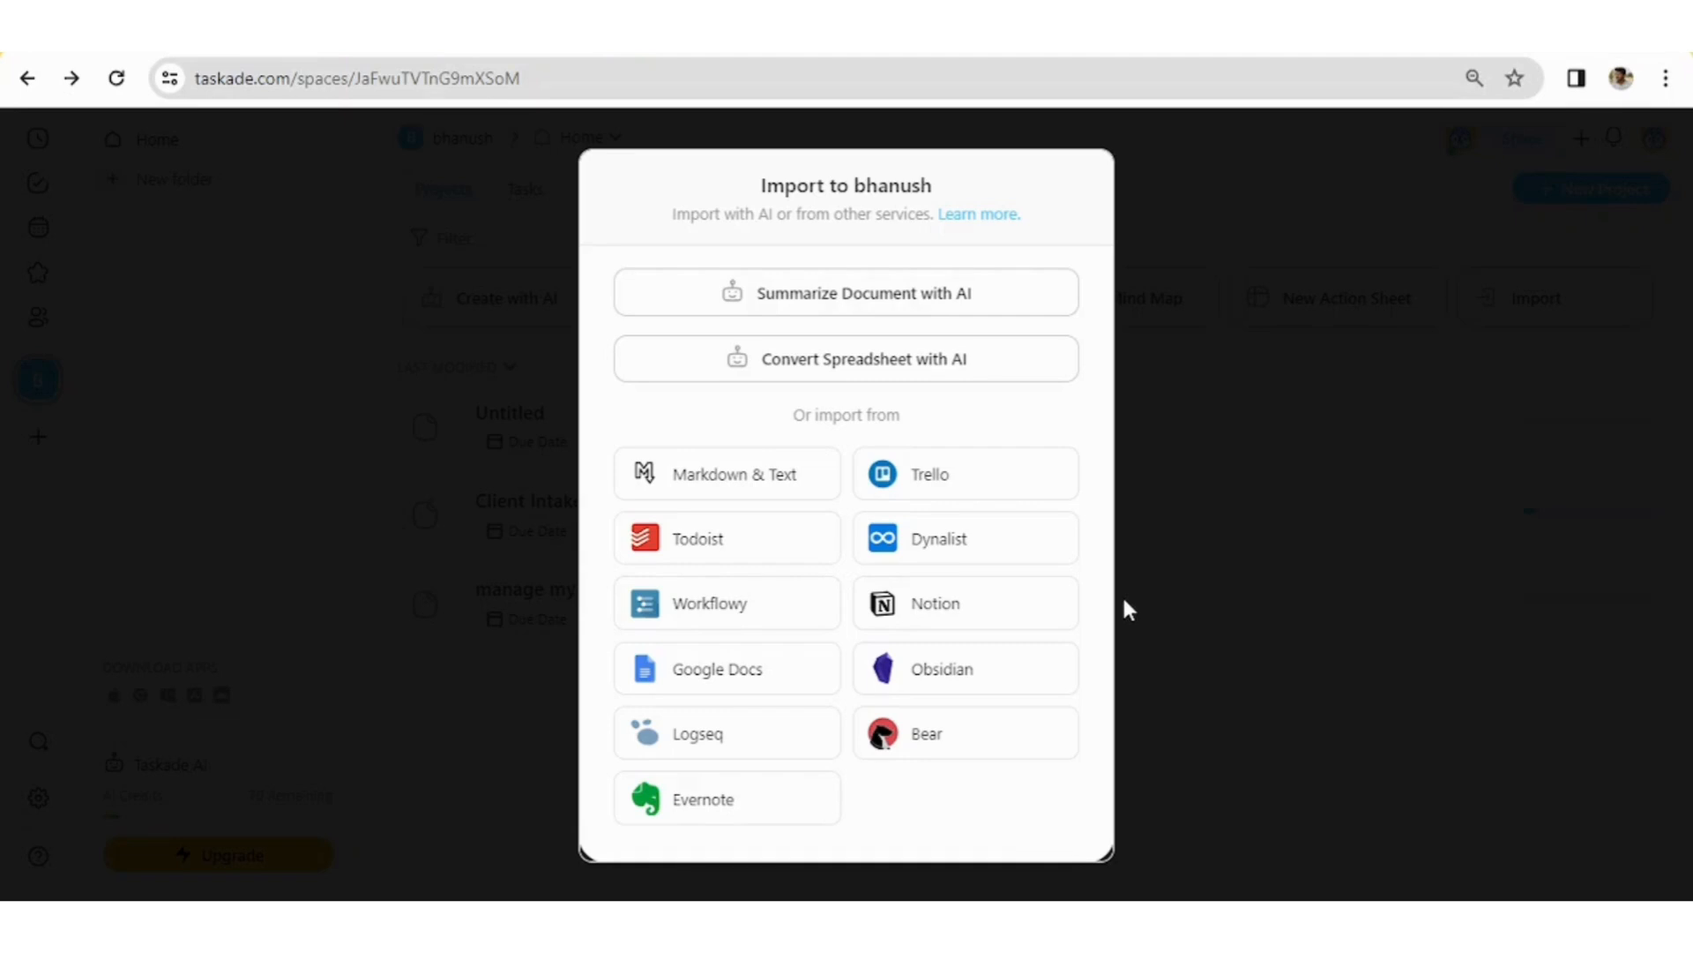
pyautogui.moveTo(1141, 571)
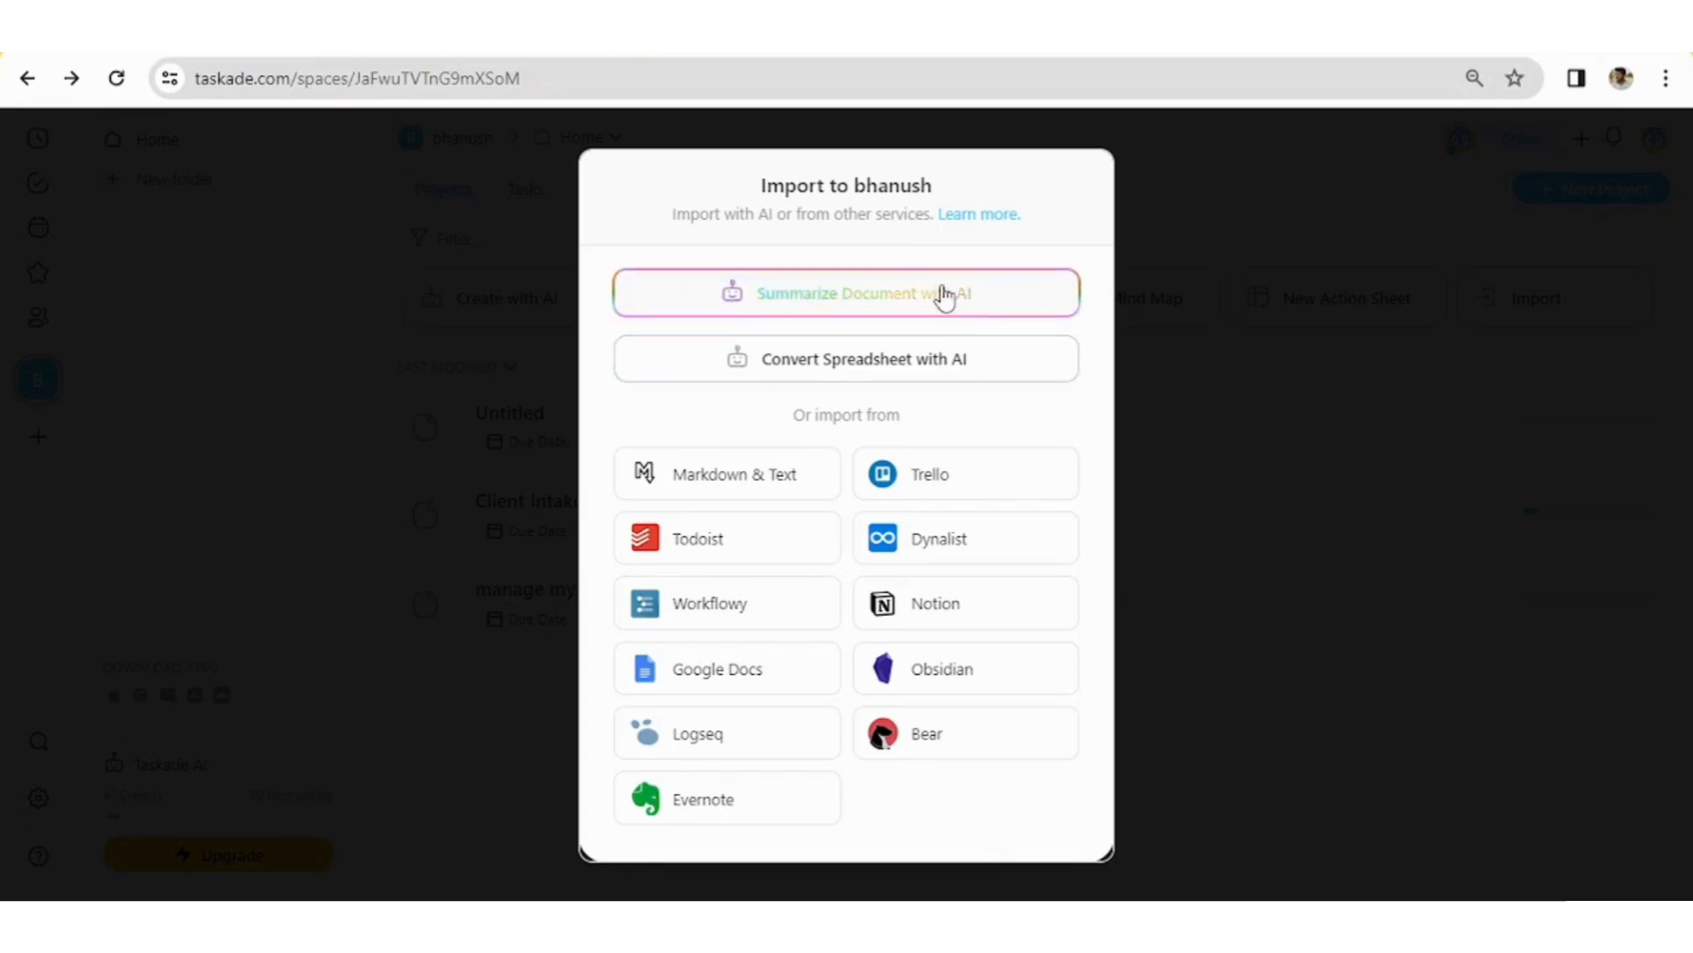
pyautogui.moveTo(960, 372)
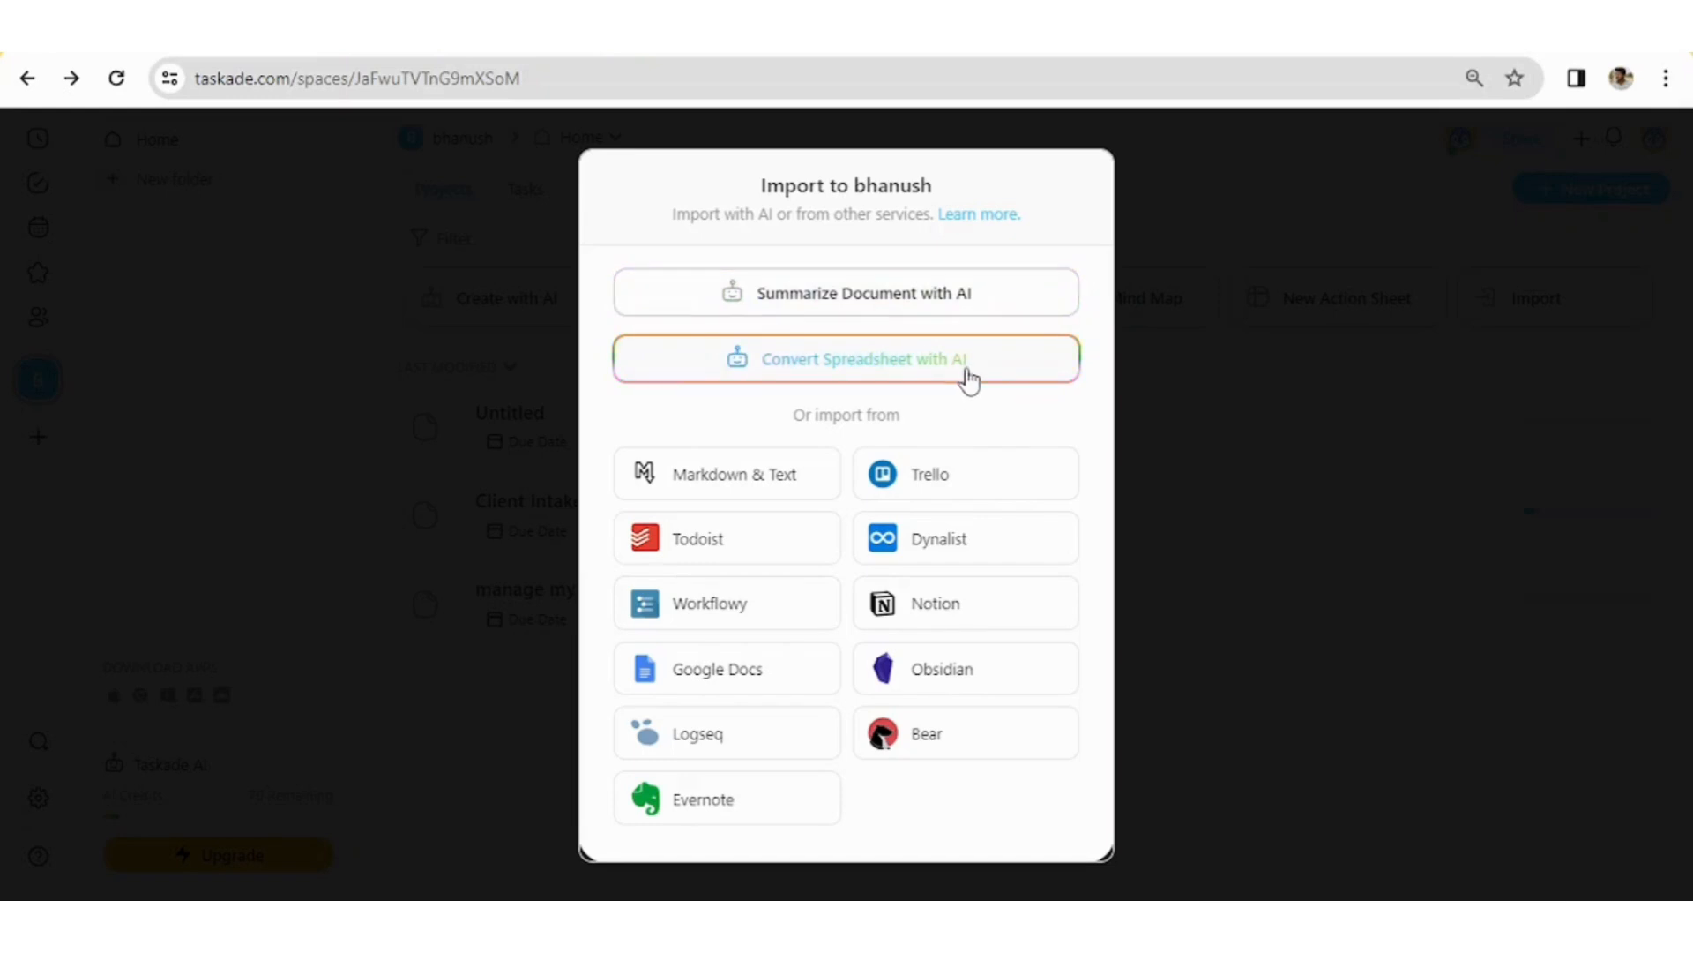
pyautogui.moveTo(968, 358)
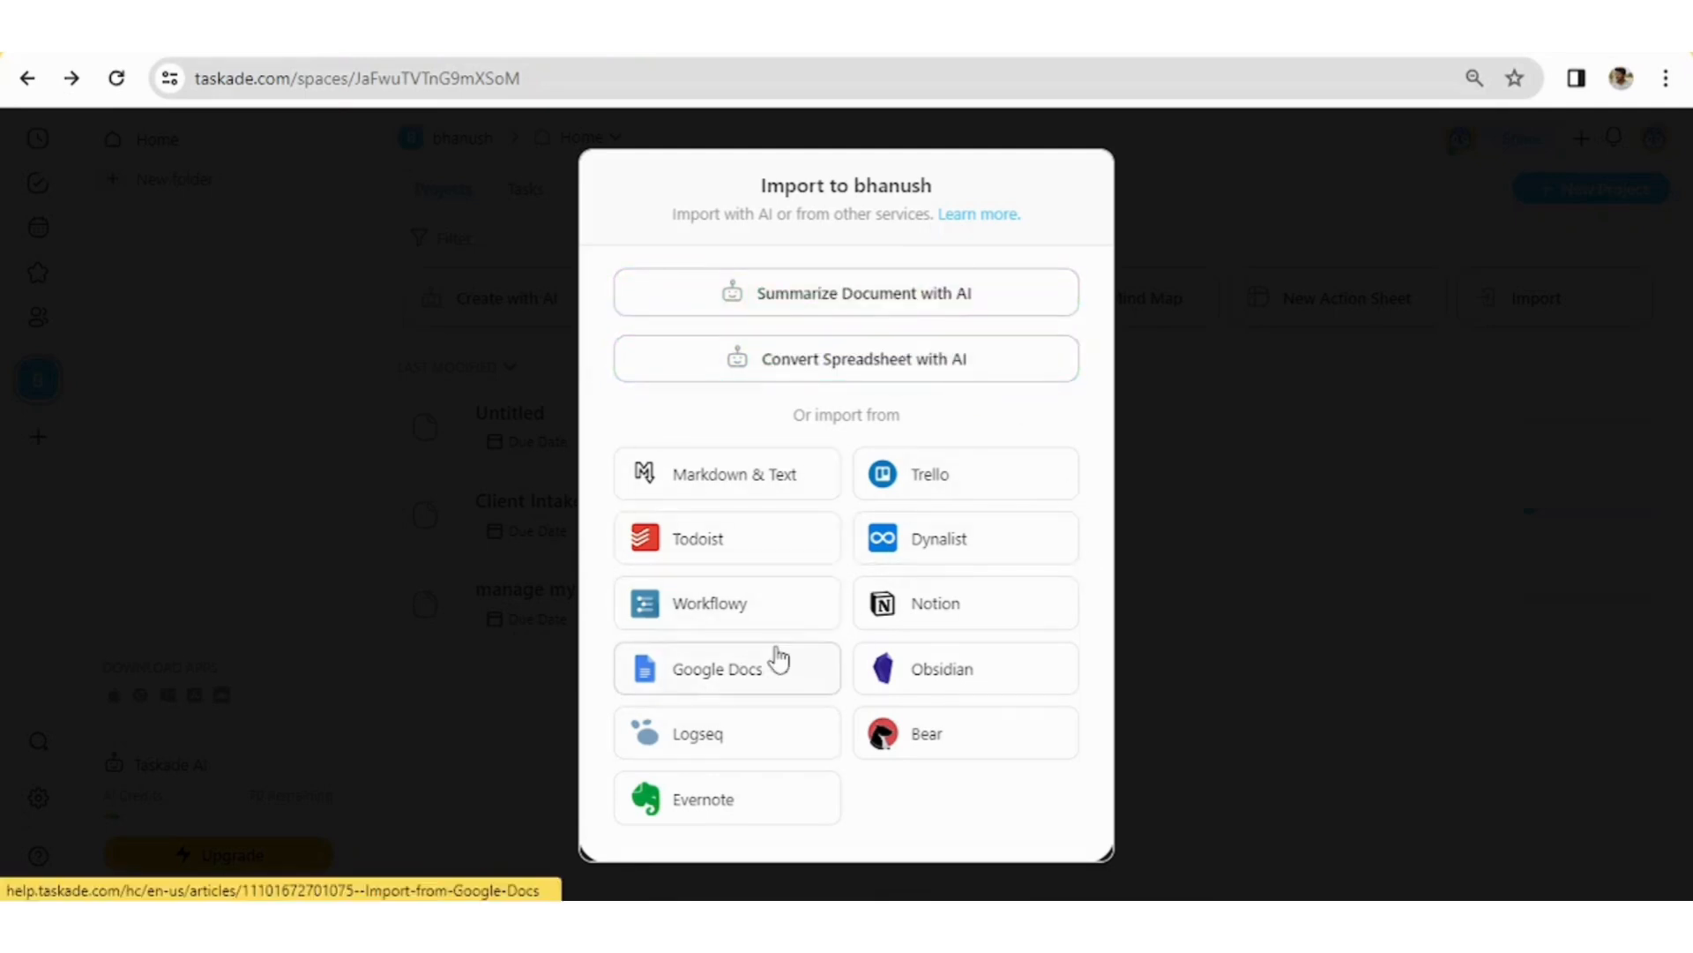
pyautogui.moveTo(767, 676)
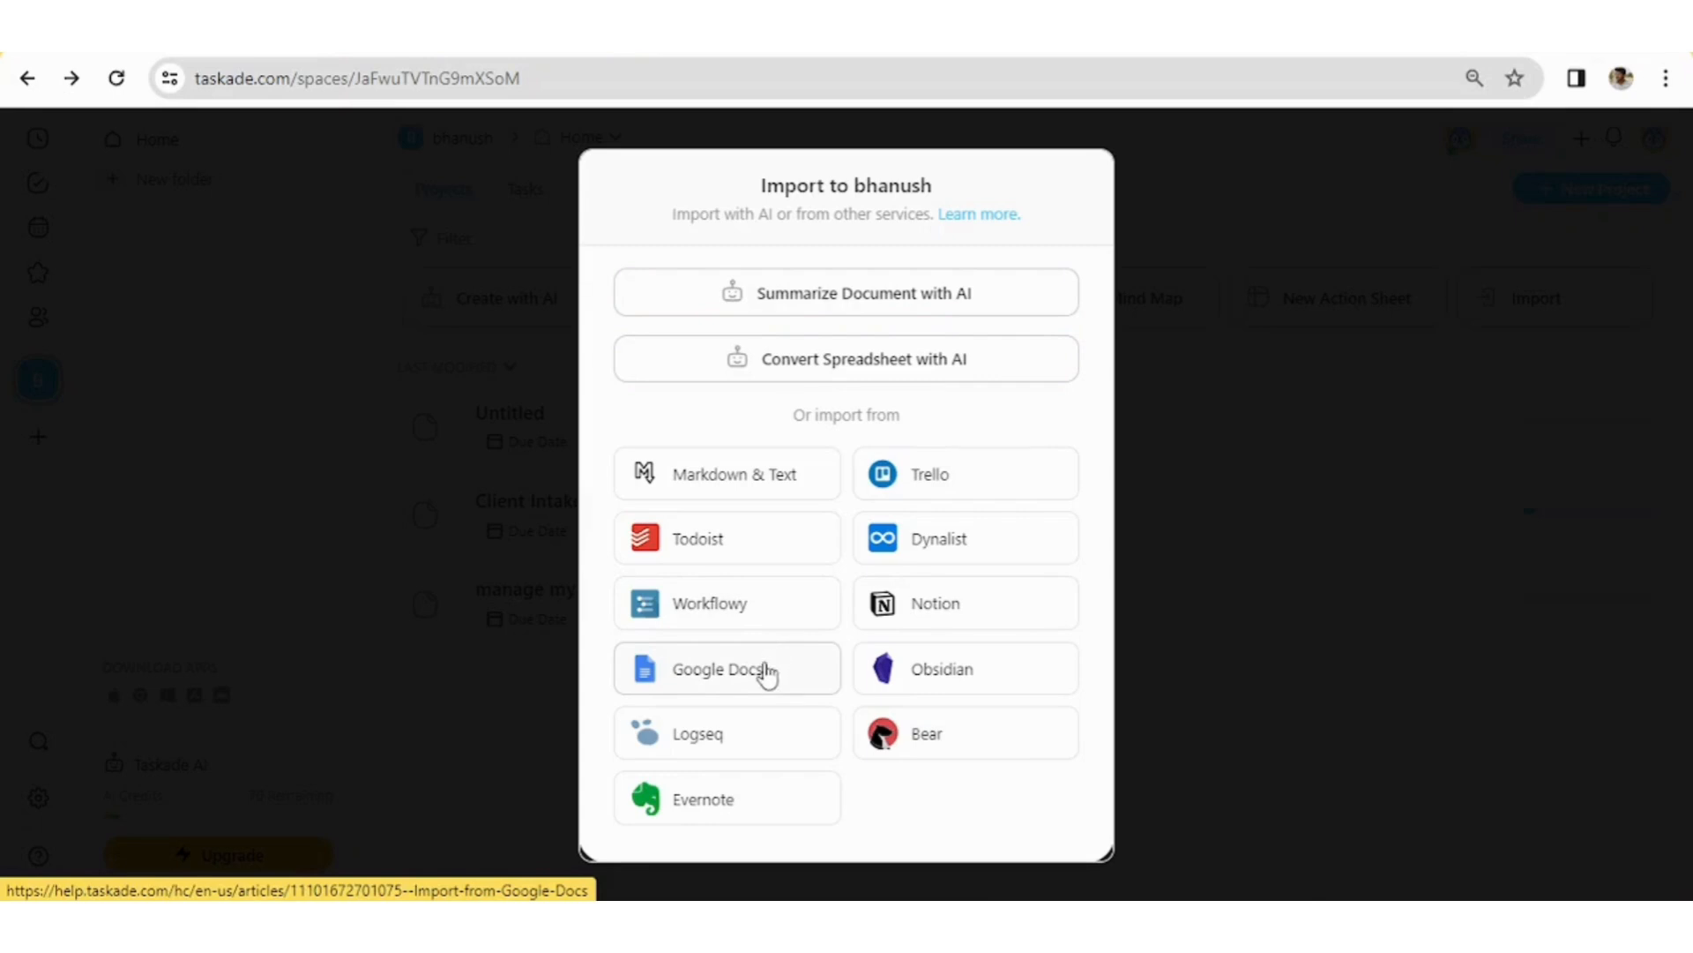
pyautogui.moveTo(737, 549)
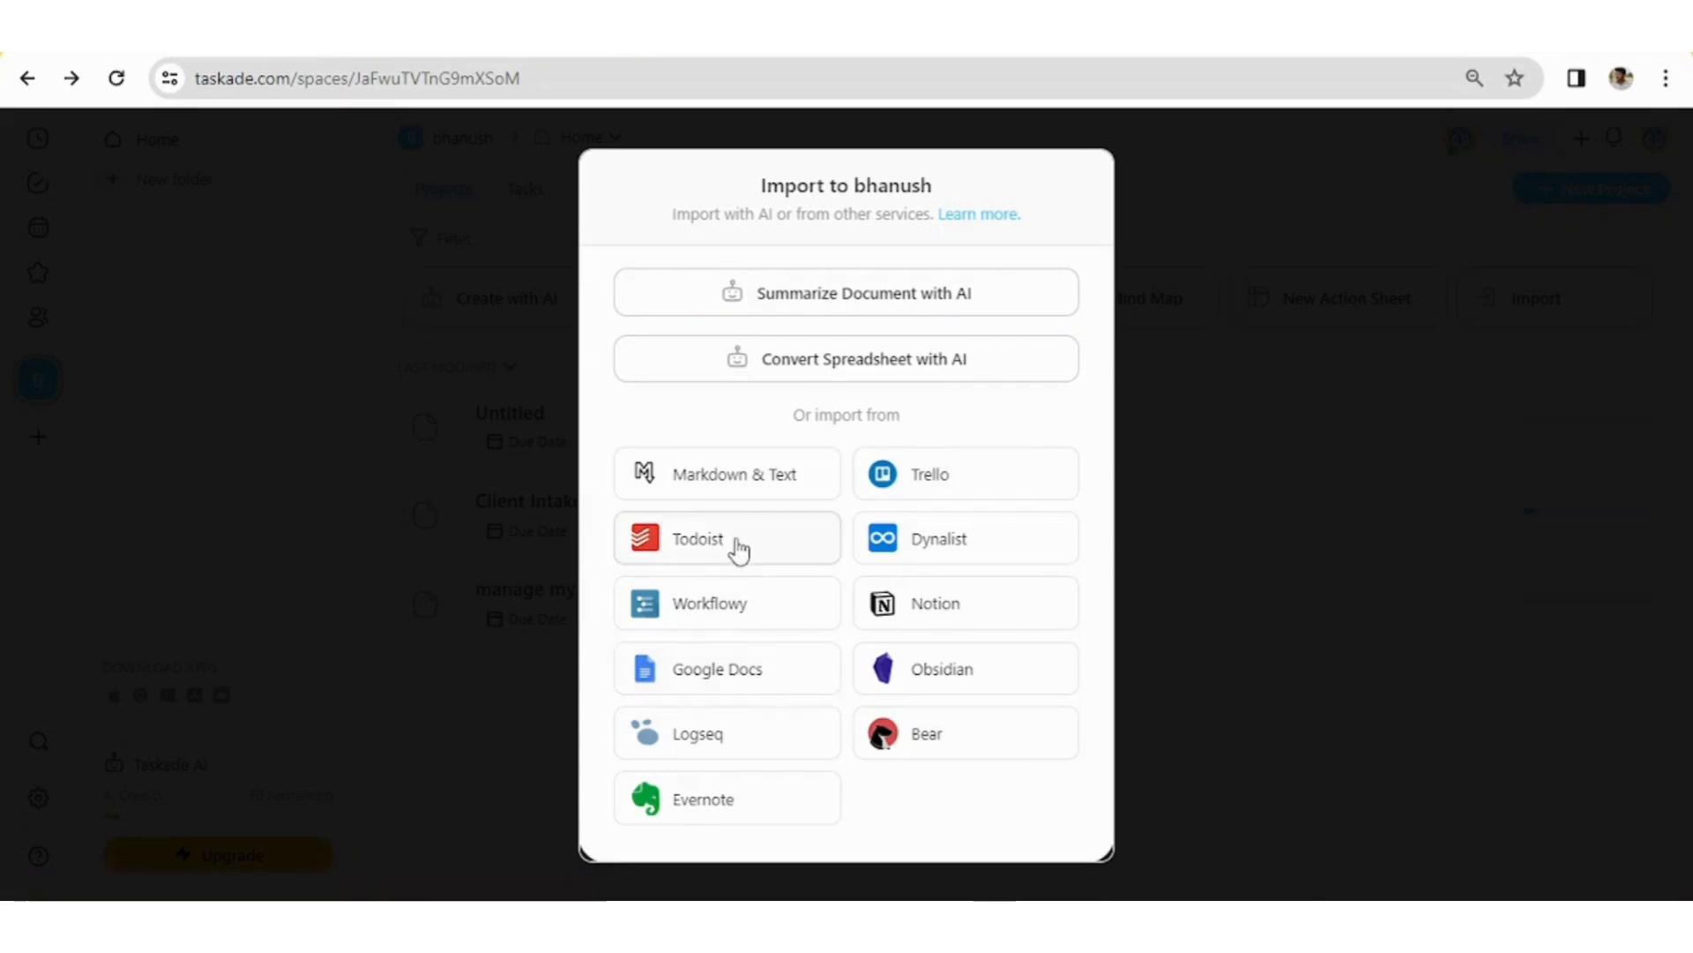
pyautogui.moveTo(810, 569)
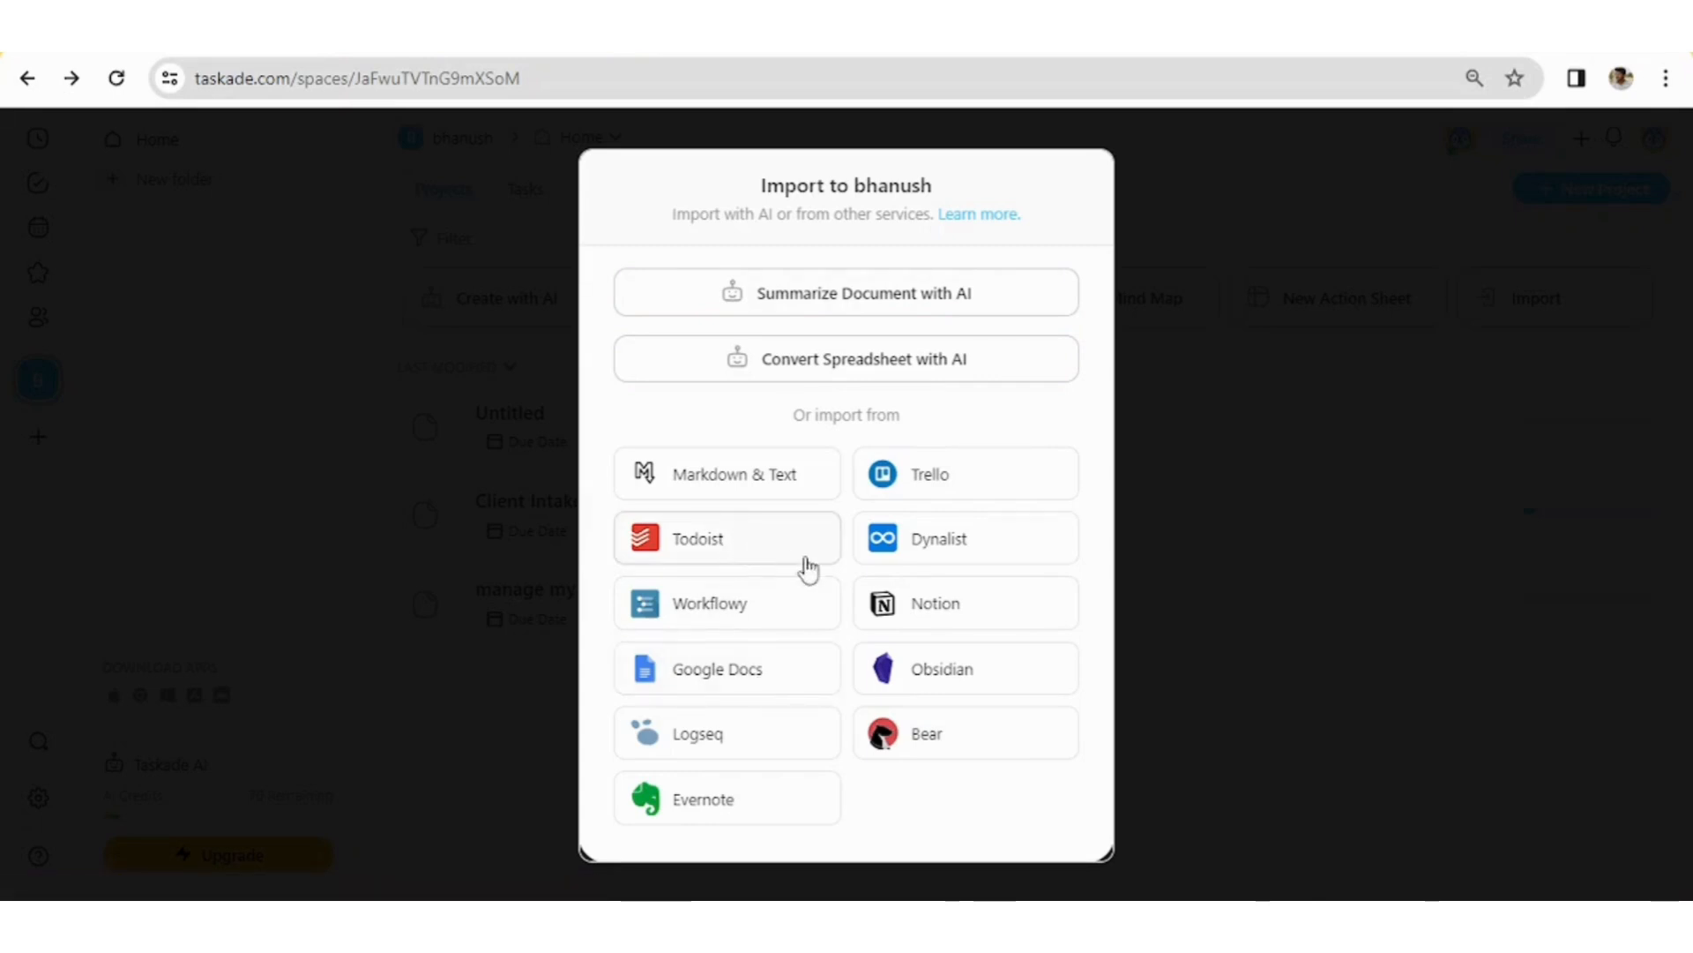
pyautogui.moveTo(935, 603)
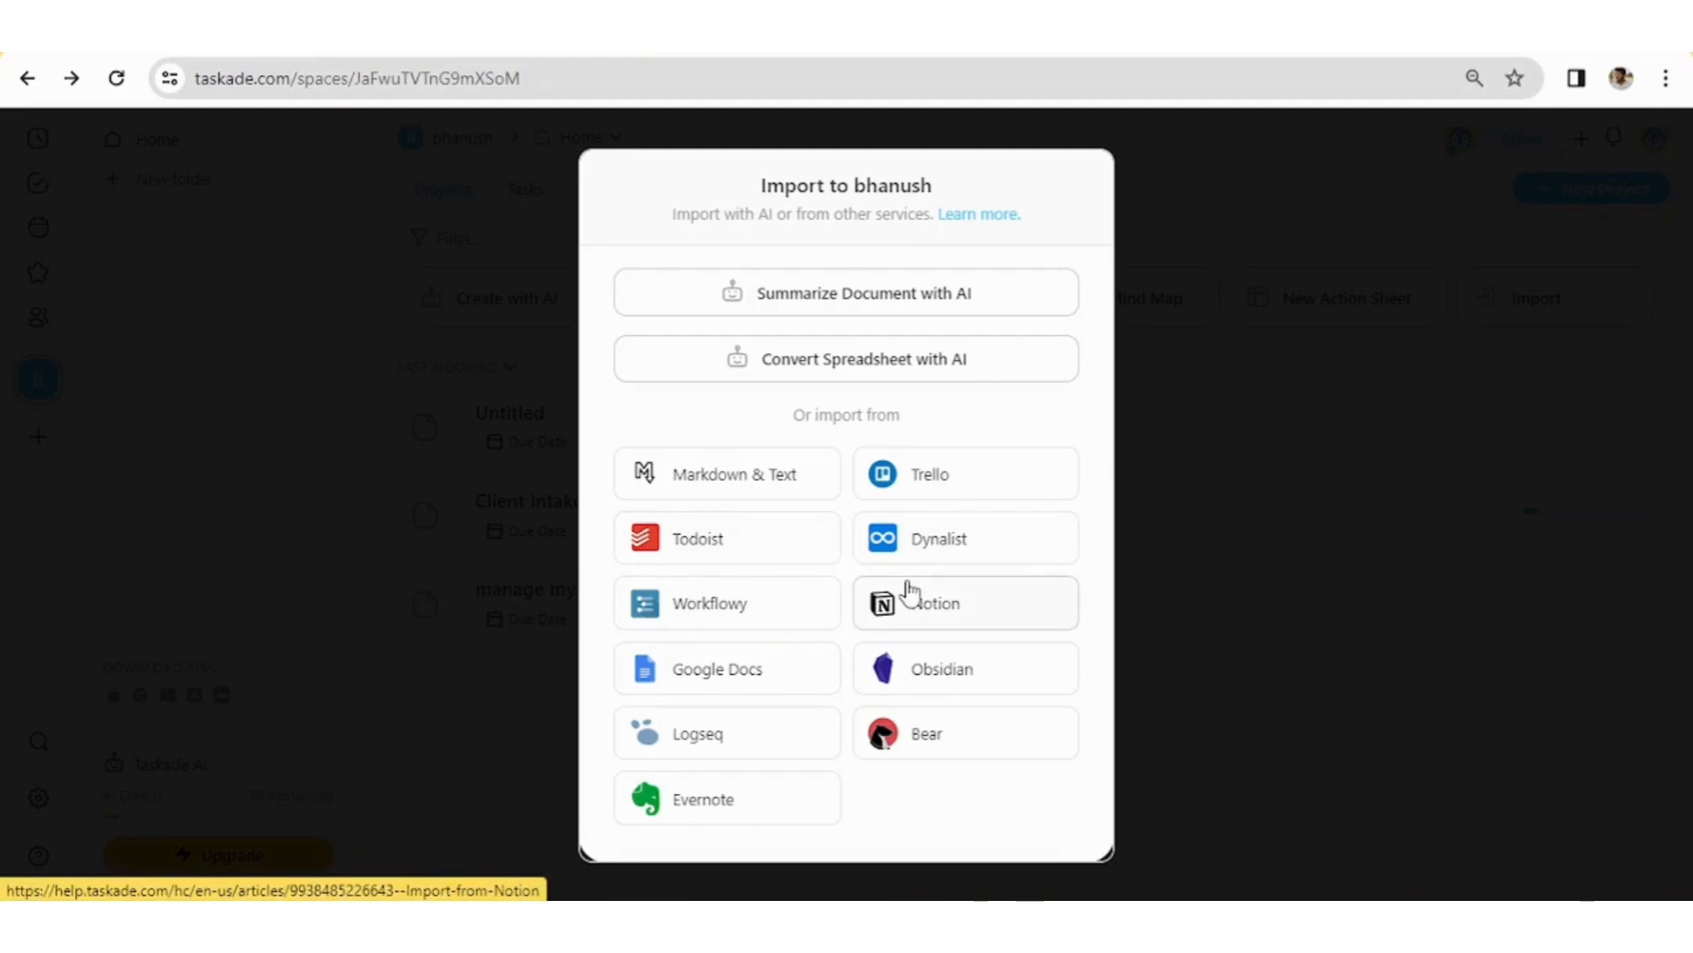
pyautogui.moveTo(965, 607)
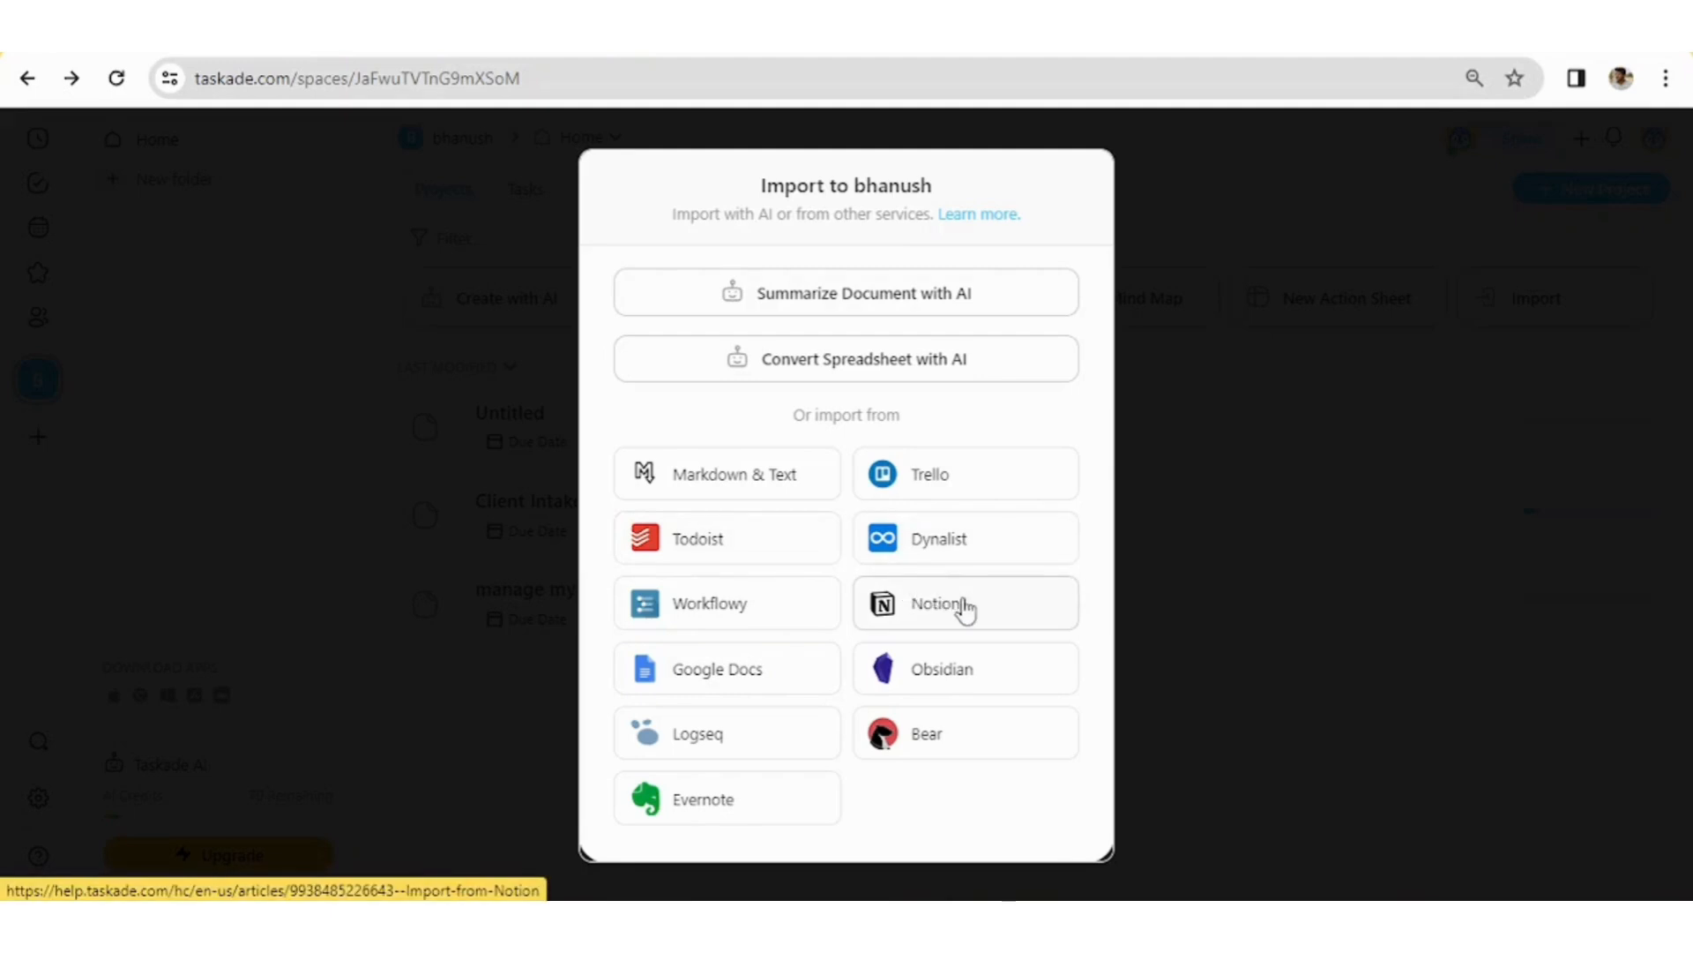
pyautogui.moveTo(970, 610)
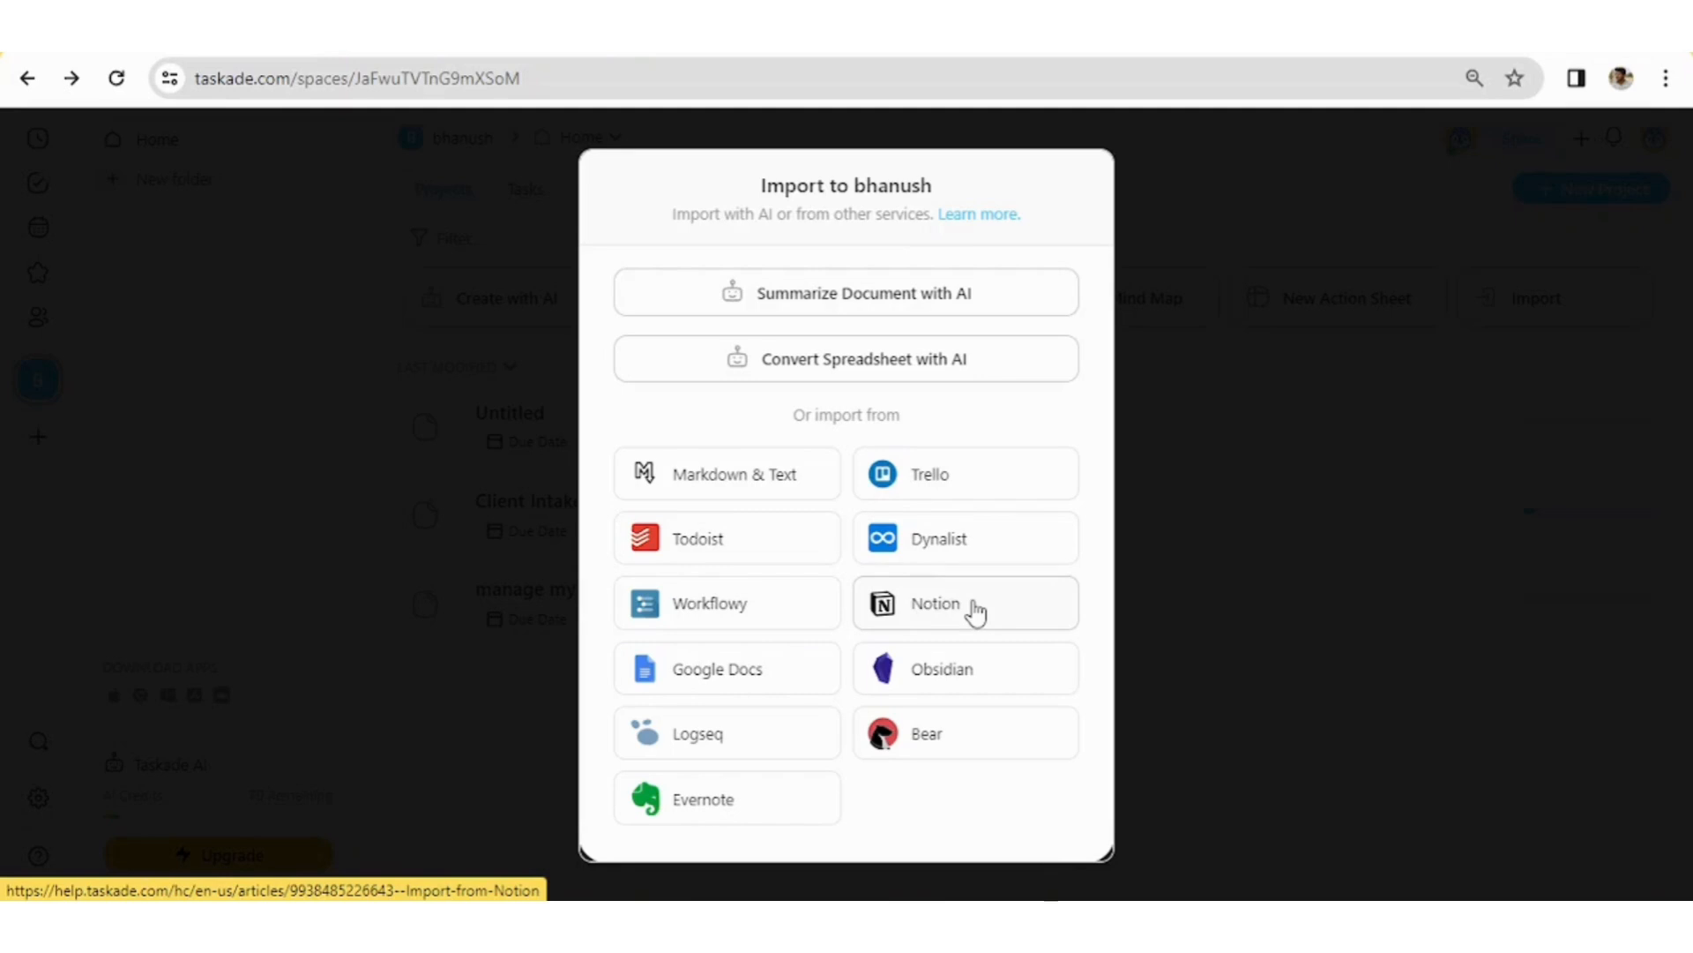
pyautogui.moveTo(1219, 577)
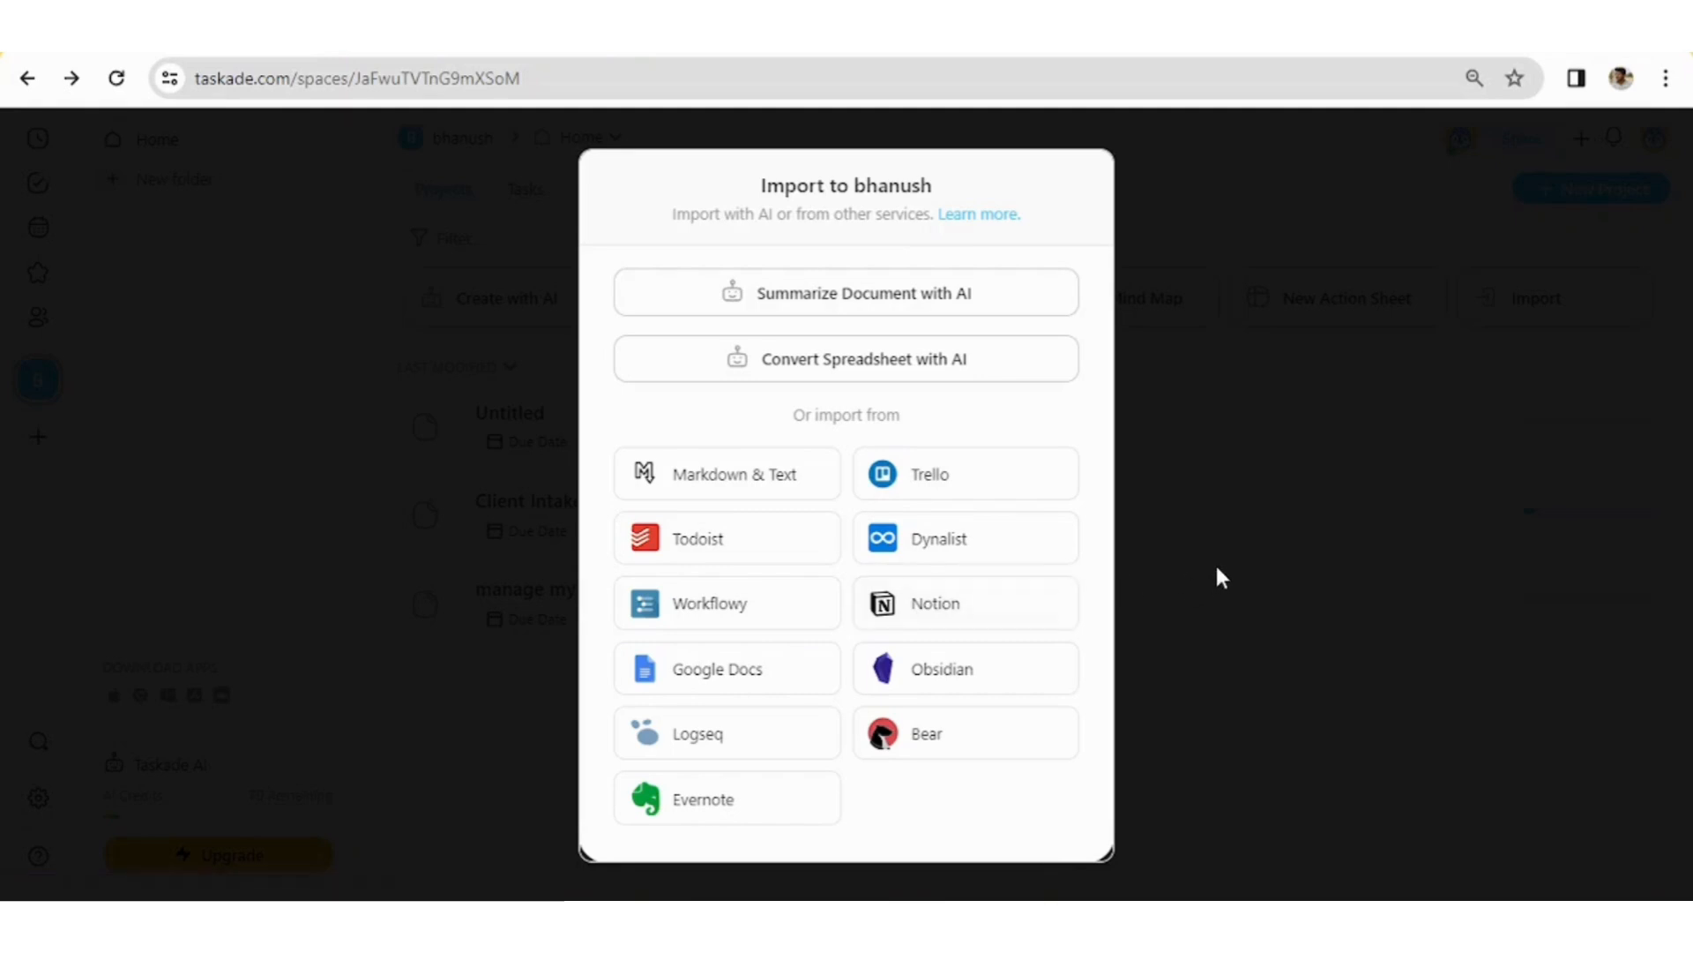